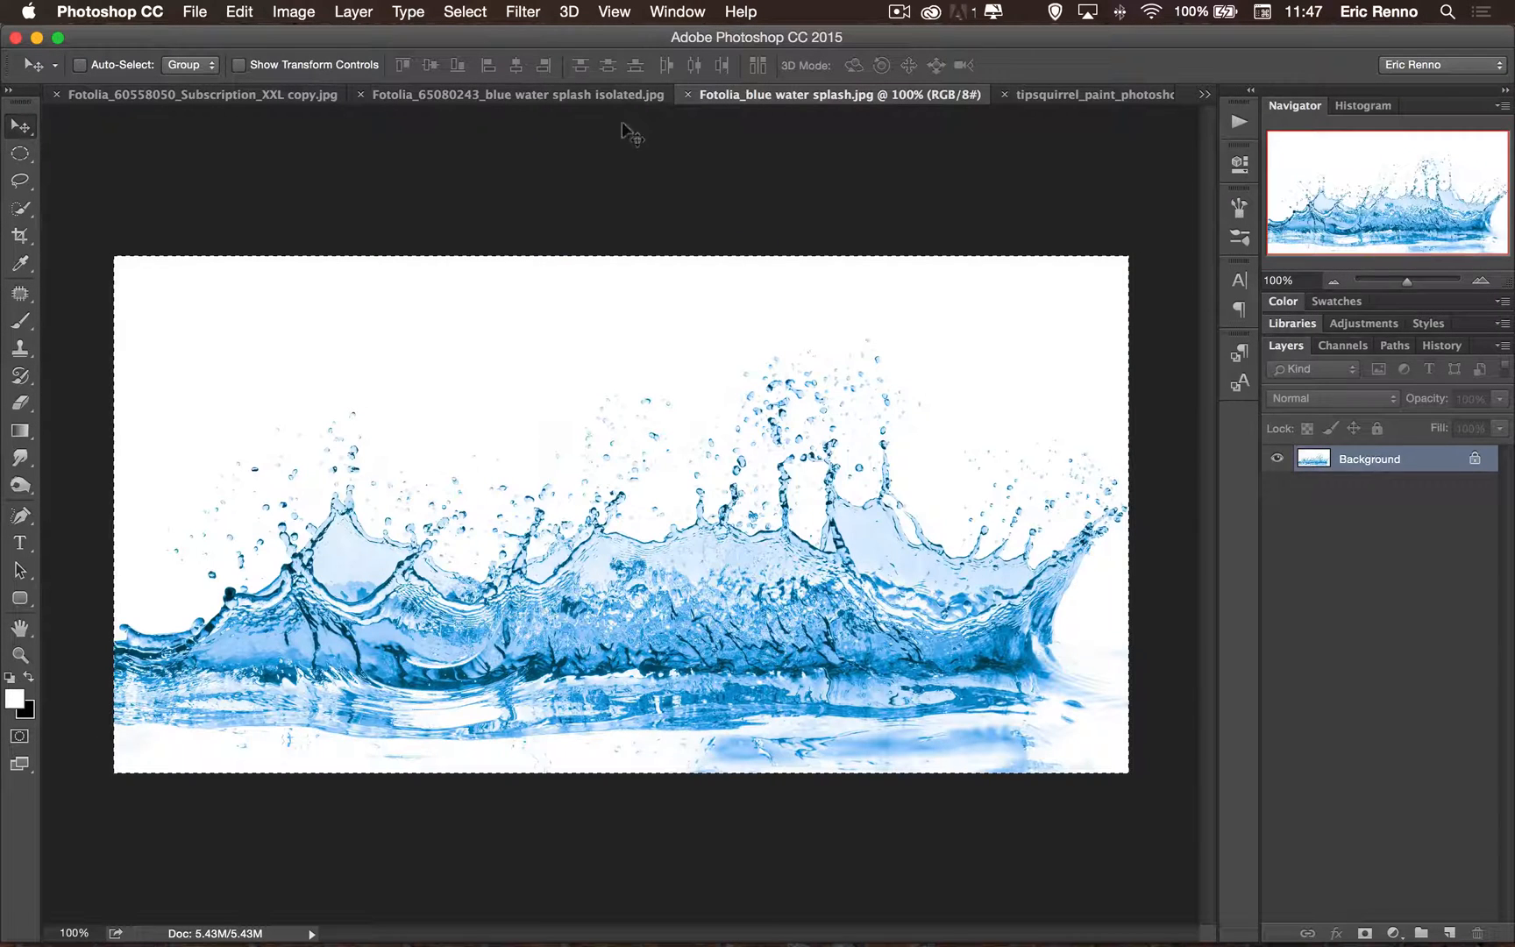
Review the splash documents, then Select All on the wide water splash image to copy it.
{"action": "left_click", "coordinate": [516, 93]}
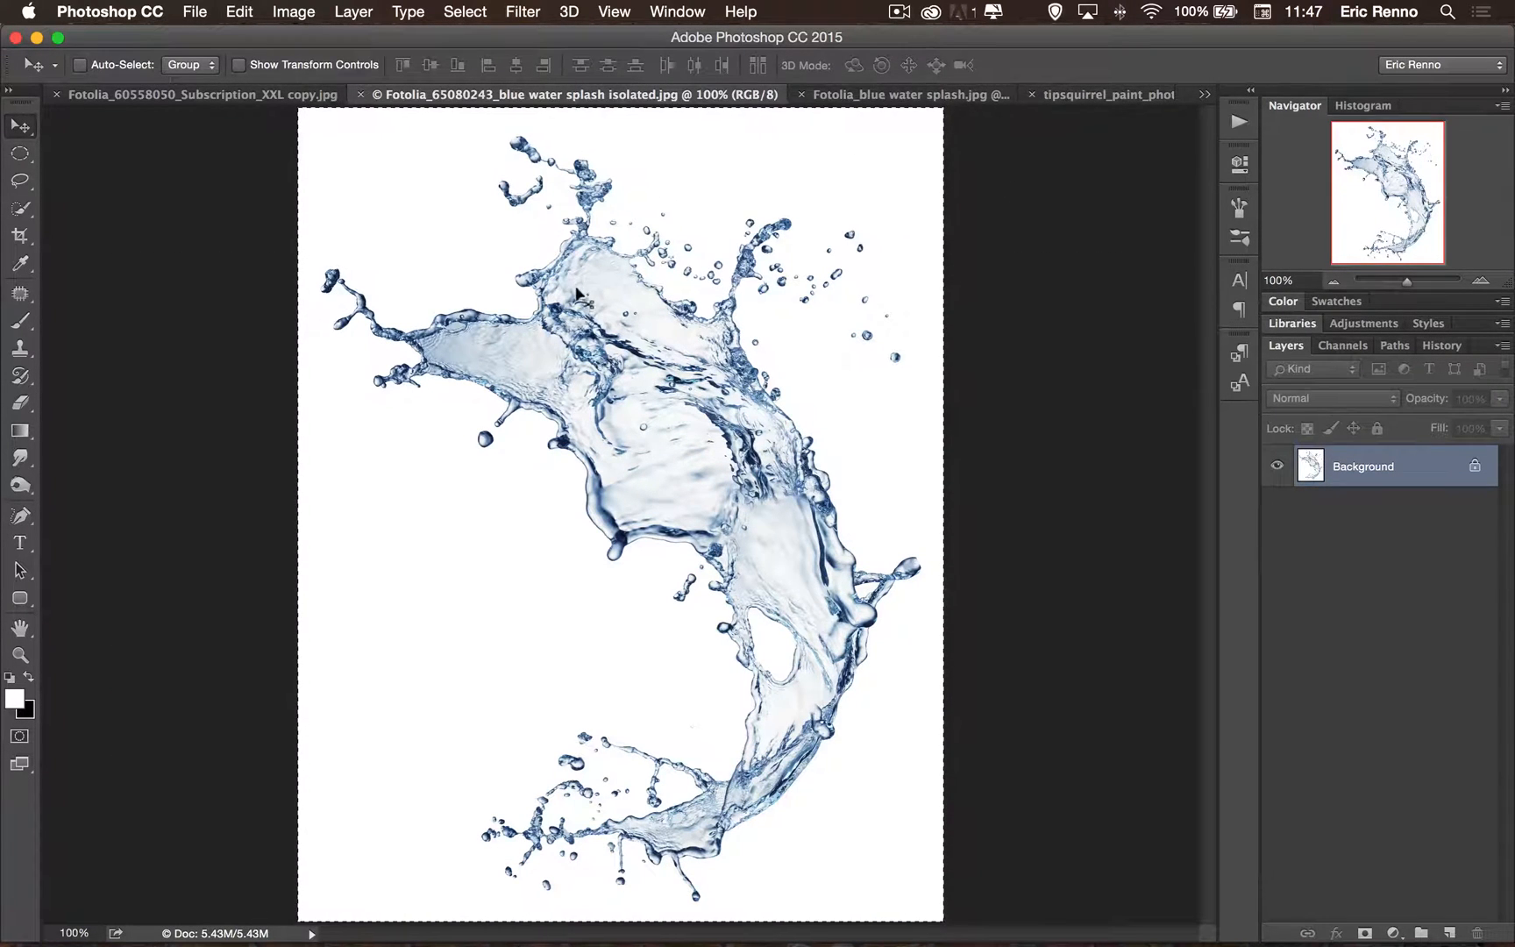
{"action": "left_click", "coordinate": [837, 93]}
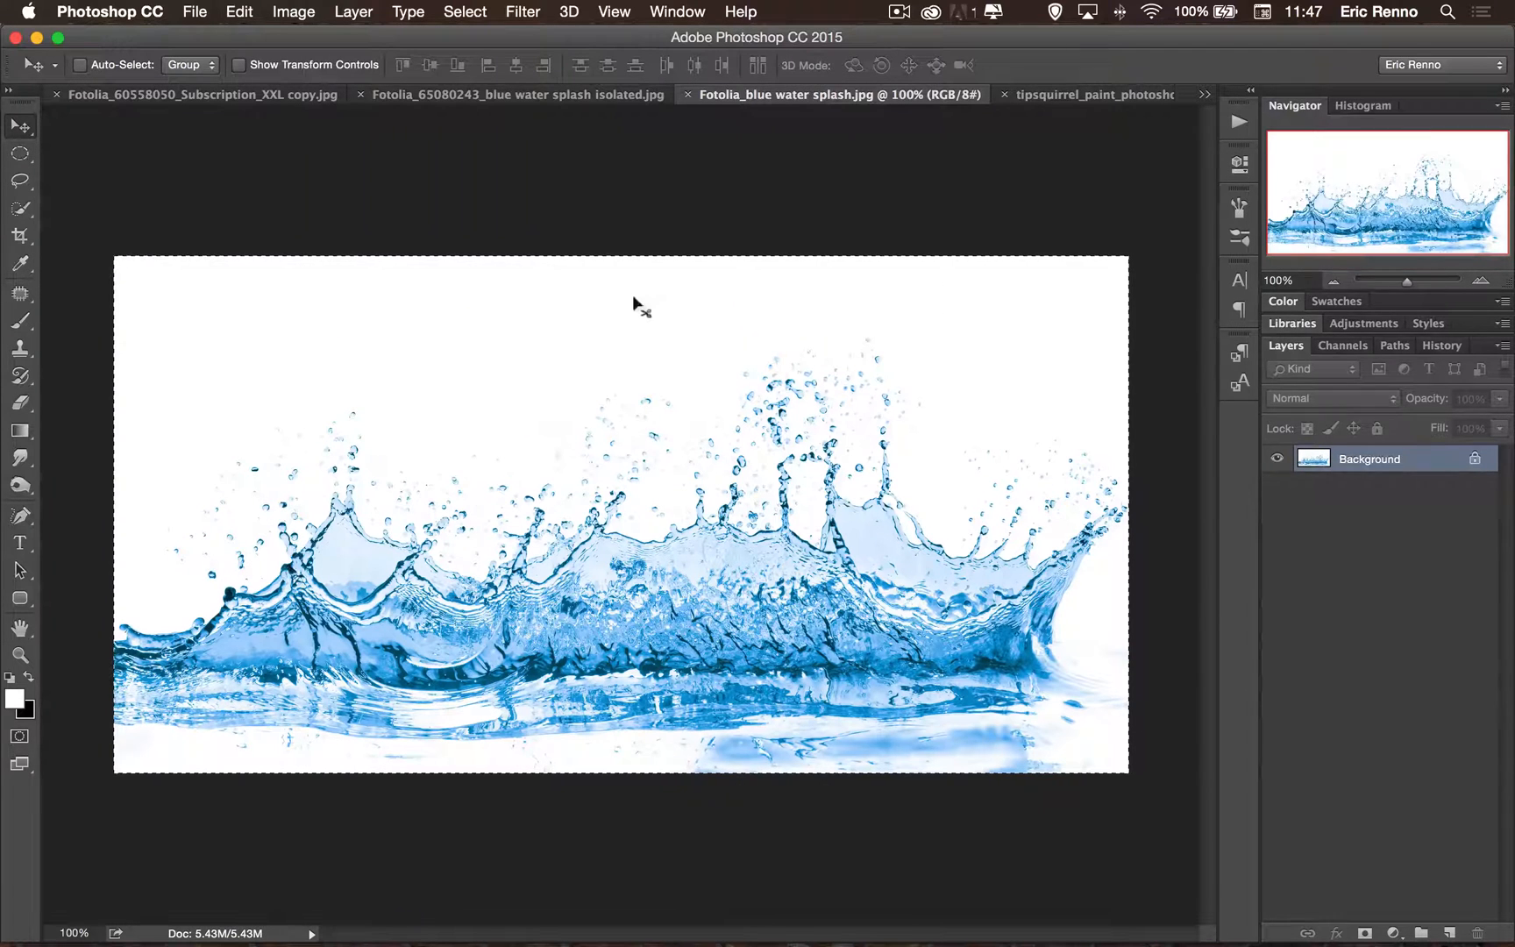
{"action": "left_click", "coordinate": [464, 12]}
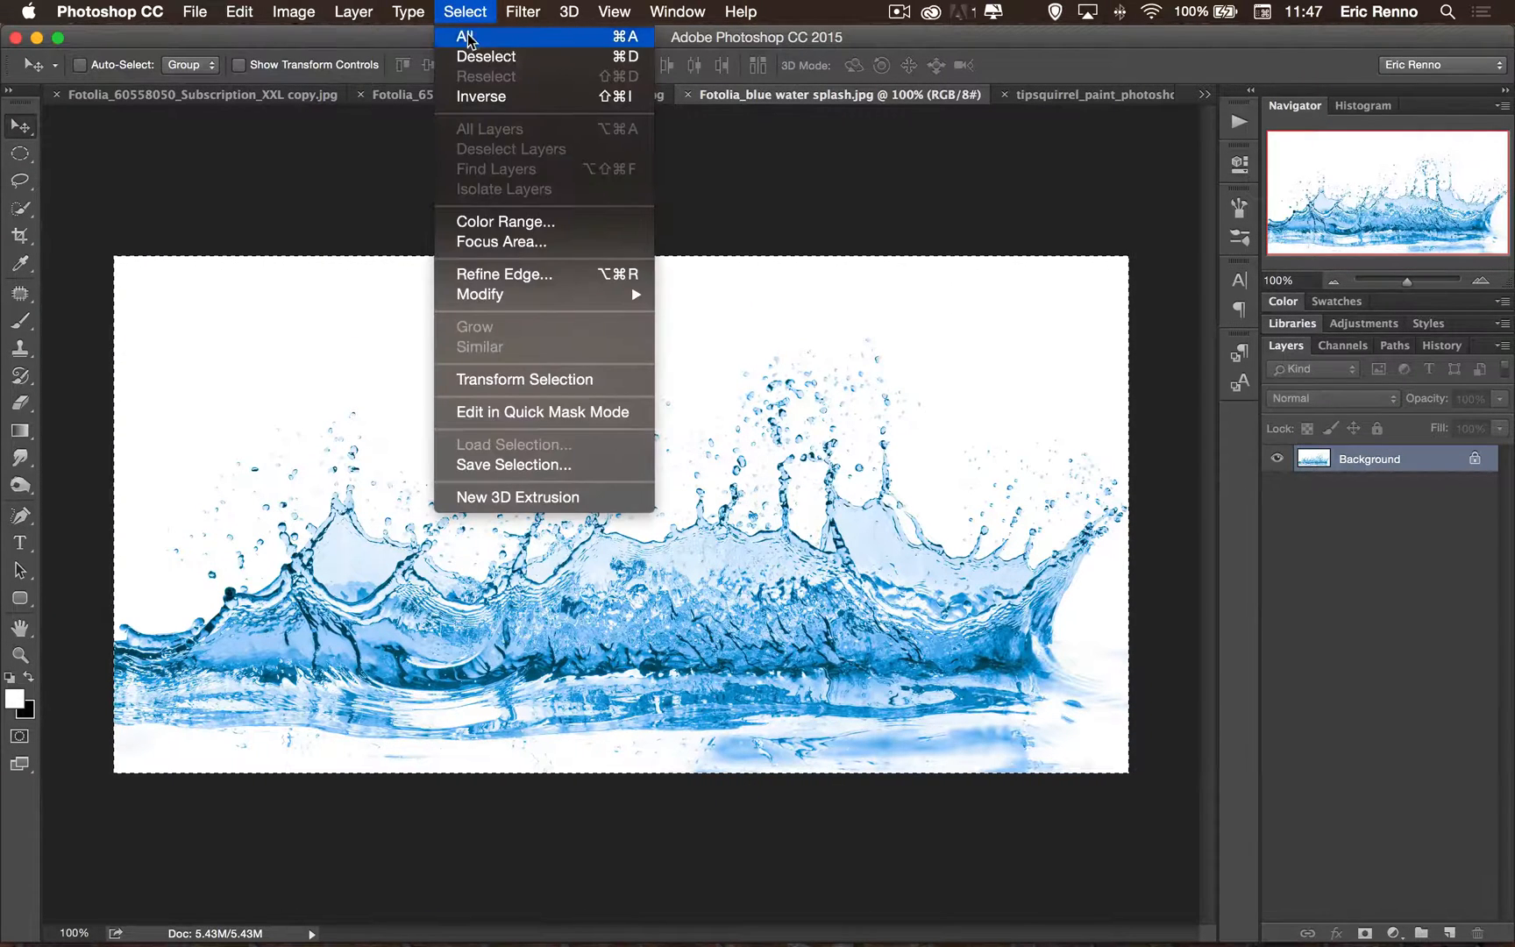
{"action": "left_click", "coordinate": [239, 13]}
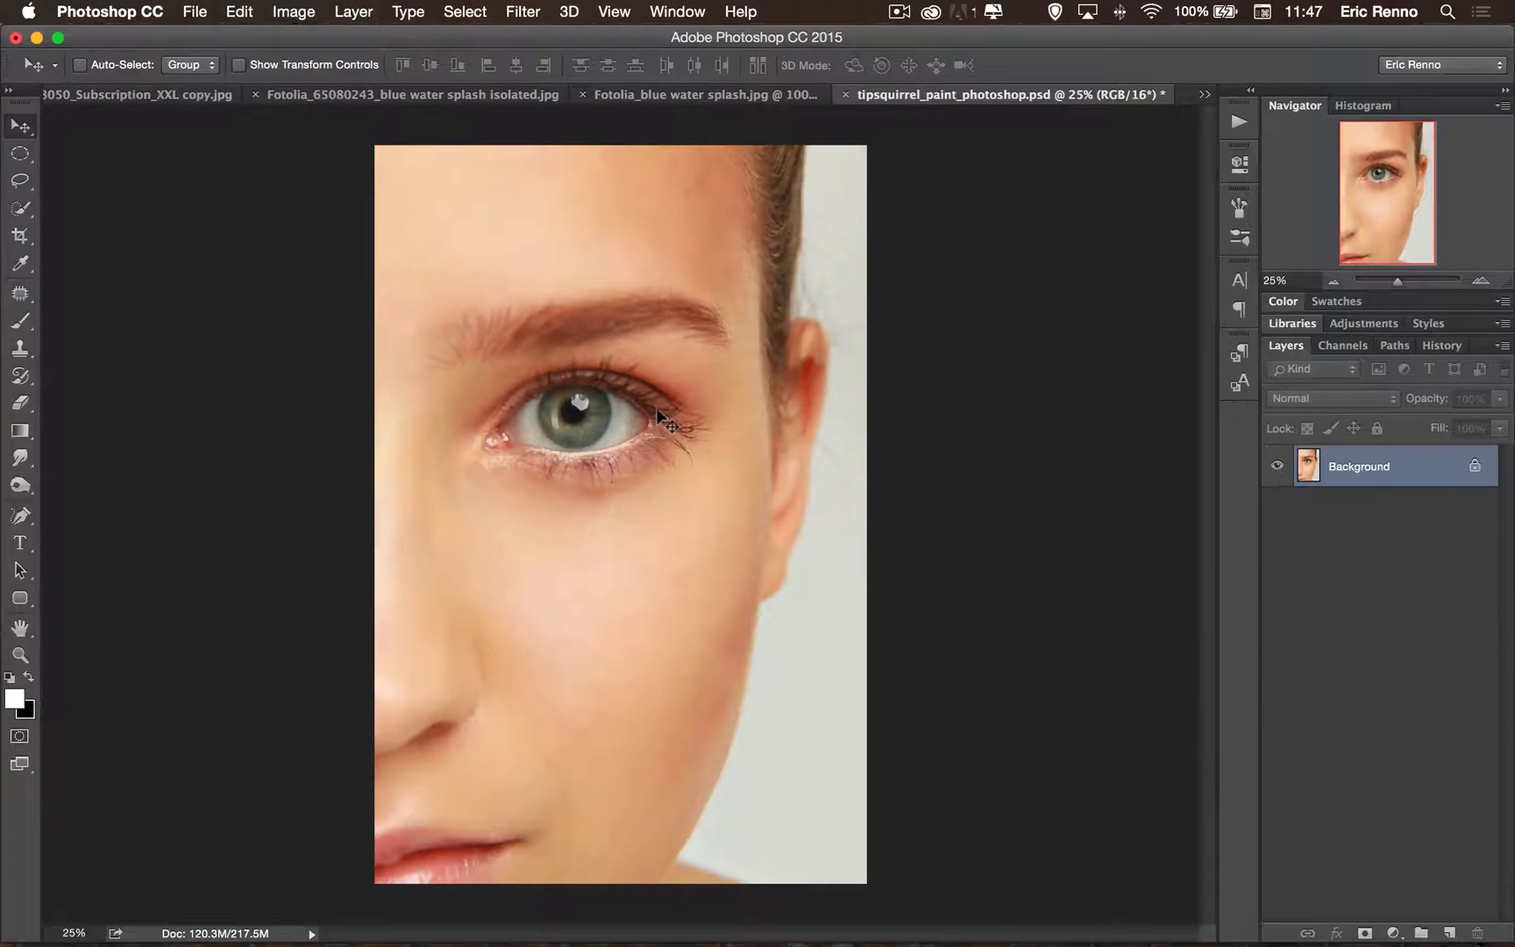
Paste the splash as Layer 1, rotate and stretch it over the face's left side, opacity 53%.
{"action": "left_click", "coordinate": [238, 12]}
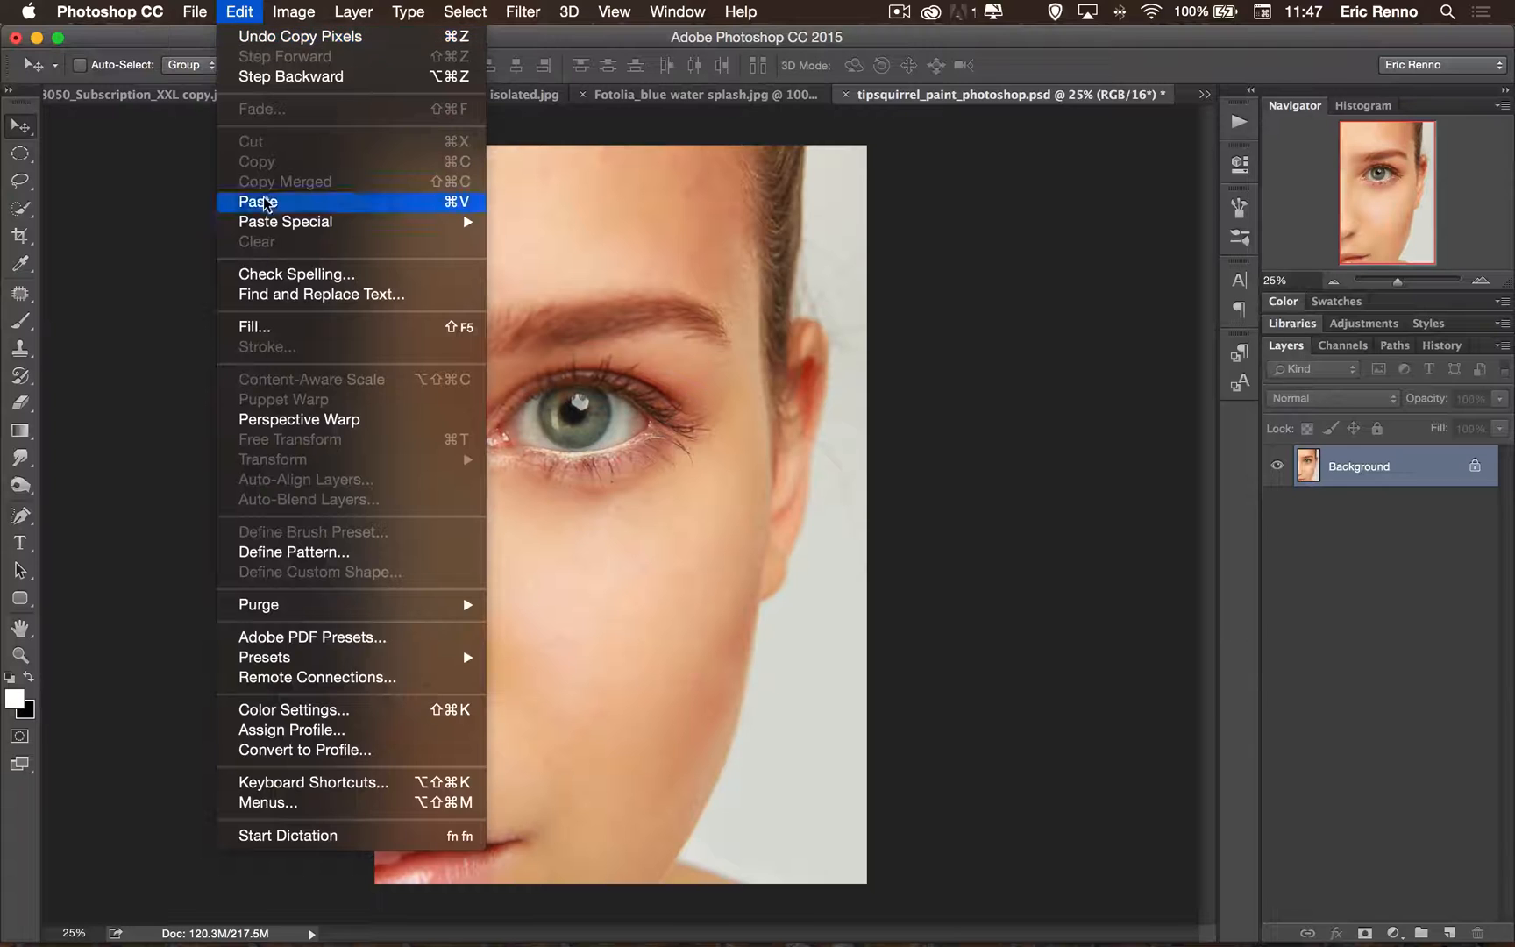
{"action": "left_click", "coordinate": [257, 202]}
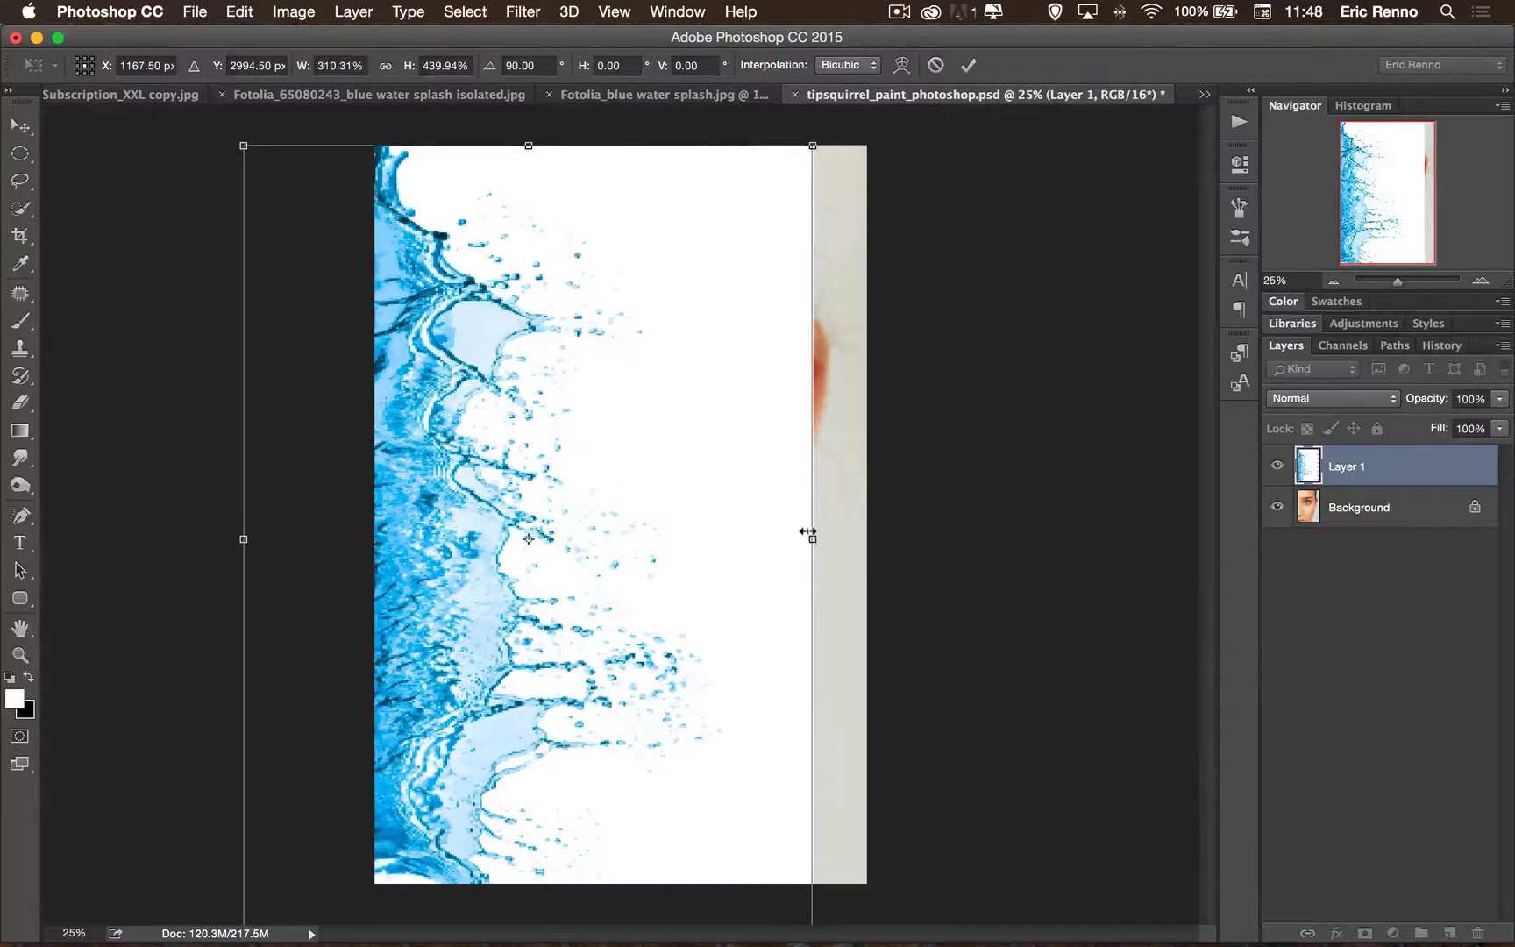
{"action": "left_click_drag", "start_coordinate": [811, 538], "coordinate": [867, 538]}
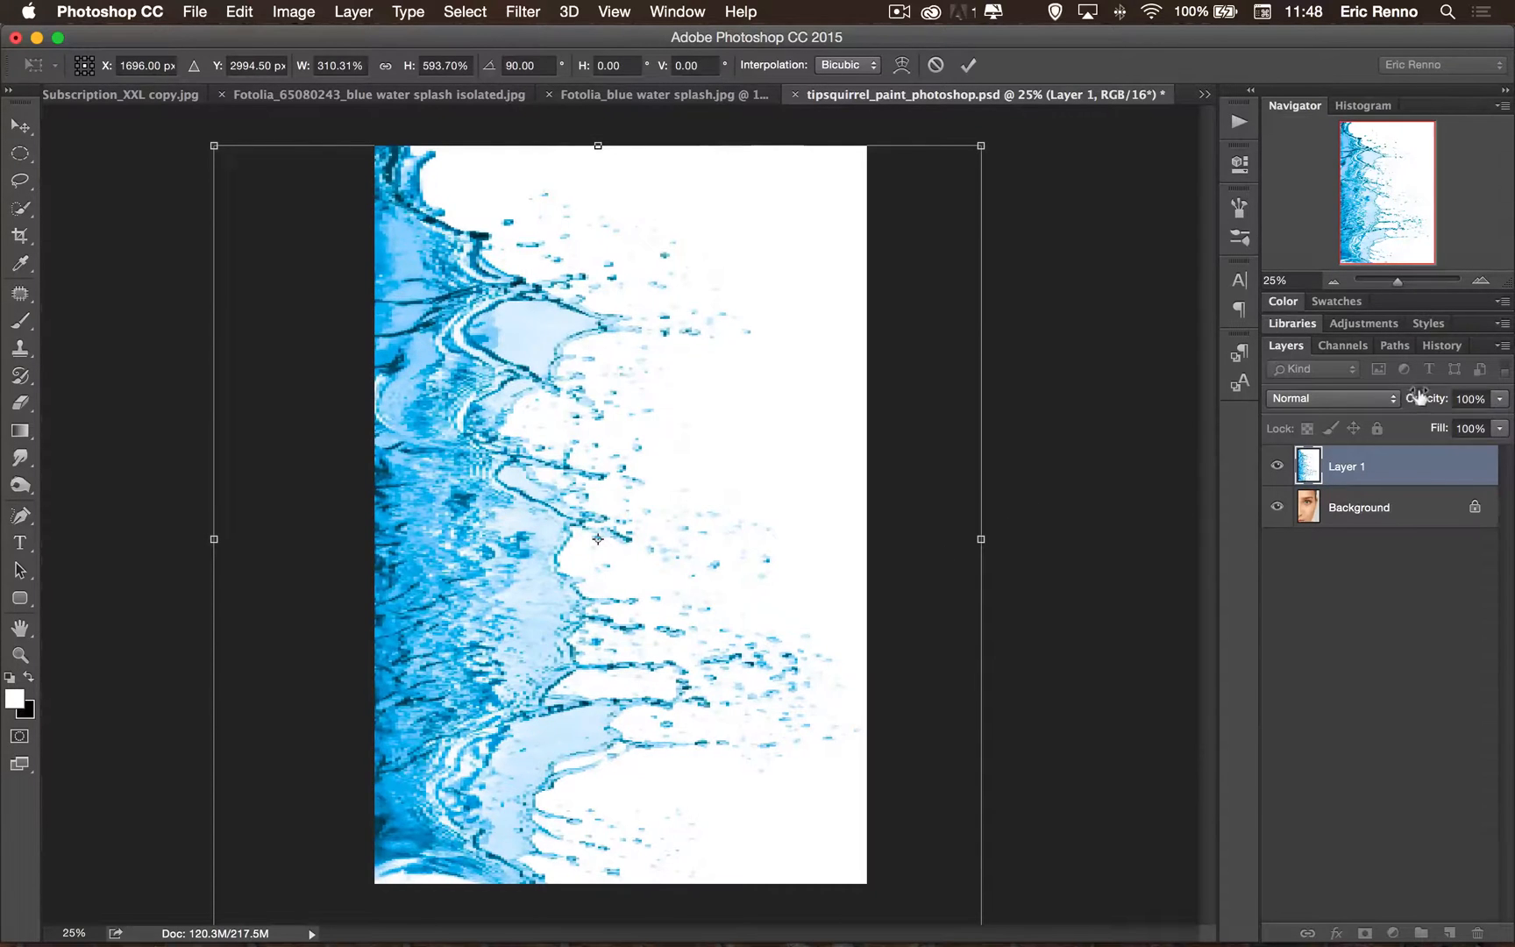
{"action": "left_click", "coordinate": [1468, 398]}
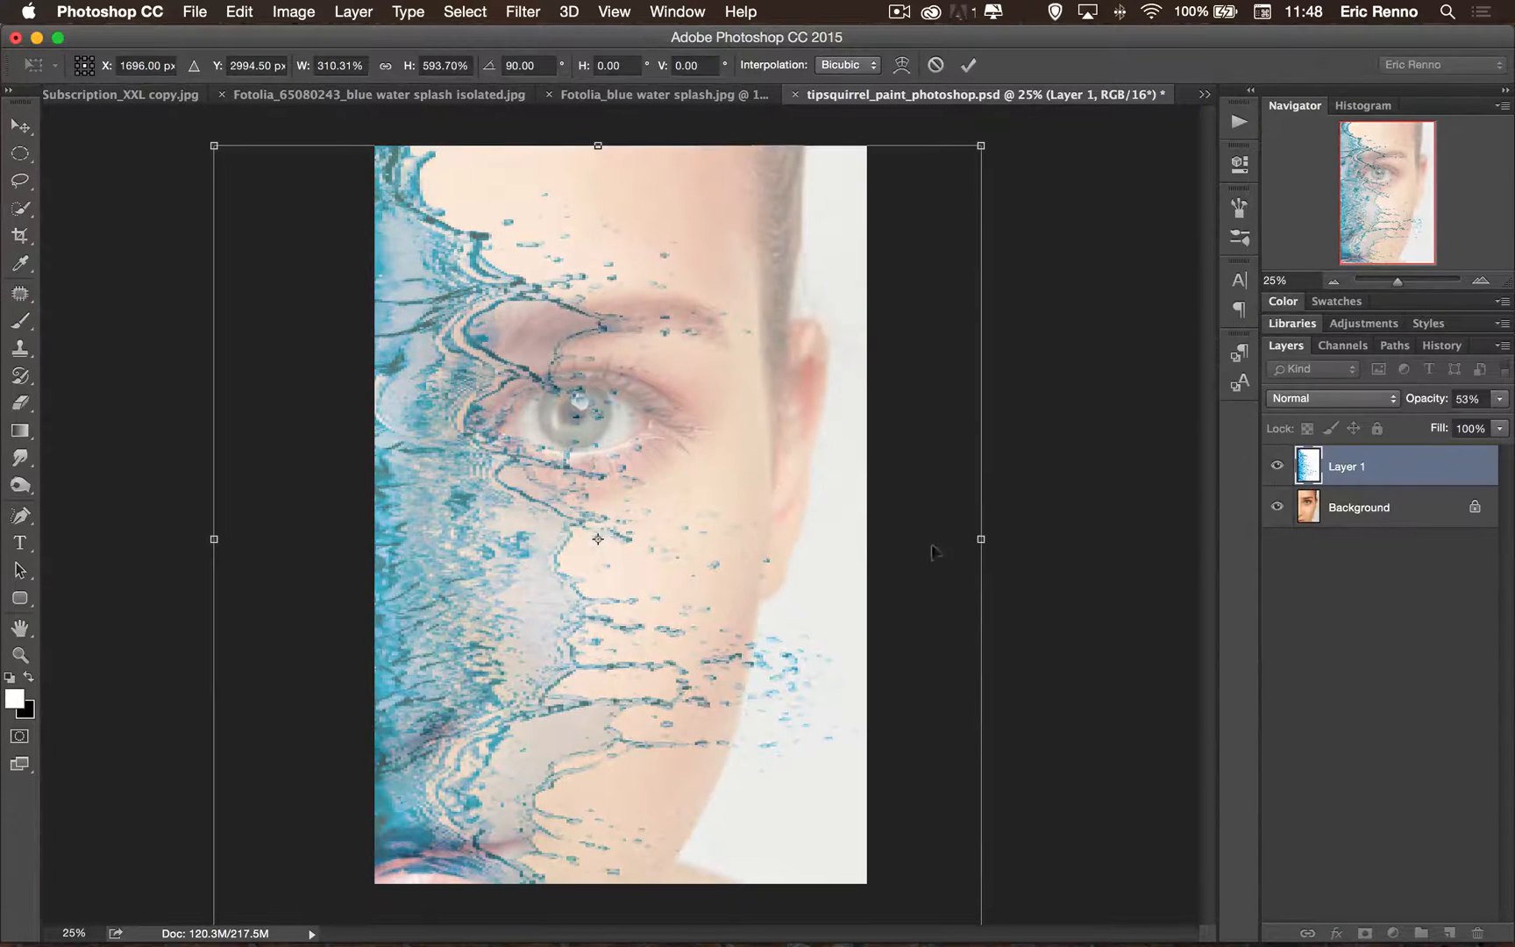
{"action": "left_click_drag", "start_coordinate": [598, 146], "coordinate": [598, 130]}
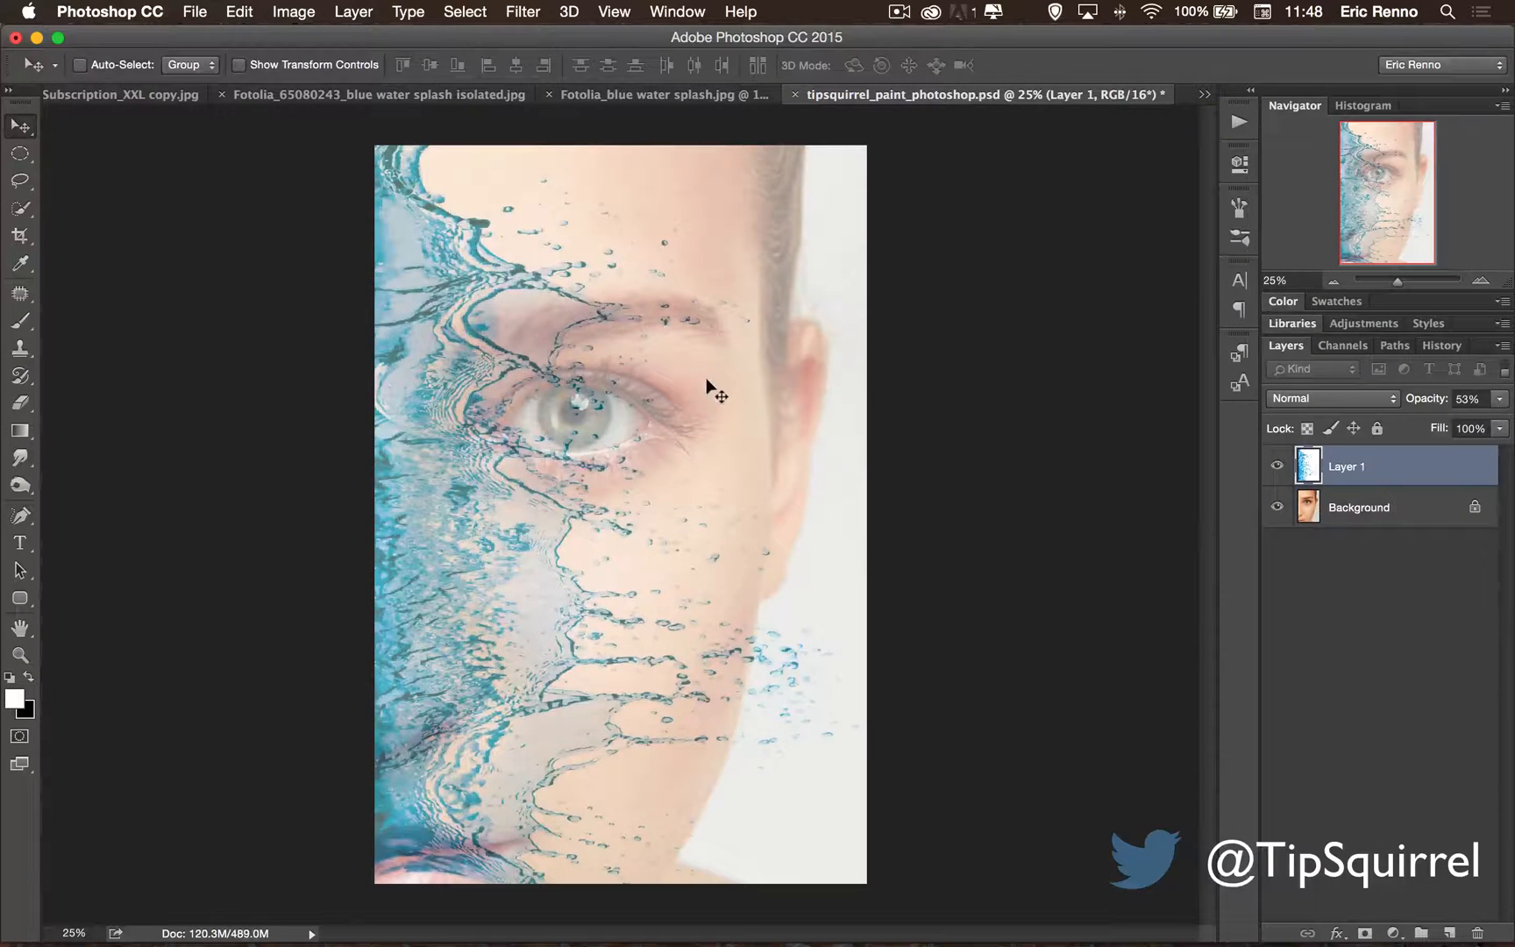
Copy the isolated splash, paste it as Layer 2 accepting the profile conversion, and flip it horizontally.
{"action": "left_click", "coordinate": [786, 93]}
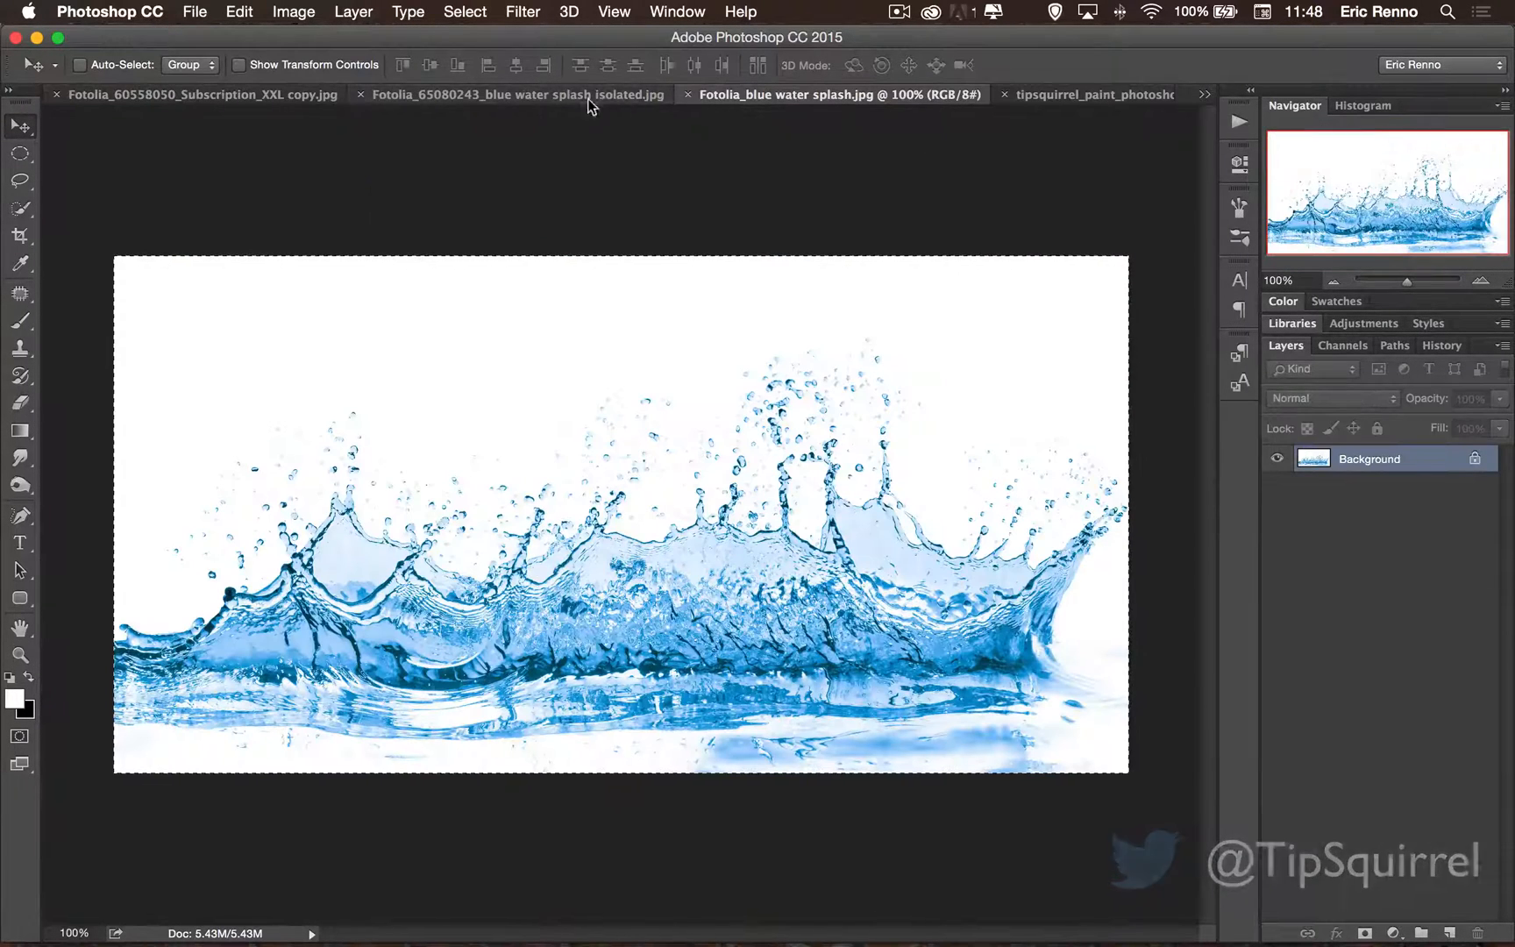
{"action": "left_click", "coordinate": [512, 95]}
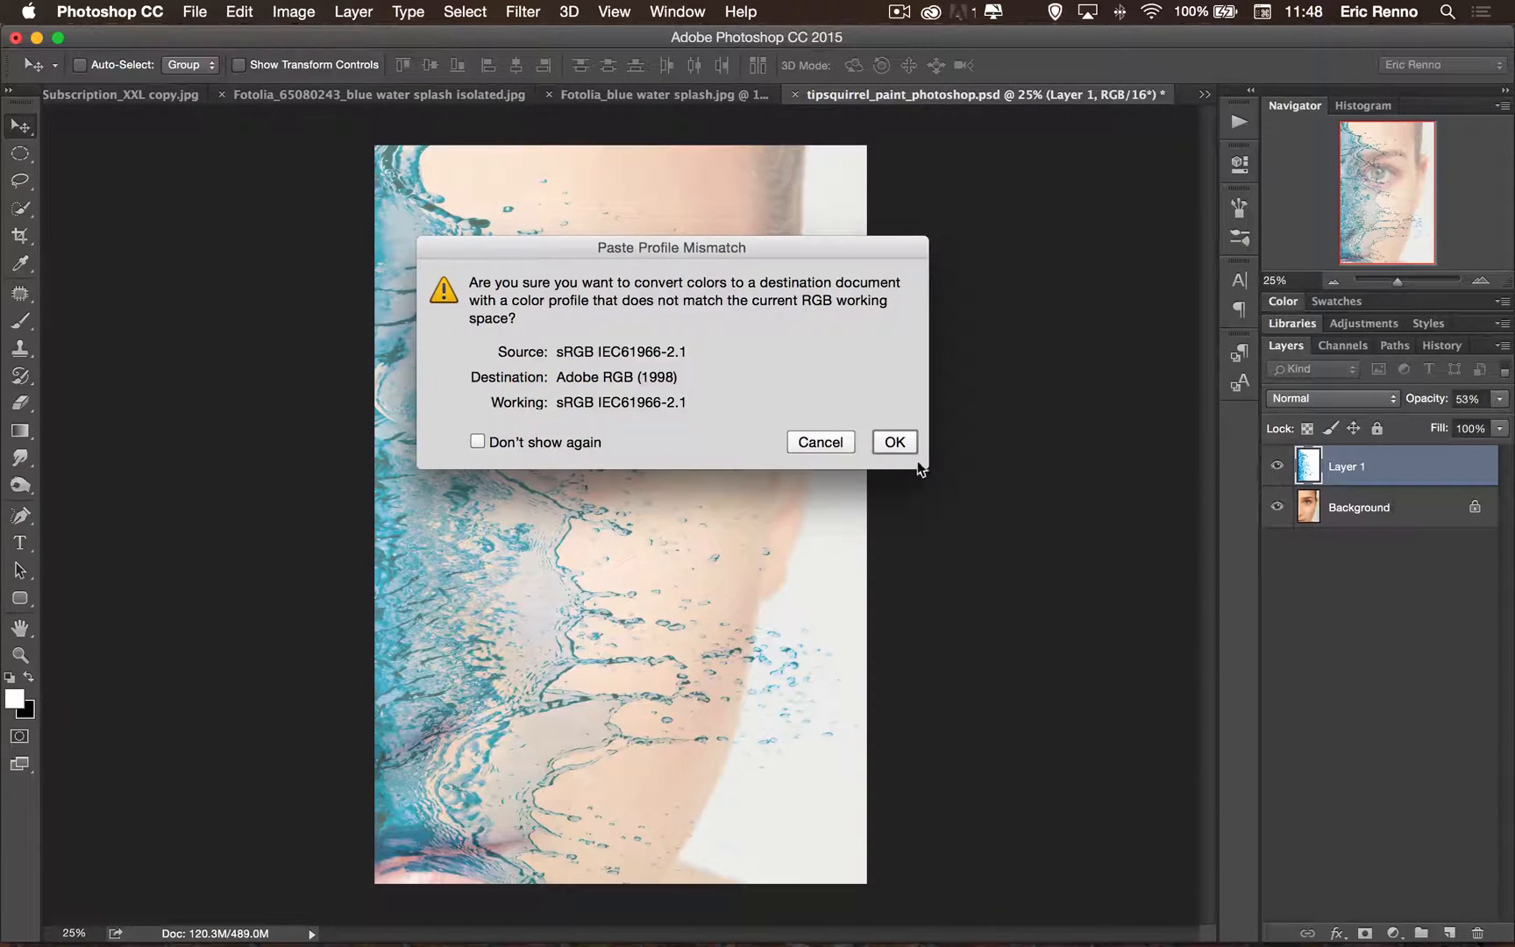
{"action": "left_click", "coordinate": [892, 441]}
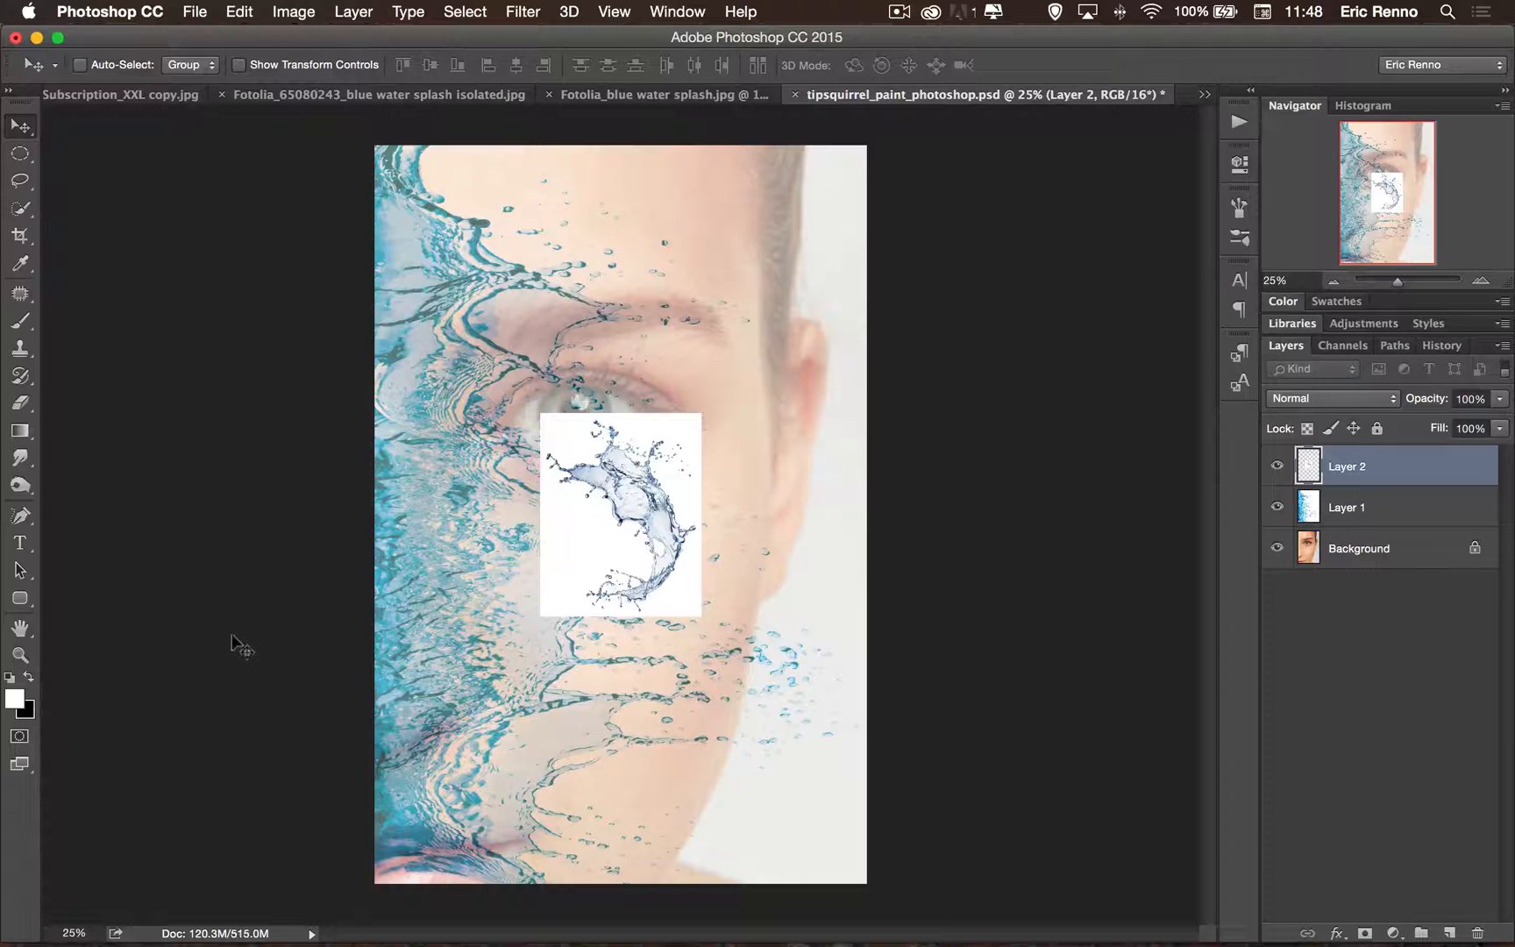
{"action": "key", "text": "cmd+t"}
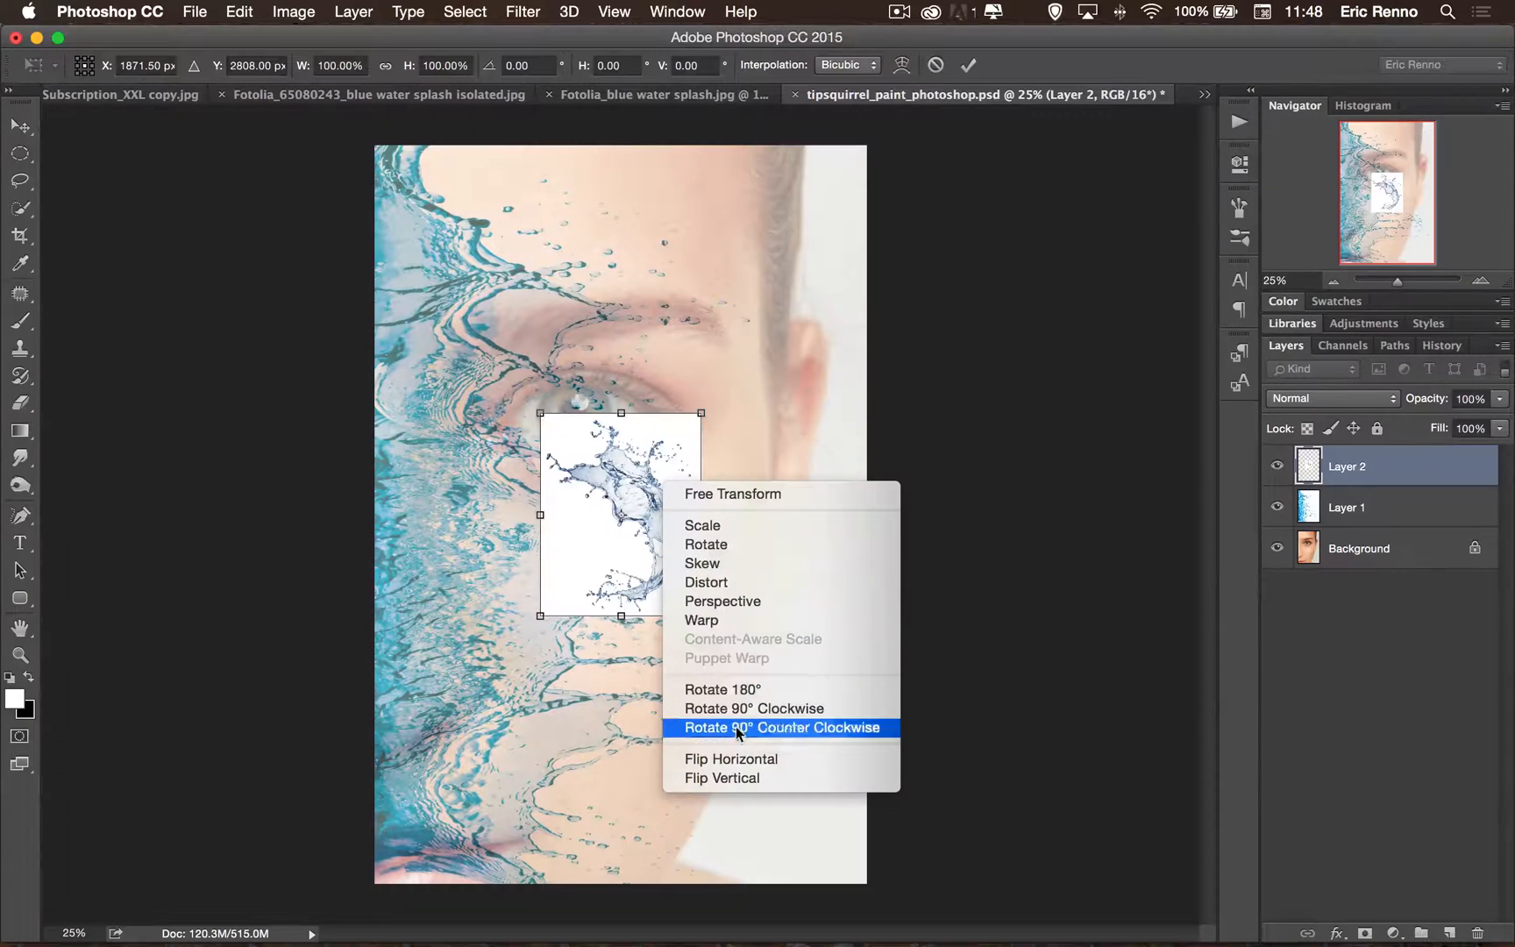
{"action": "mouse_move", "coordinate": [731, 759]}
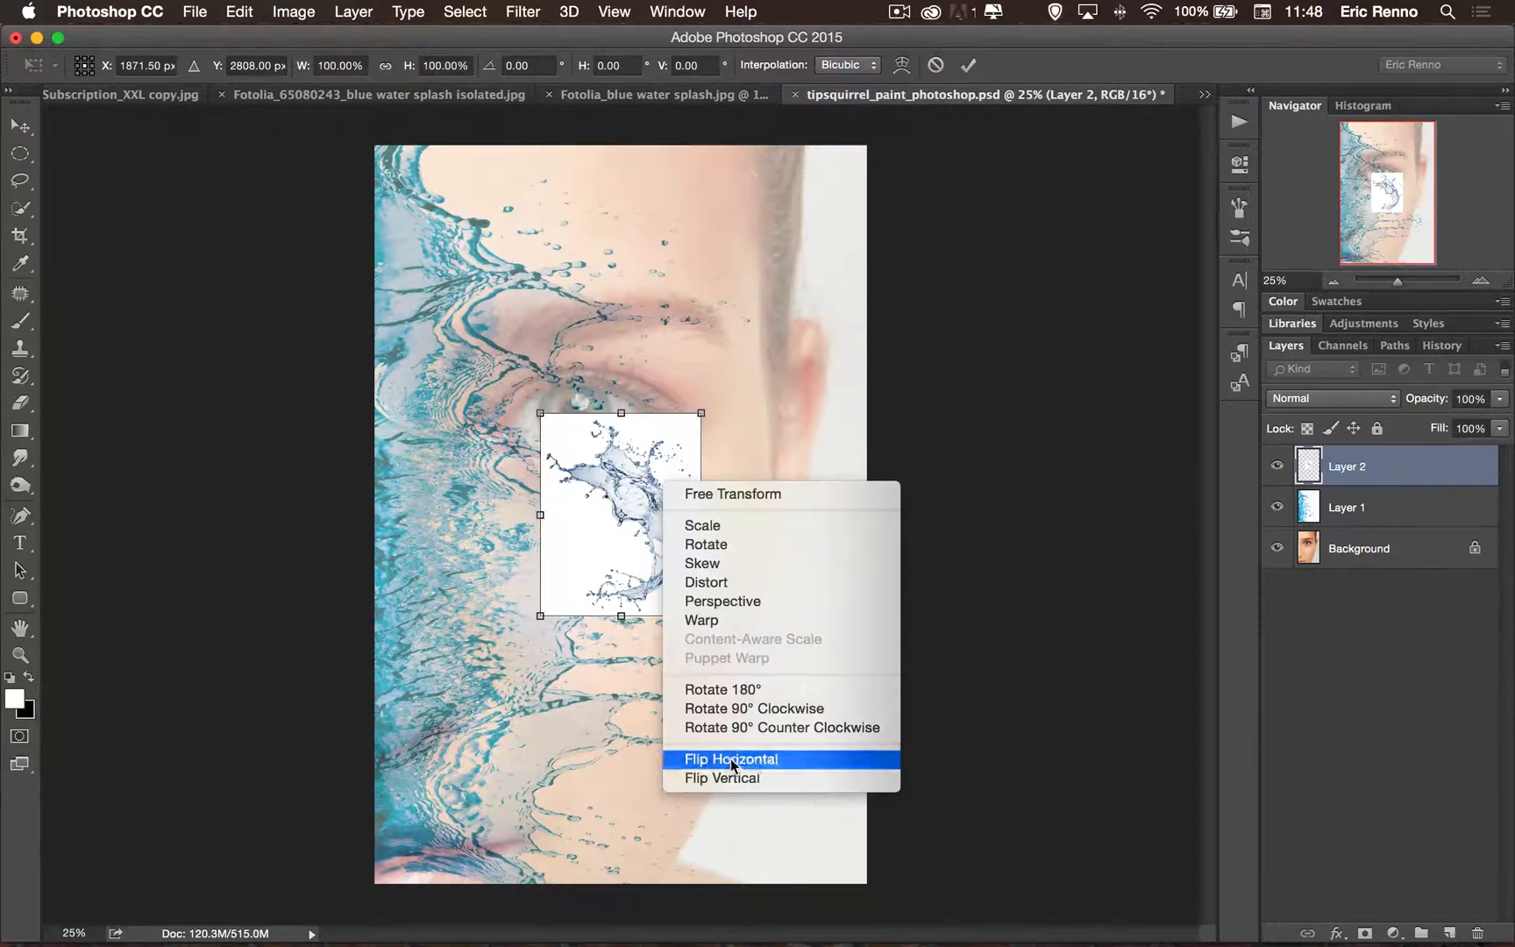
{"action": "left_click", "coordinate": [732, 759]}
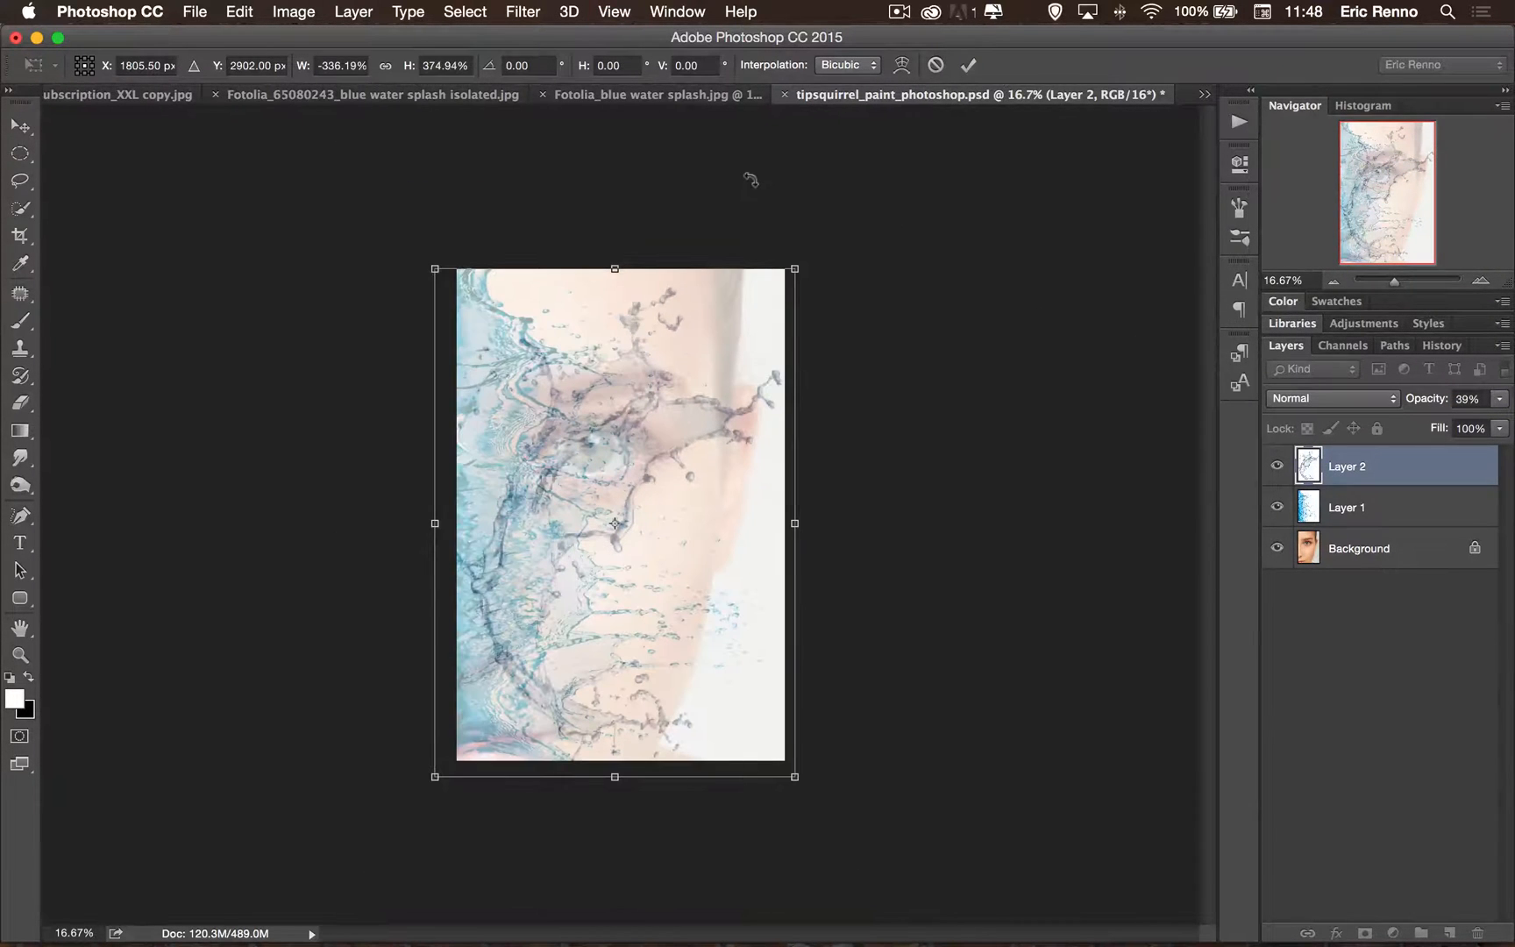
Stretch Layer 2 taller and wider to enlarge the splash across the portrait at 98% opacity.
{"action": "left_click_drag", "start_coordinate": [614, 268], "coordinate": [613, 236]}
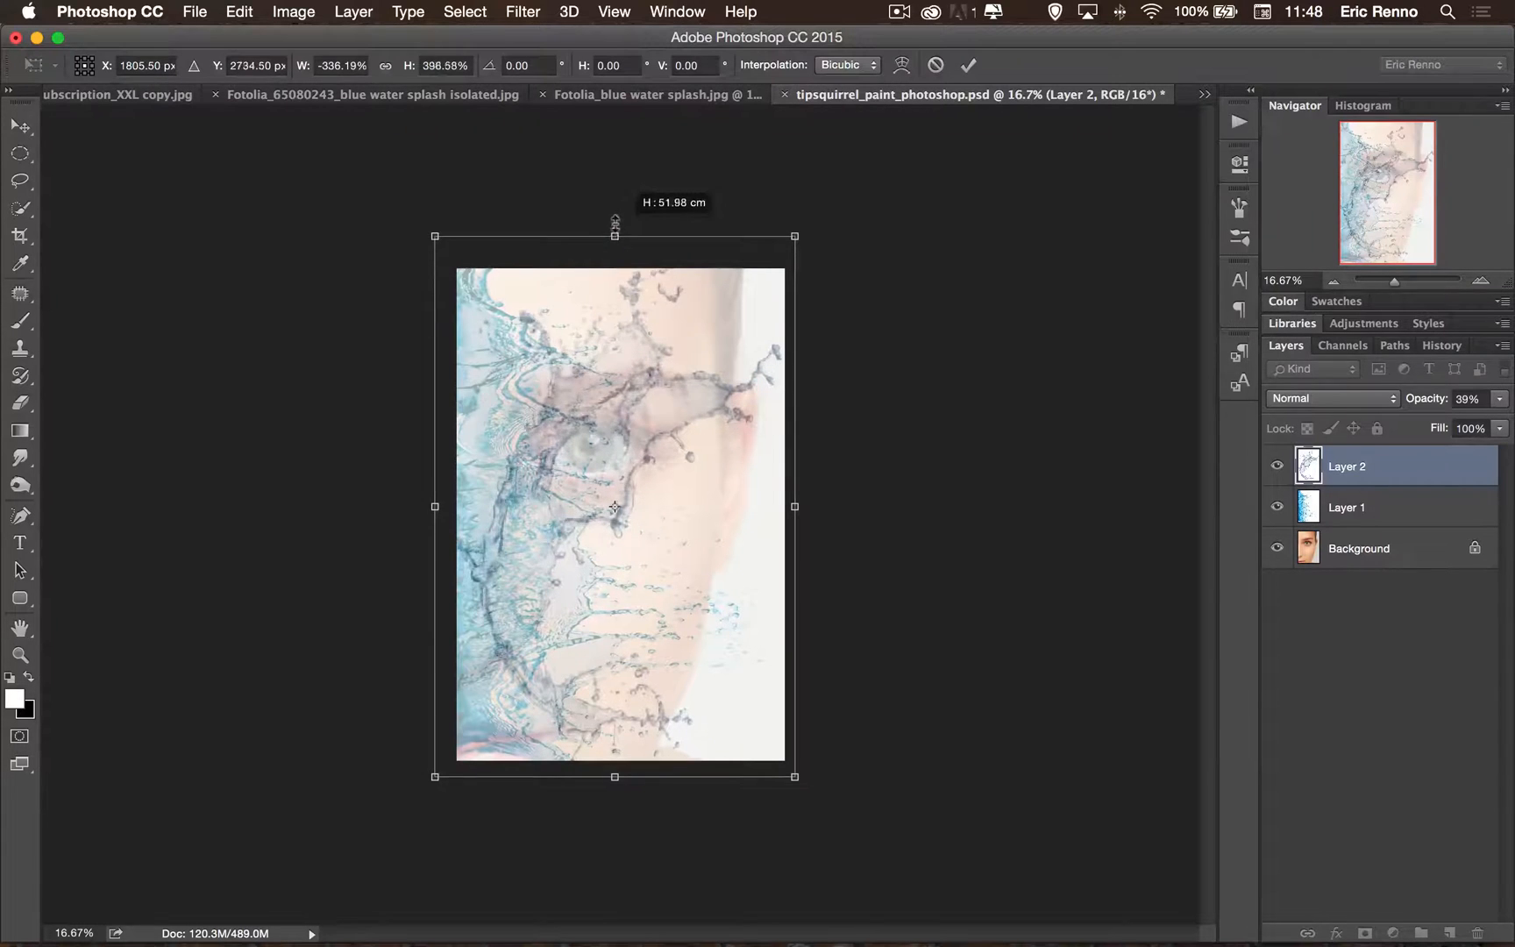
{"action": "left_click_drag", "start_coordinate": [614, 236], "coordinate": [622, 154]}
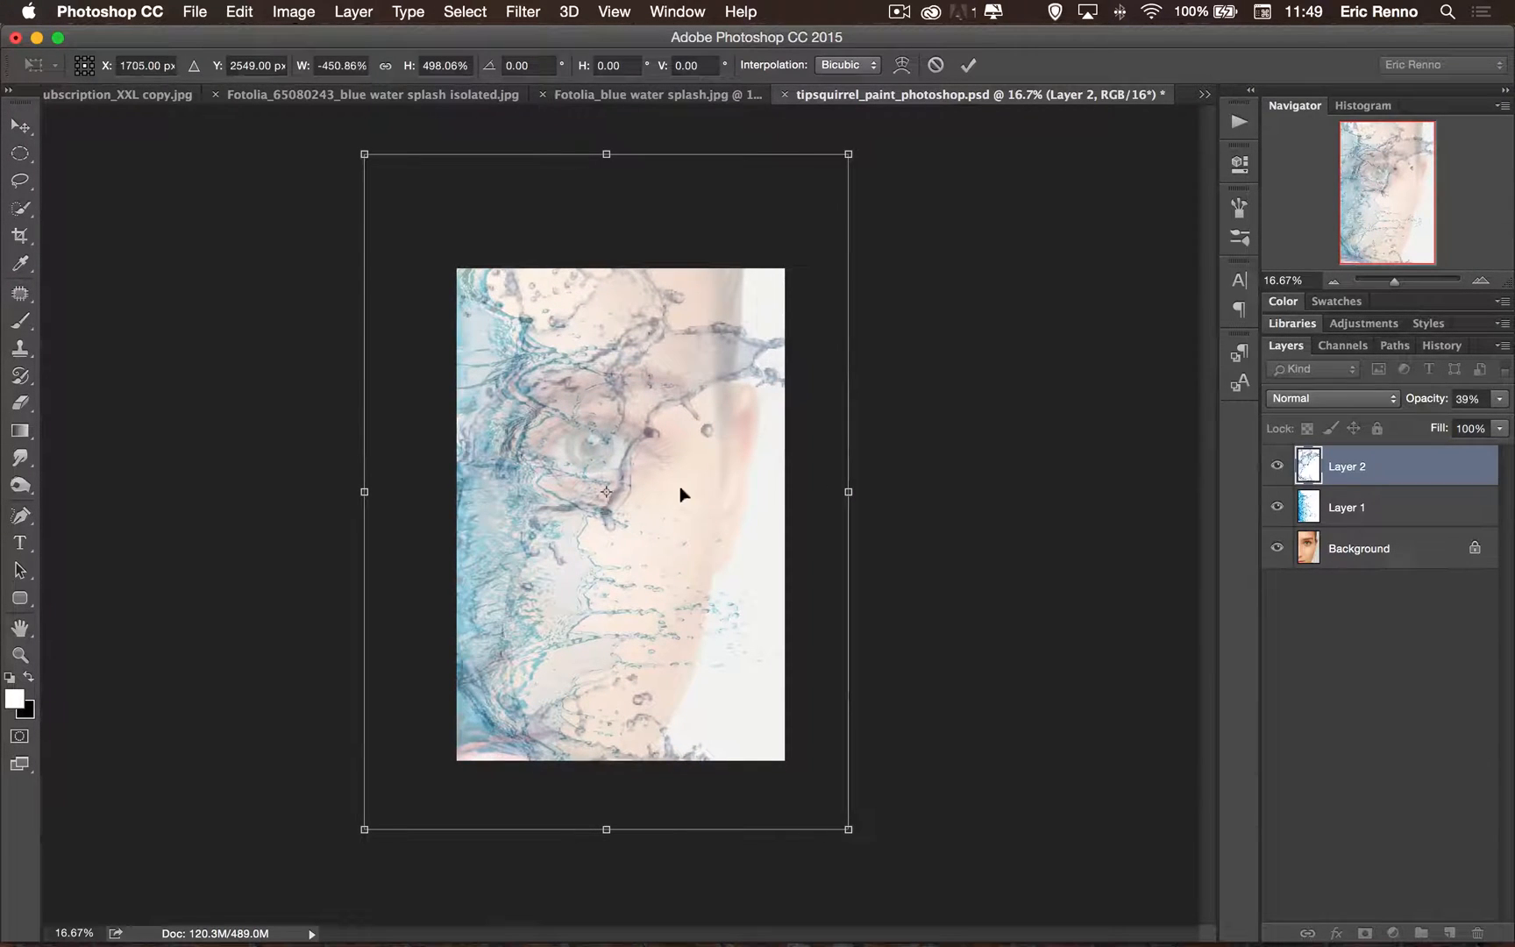
{"action": "left_click_drag", "start_coordinate": [849, 490], "coordinate": [868, 491]}
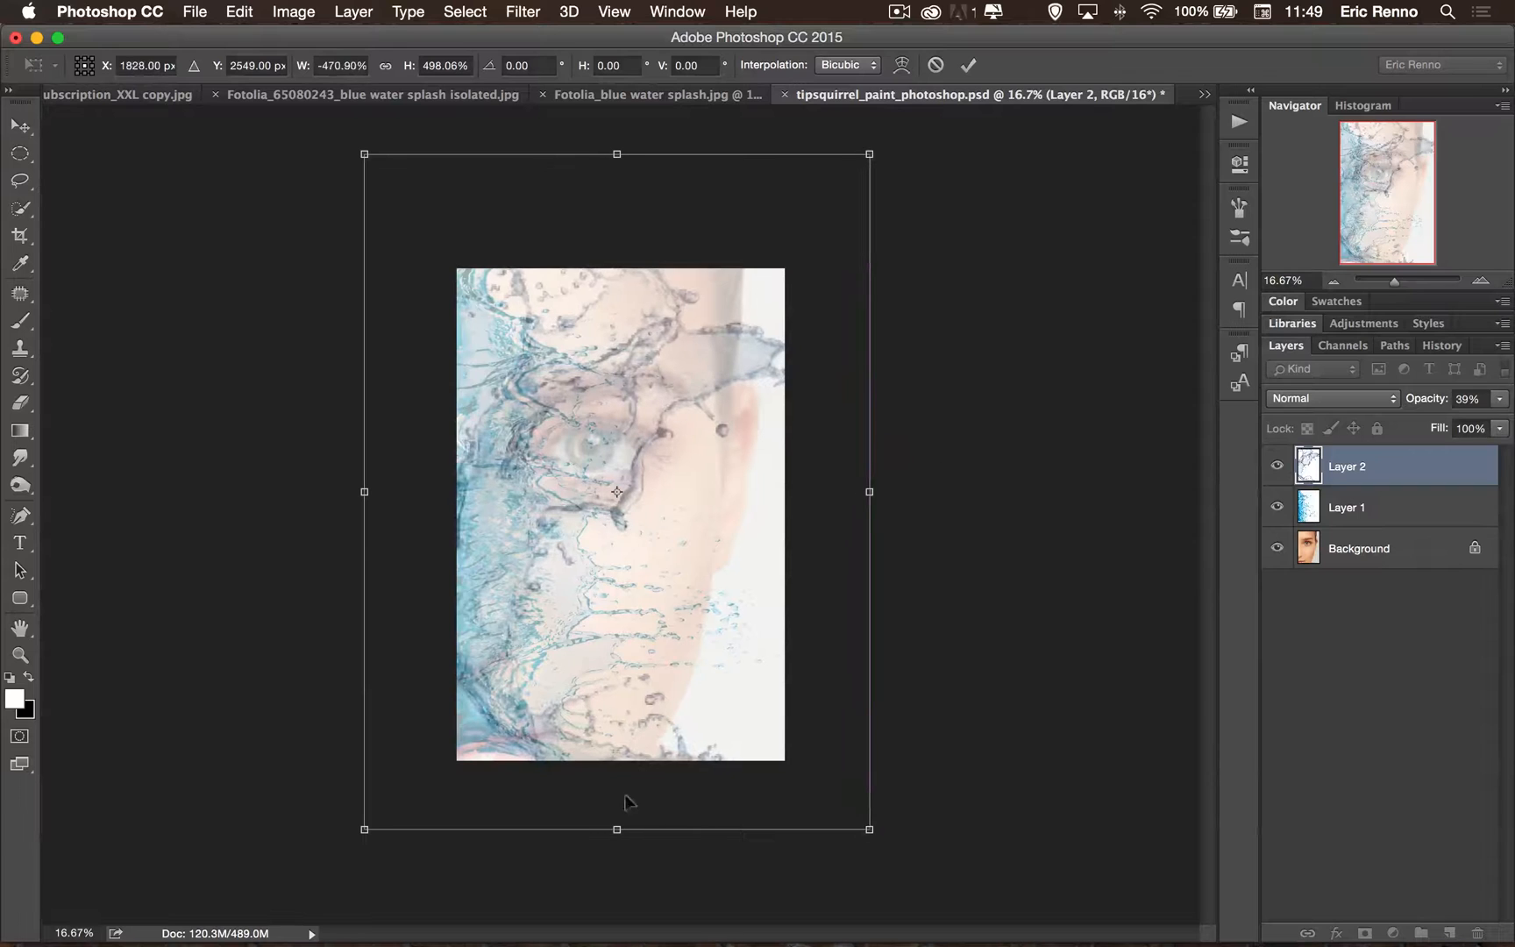
{"action": "left_click_drag", "start_coordinate": [616, 828], "coordinate": [615, 811]}
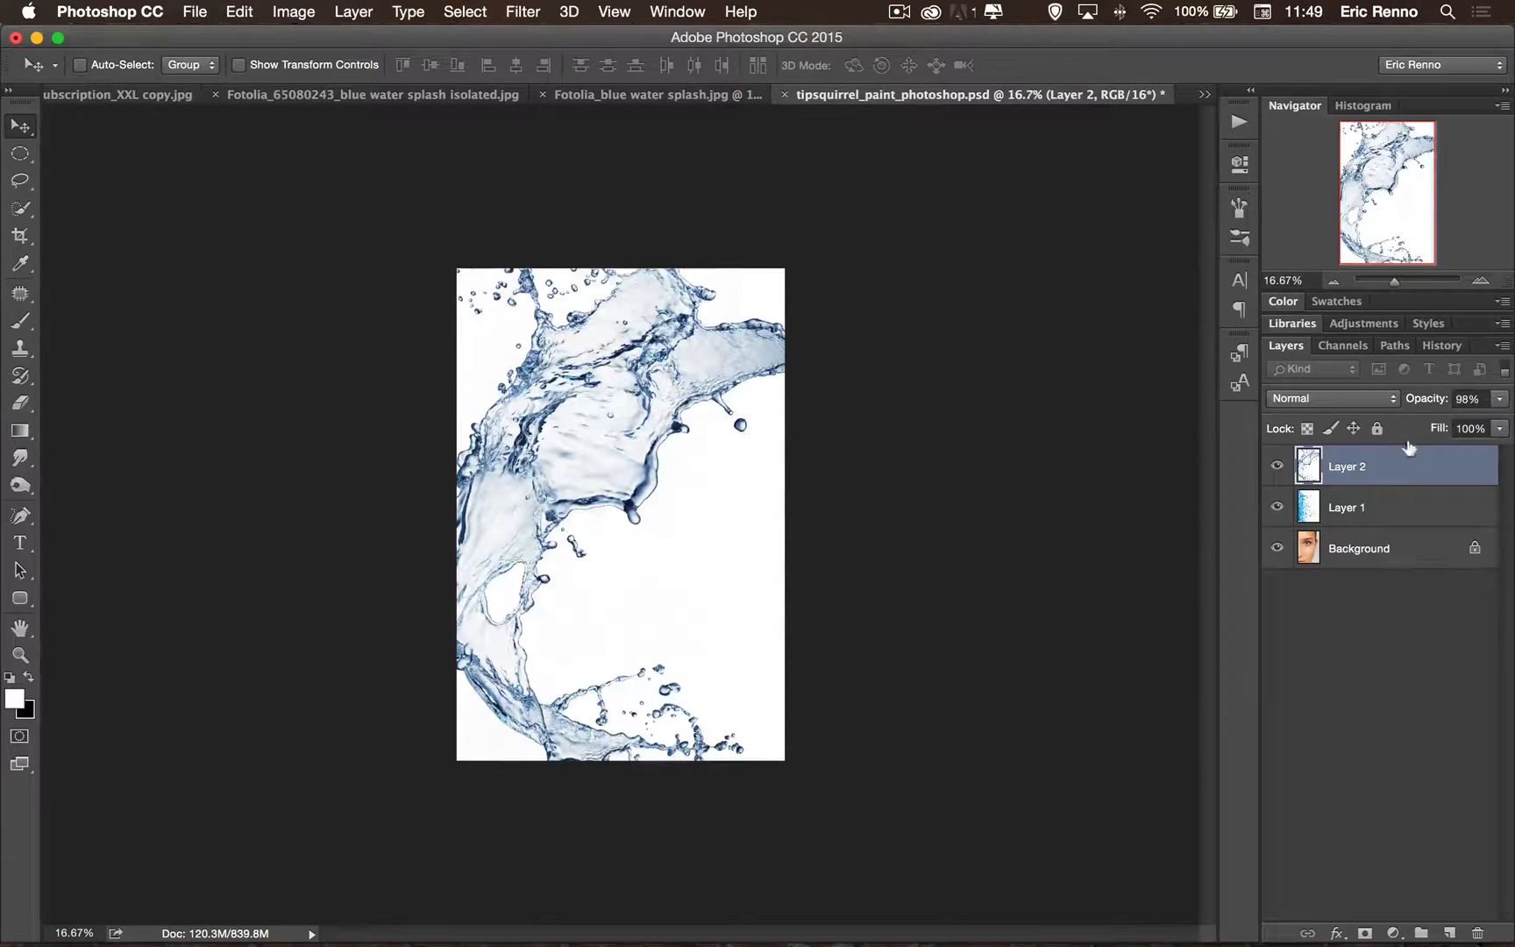
Select Layer 1, hide Layer 2 and show the Channels panel.
{"action": "left_click", "coordinate": [1346, 507]}
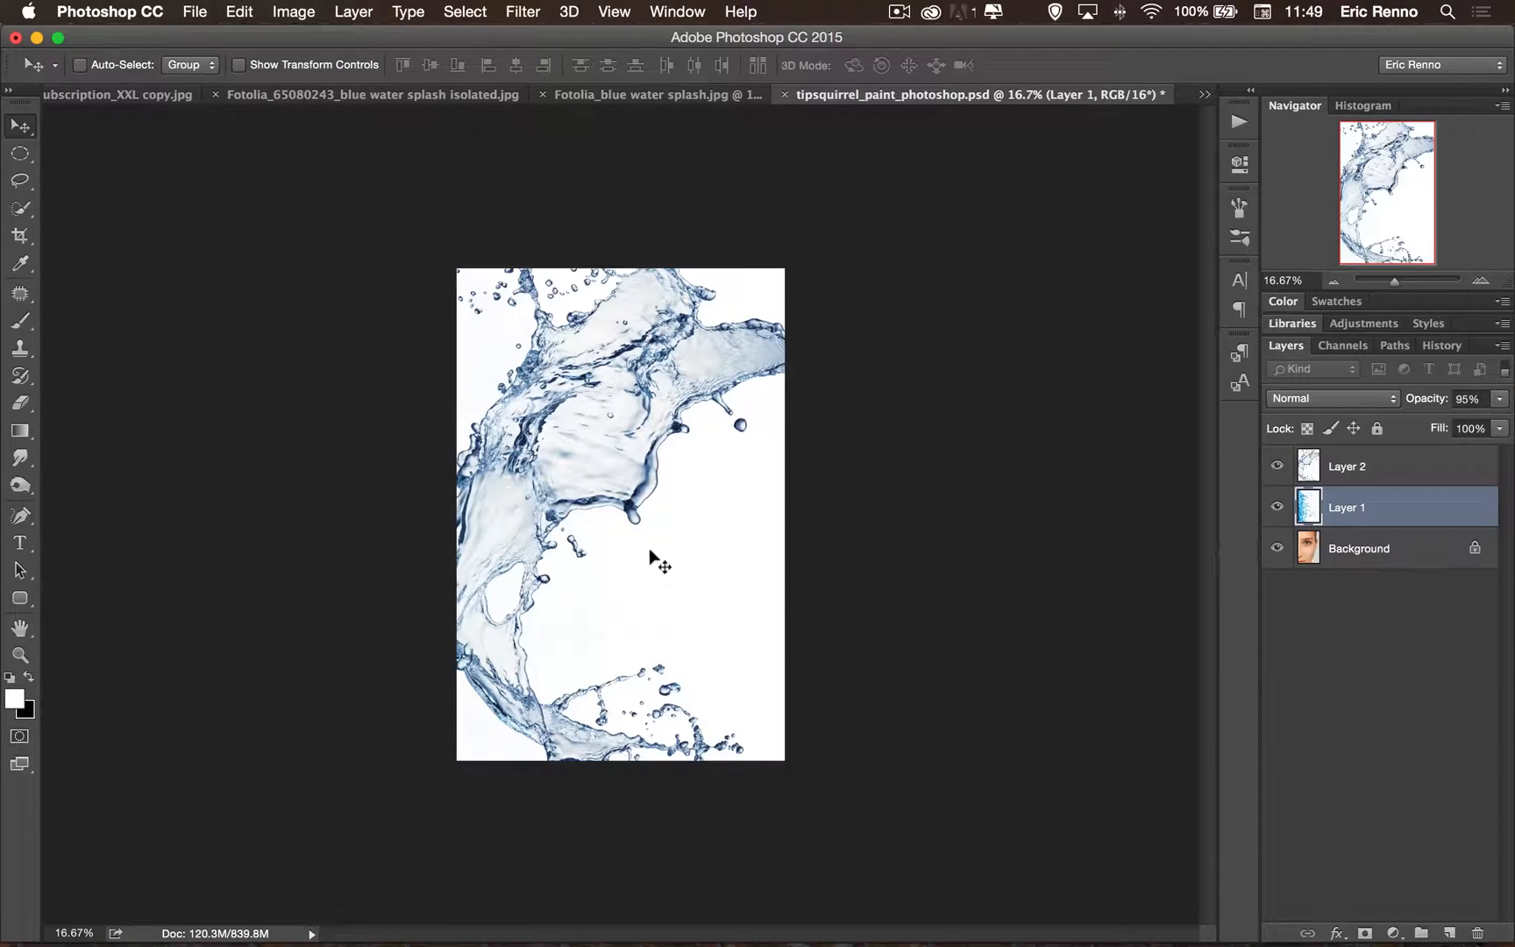
{"action": "mouse_move", "coordinate": [1355, 395]}
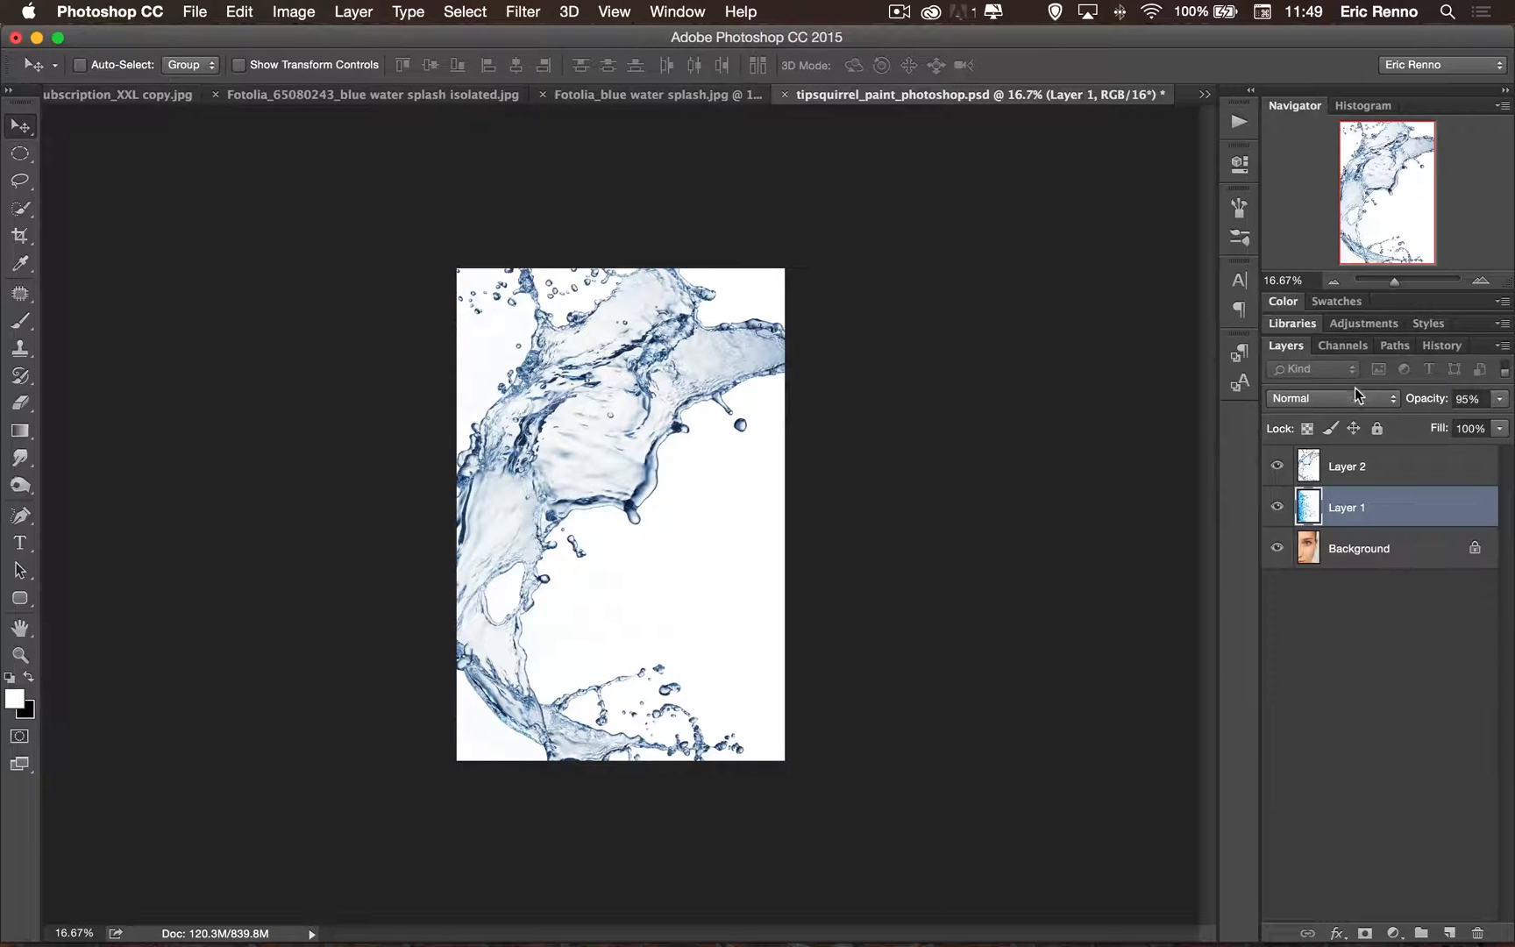
{"action": "left_click", "coordinate": [1276, 465]}
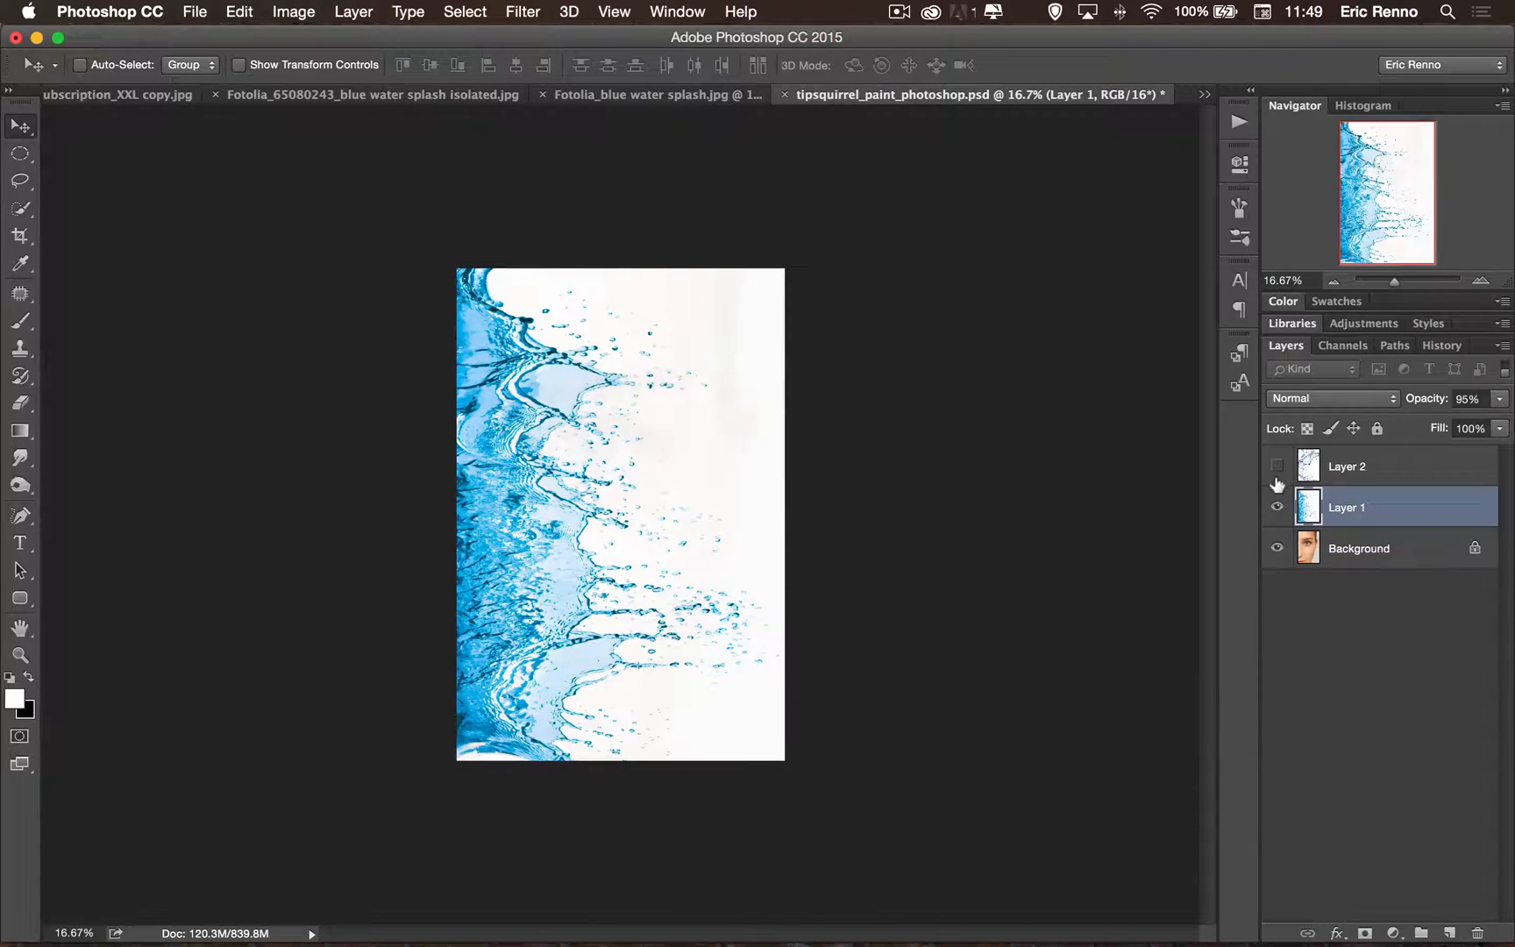
{"action": "left_click", "coordinate": [1276, 507]}
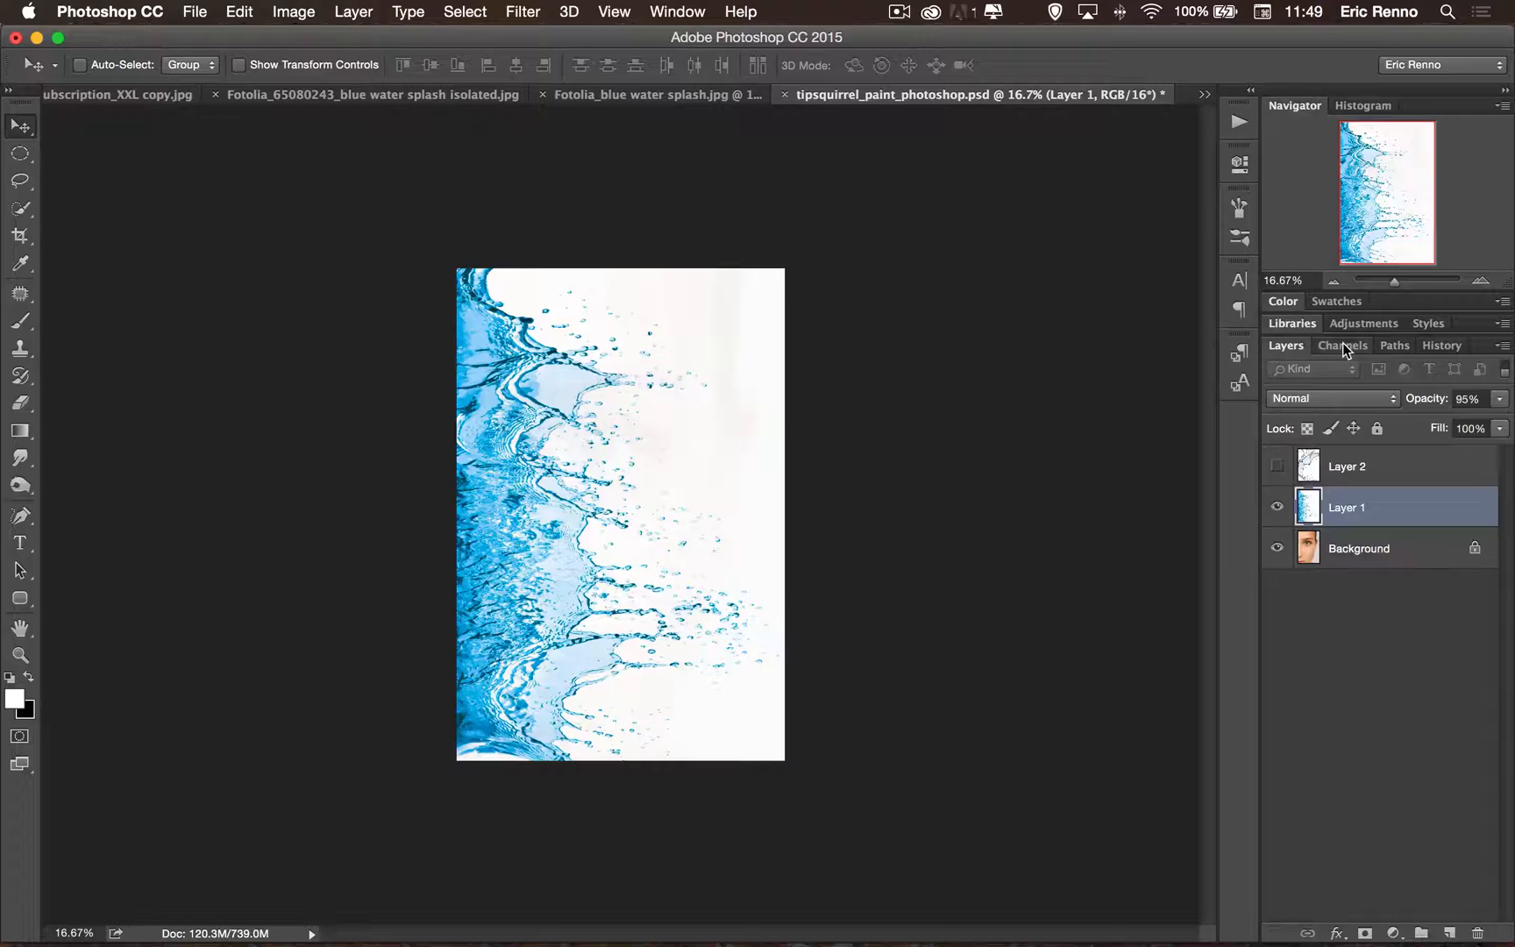
{"action": "left_click", "coordinate": [1341, 345]}
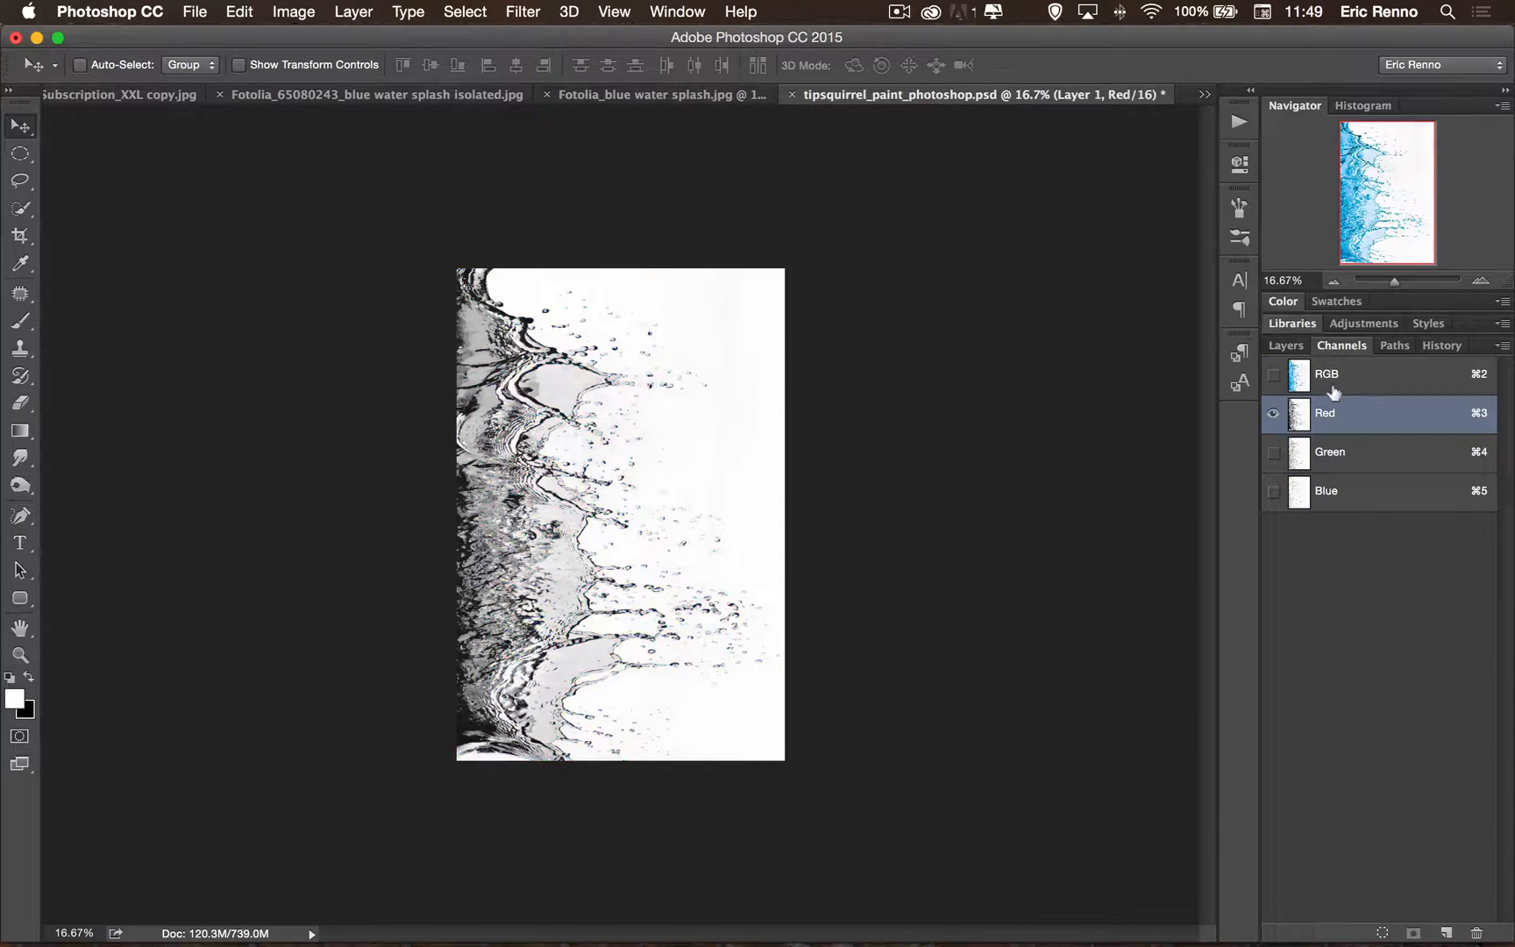
View the Blue, Green and Red channels alone, ending on Red.
{"action": "left_click", "coordinate": [1327, 490]}
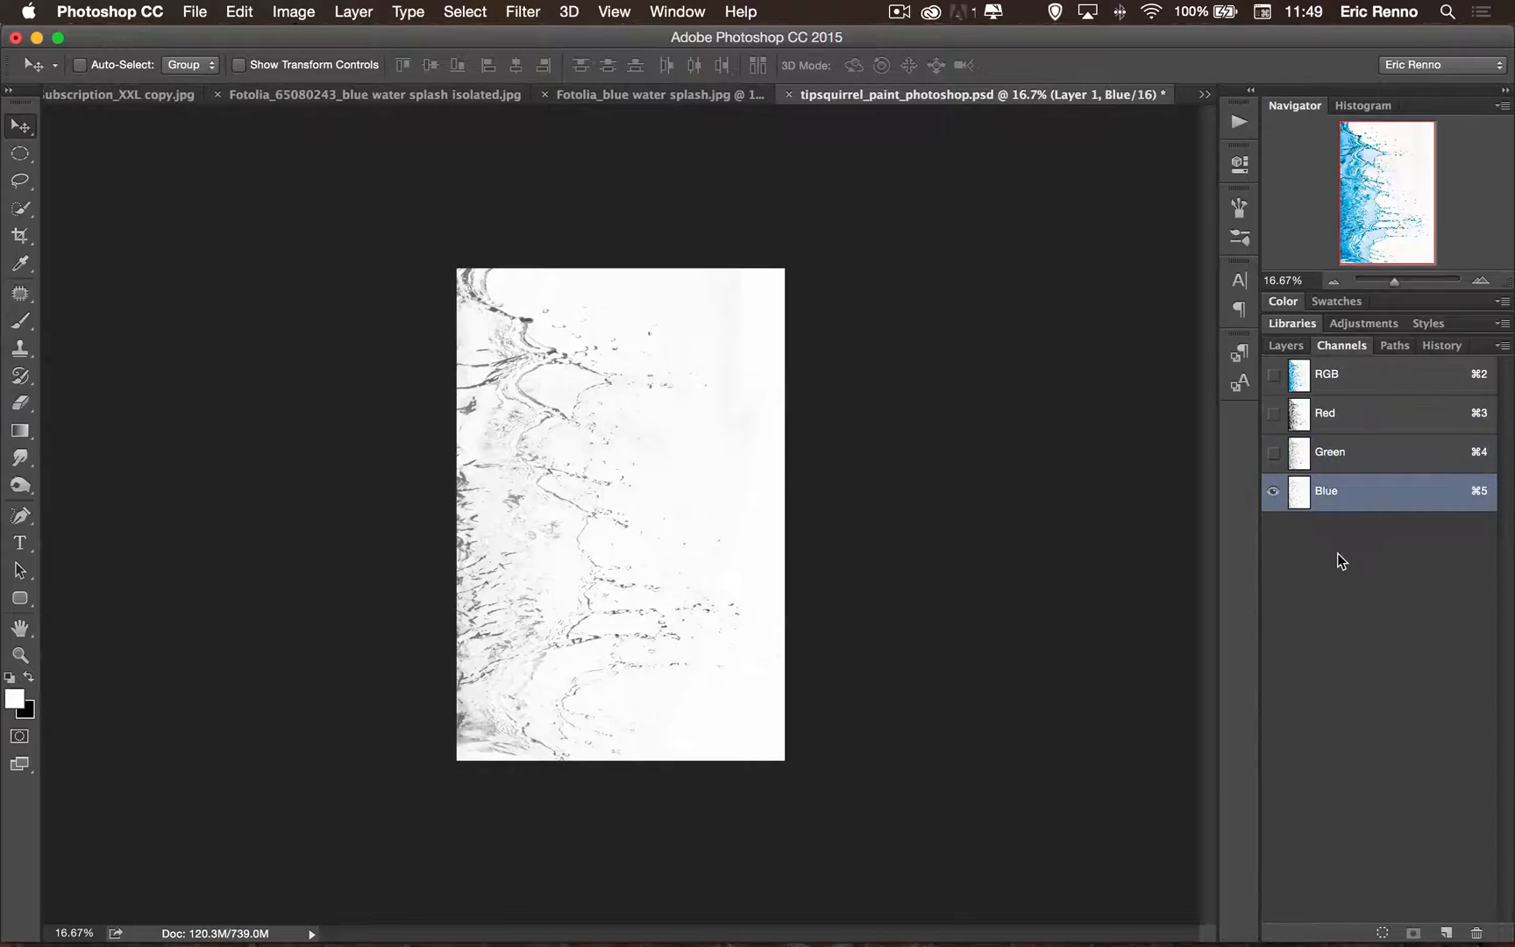
{"action": "left_click", "coordinate": [1352, 453]}
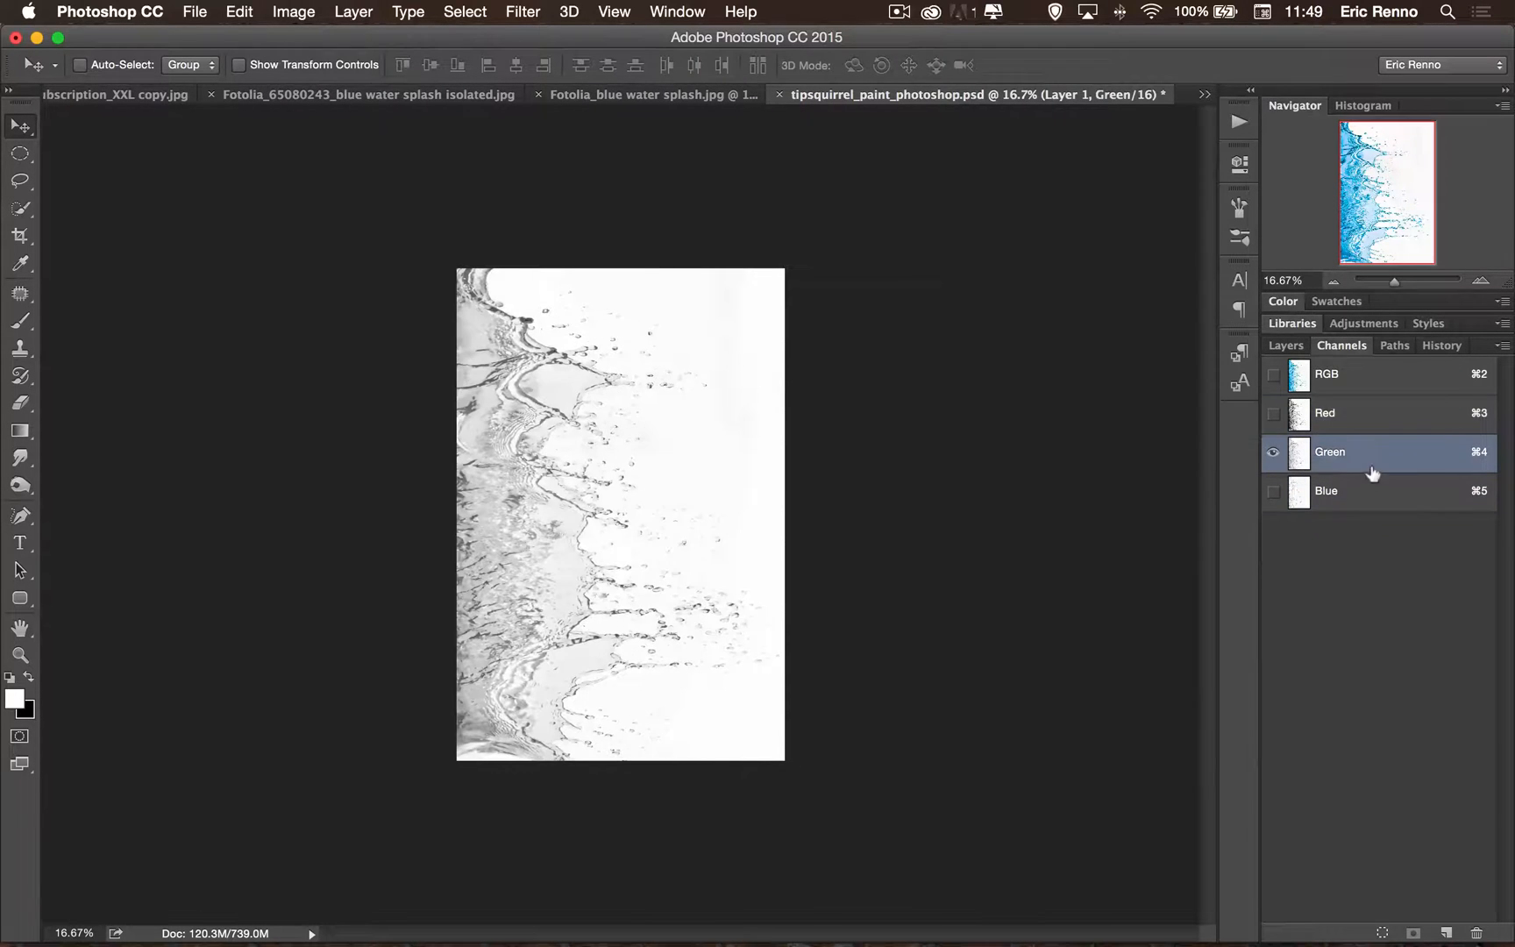
{"action": "left_click", "coordinate": [1352, 412]}
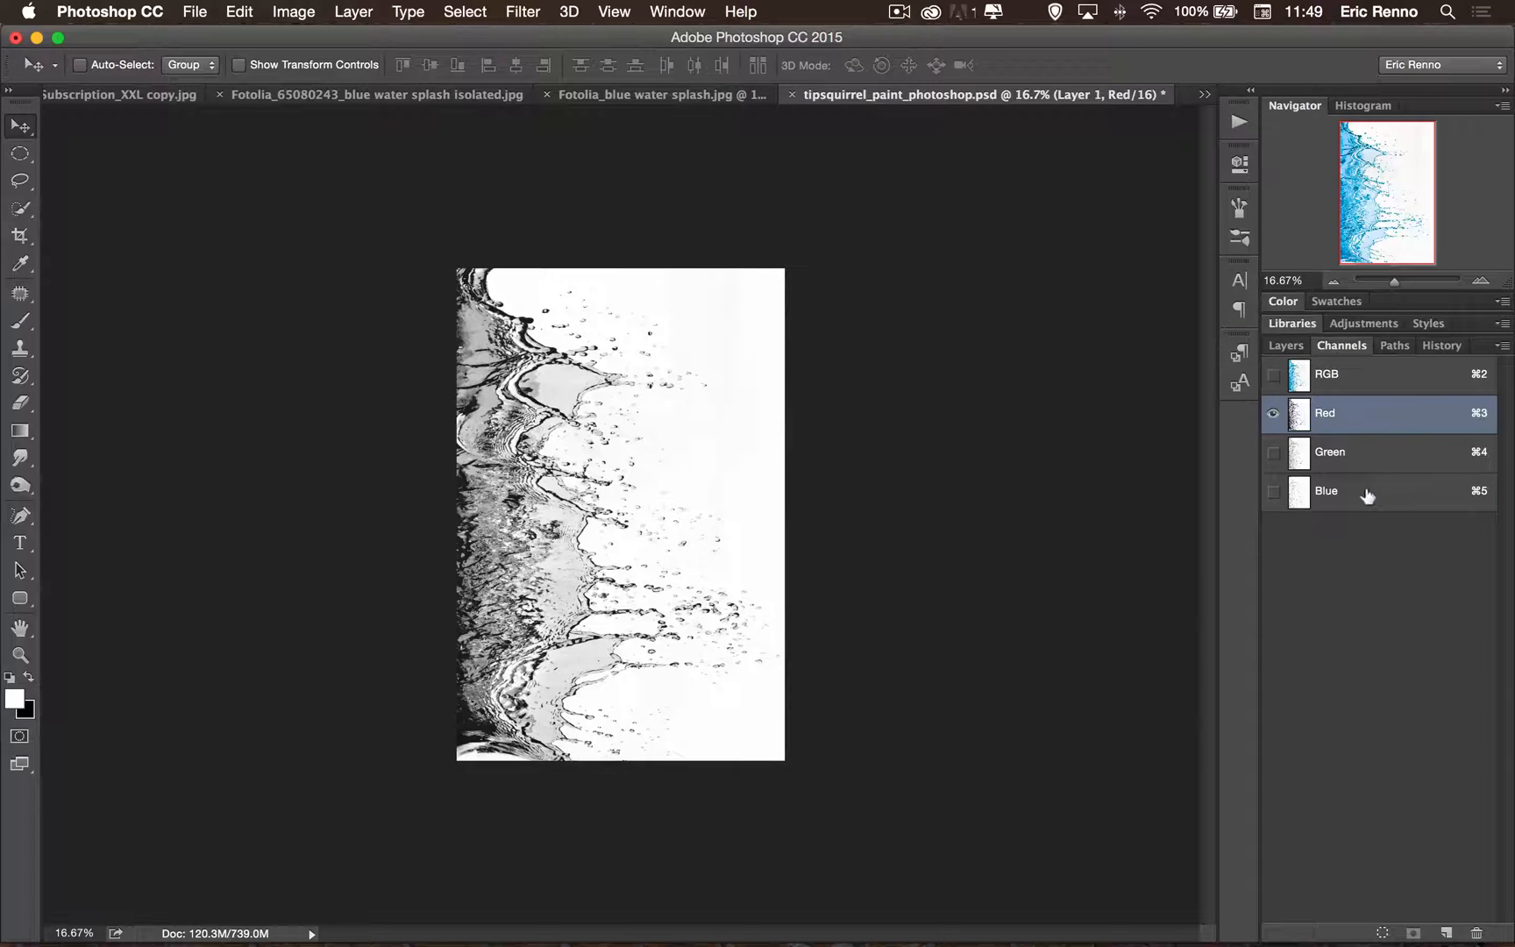
Duplicate the Red channel as 'Straight Splash', select it and invert it to a white splash on black.
{"action": "right_click", "coordinate": [1323, 412]}
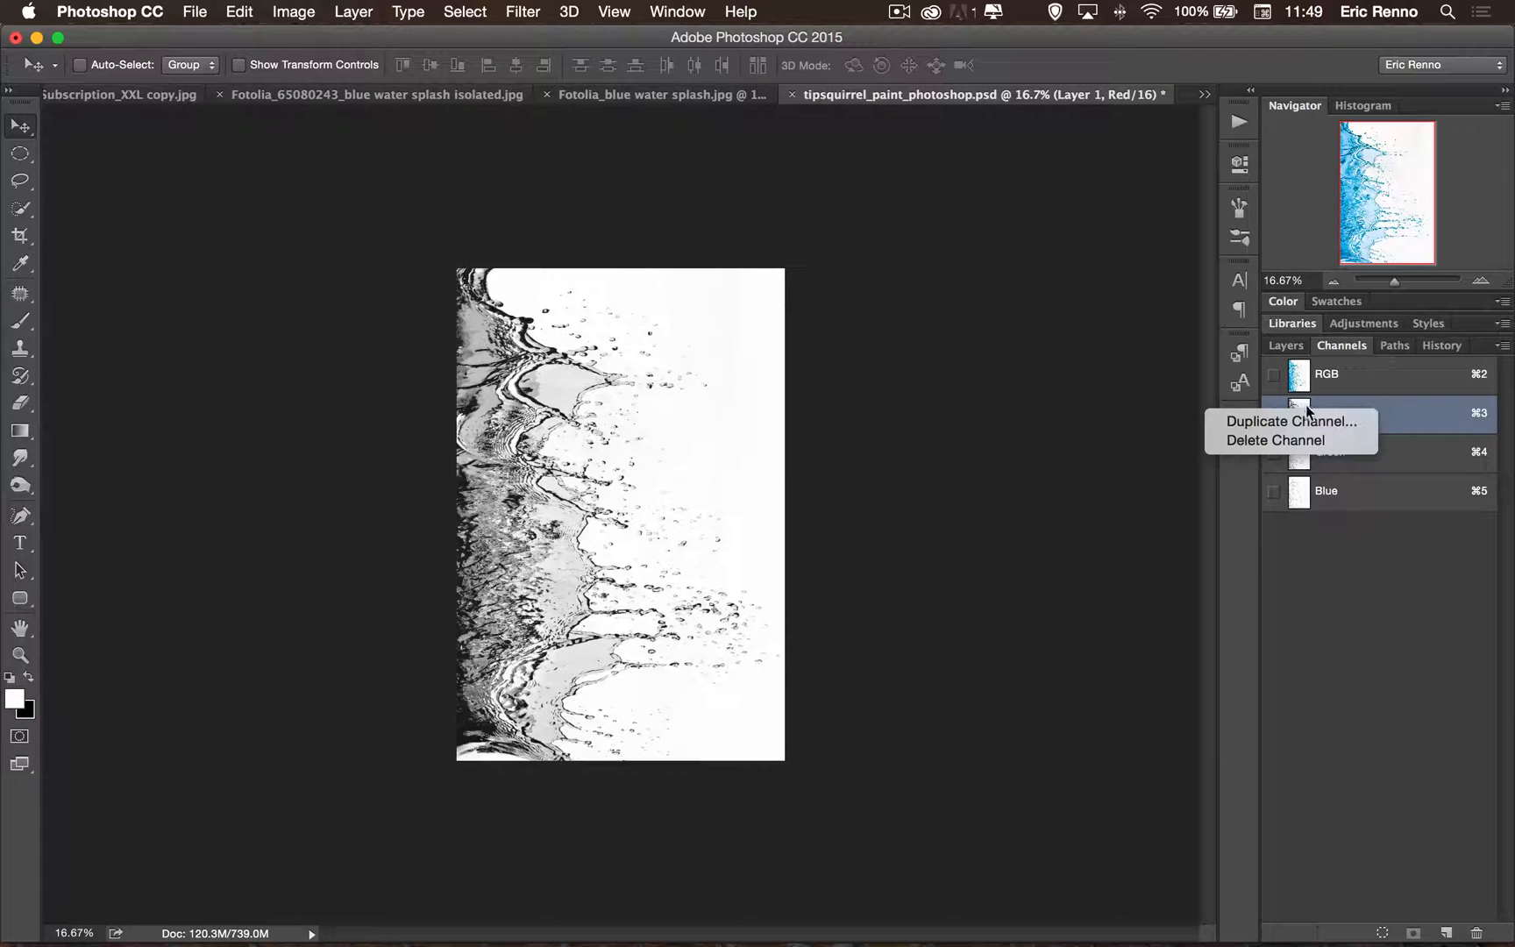
{"action": "left_click", "coordinate": [1288, 421]}
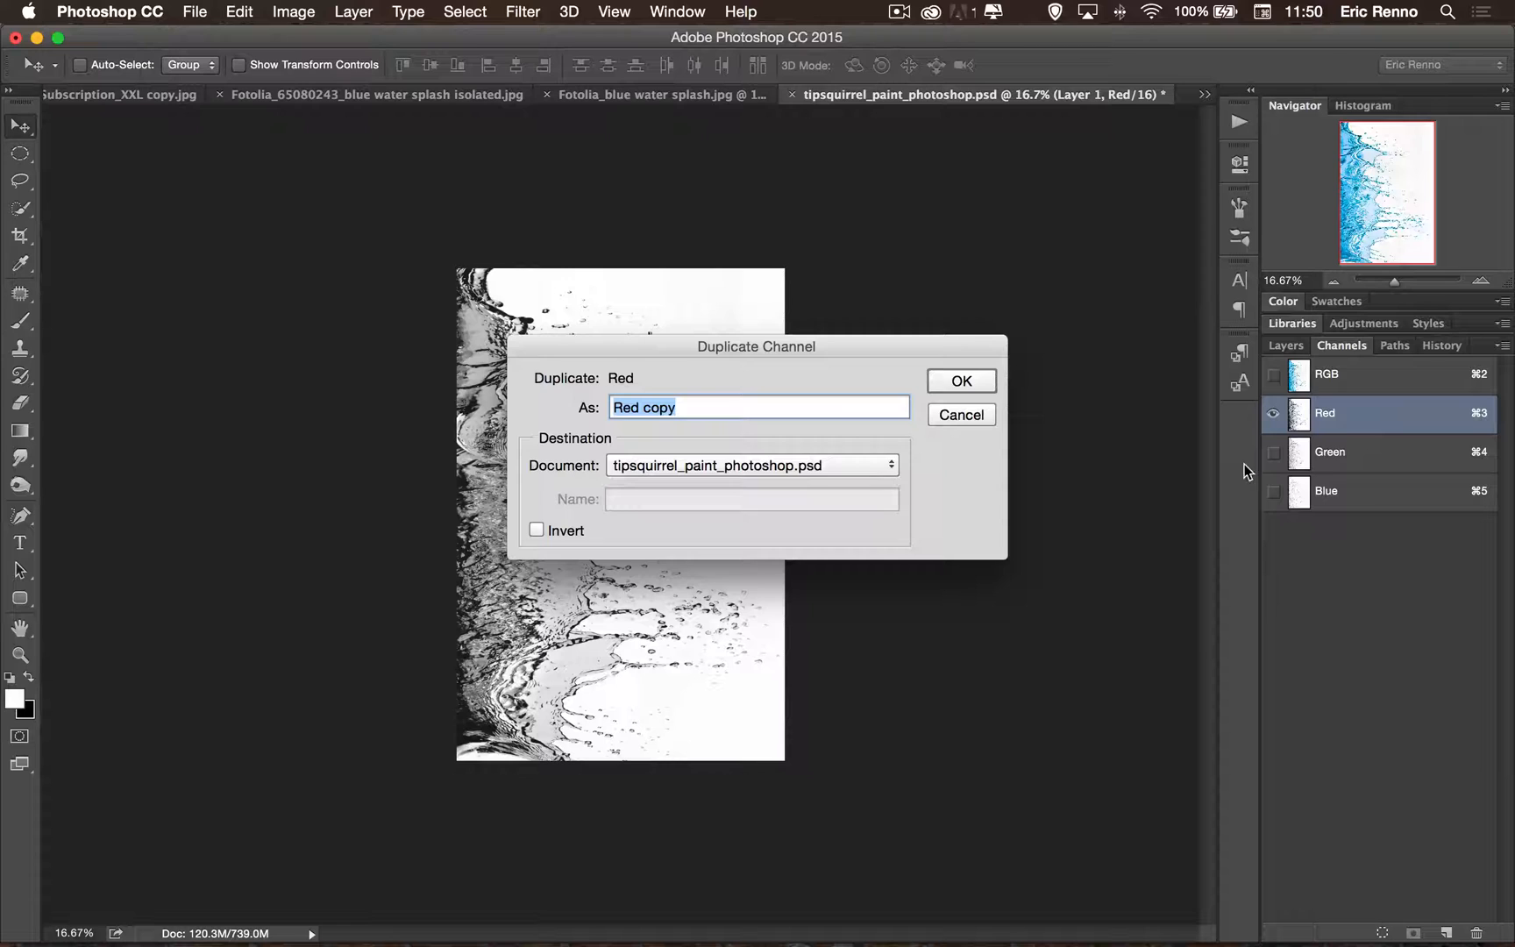
{"action": "type", "text": "Straight Spla"}
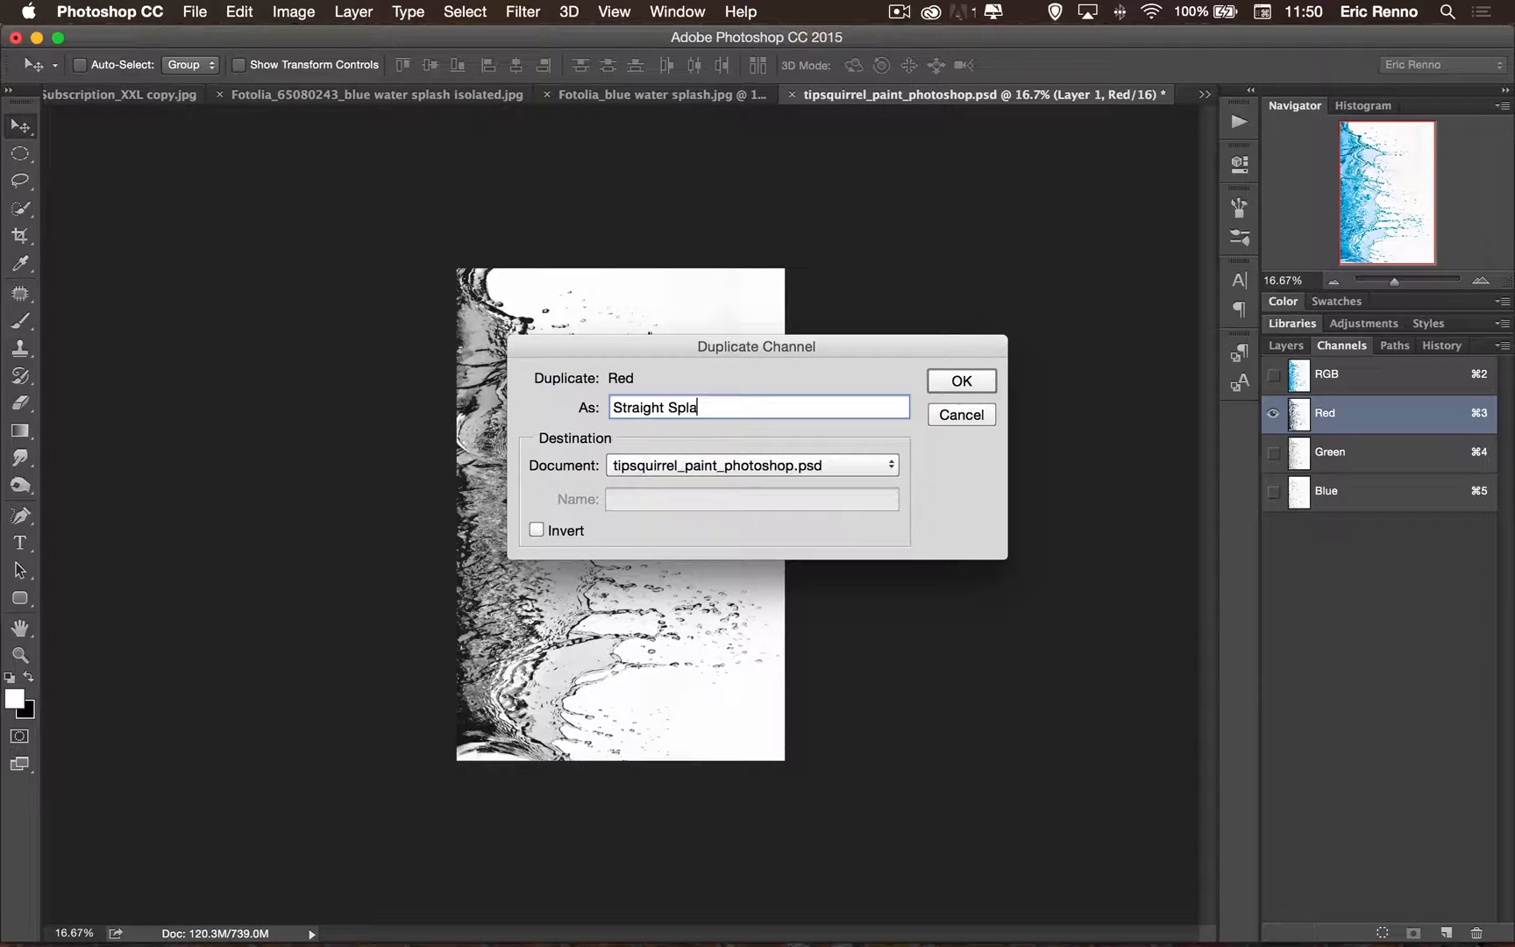
{"action": "left_click", "coordinate": [959, 381]}
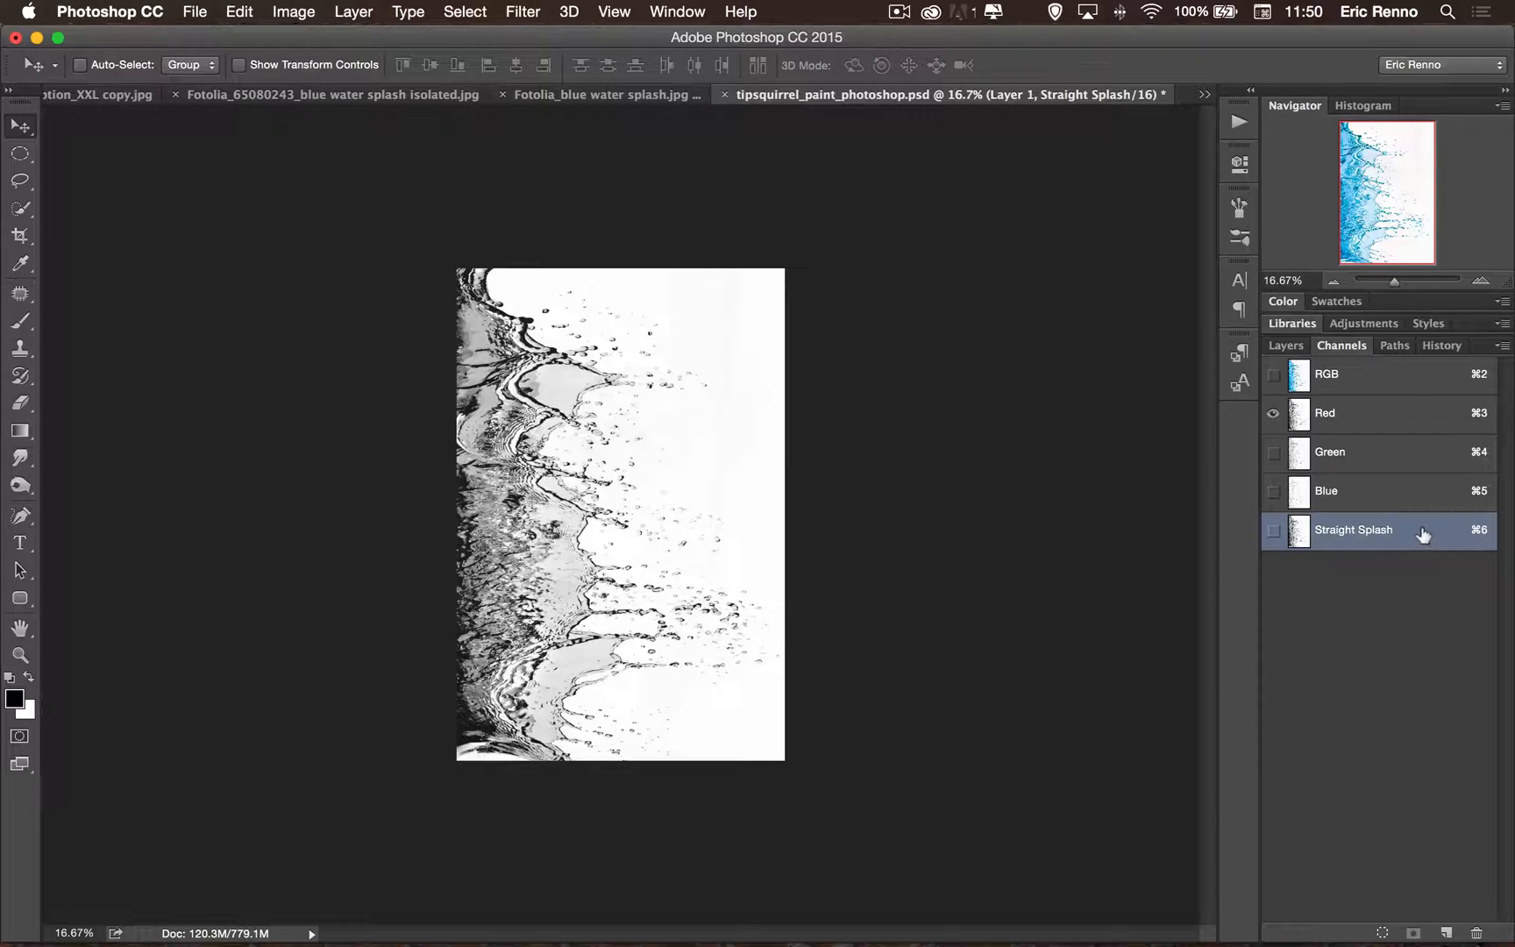
{"action": "left_click", "coordinate": [1273, 530]}
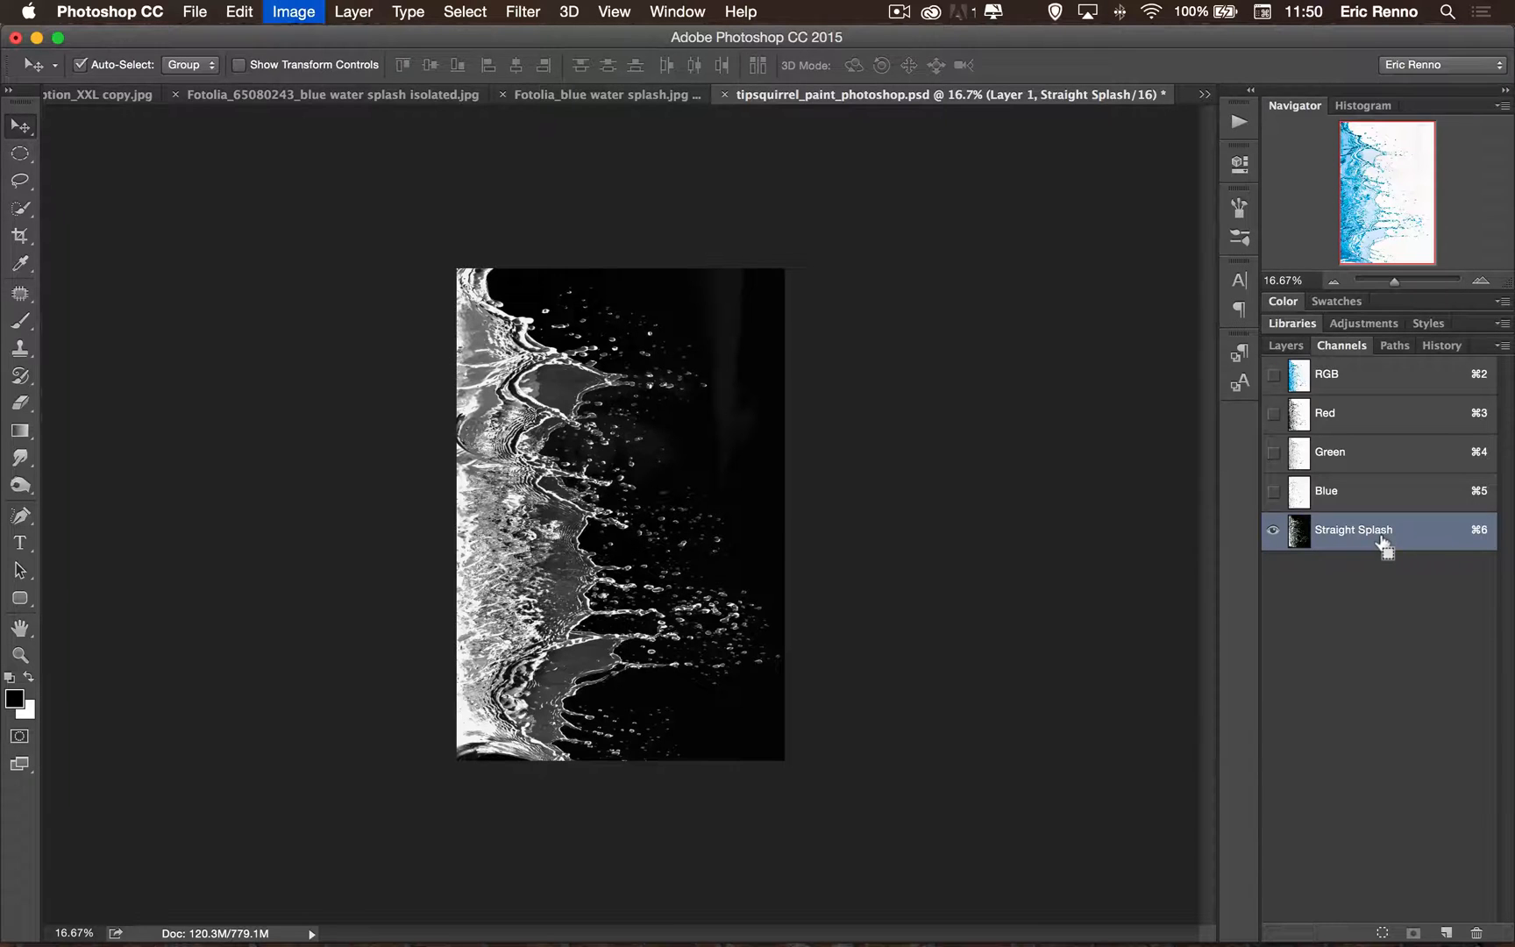
Apply Levels to Straight Splash, pulling shadow and midtone sliders in for stronger contrast.
{"action": "left_click", "coordinate": [293, 12]}
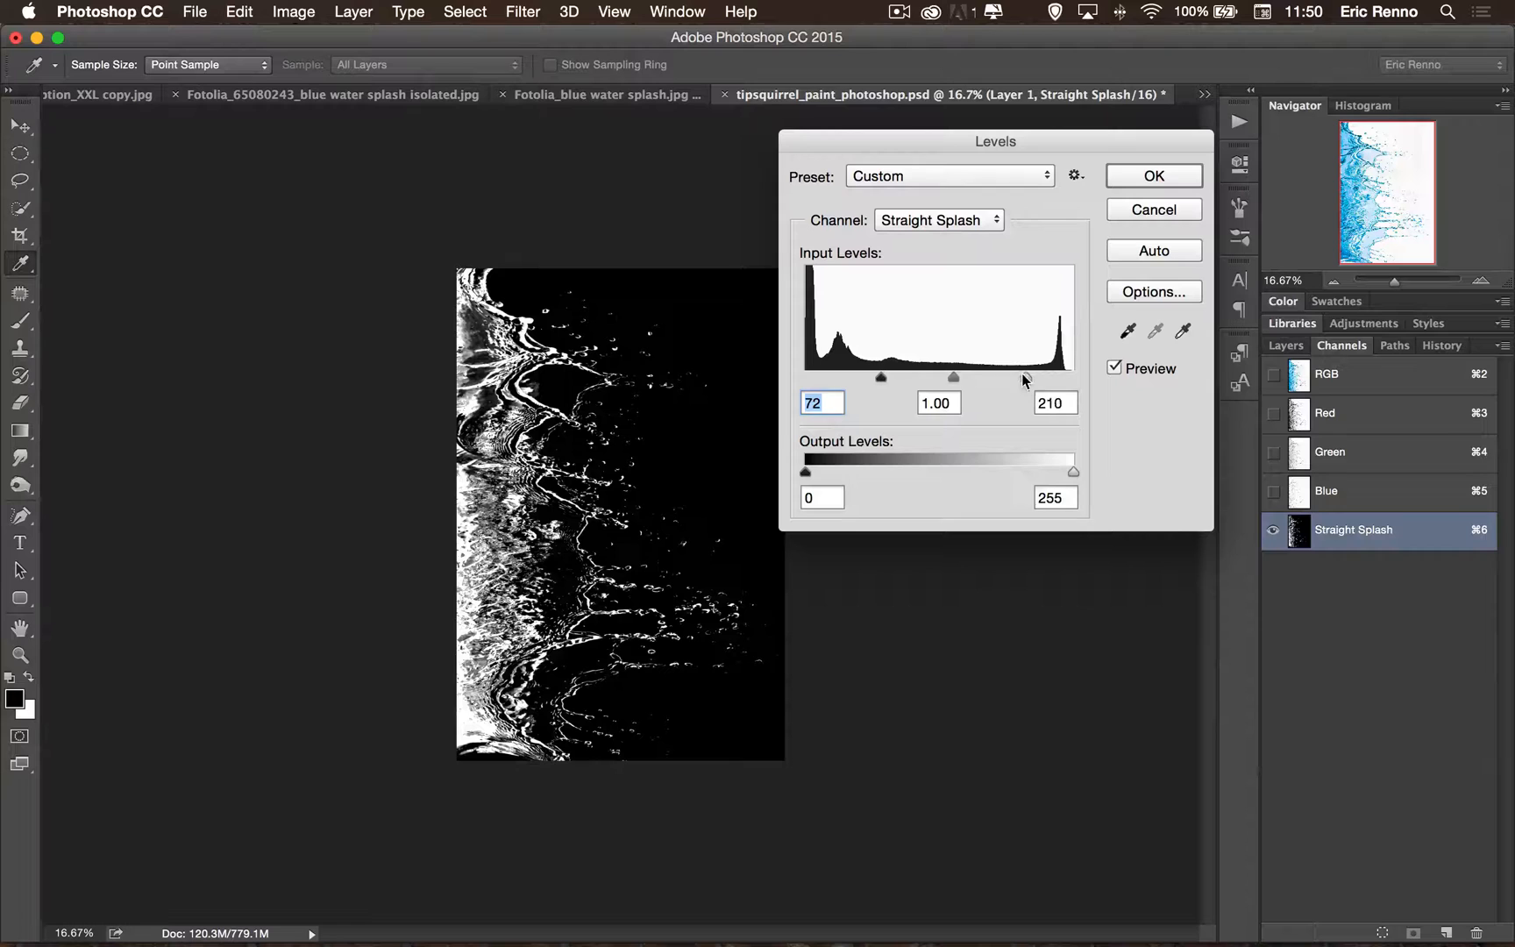
{"action": "left_click_drag", "start_coordinate": [952, 377], "coordinate": [926, 377]}
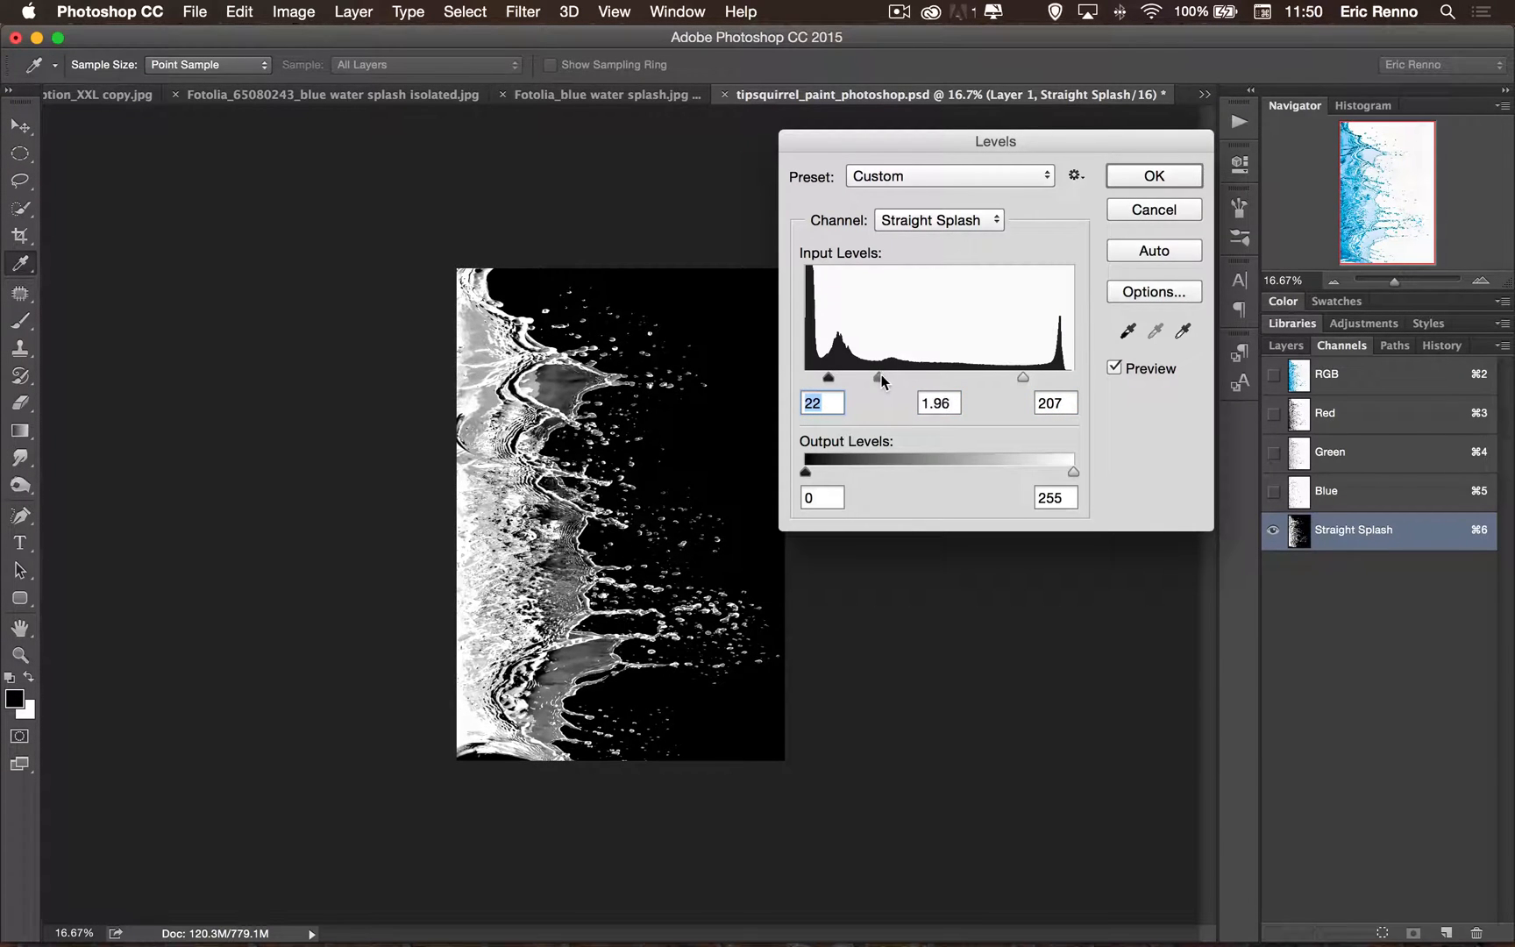
{"action": "left_click_drag", "start_coordinate": [876, 377], "coordinate": [886, 377]}
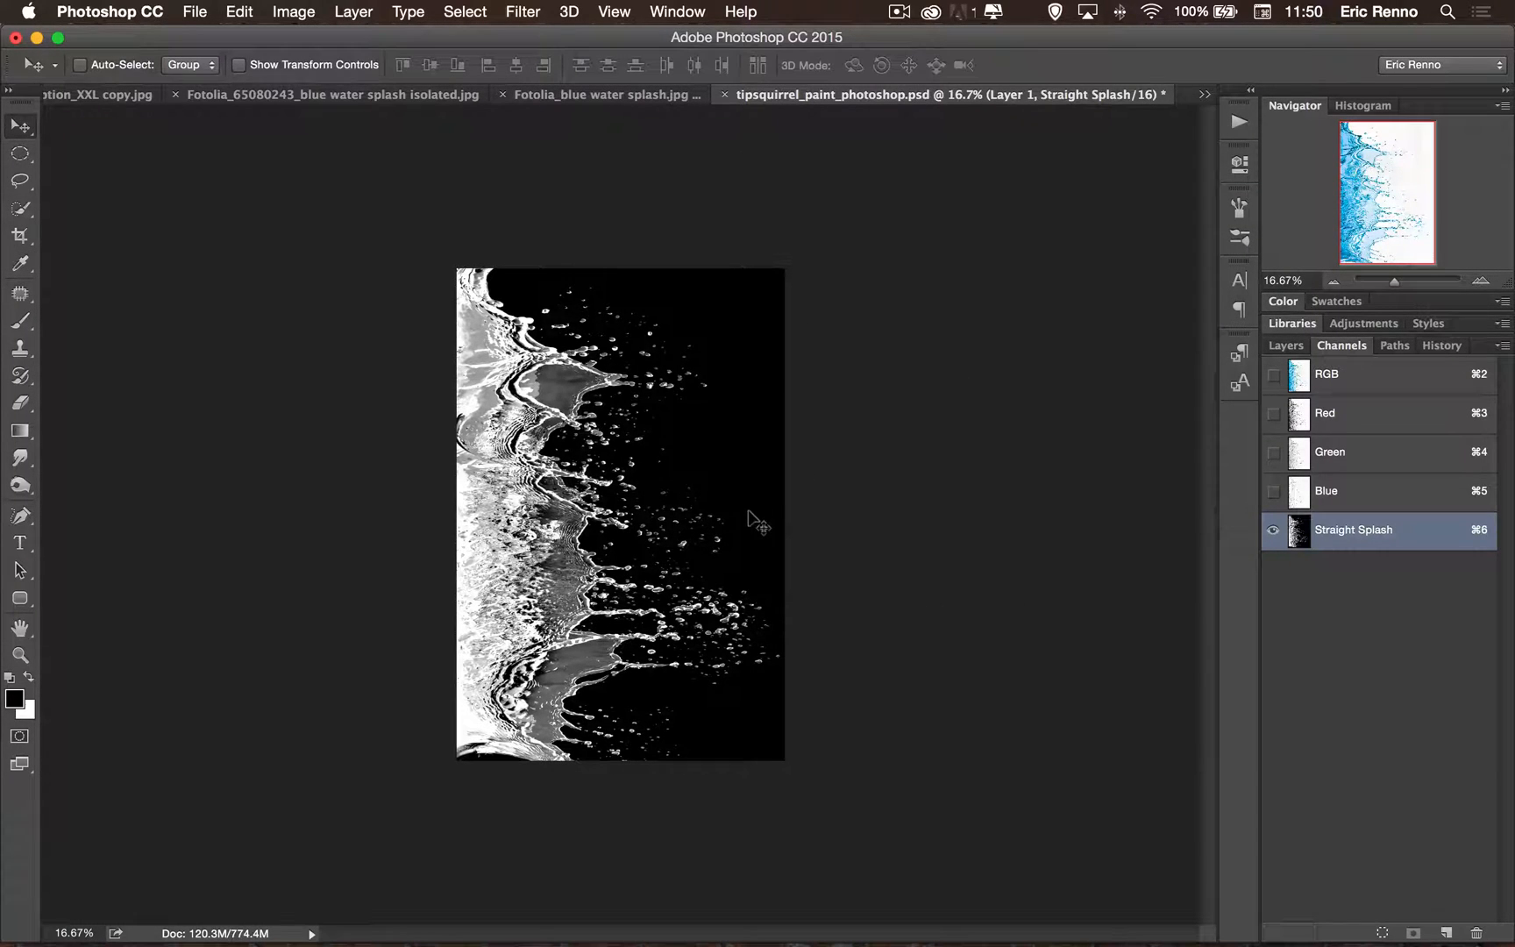
Return to the RGB composite and make the curved splash Layer 2 visible again.
{"action": "left_click", "coordinate": [1327, 376]}
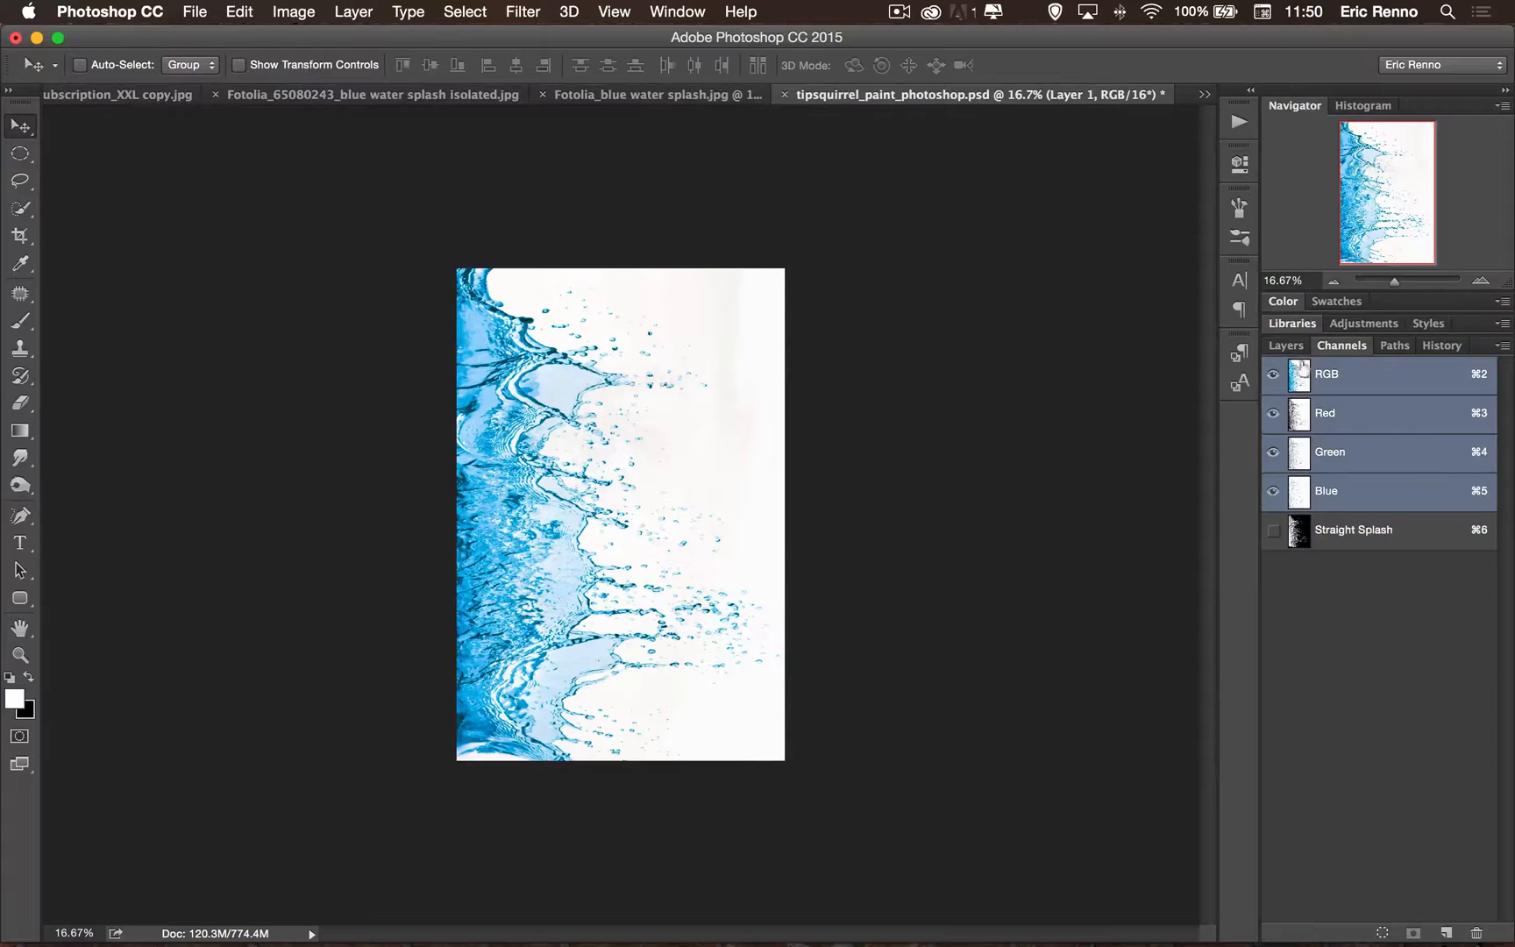
{"action": "left_click", "coordinate": [1285, 345]}
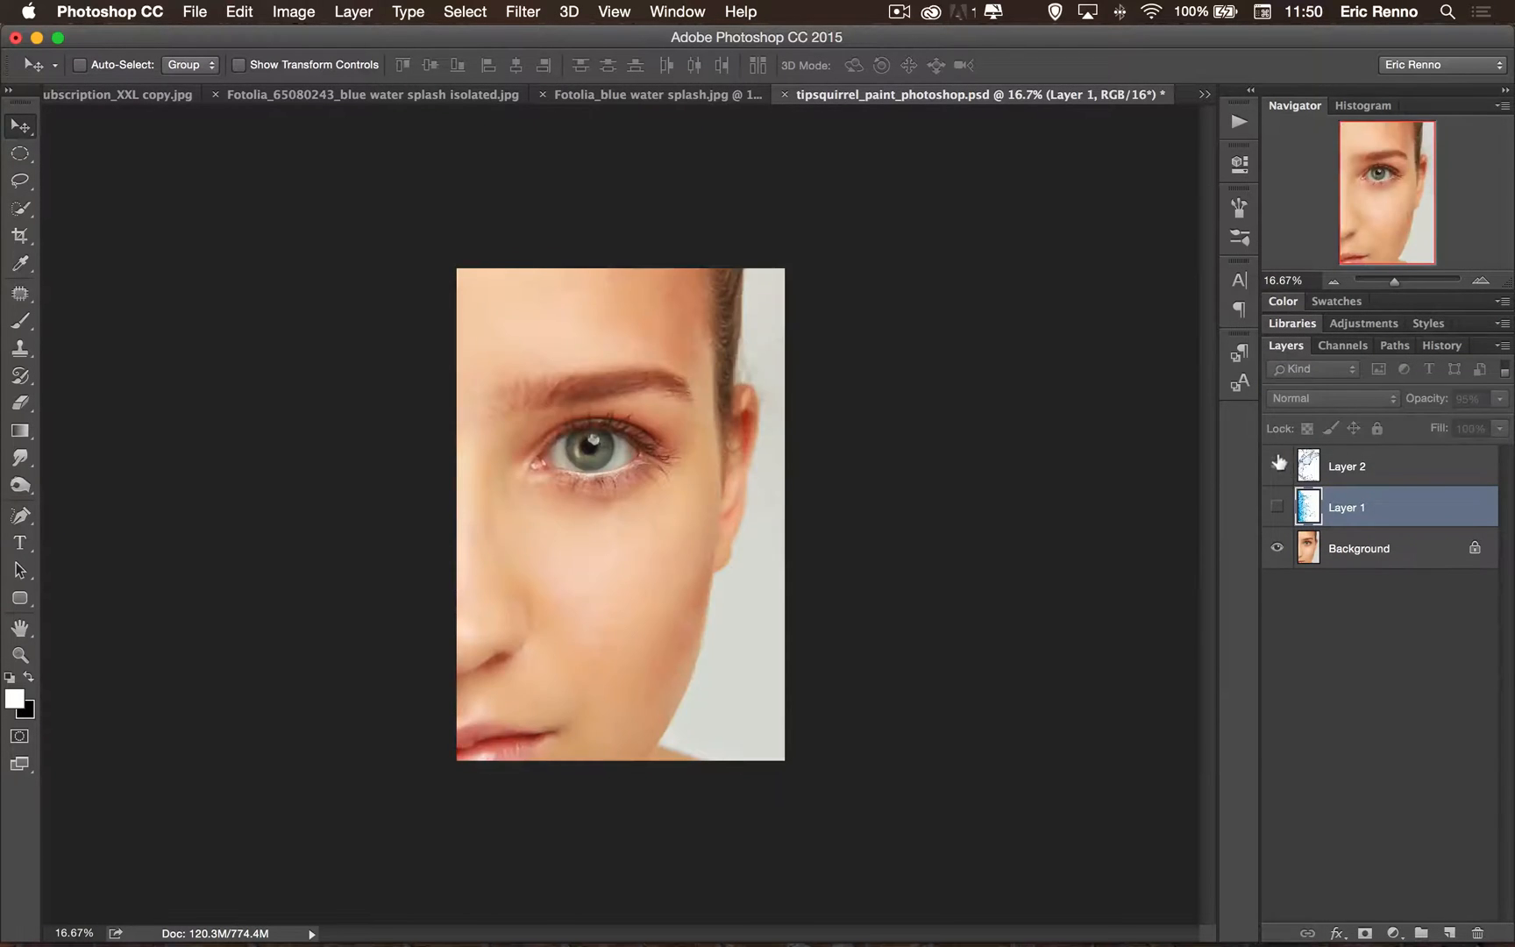
{"action": "left_click", "coordinate": [1277, 466]}
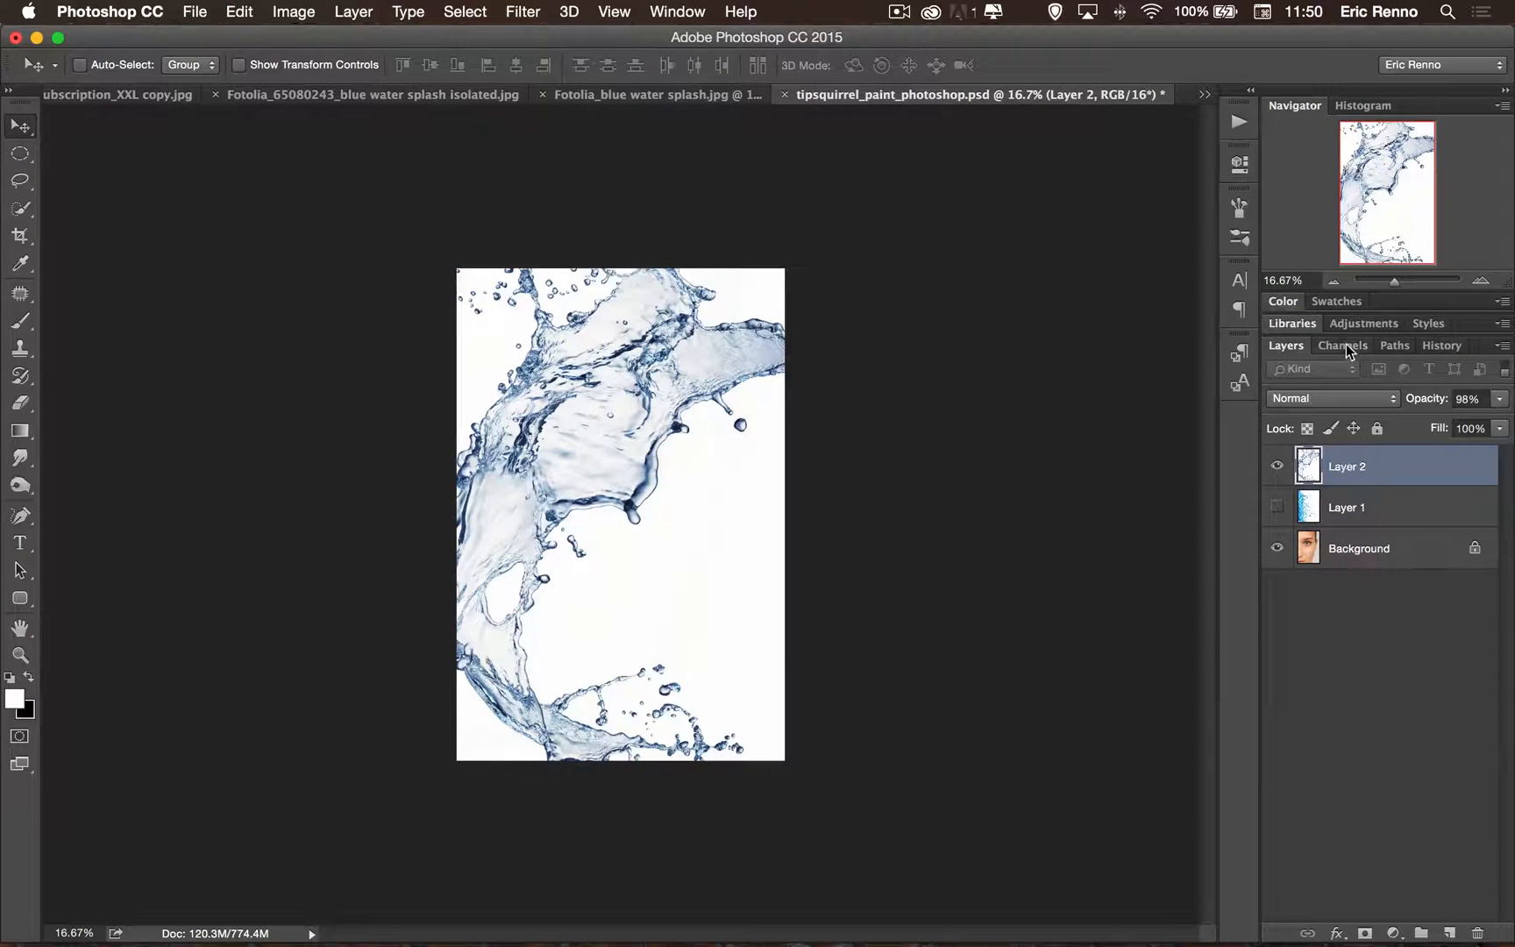
{"action": "left_click", "coordinate": [1341, 346]}
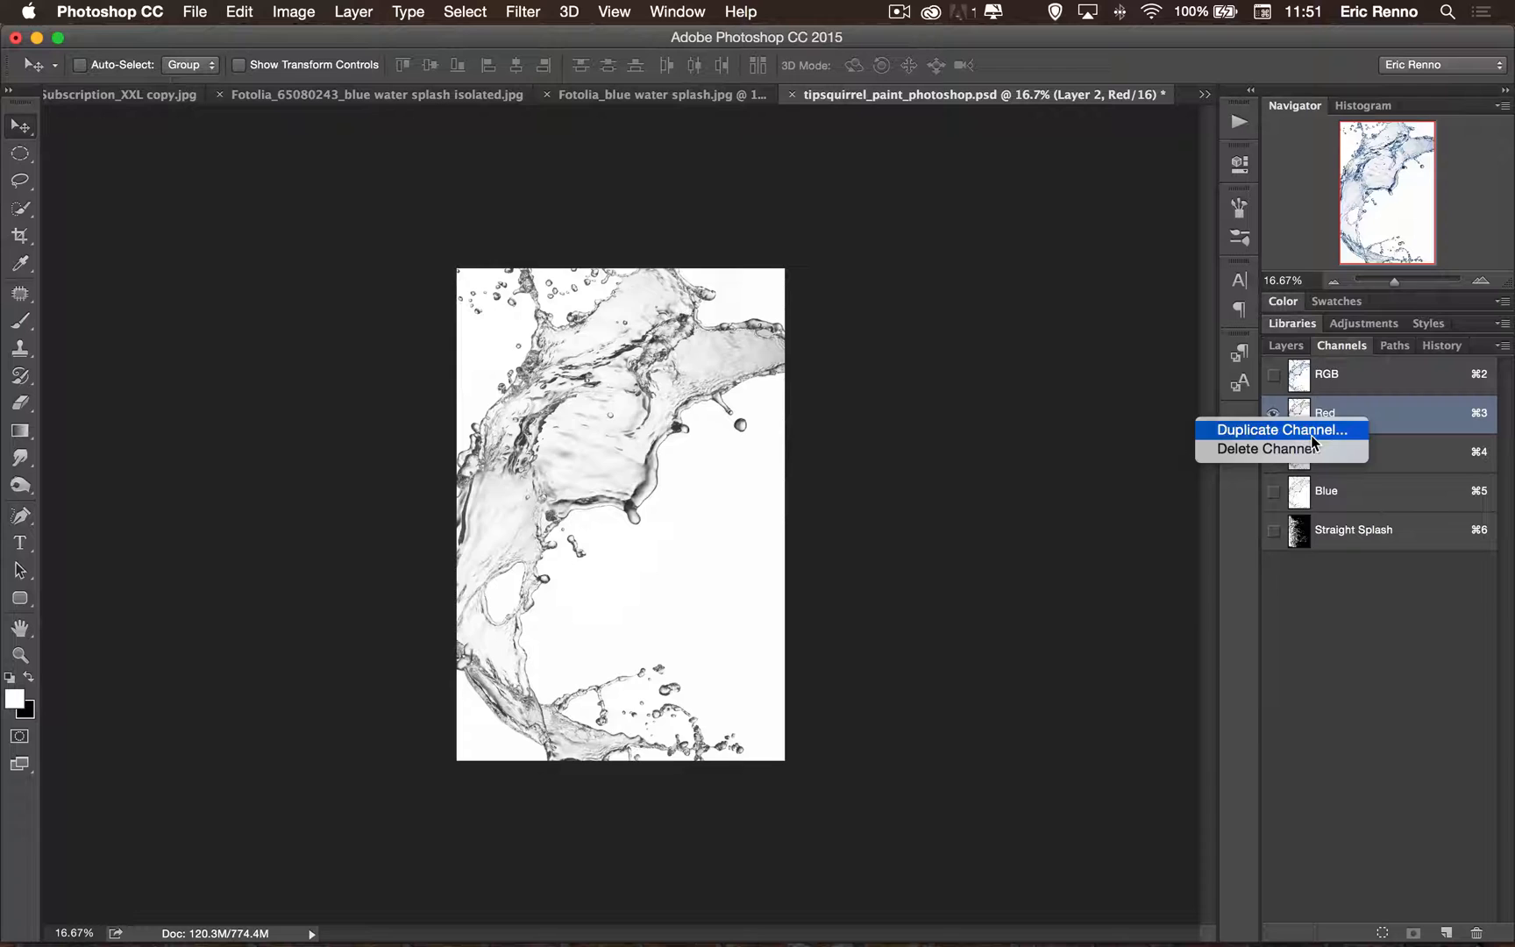
Duplicate the Red channel as 'Curve Splash', view it alone and invert it.
{"action": "left_click", "coordinate": [1280, 430]}
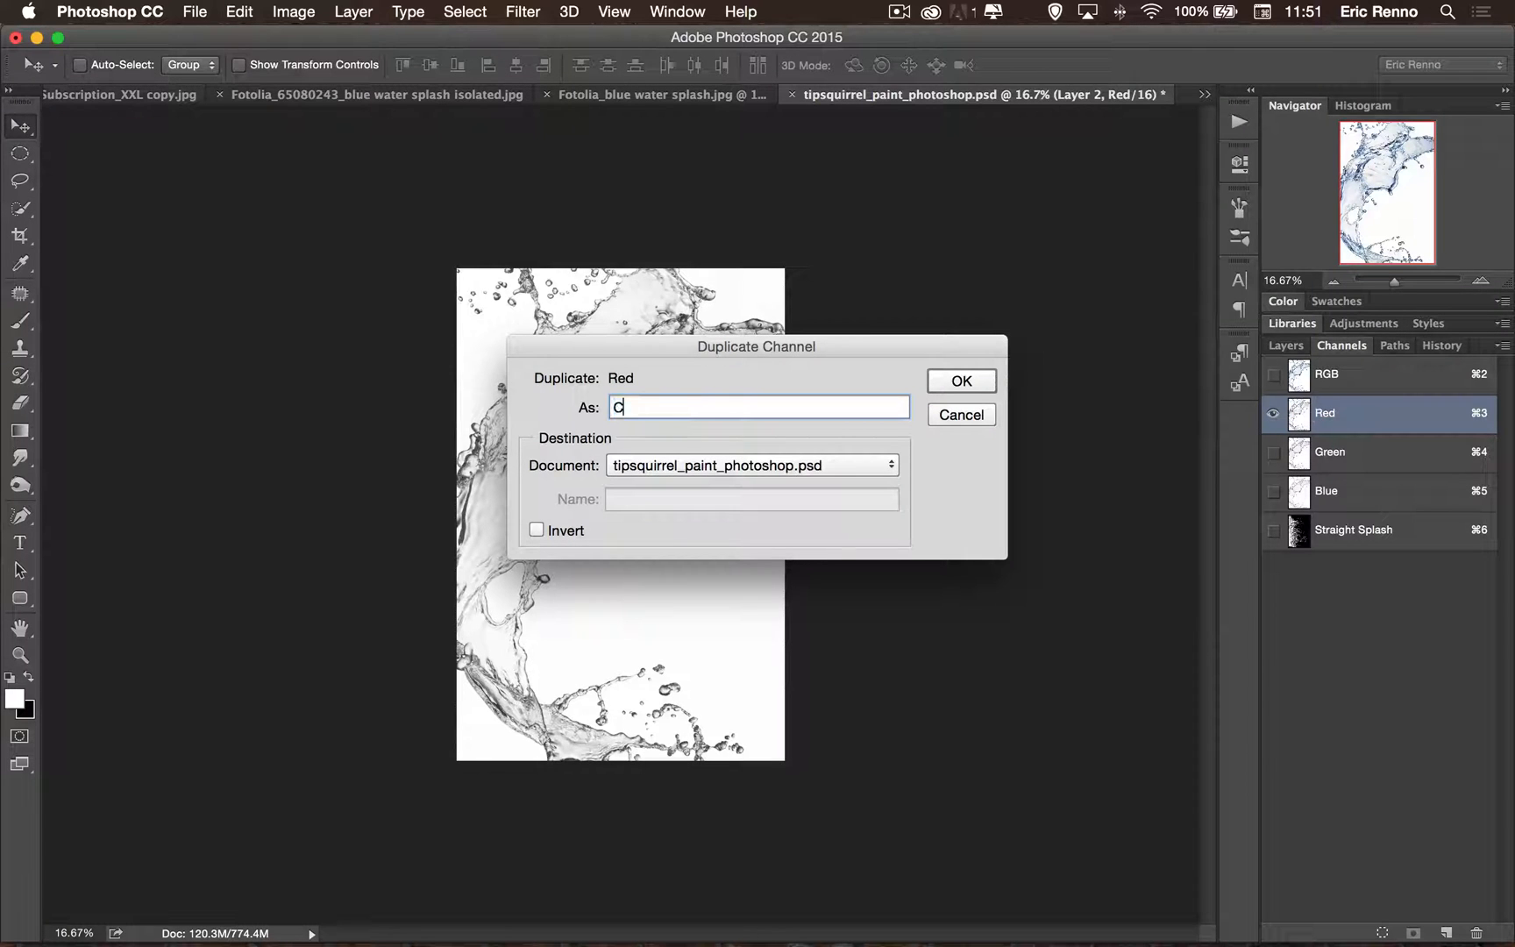
{"action": "type", "text": "urve Sp"}
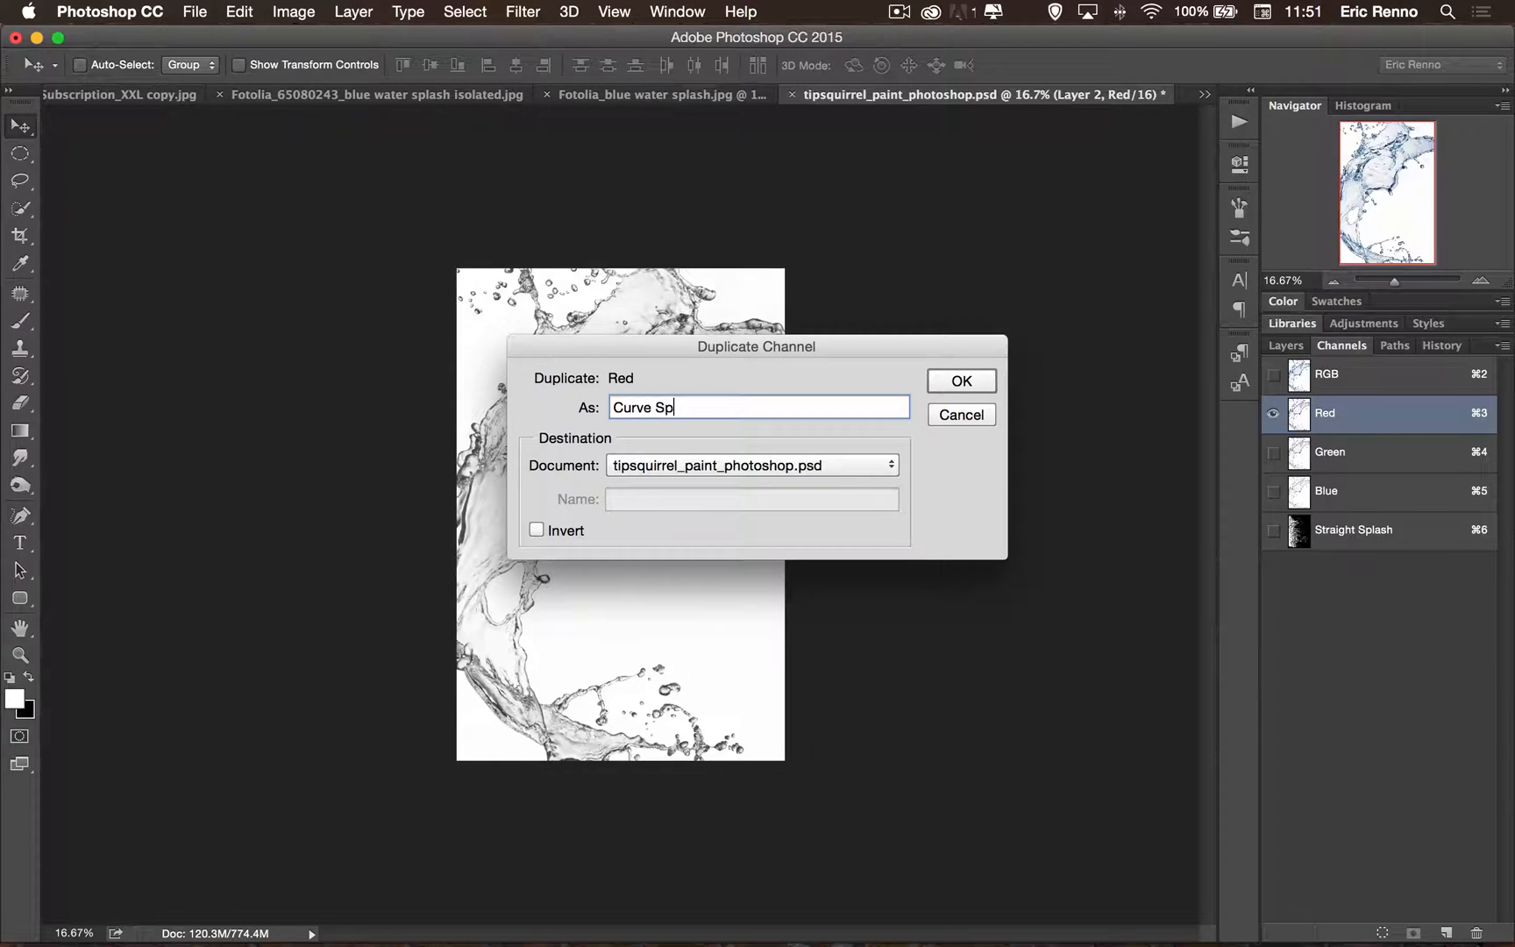
{"action": "left_click", "coordinate": [959, 380]}
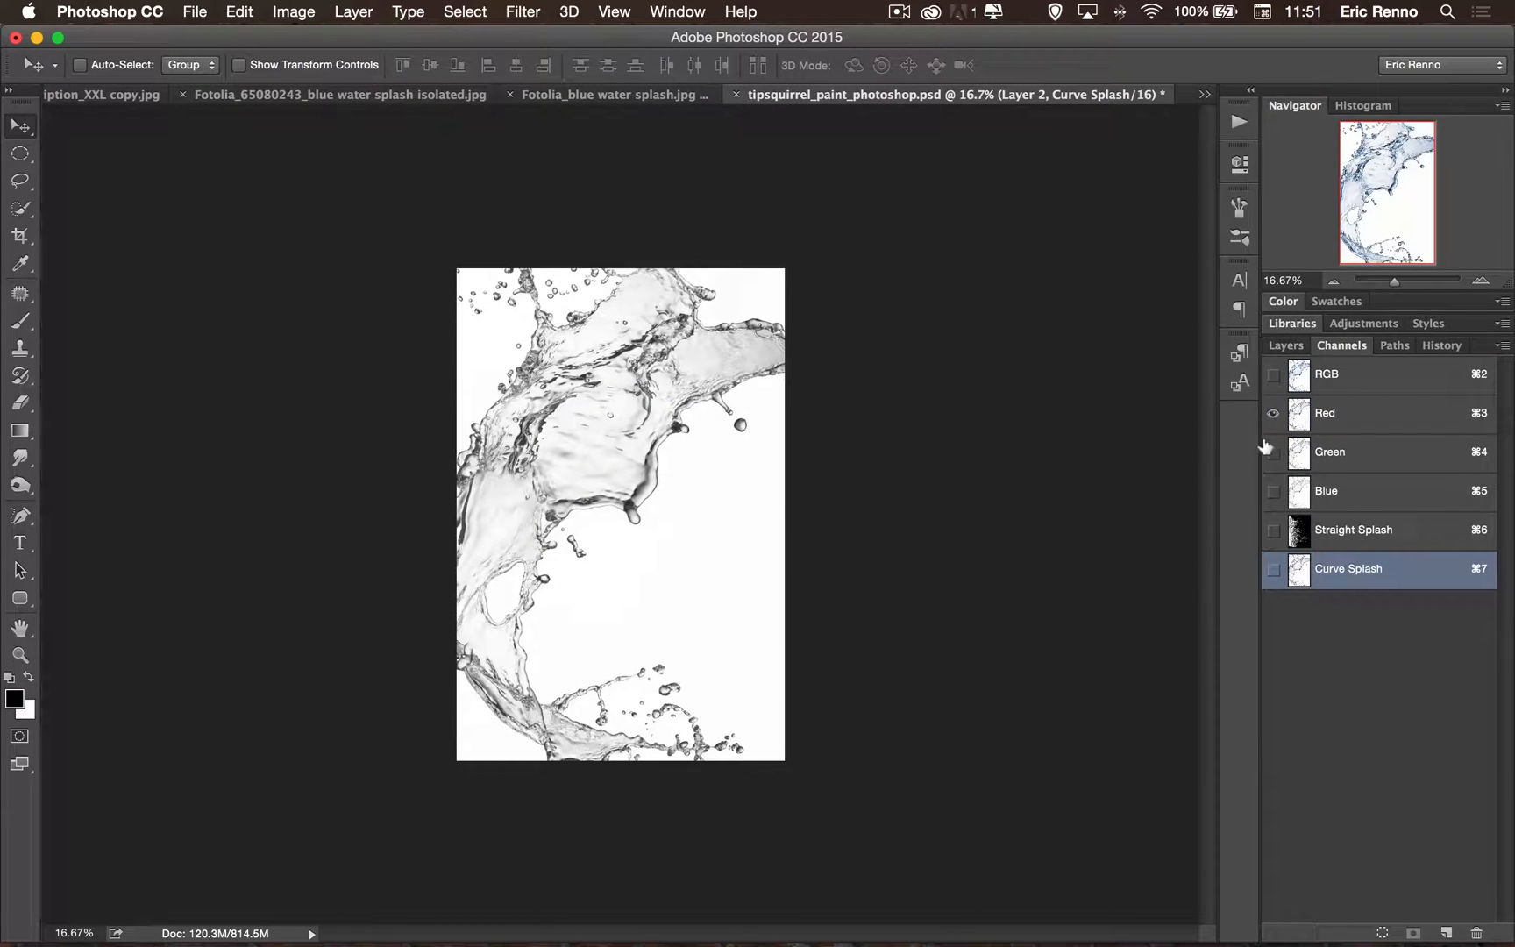
{"action": "left_click", "coordinate": [1273, 568]}
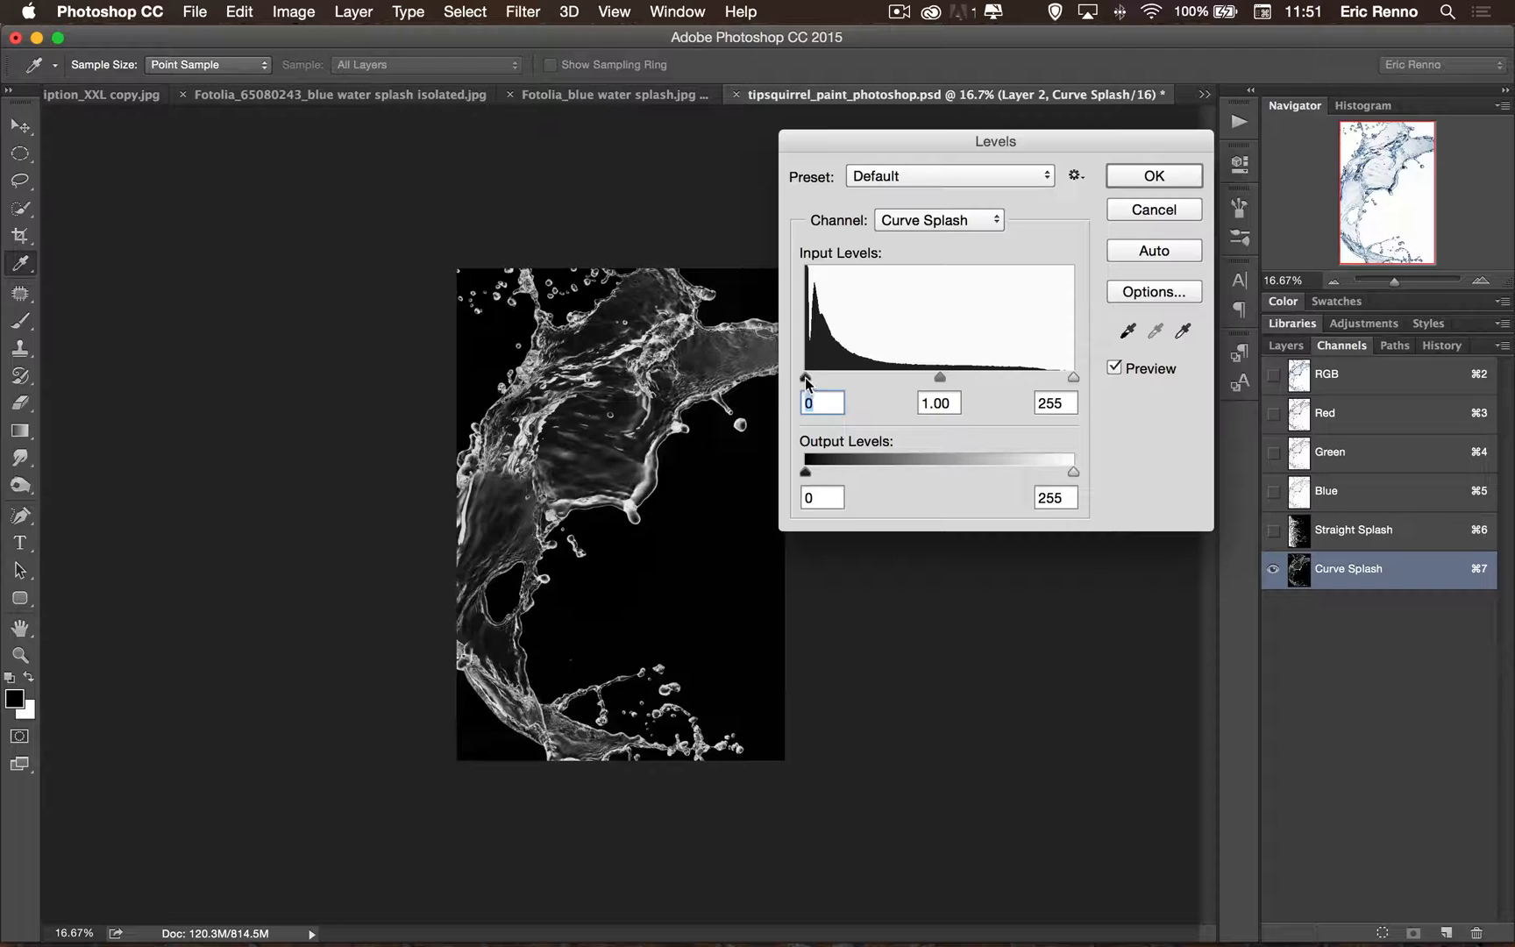
Apply Levels to Curve Splash with tighter shadow, highlight and midtone sliders for high contrast.
{"action": "left_click_drag", "start_coordinate": [1073, 377], "coordinate": [996, 377]}
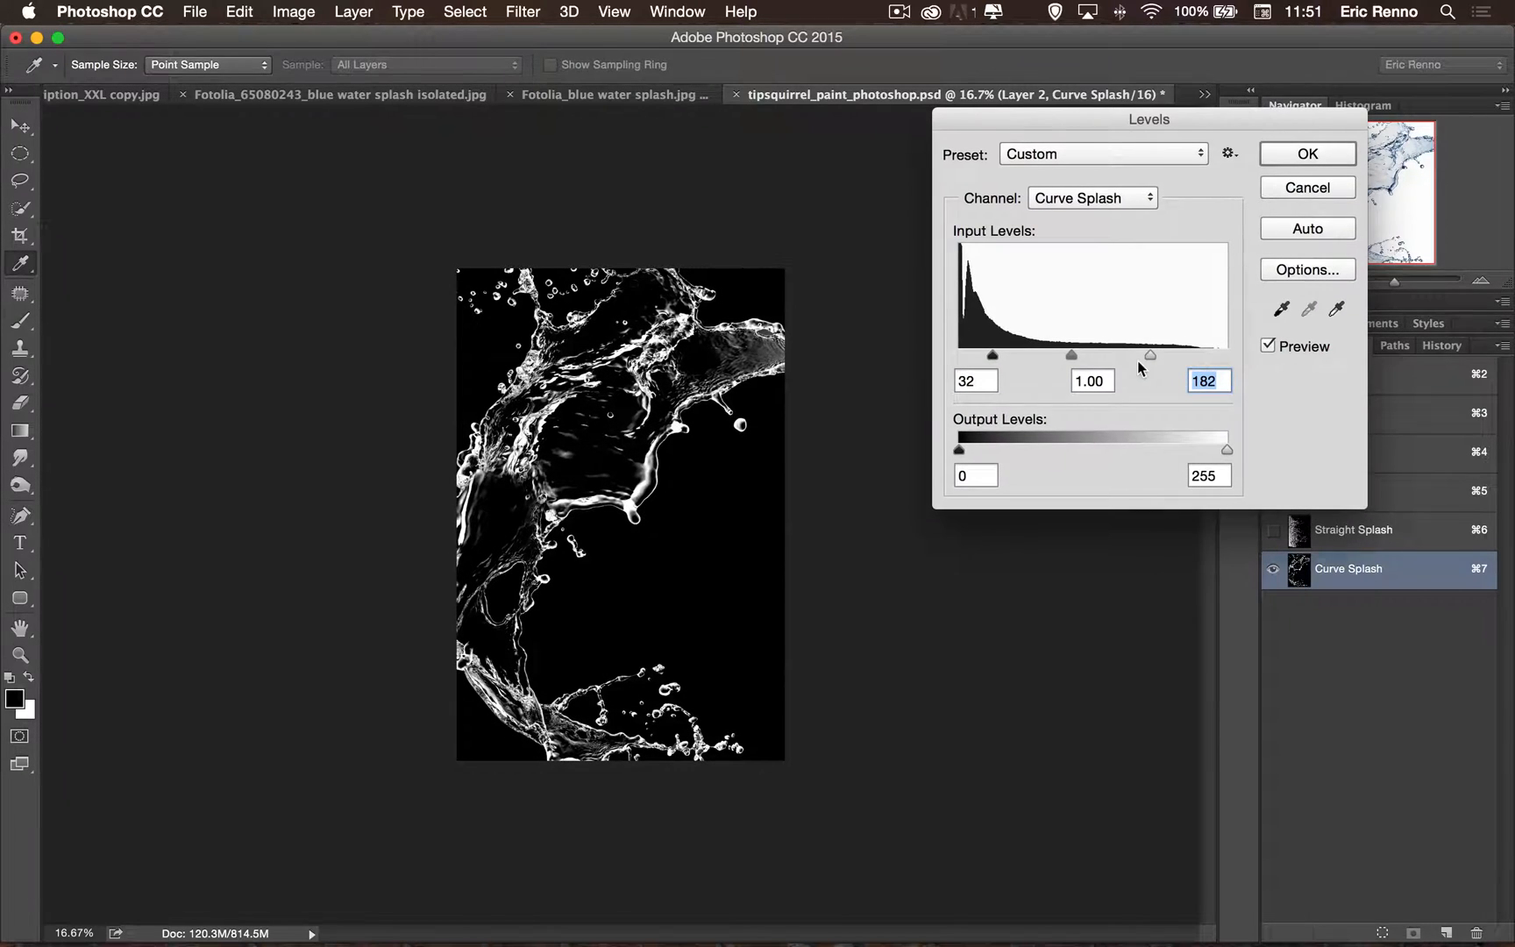
{"action": "left_click_drag", "start_coordinate": [1148, 356], "coordinate": [1123, 356]}
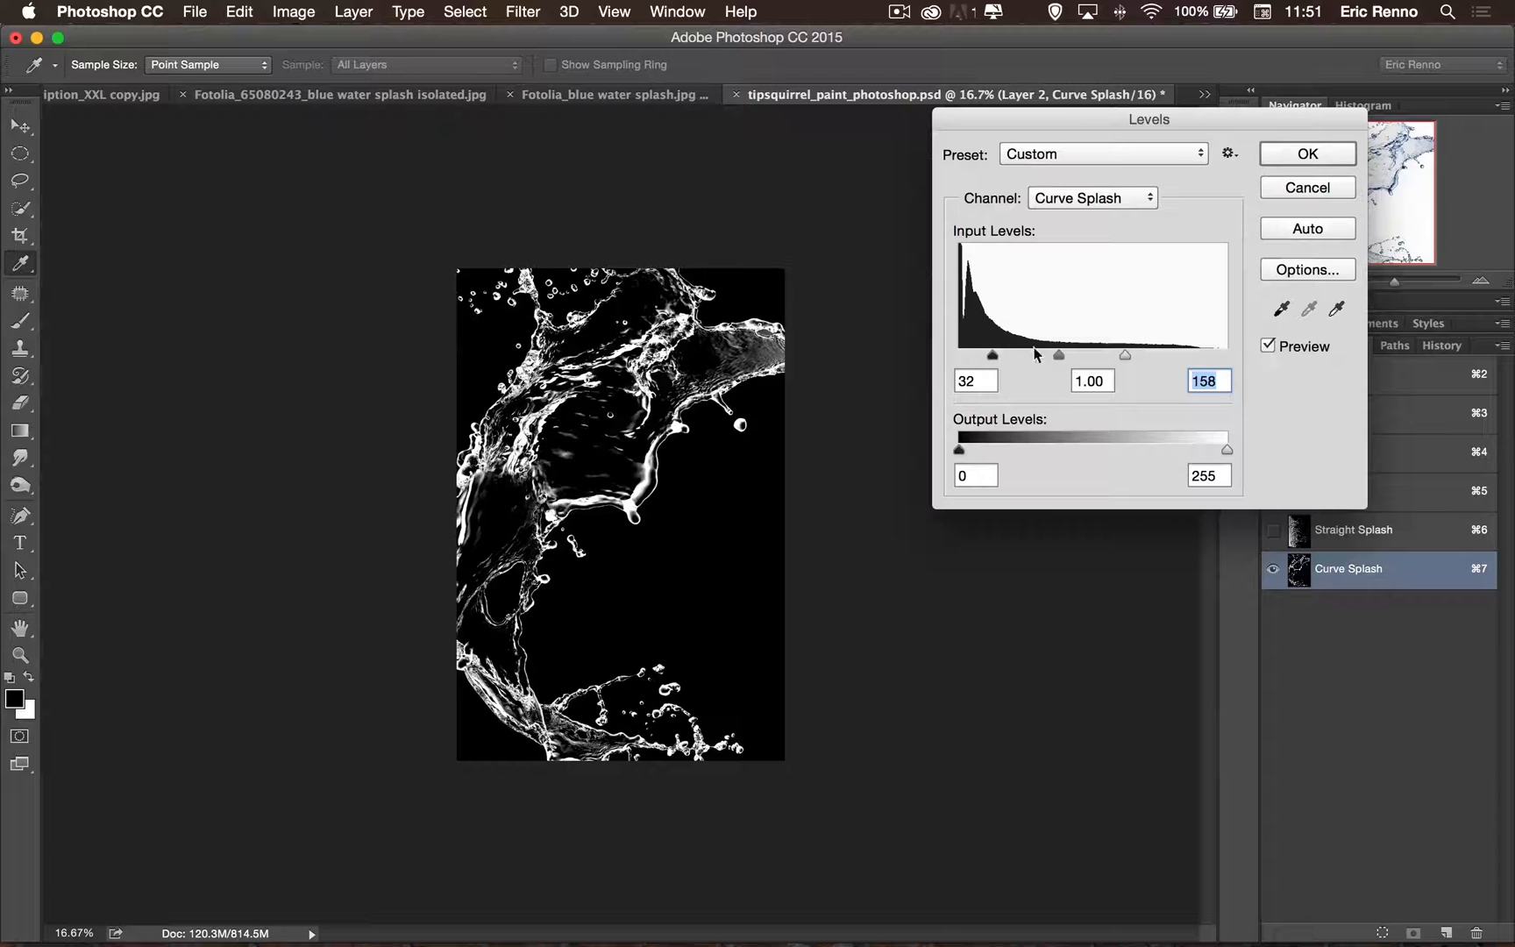
{"action": "left_click_drag", "start_coordinate": [1057, 354], "coordinate": [1038, 354]}
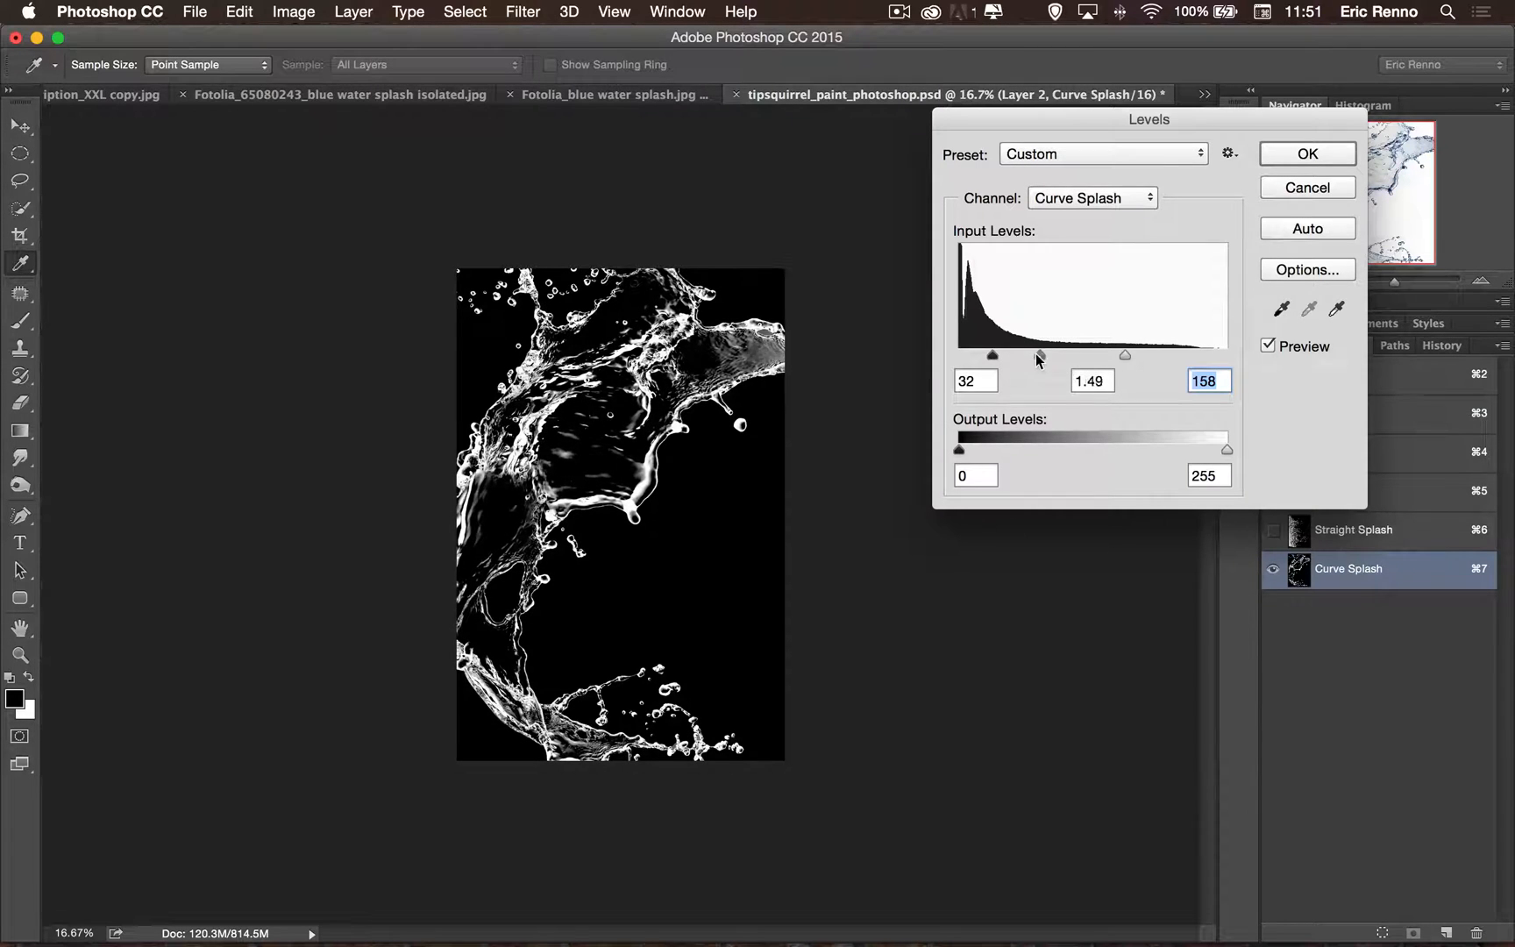
{"action": "left_click", "coordinate": [1306, 155]}
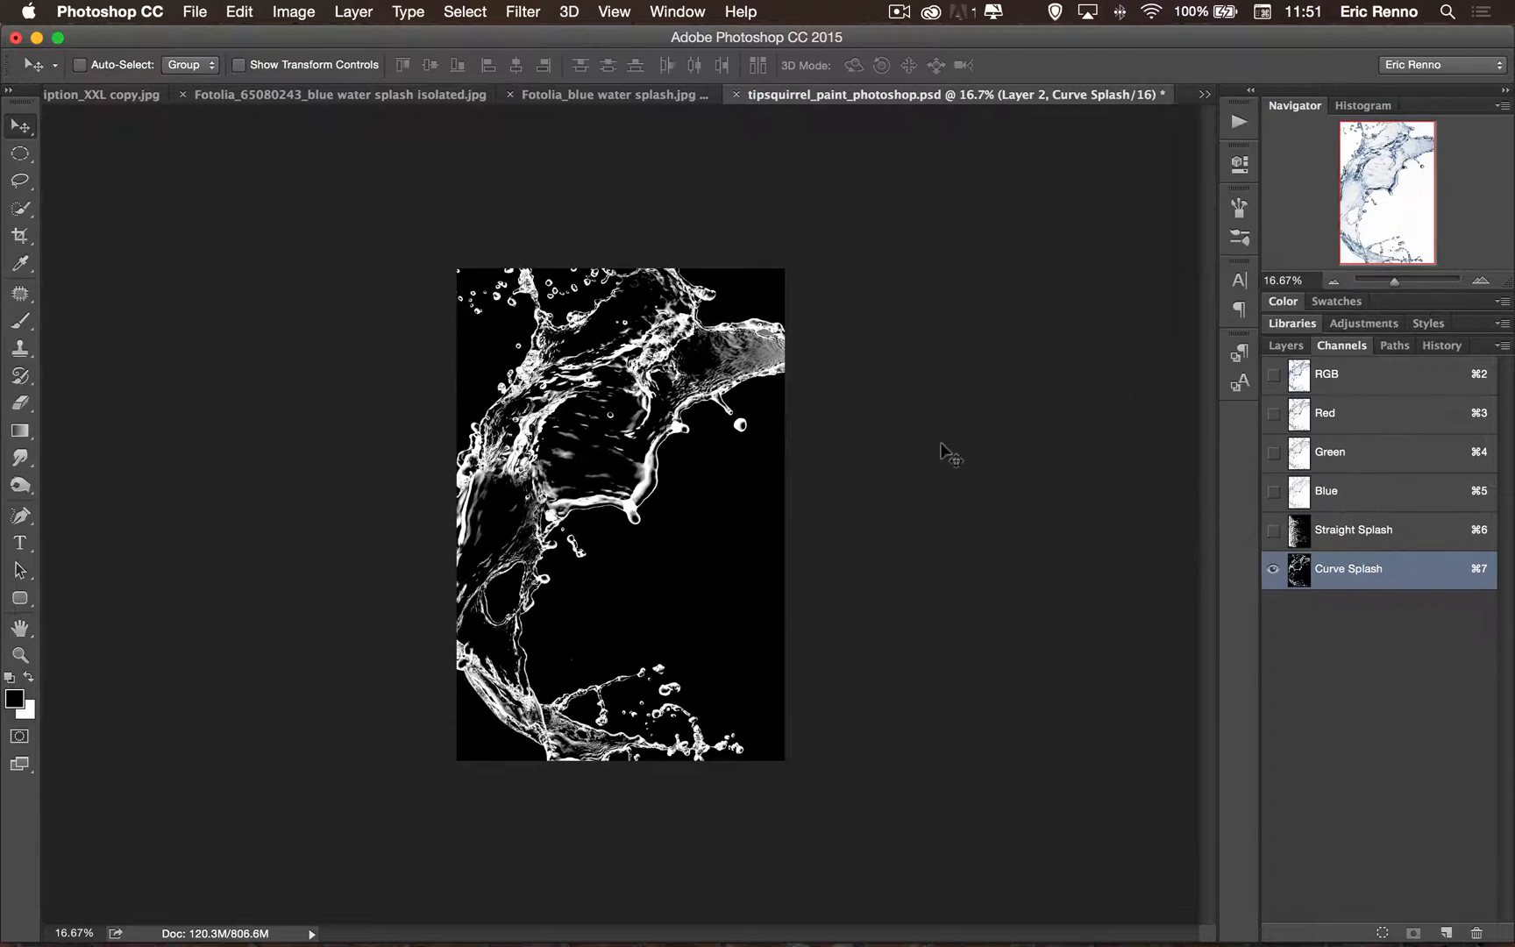
{"action": "mouse_move", "coordinate": [480, 358]}
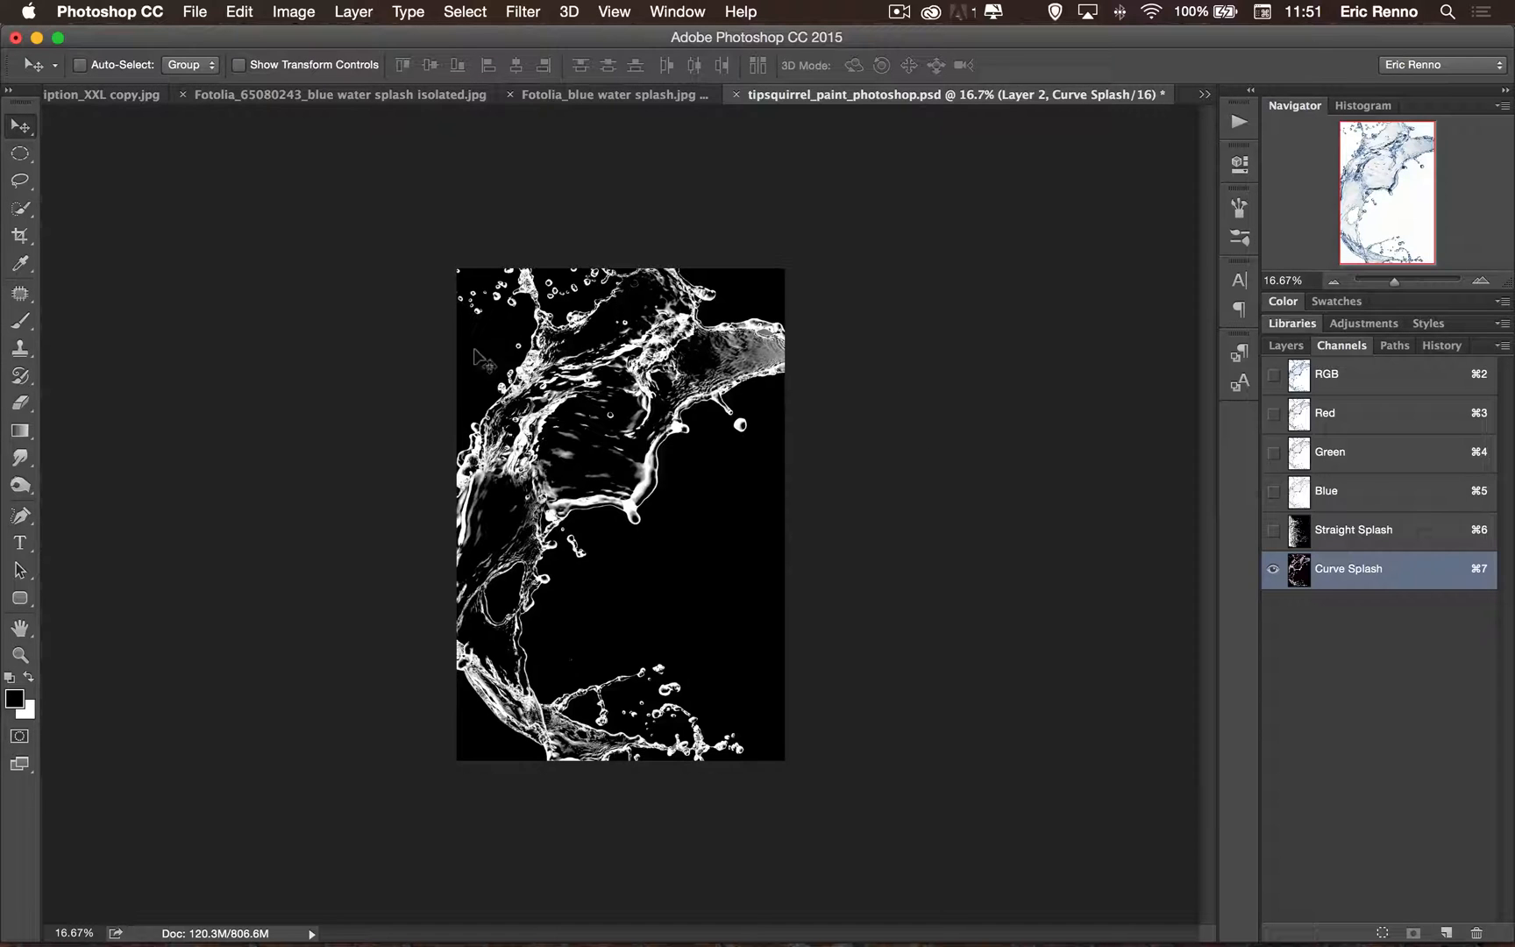
{"action": "mouse_move", "coordinate": [569, 603]}
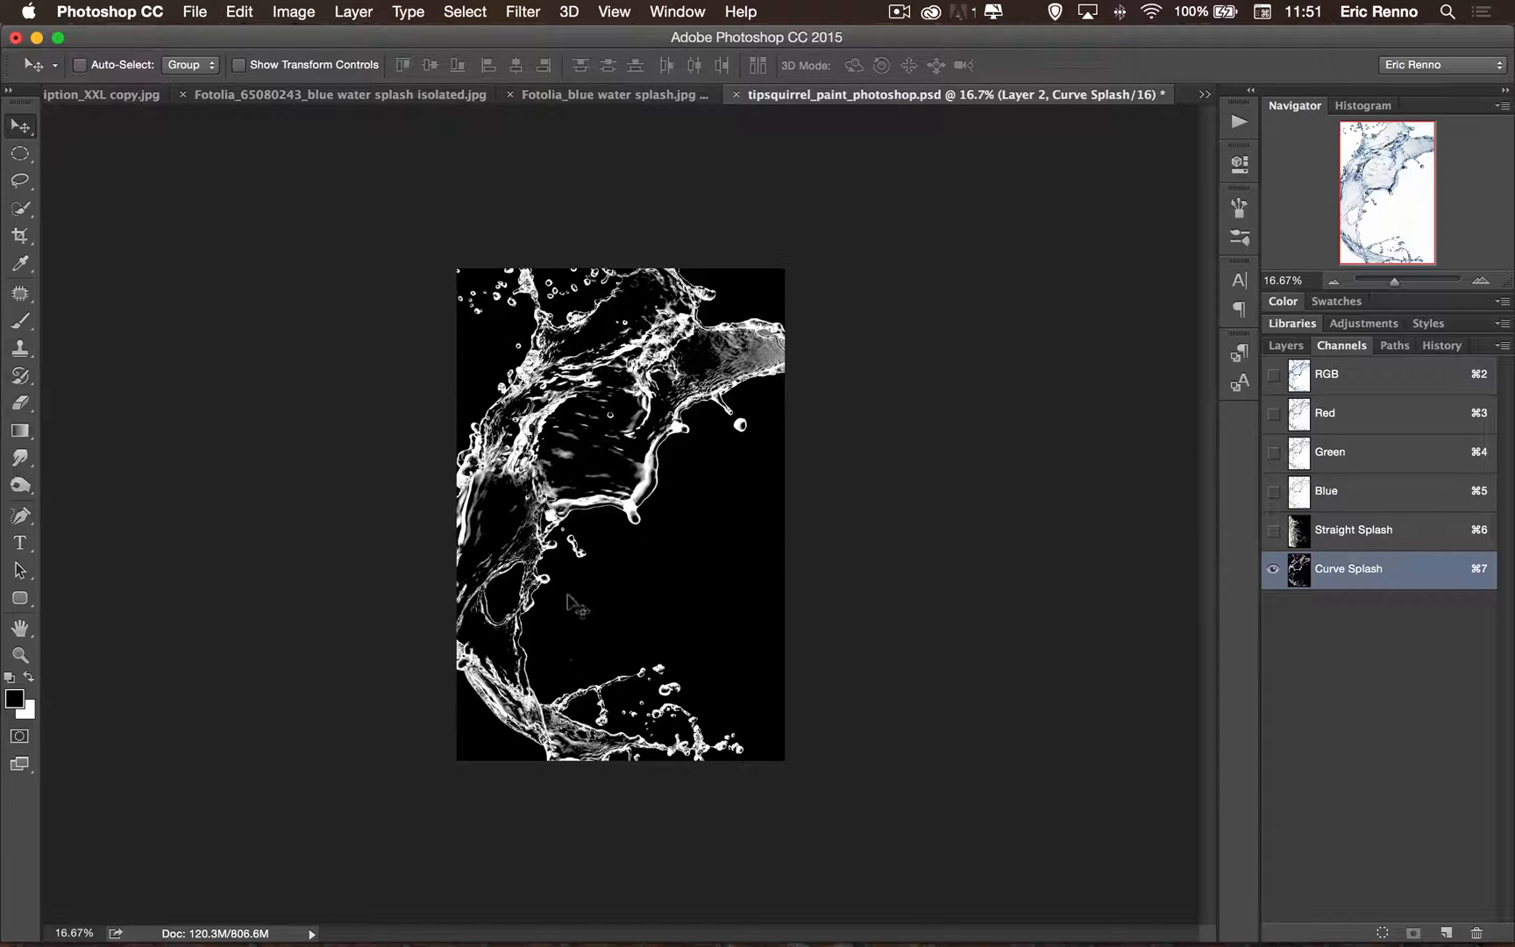
{"action": "mouse_move", "coordinate": [778, 405]}
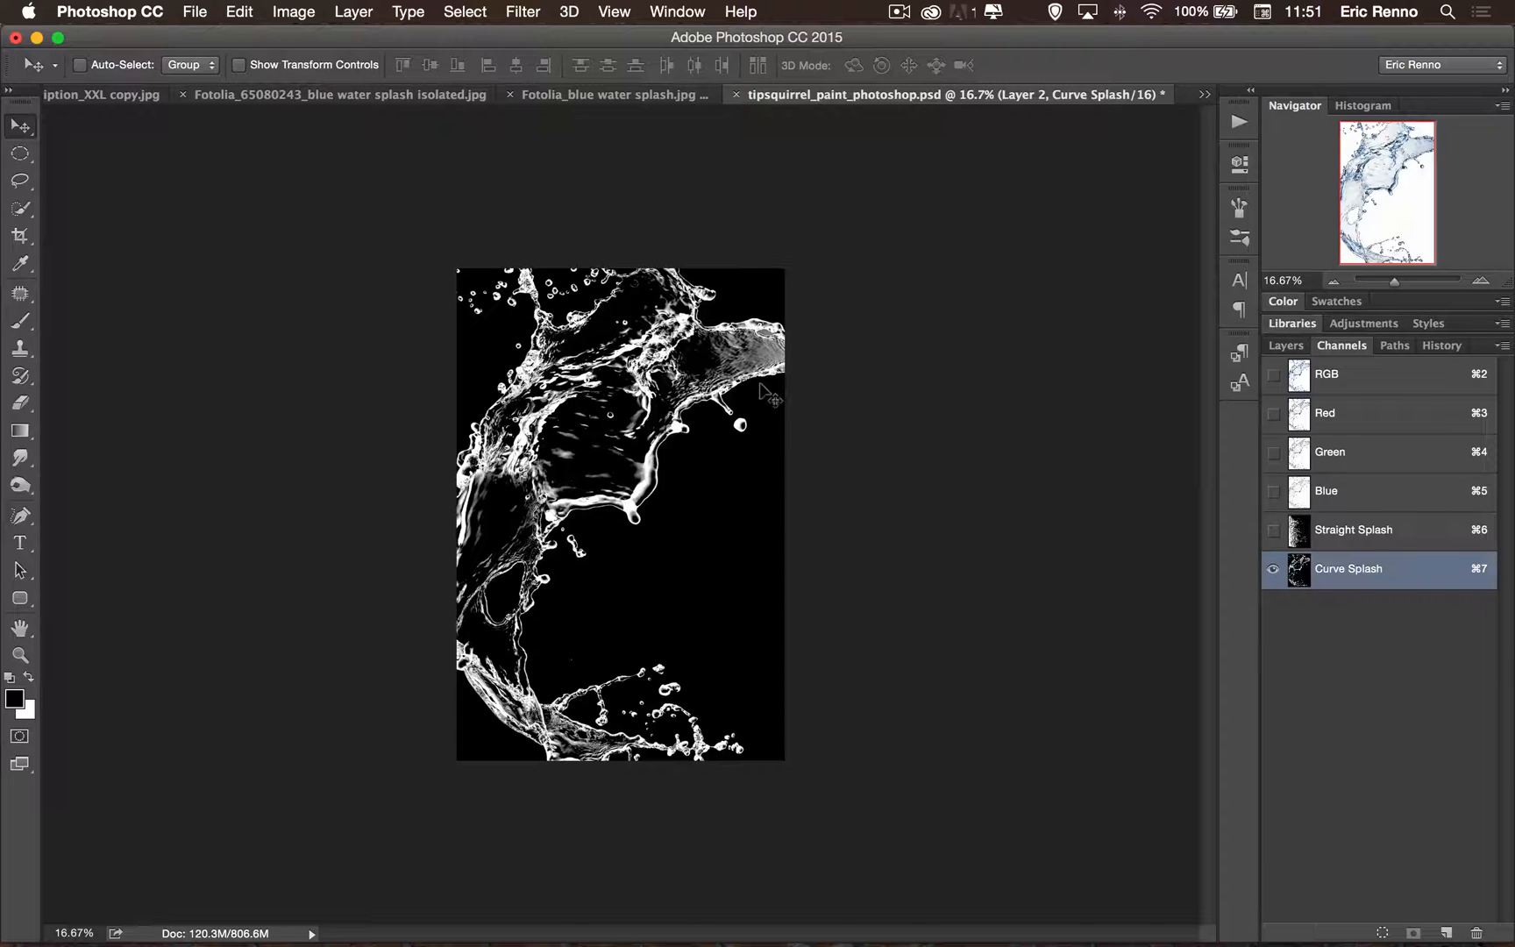
{"action": "mouse_move", "coordinate": [894, 371]}
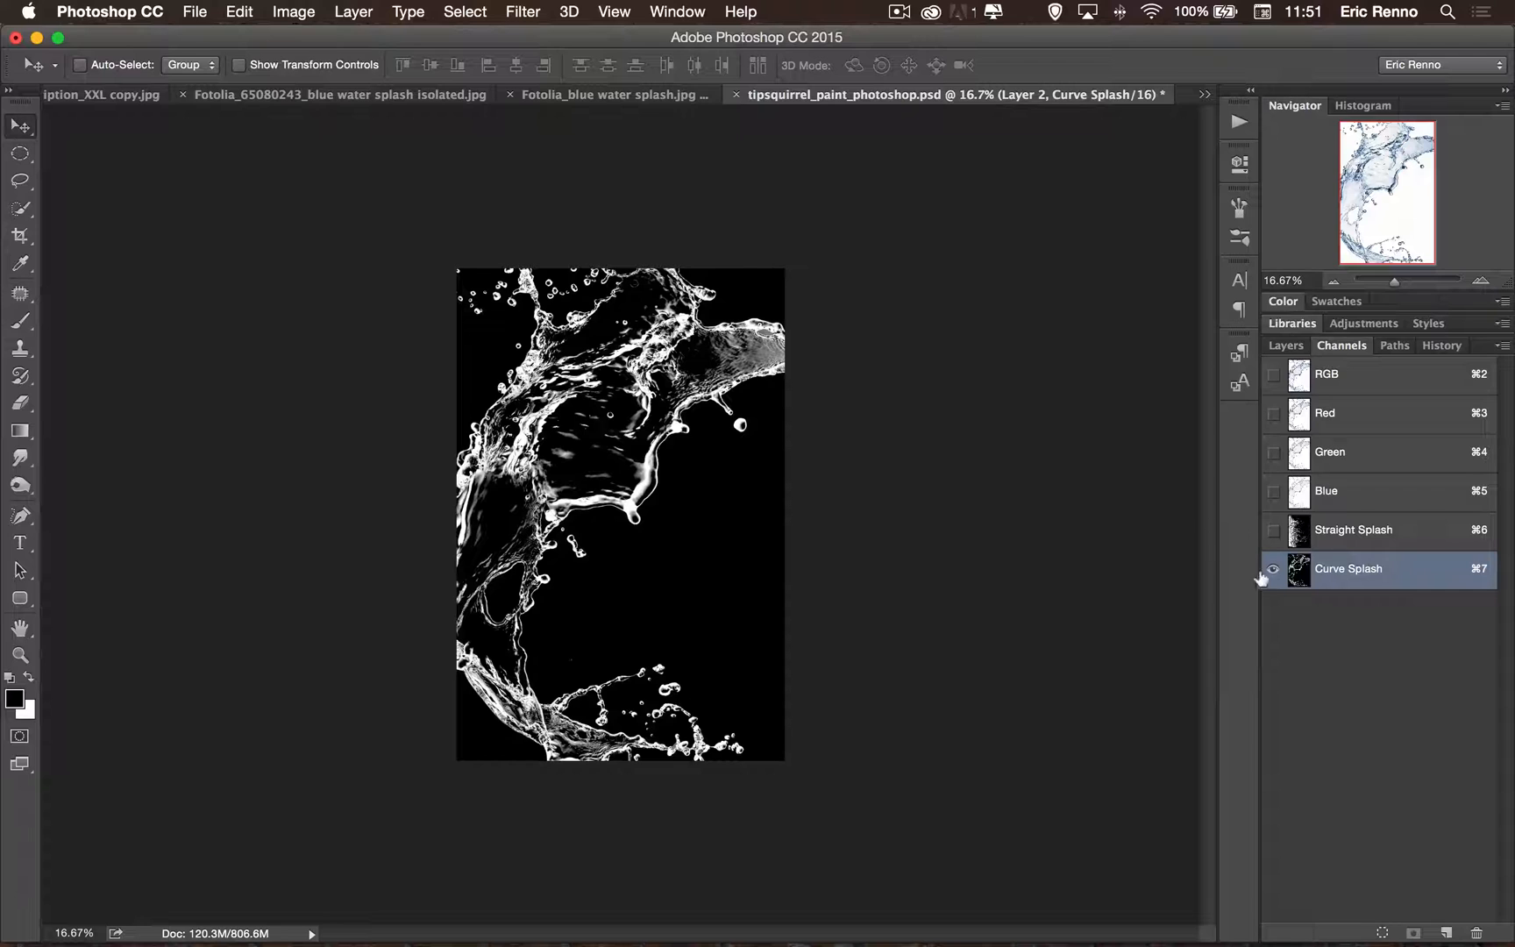
Cmd-click the Curve Splash thumbnail to load its white splash areas as a selection.
{"action": "left_click", "coordinate": [1273, 570]}
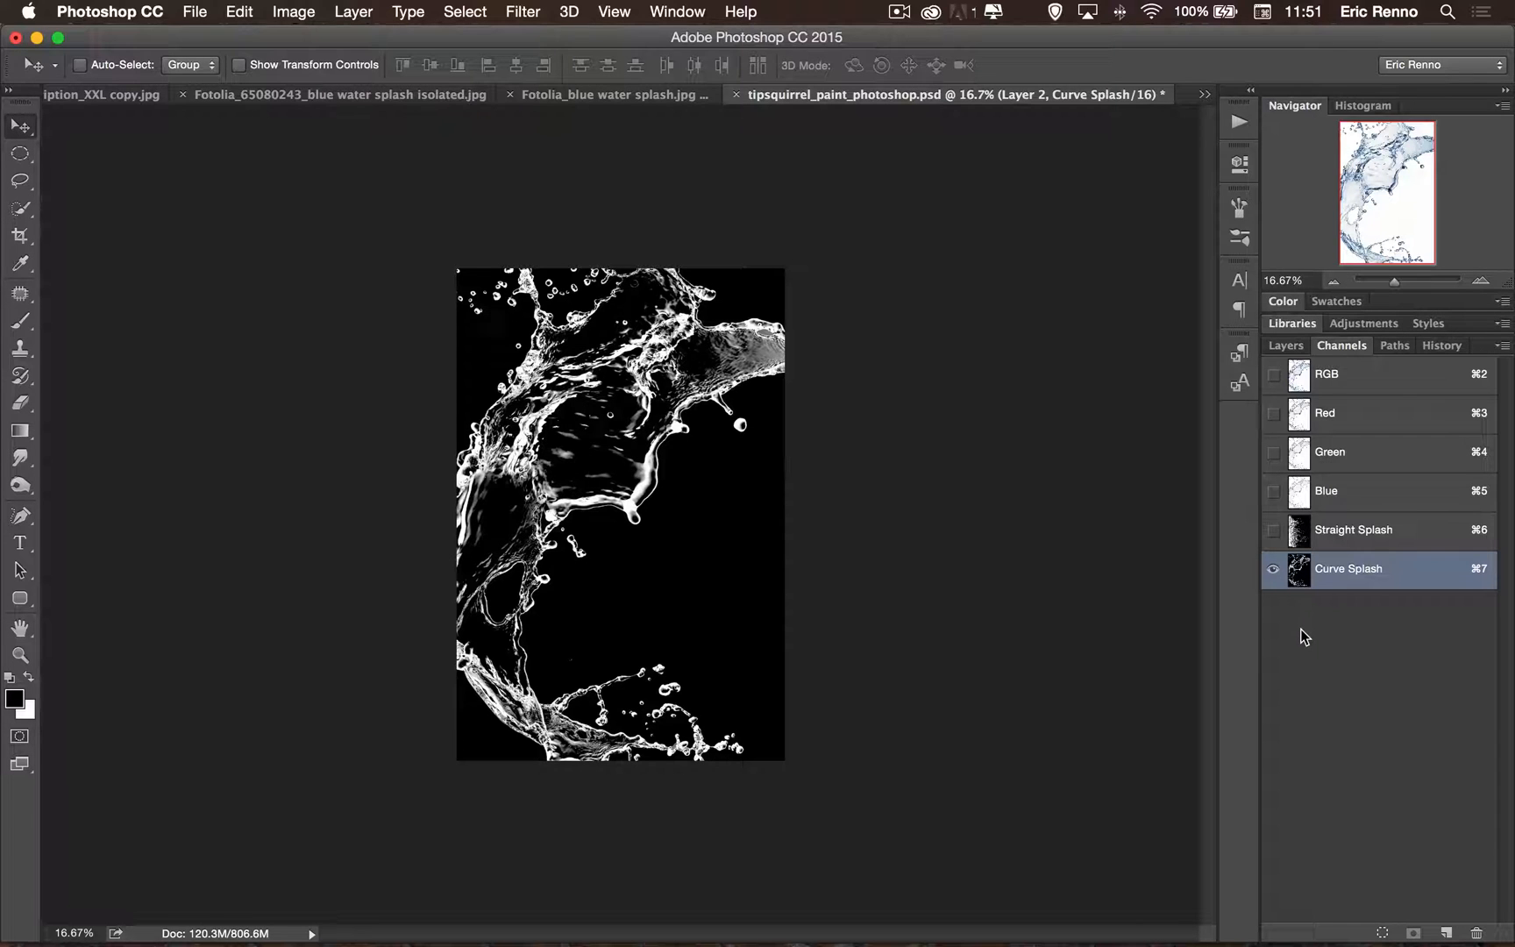
{"action": "left_click", "coordinate": [81, 65]}
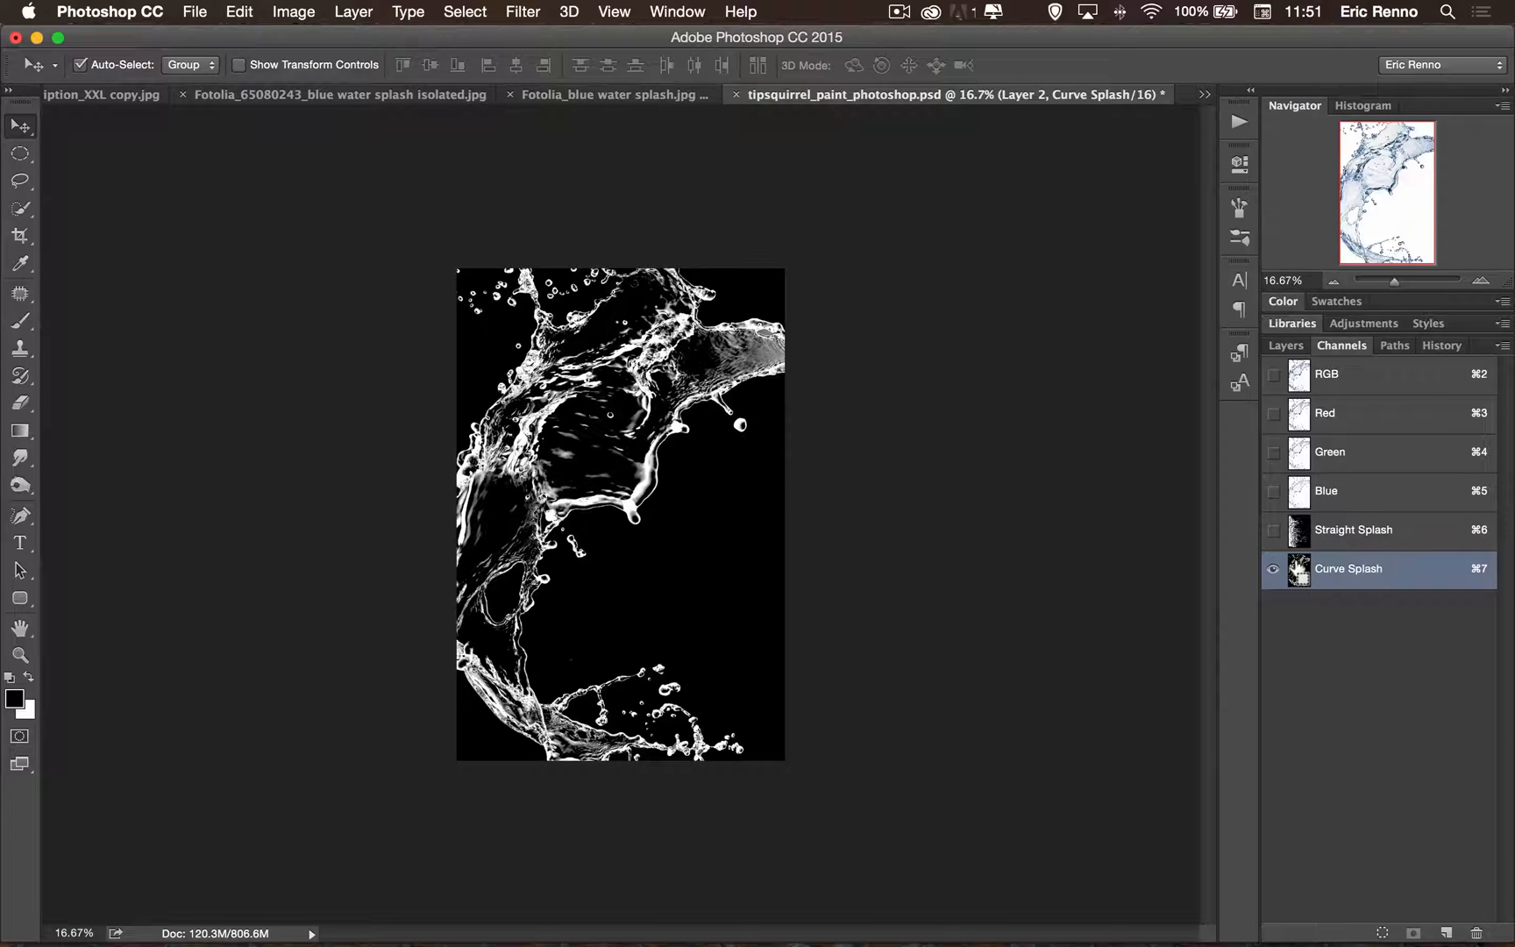
{"action": "mouse_move", "coordinate": [1299, 570]}
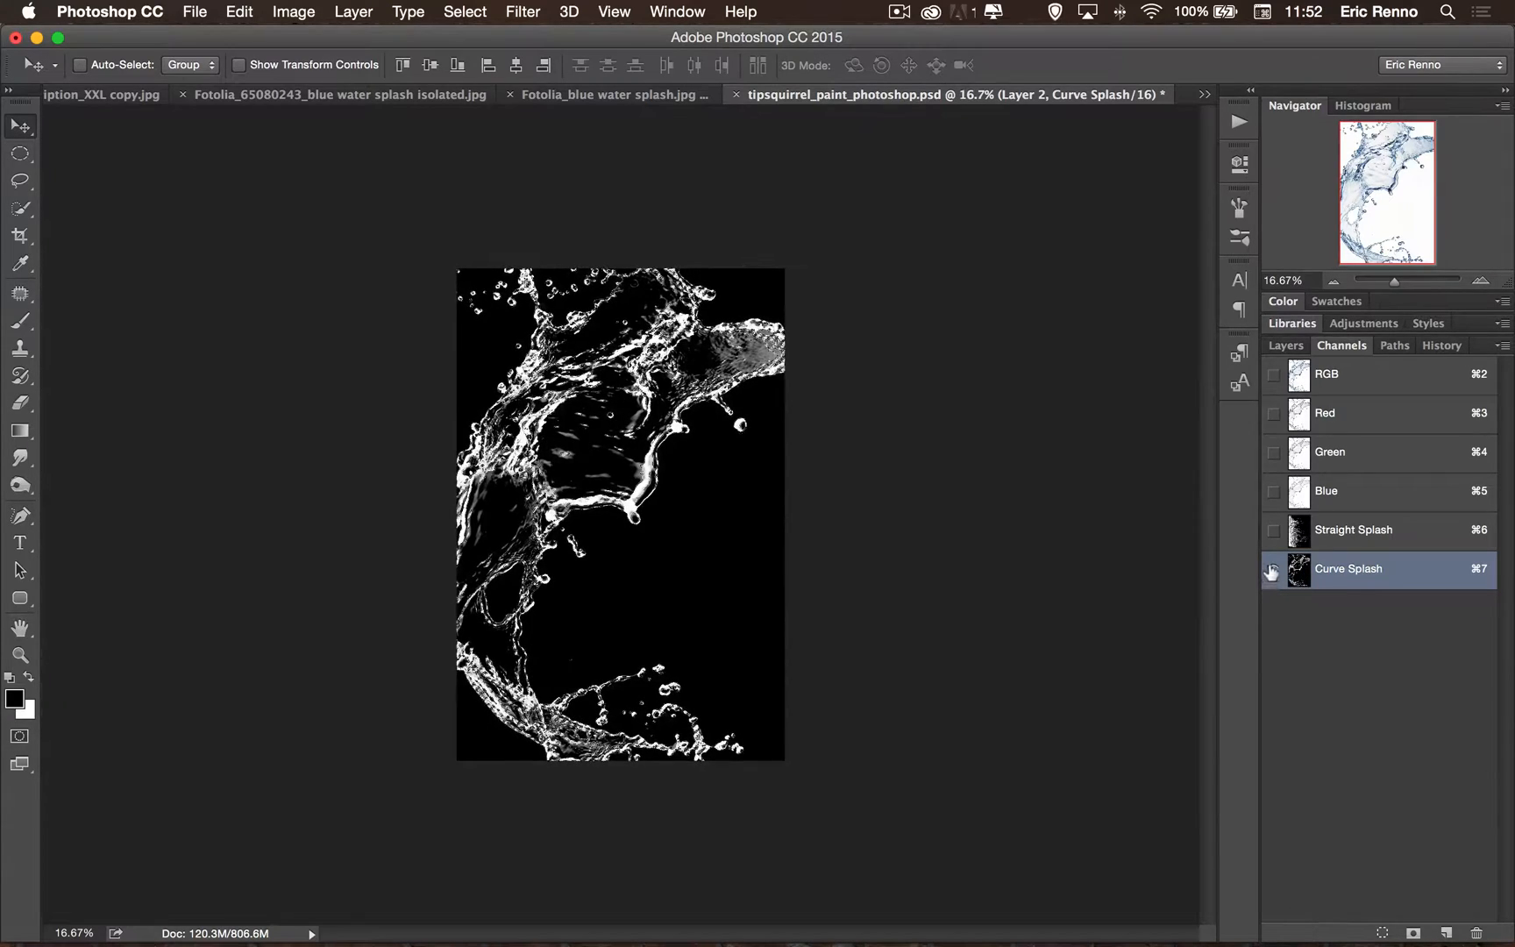
{"action": "left_click", "coordinate": [1273, 568]}
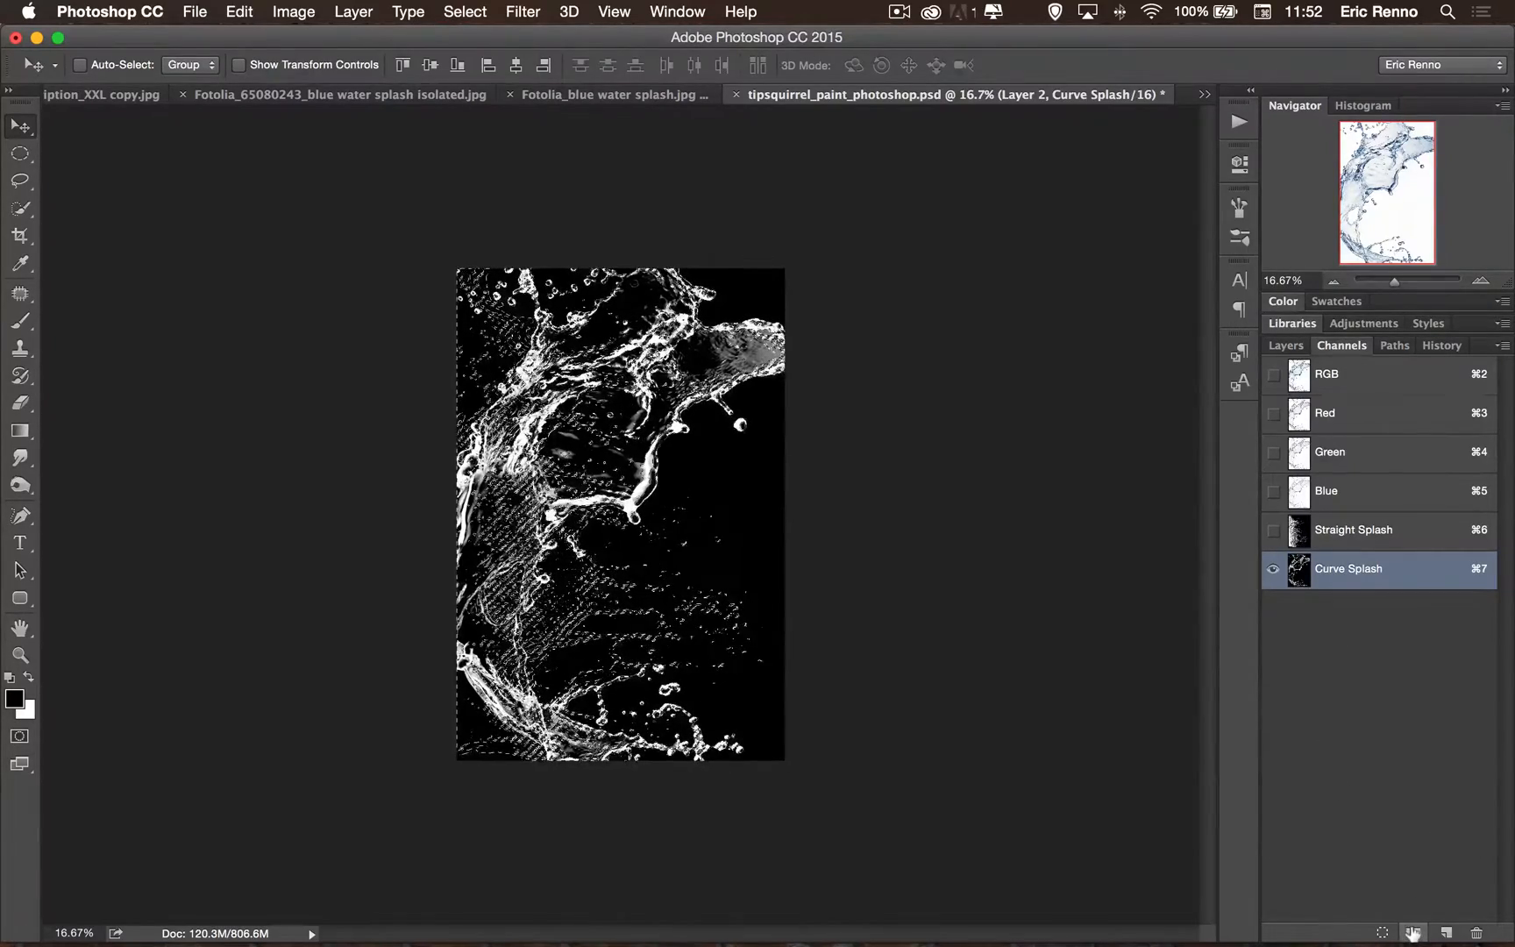
Save the splash selection as channel Alpha 1, view it, then return to the RGB composite.
{"action": "left_click", "coordinate": [1413, 933]}
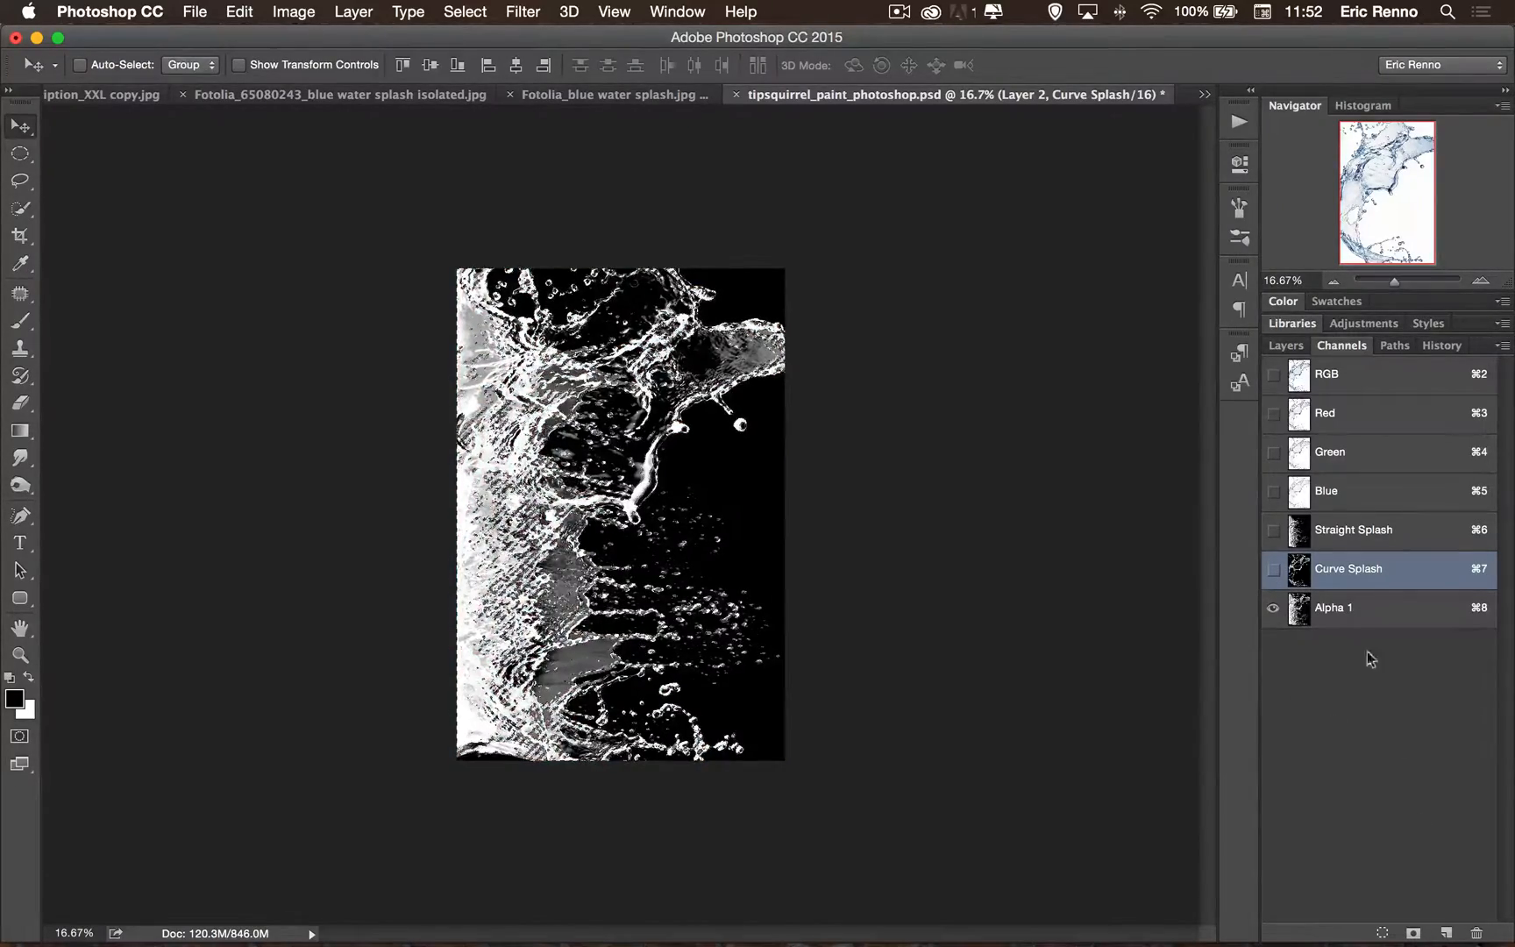
{"action": "left_click", "coordinate": [1333, 607]}
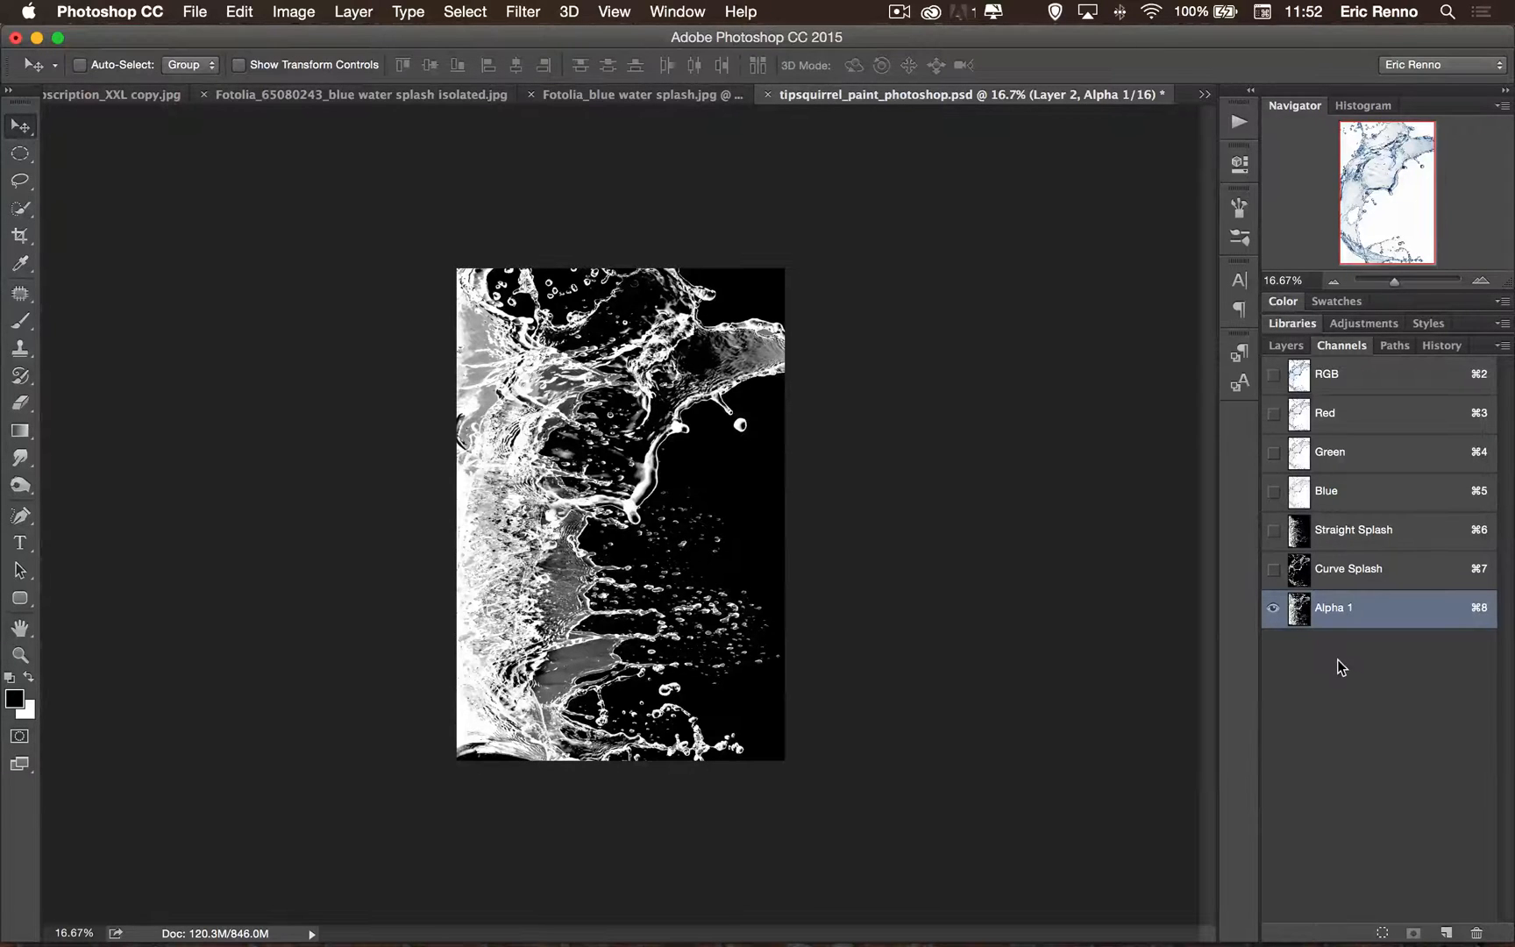
{"action": "left_click", "coordinate": [81, 65]}
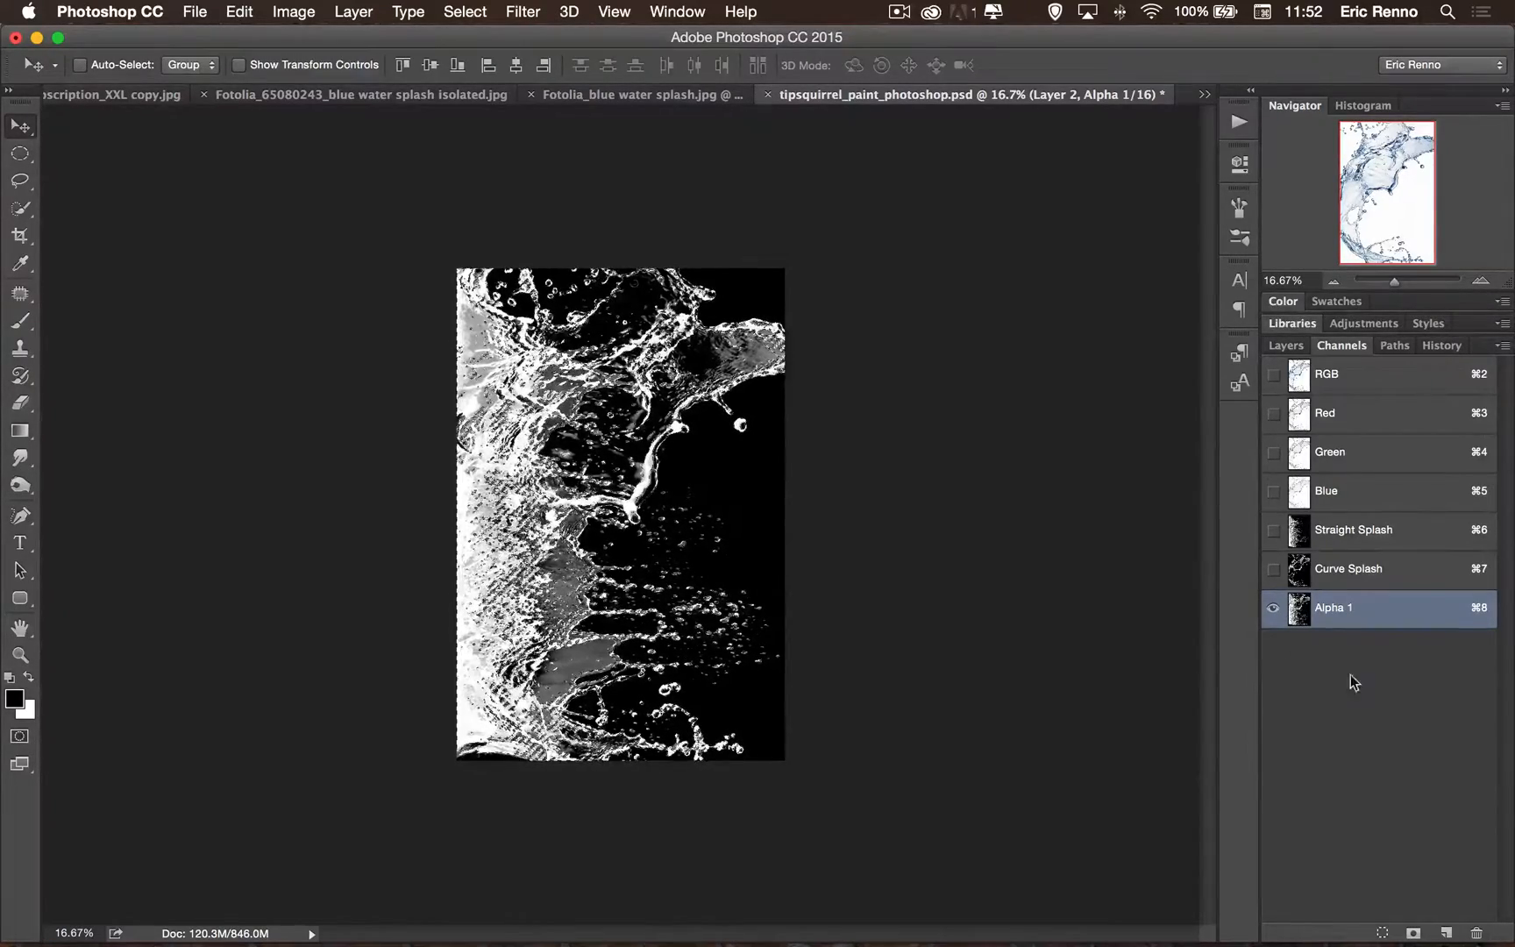
{"action": "left_click", "coordinate": [1325, 373]}
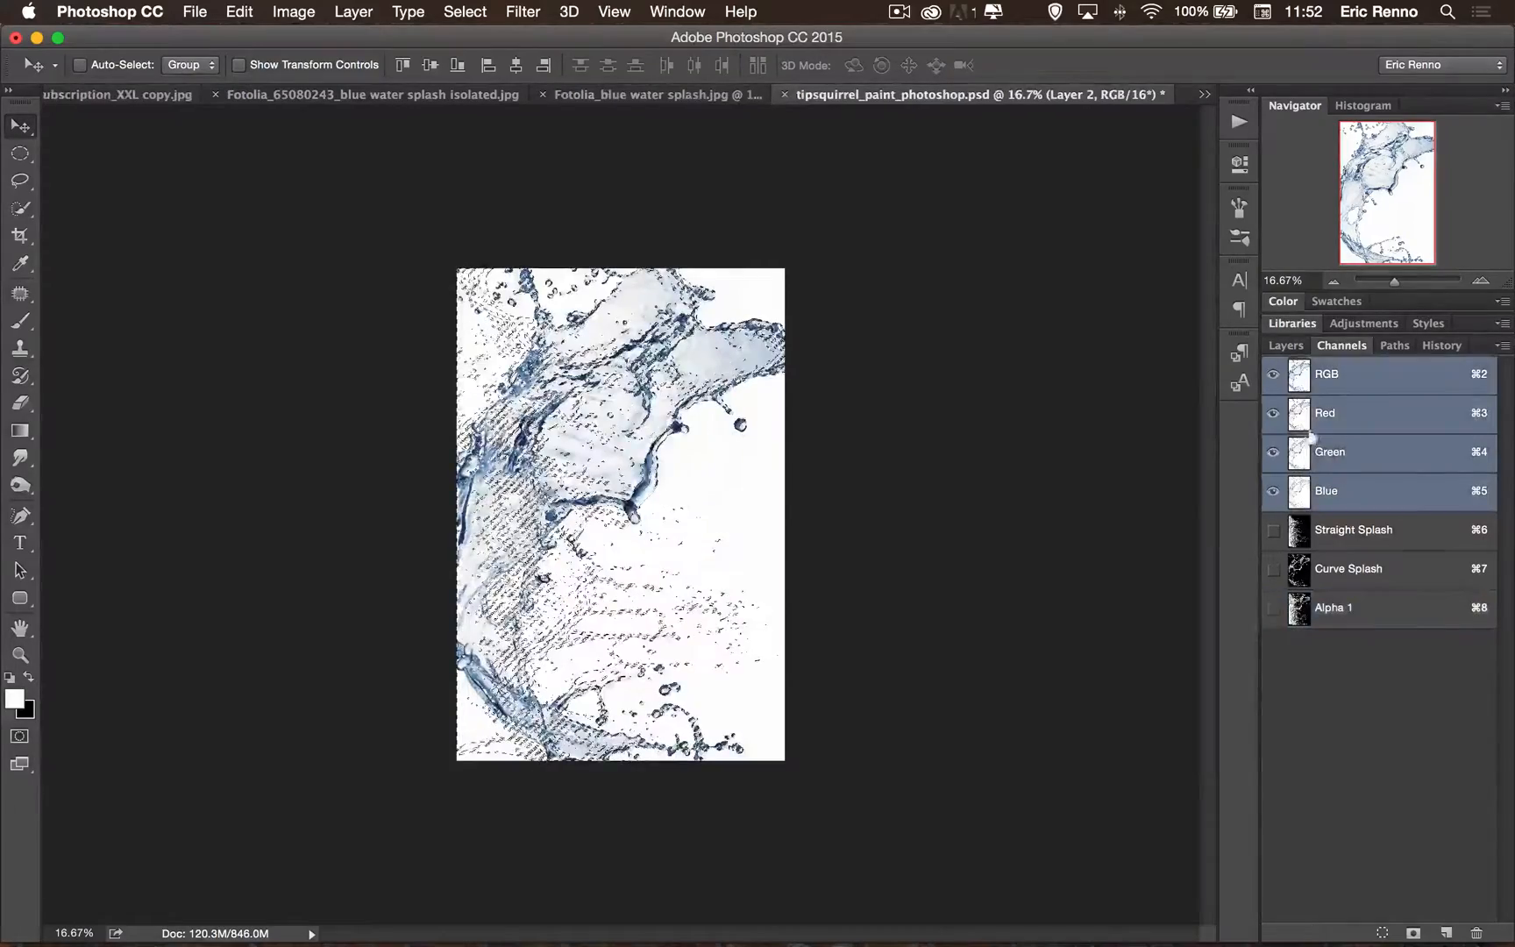
Delete the splash photo layers, leaving a new empty Layer 1 above Background with the selection active.
{"action": "left_click", "coordinate": [1285, 346]}
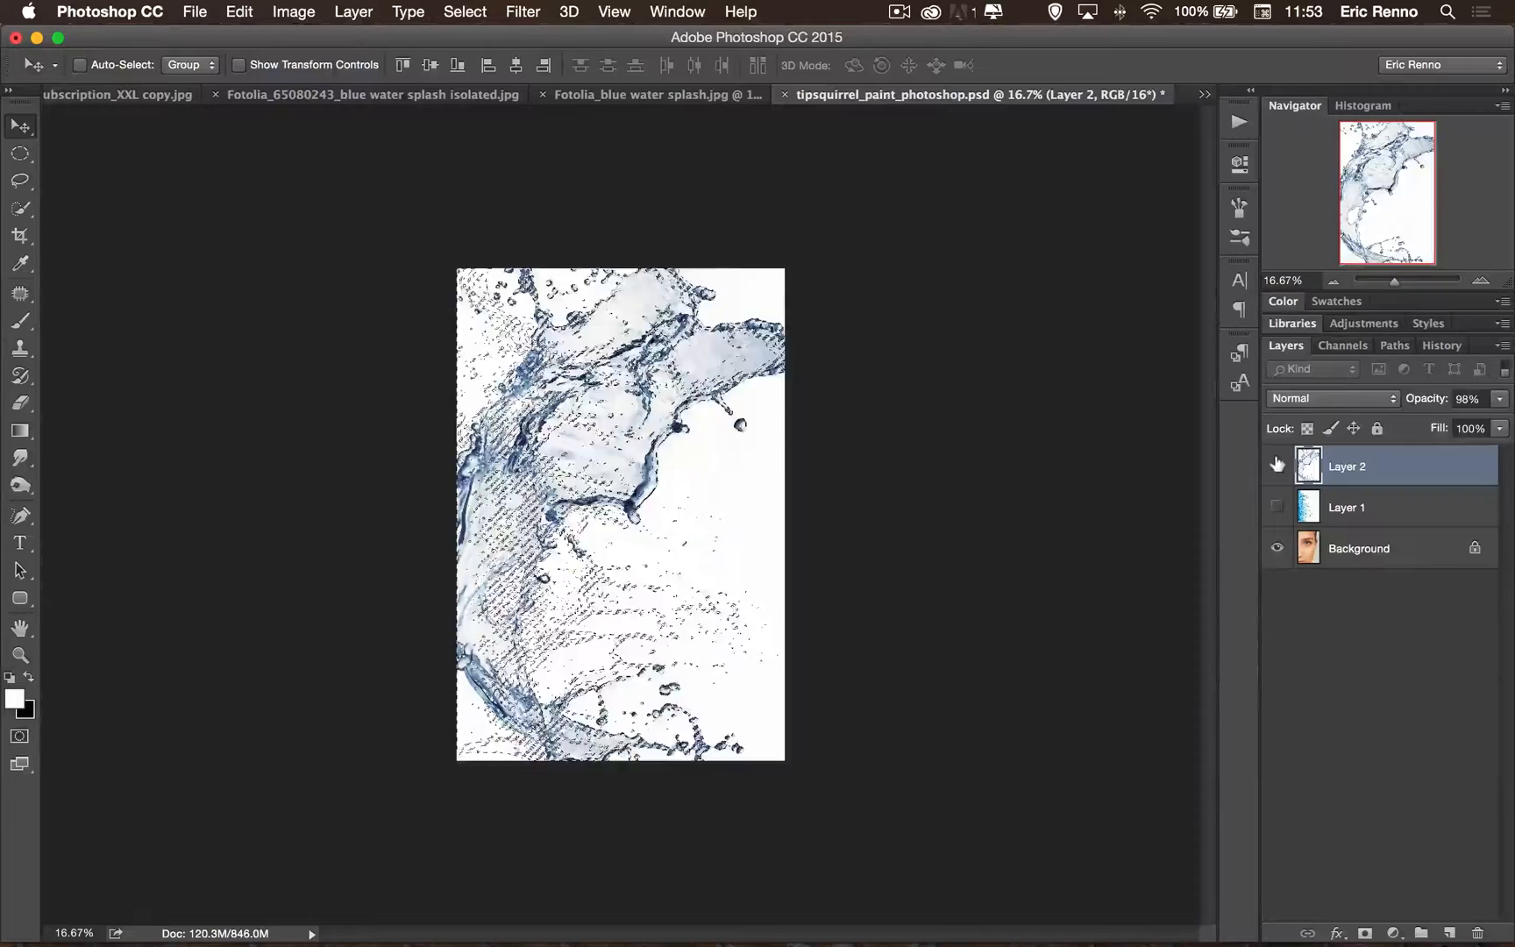
{"action": "left_click", "coordinate": [1276, 466]}
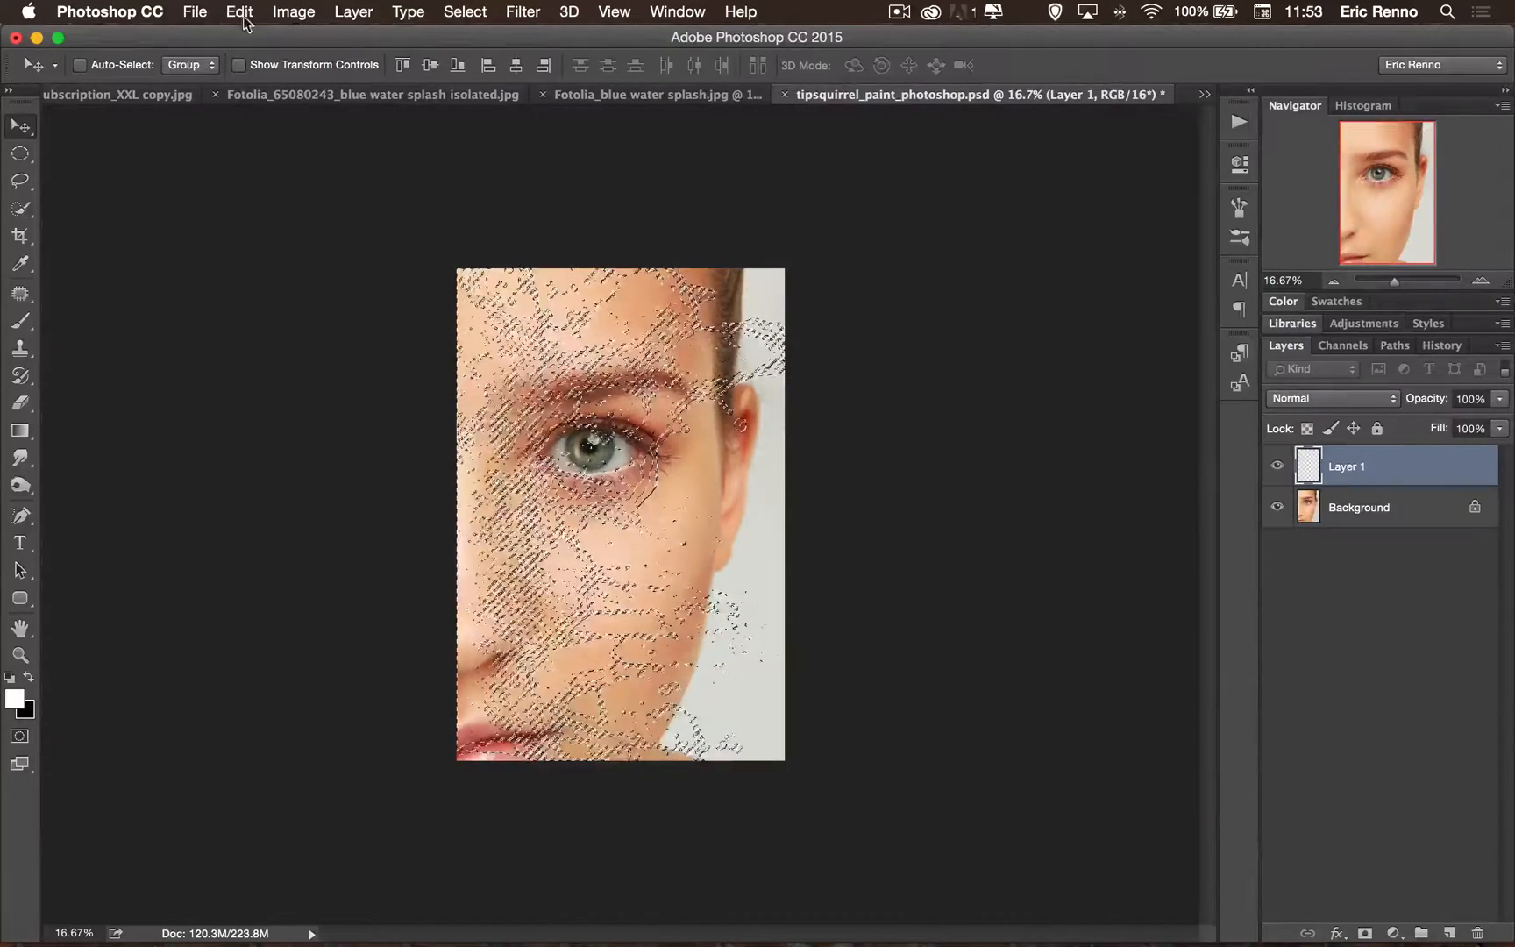
Fill the splash selection on Layer 1 with bright cyan via Edit > Fill set to Color.
{"action": "left_click", "coordinate": [238, 13]}
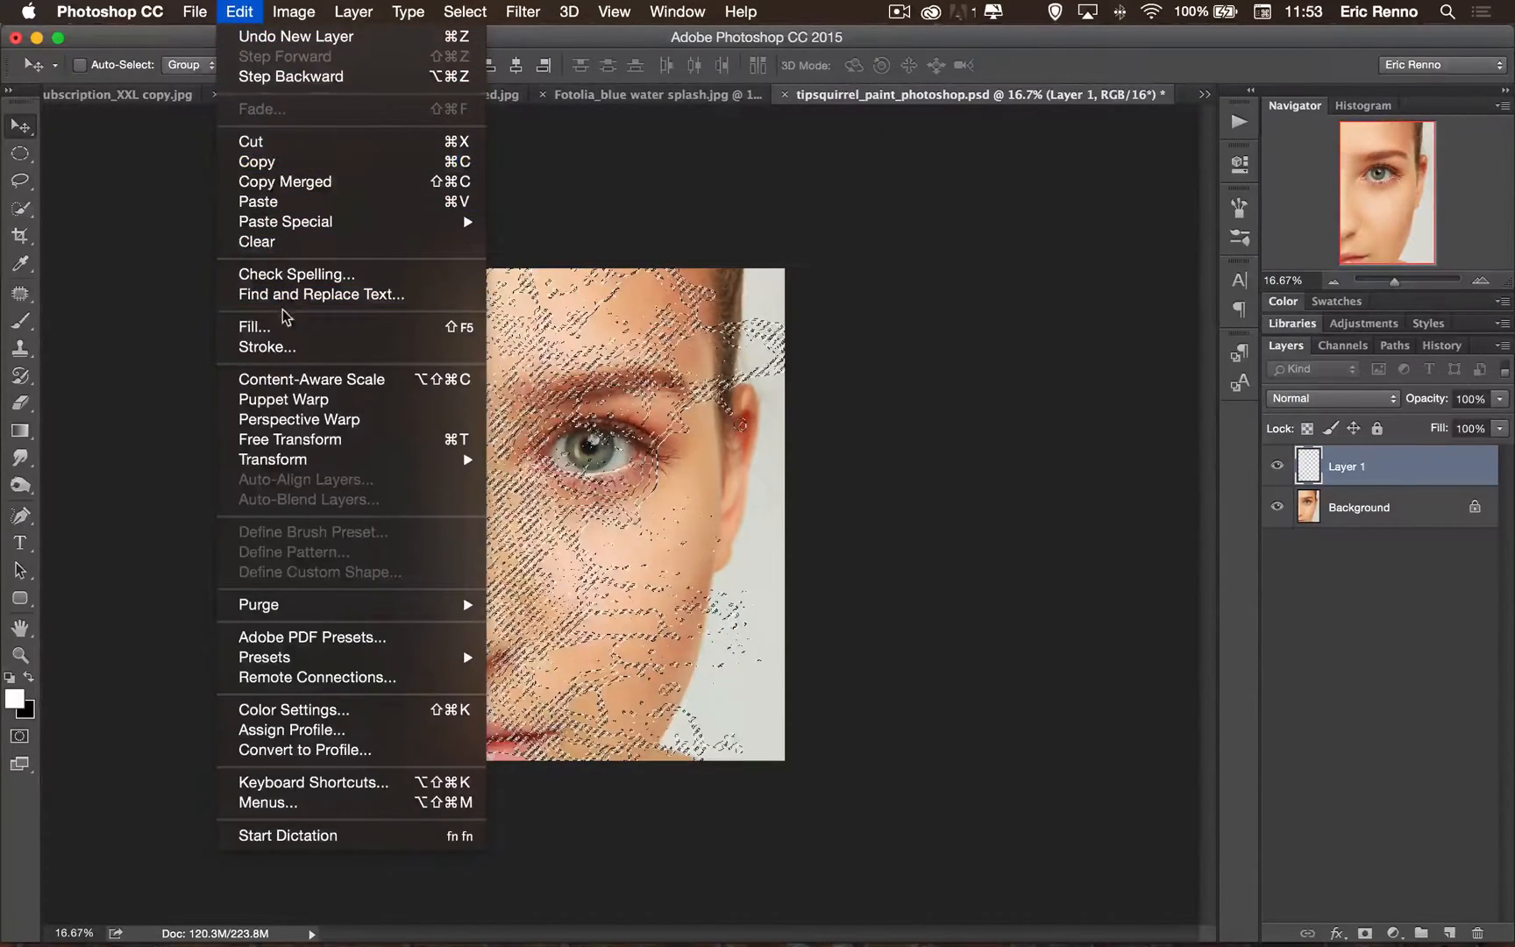
{"action": "left_click", "coordinate": [254, 326]}
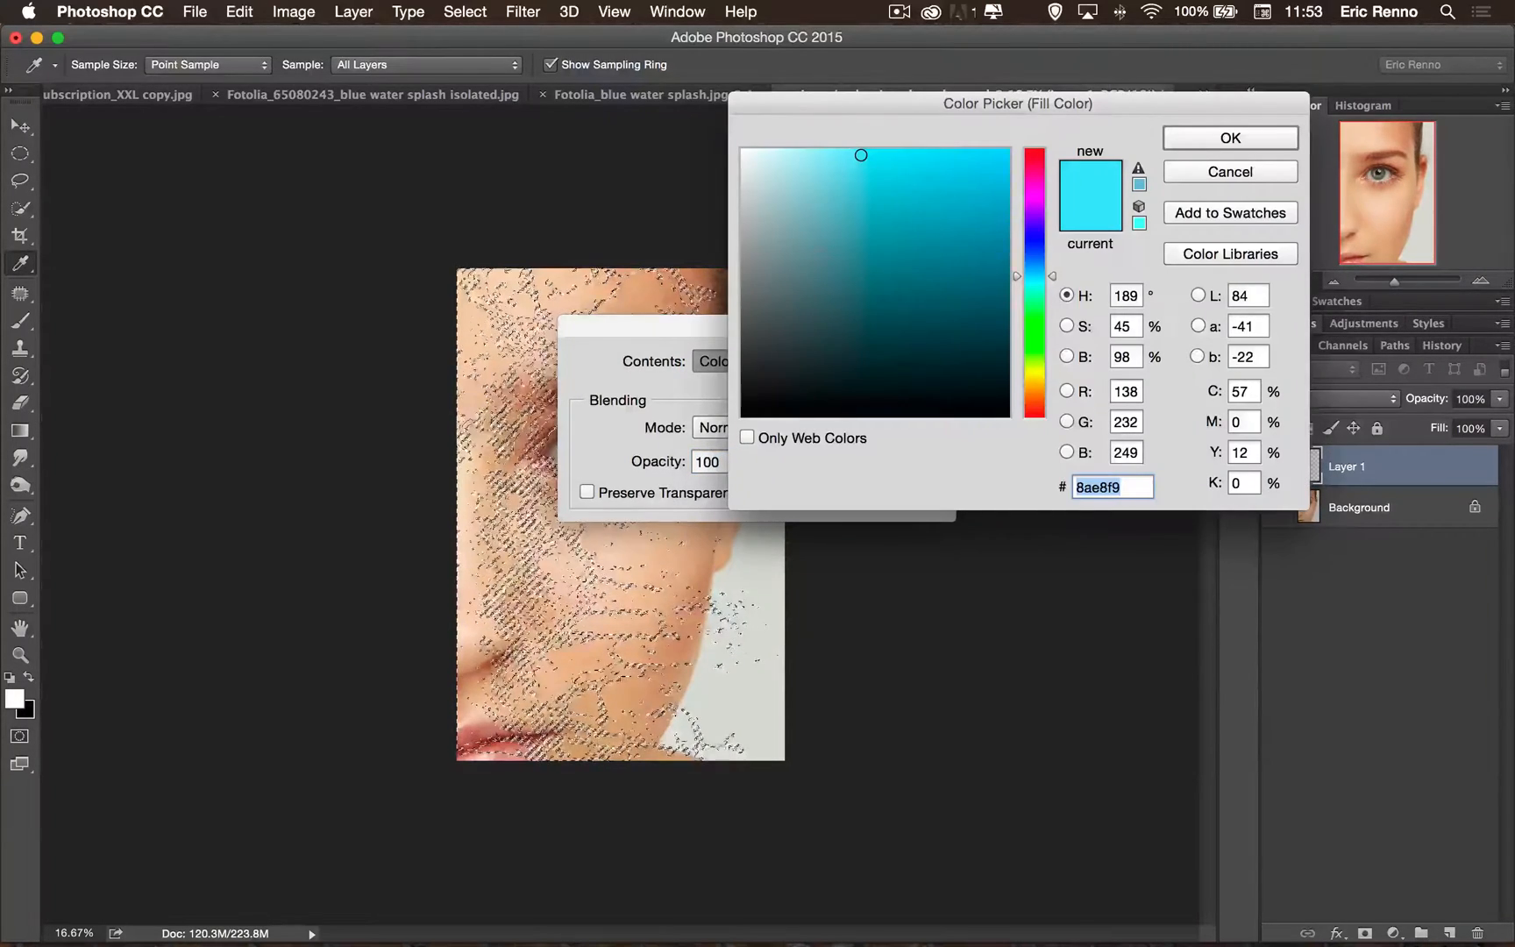
{"action": "left_click", "coordinate": [1230, 139]}
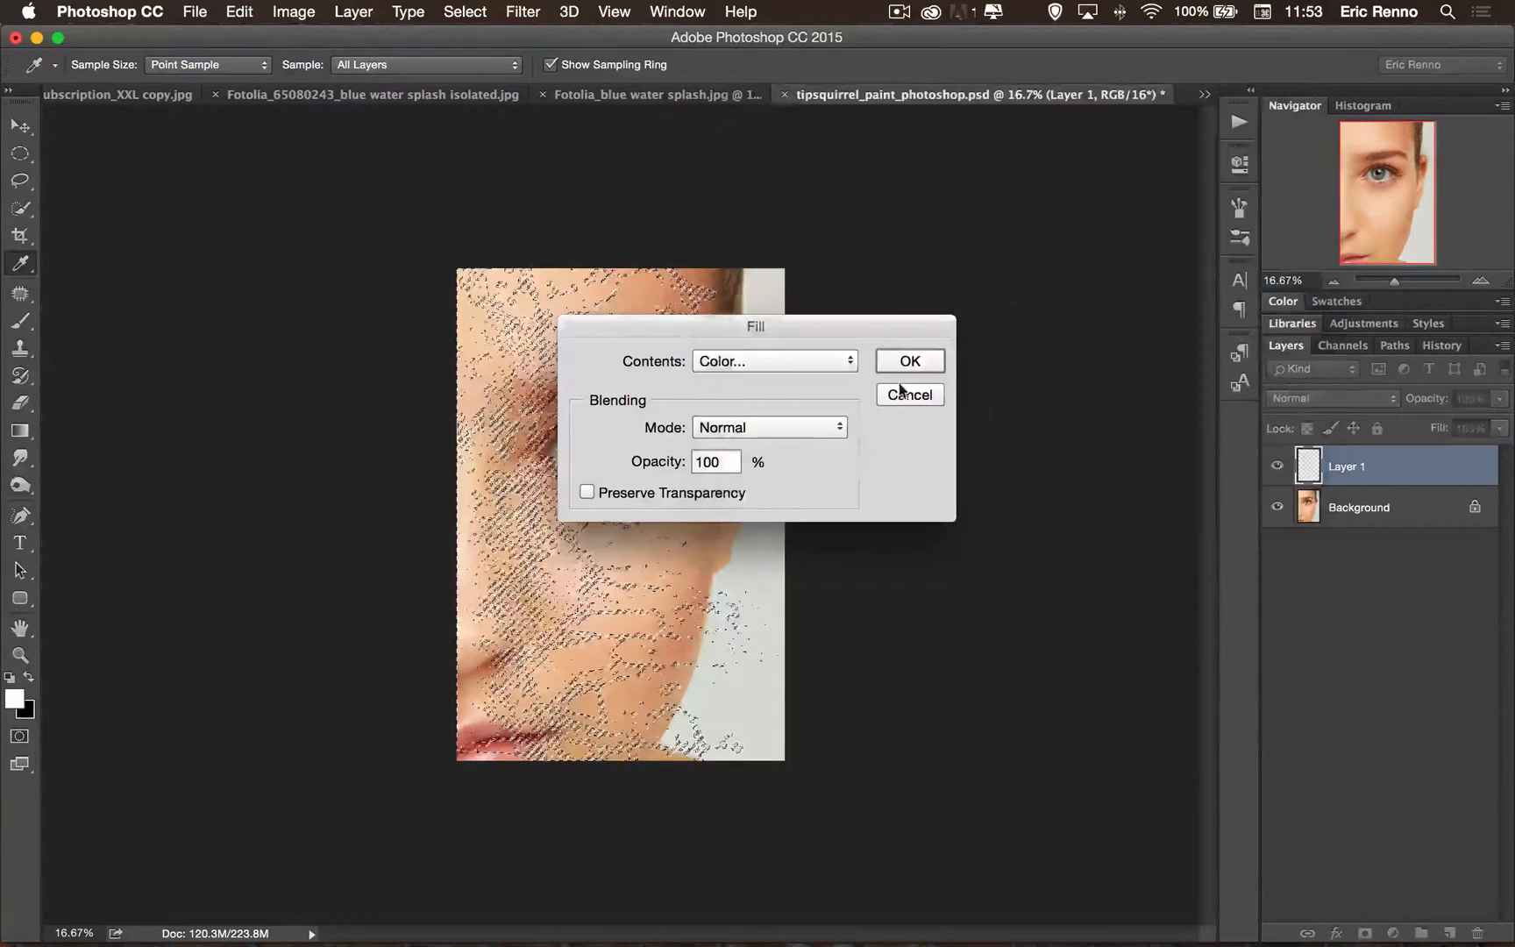
{"action": "left_click", "coordinate": [907, 362]}
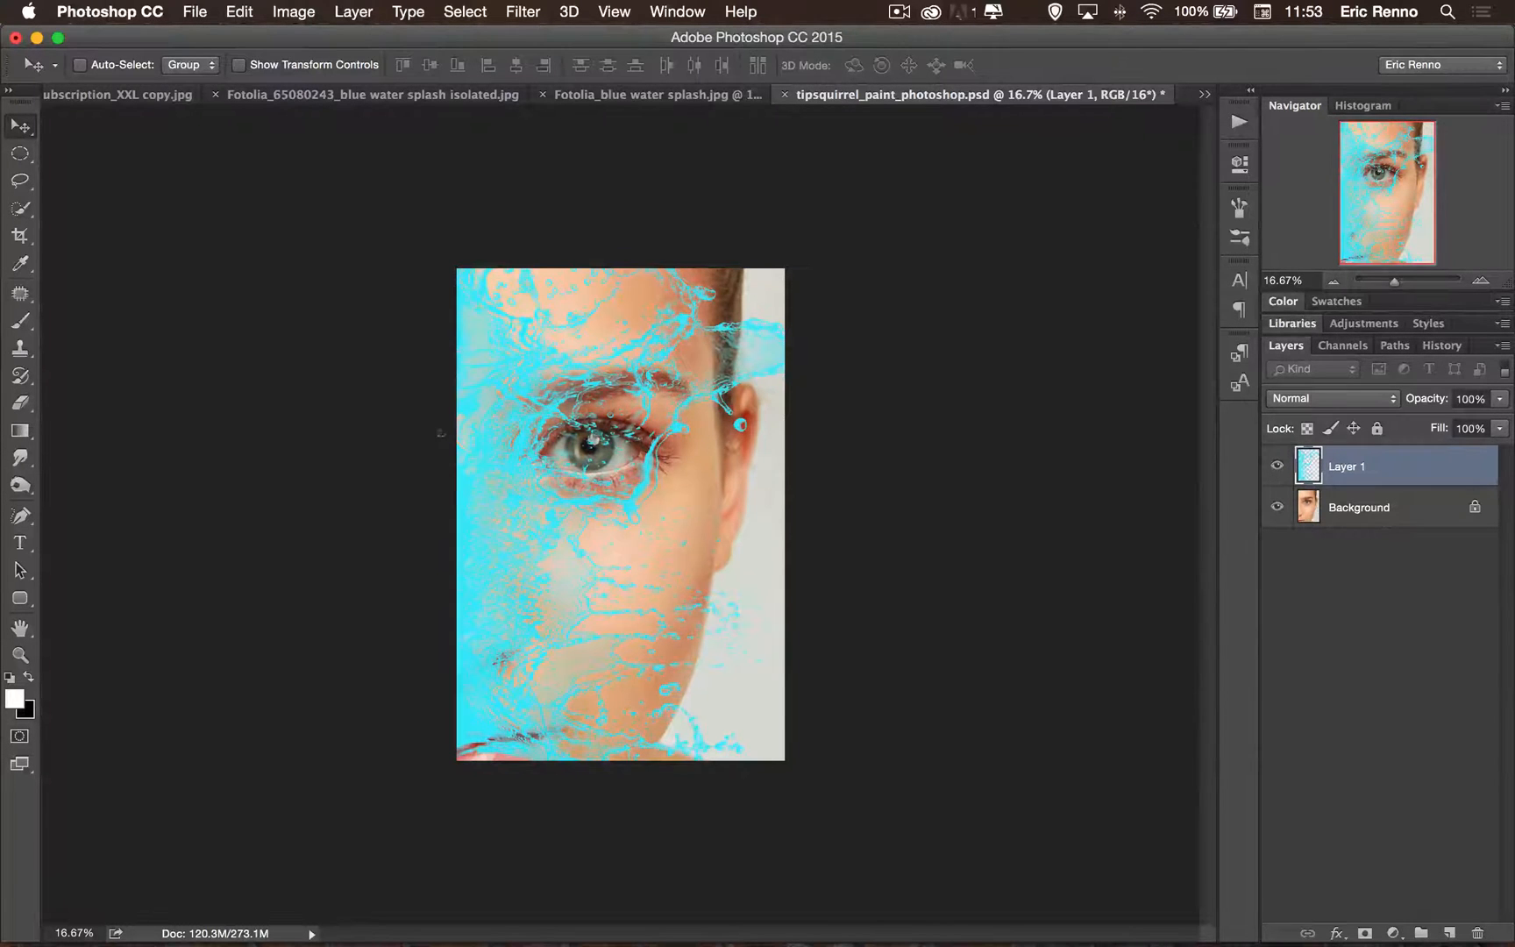
{"action": "left_click", "coordinate": [81, 65]}
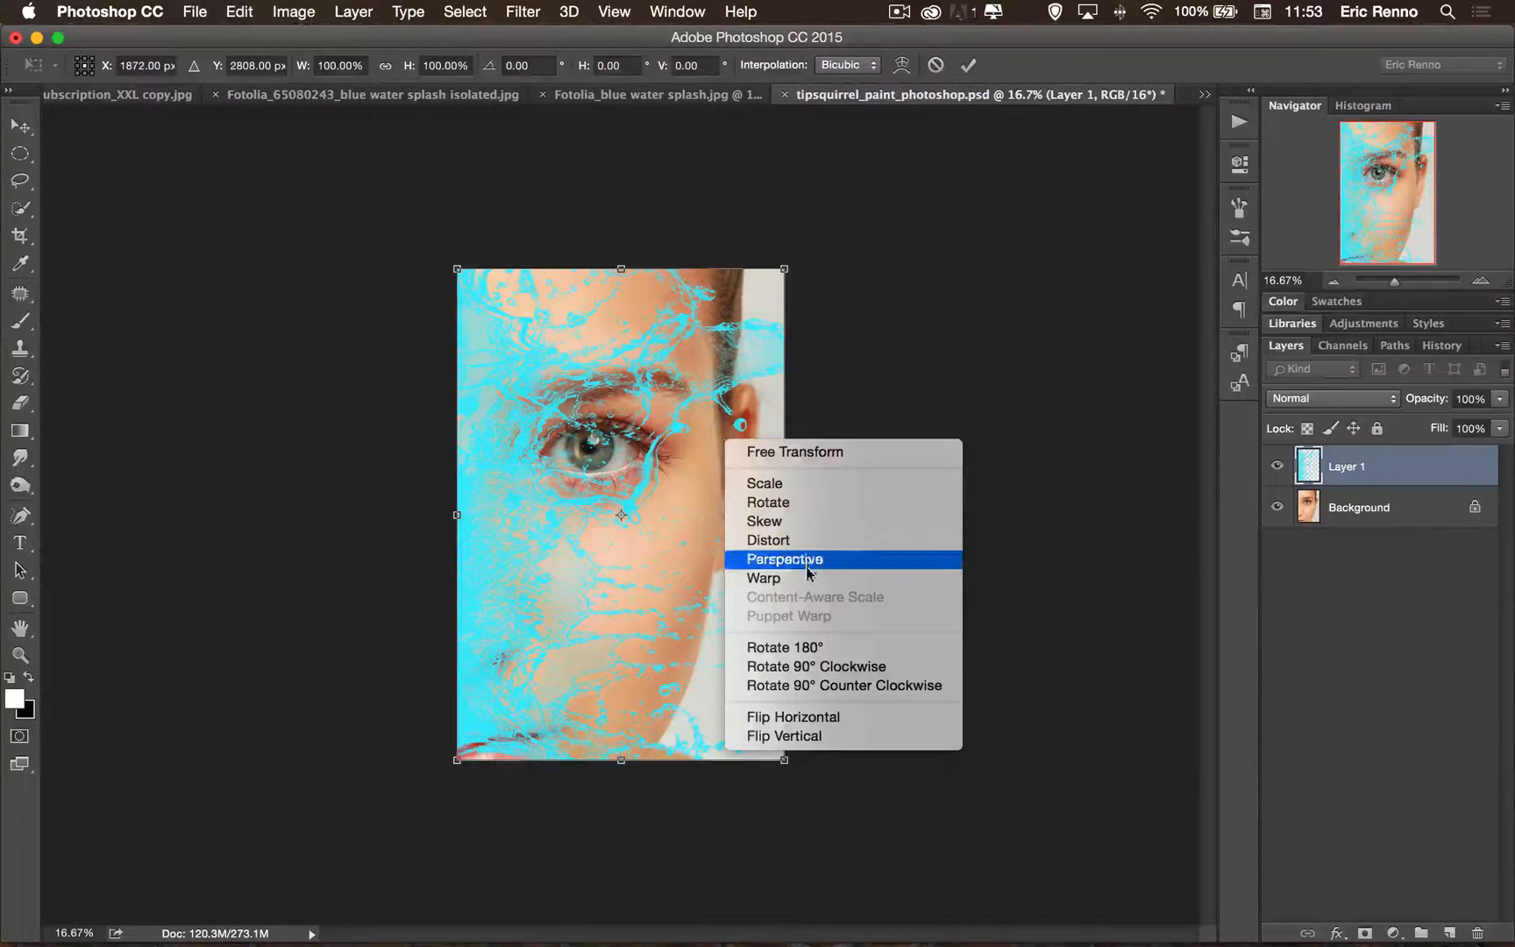
Warp the cyan splash so it bulges outward past the left, right and bottom of the face.
{"action": "left_click", "coordinate": [762, 579]}
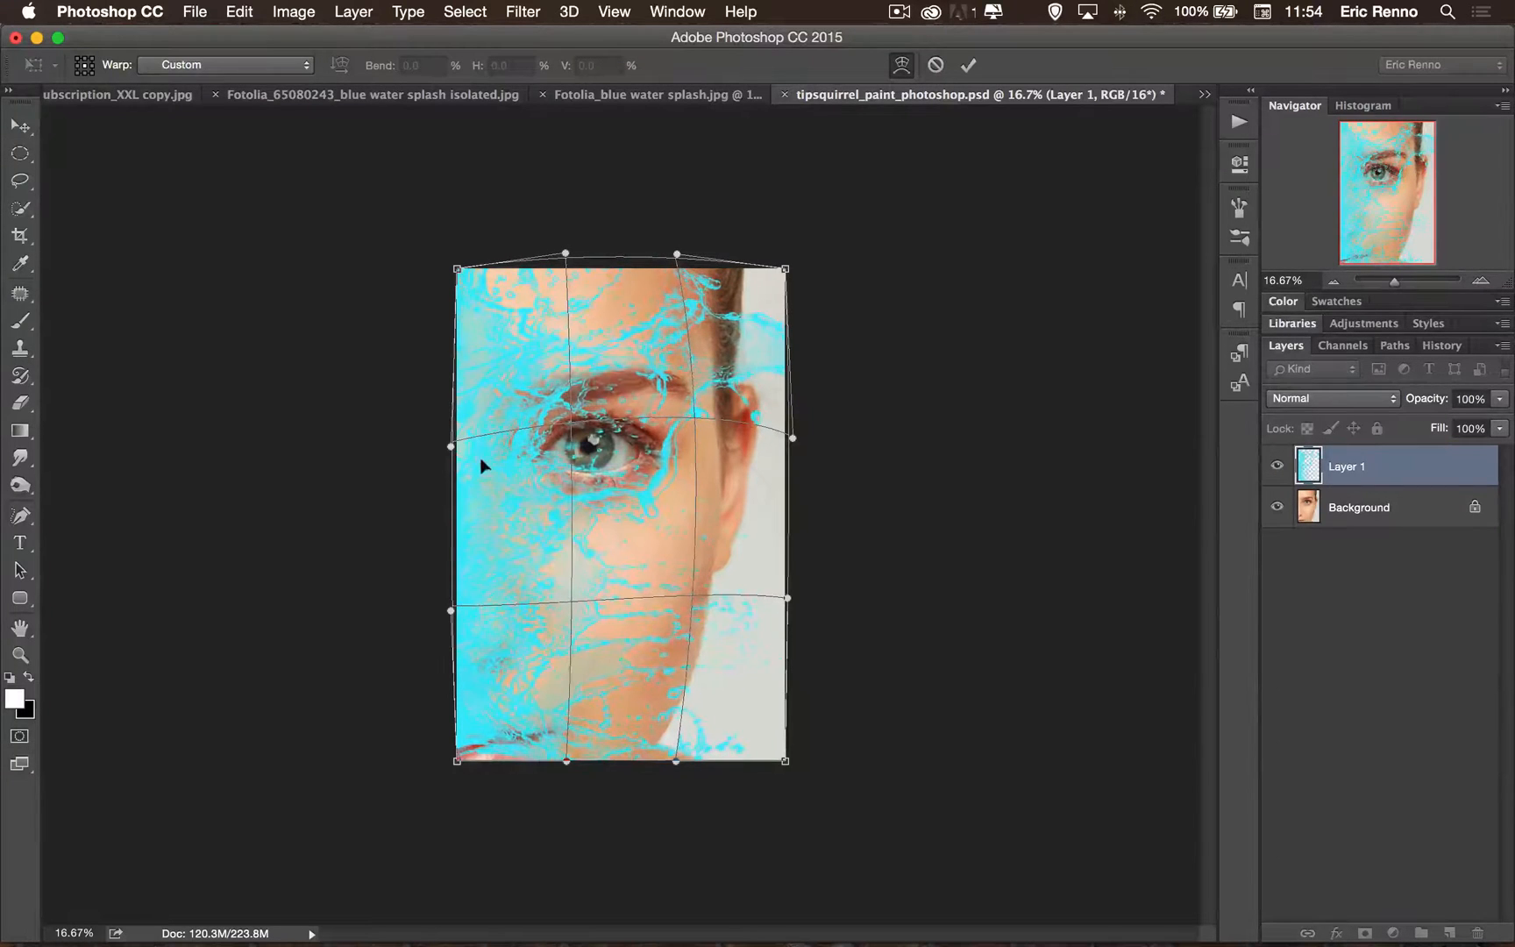
{"action": "left_click_drag", "start_coordinate": [454, 447], "coordinate": [375, 467]}
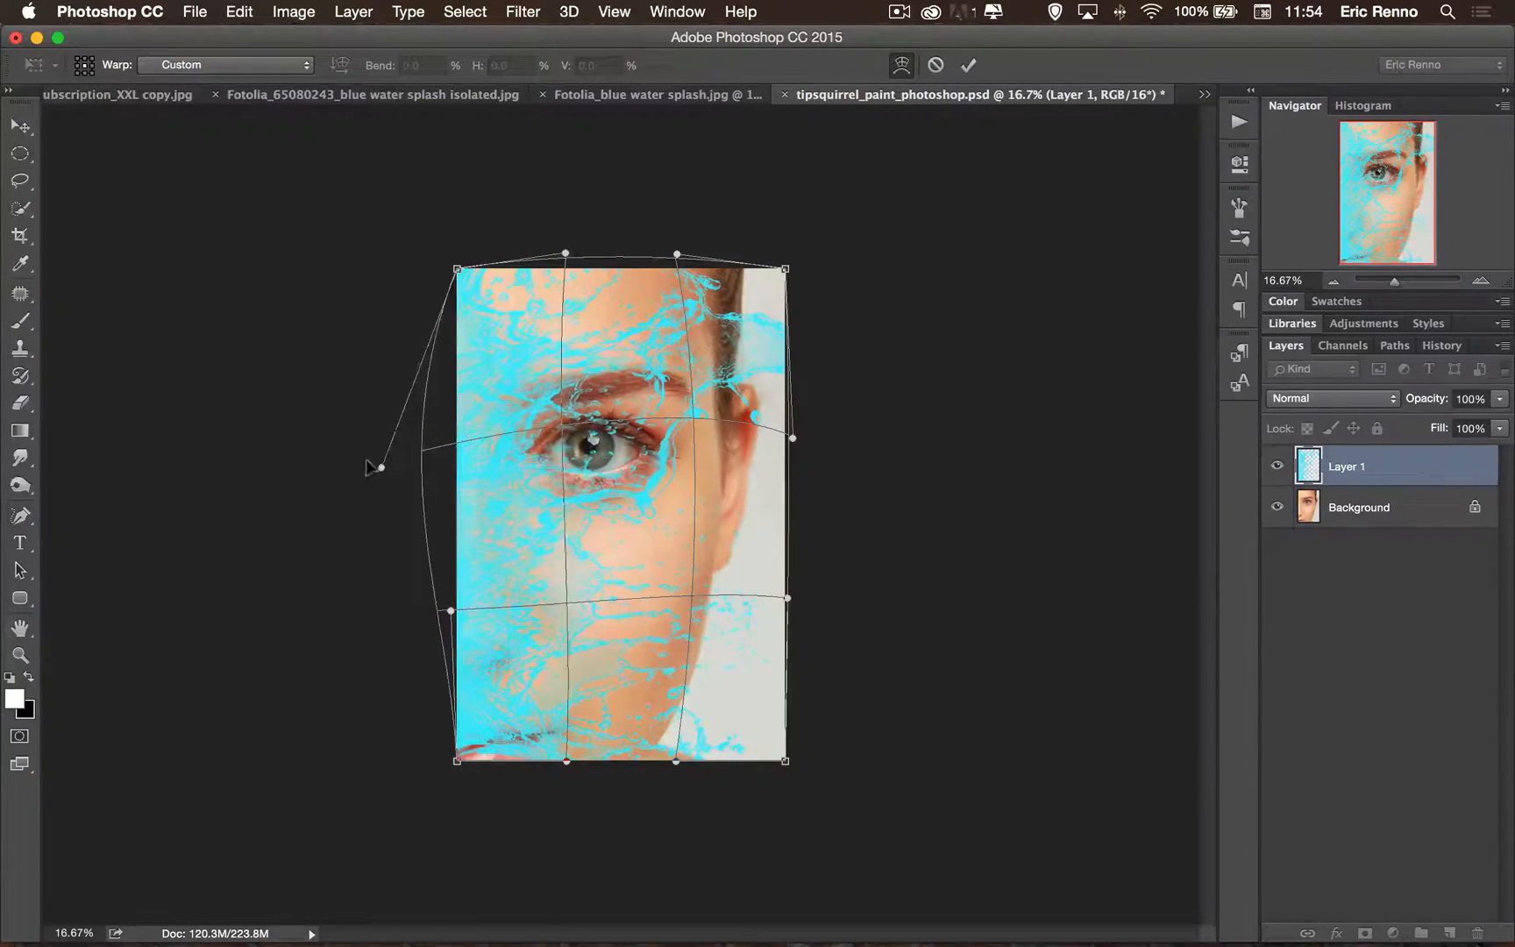
{"action": "left_click_drag", "start_coordinate": [375, 466], "coordinate": [342, 477]}
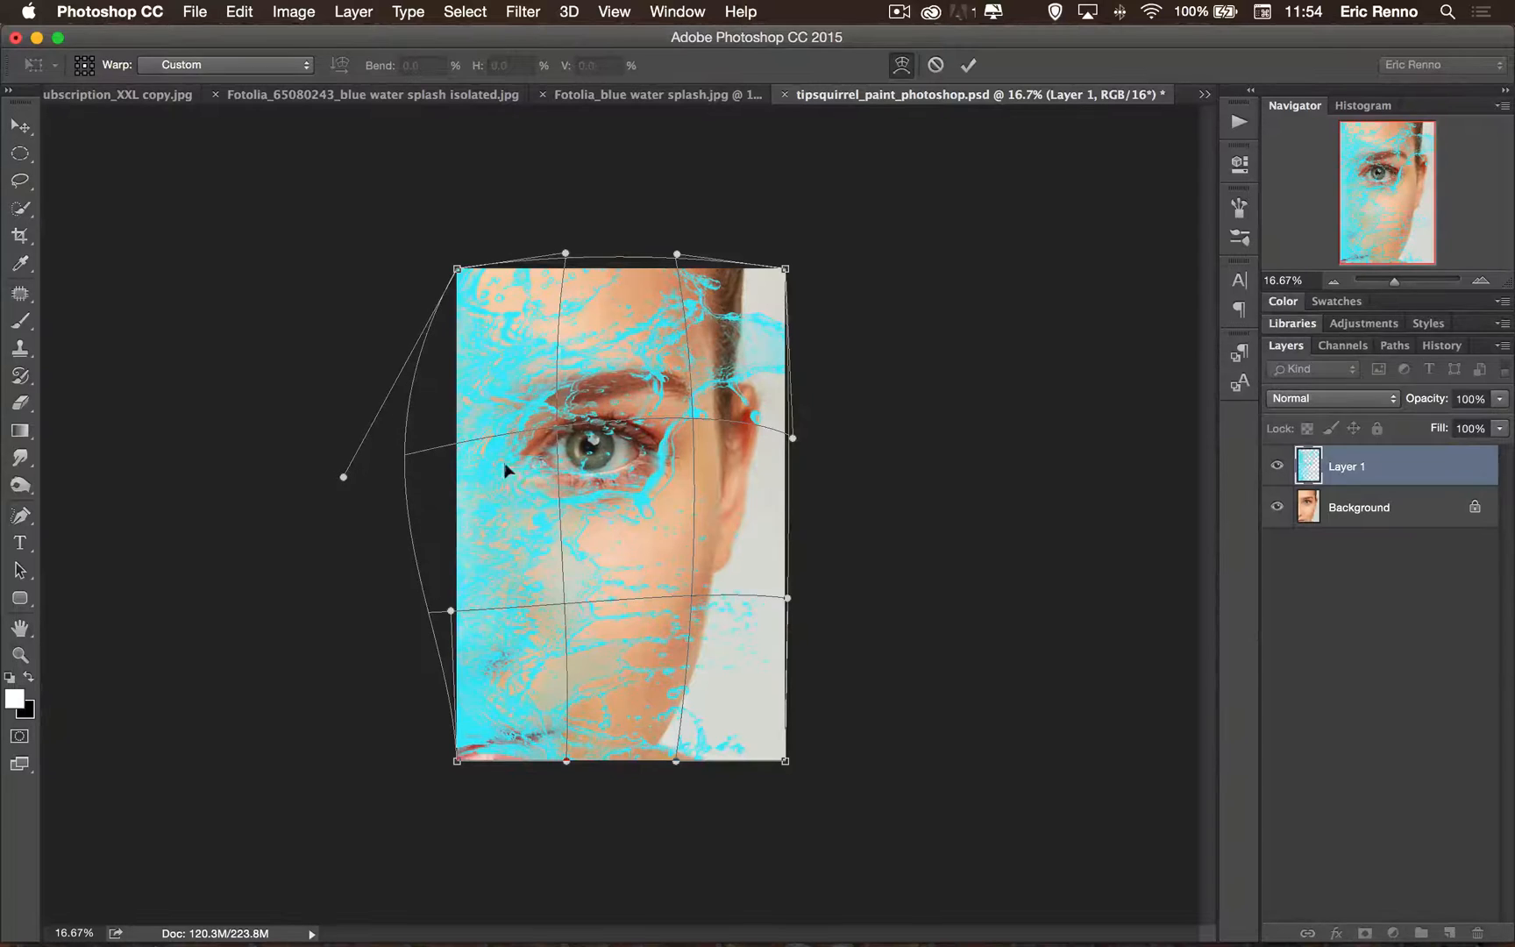
{"action": "left_click_drag", "start_coordinate": [792, 415], "coordinate": [841, 431]}
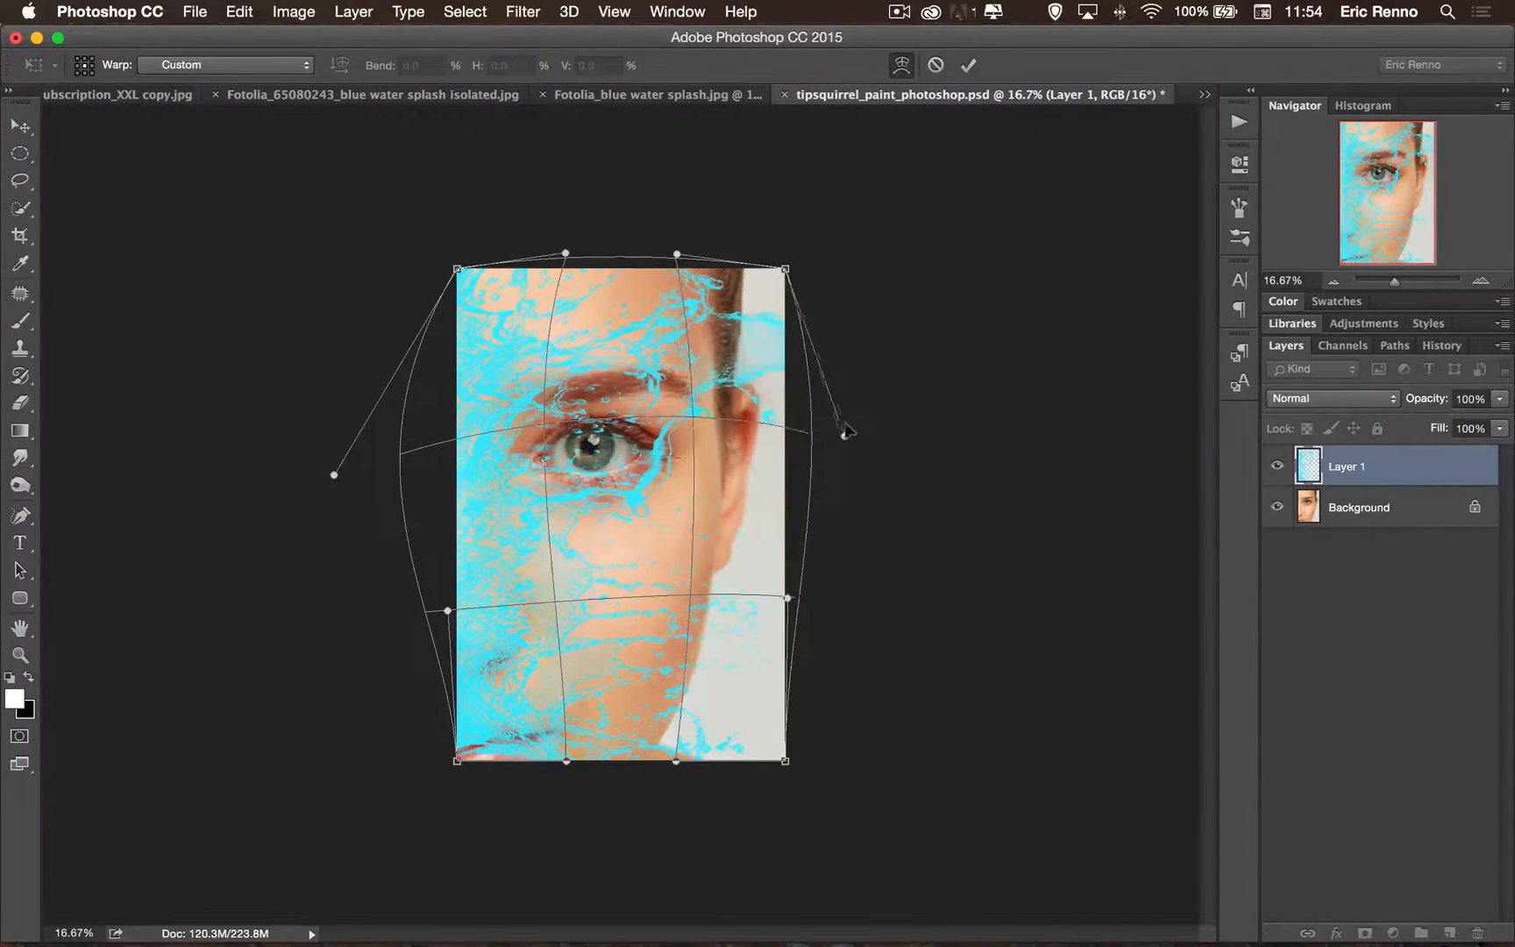
{"action": "left_click_drag", "start_coordinate": [843, 430], "coordinate": [884, 386]}
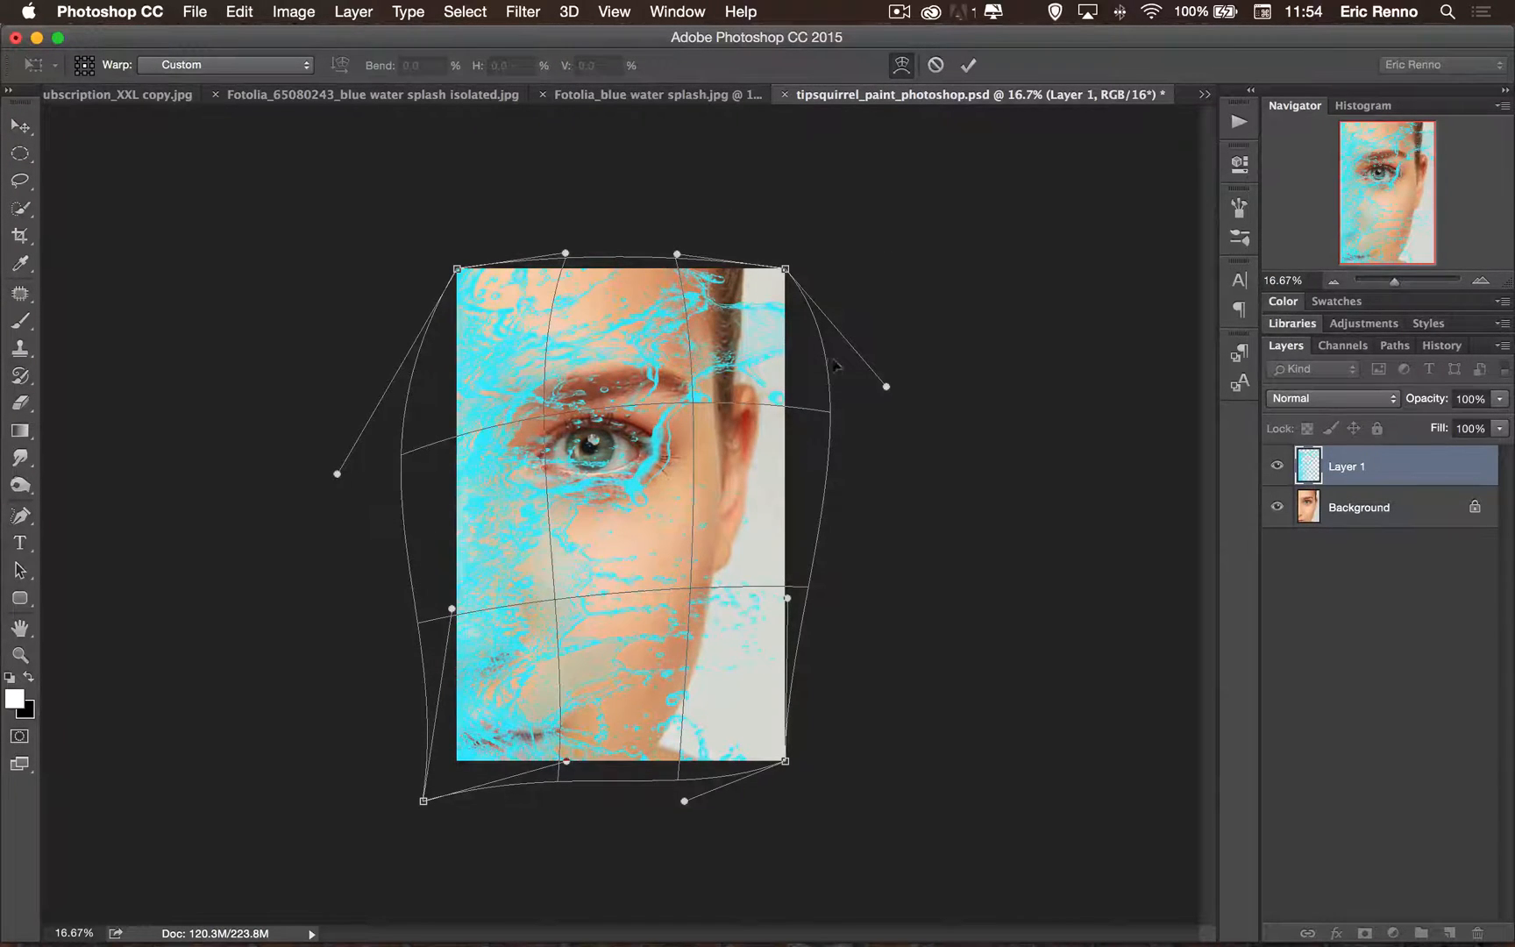
Commit the warp so the splash shape becomes the active selection.
{"action": "left_click", "coordinate": [967, 65]}
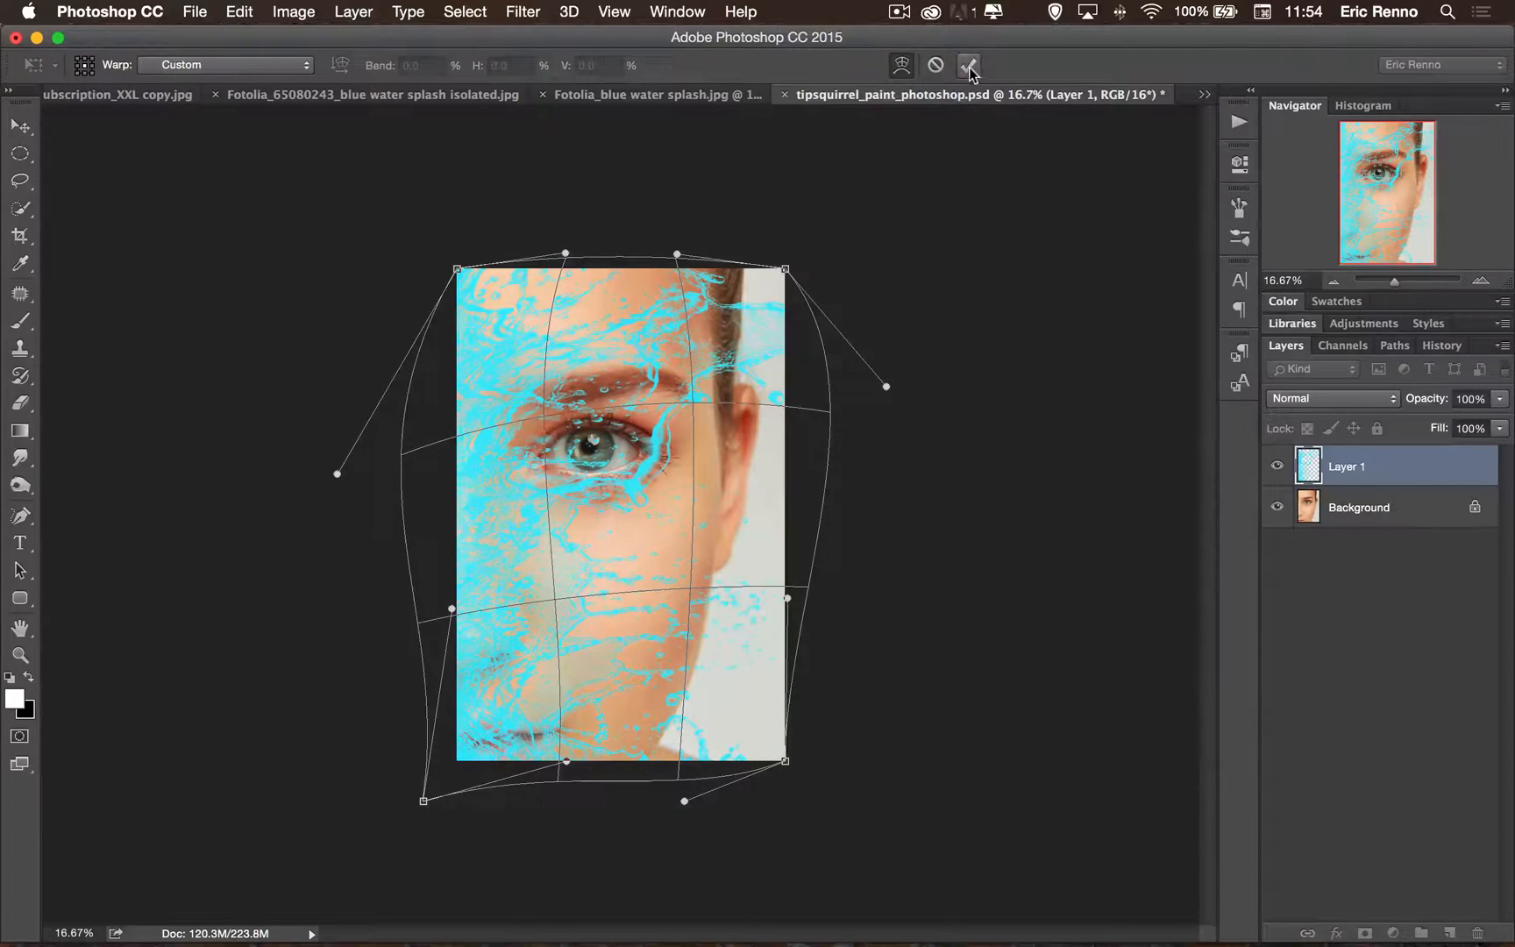
{"action": "left_click", "coordinate": [969, 65]}
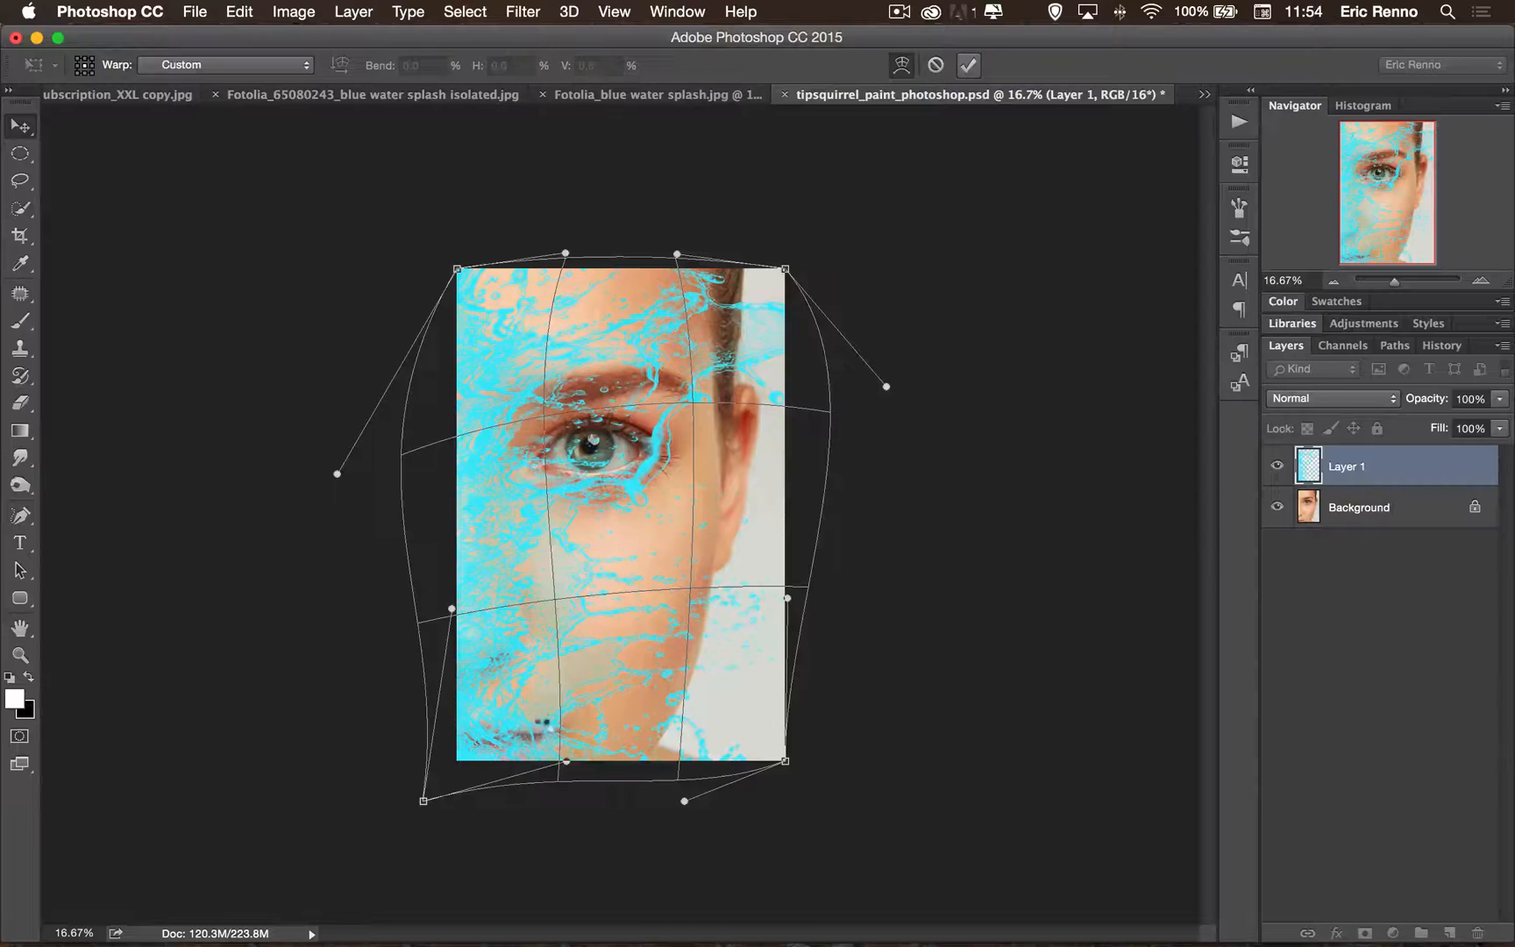
{"action": "left_click", "coordinate": [968, 65]}
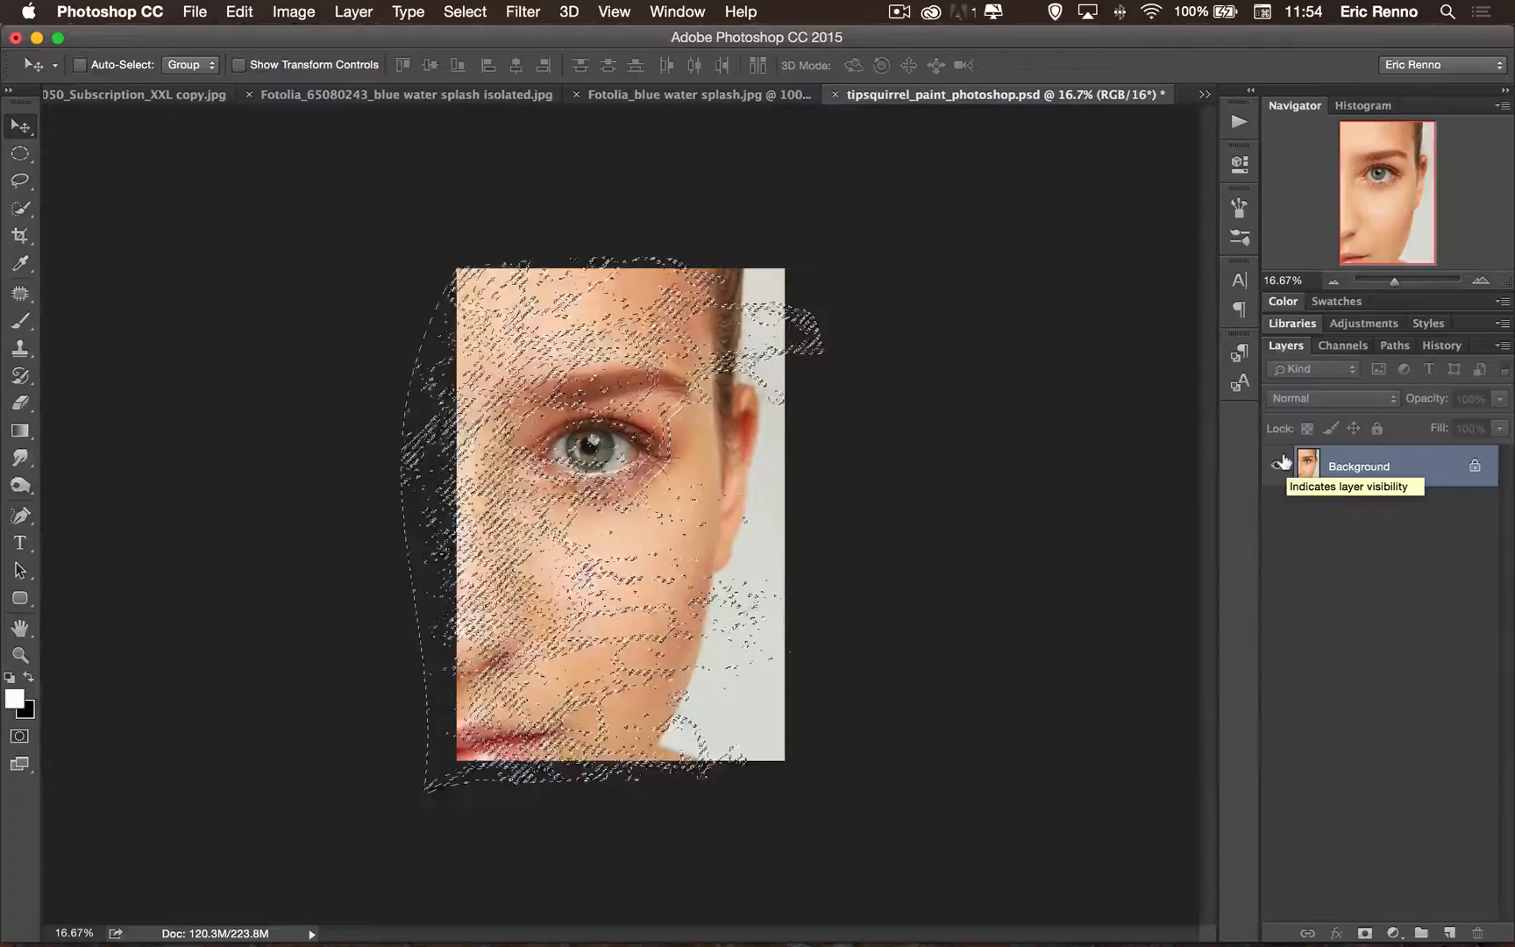
Copy the splash-shaped area to a new layer named Splash and check it against the Background.
{"action": "left_click", "coordinate": [1280, 466]}
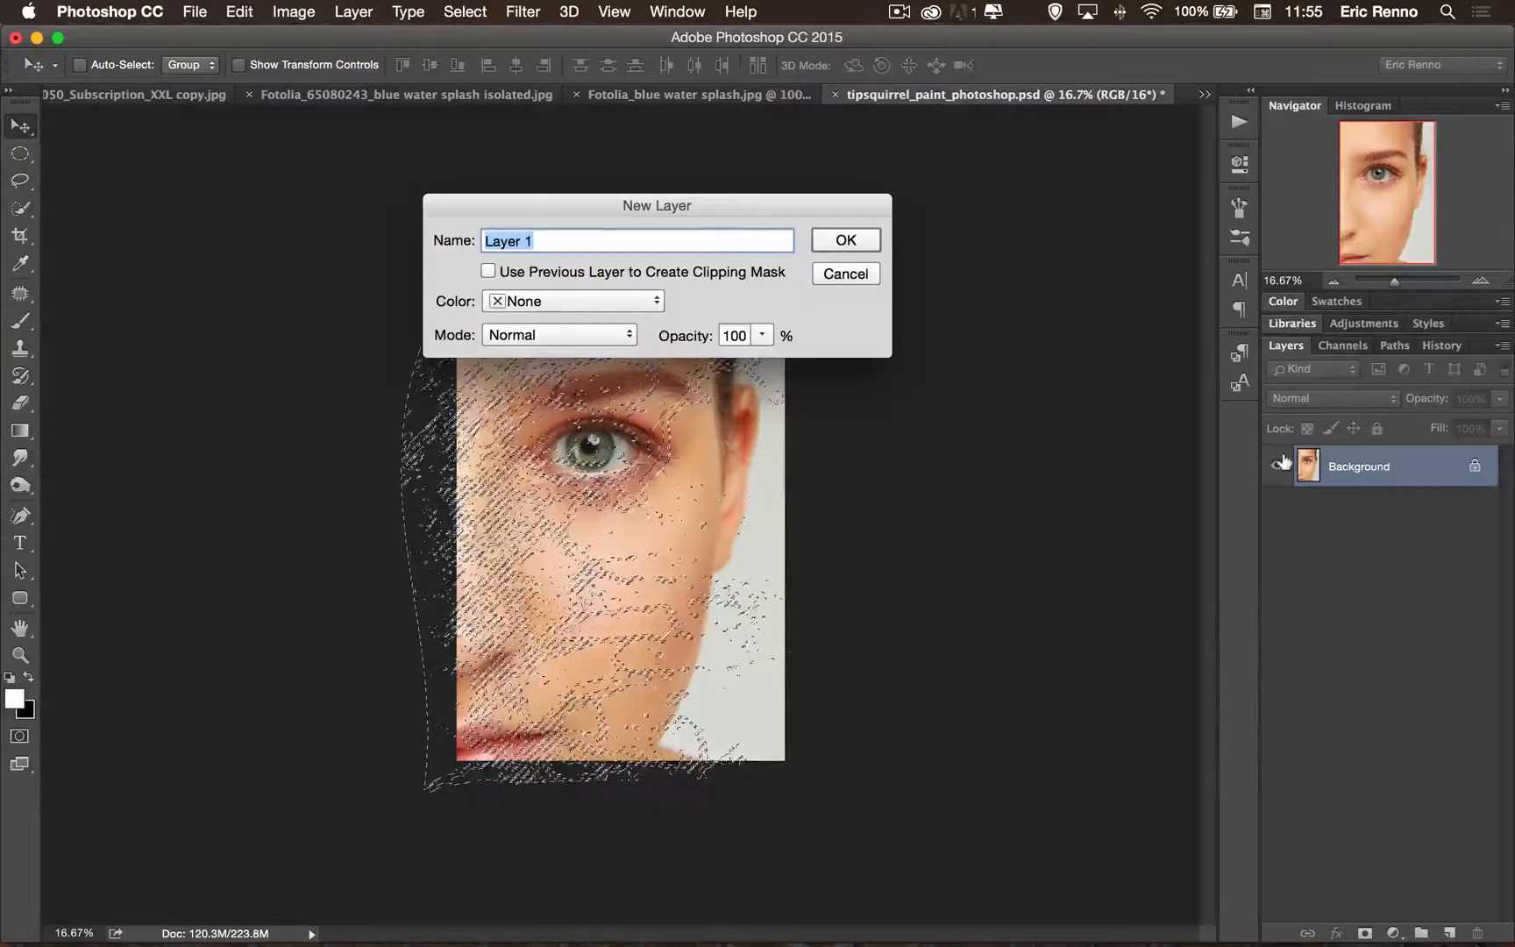
{"action": "type", "text": "Splash"}
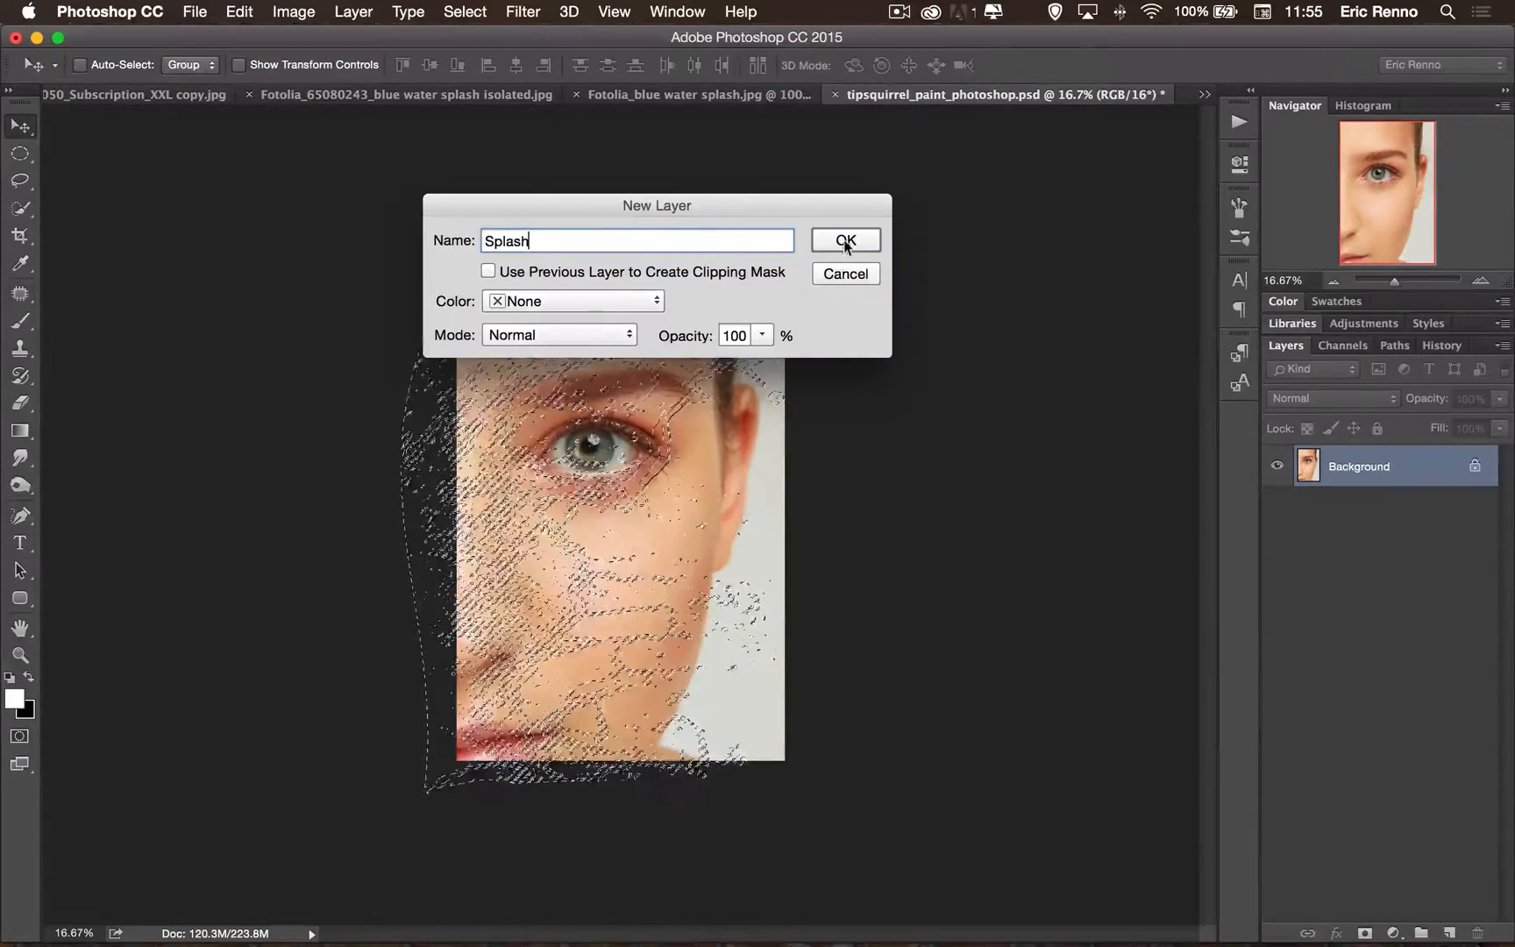
{"action": "left_click", "coordinate": [844, 240]}
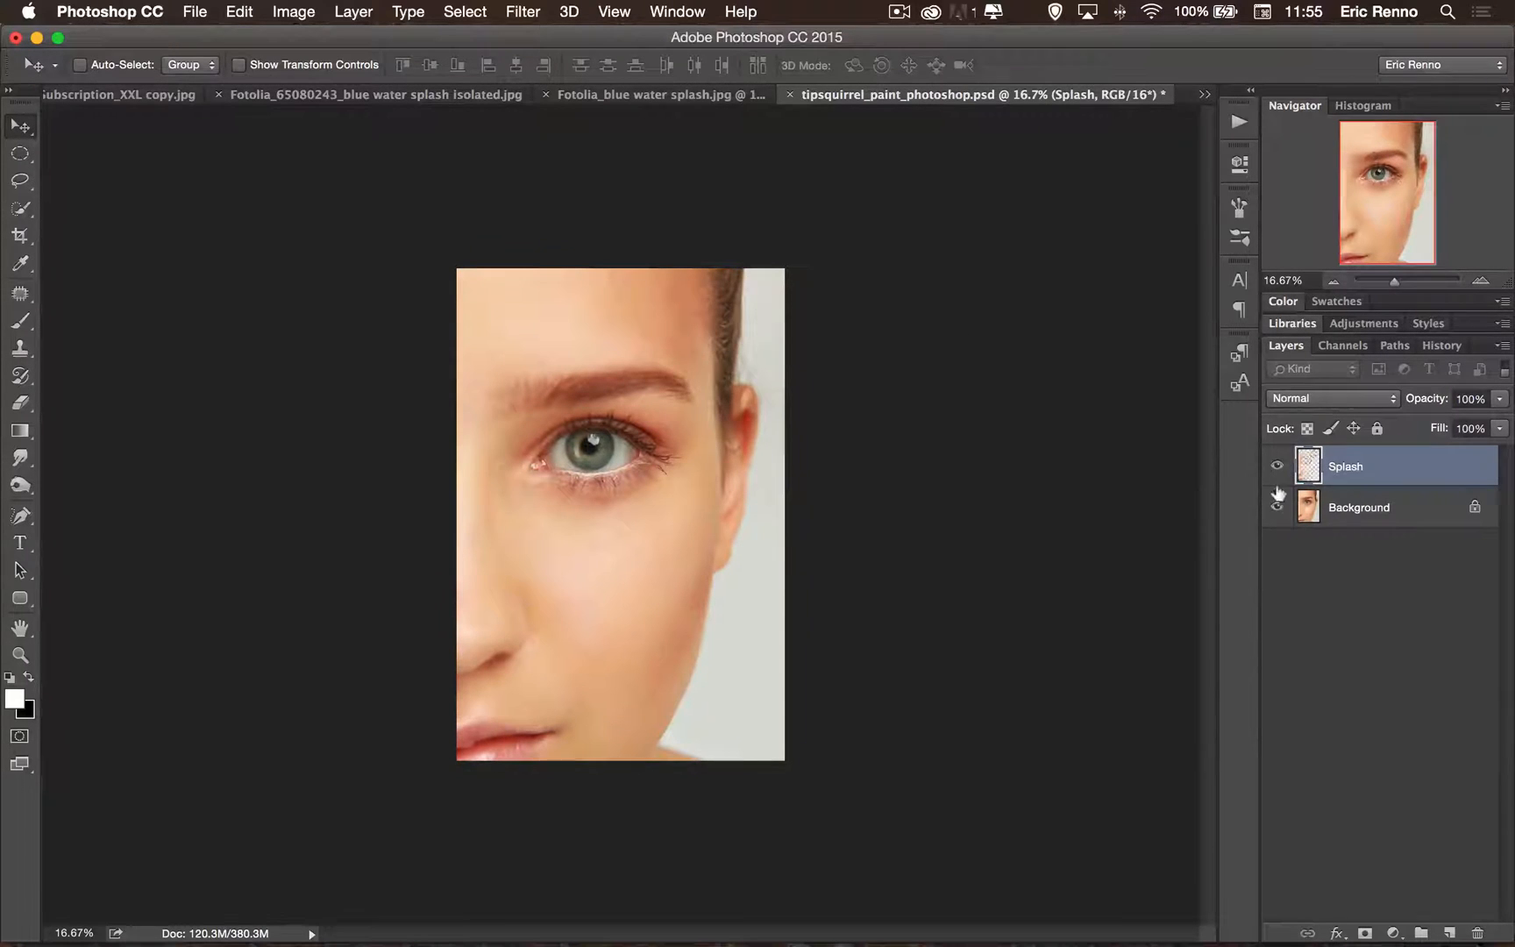
{"action": "left_click", "coordinate": [1277, 507]}
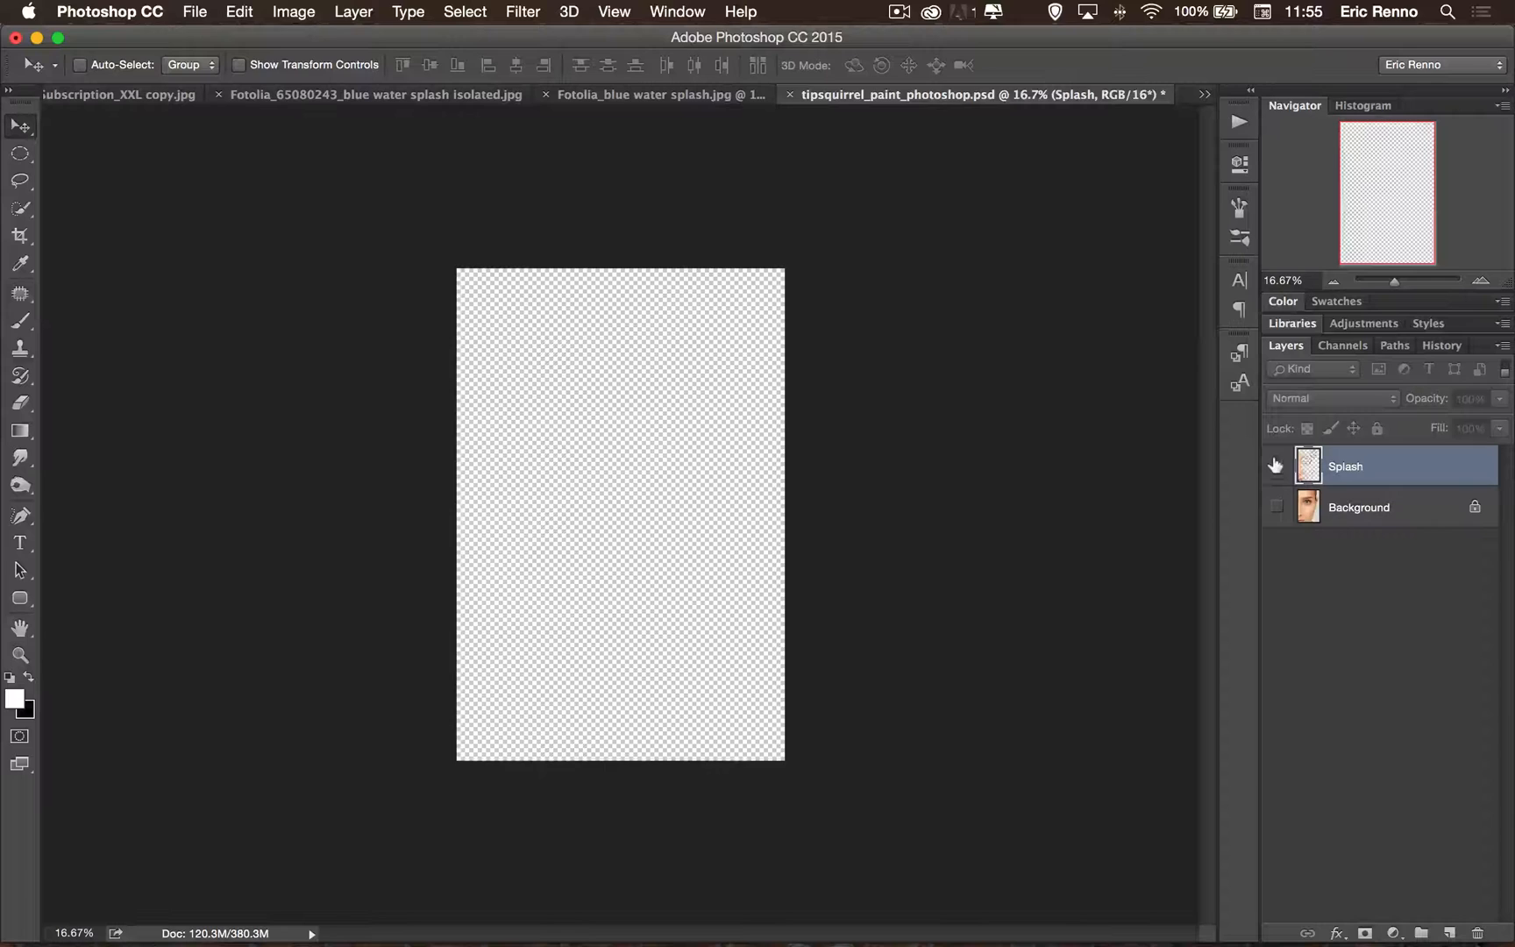
{"action": "left_click", "coordinate": [1274, 465]}
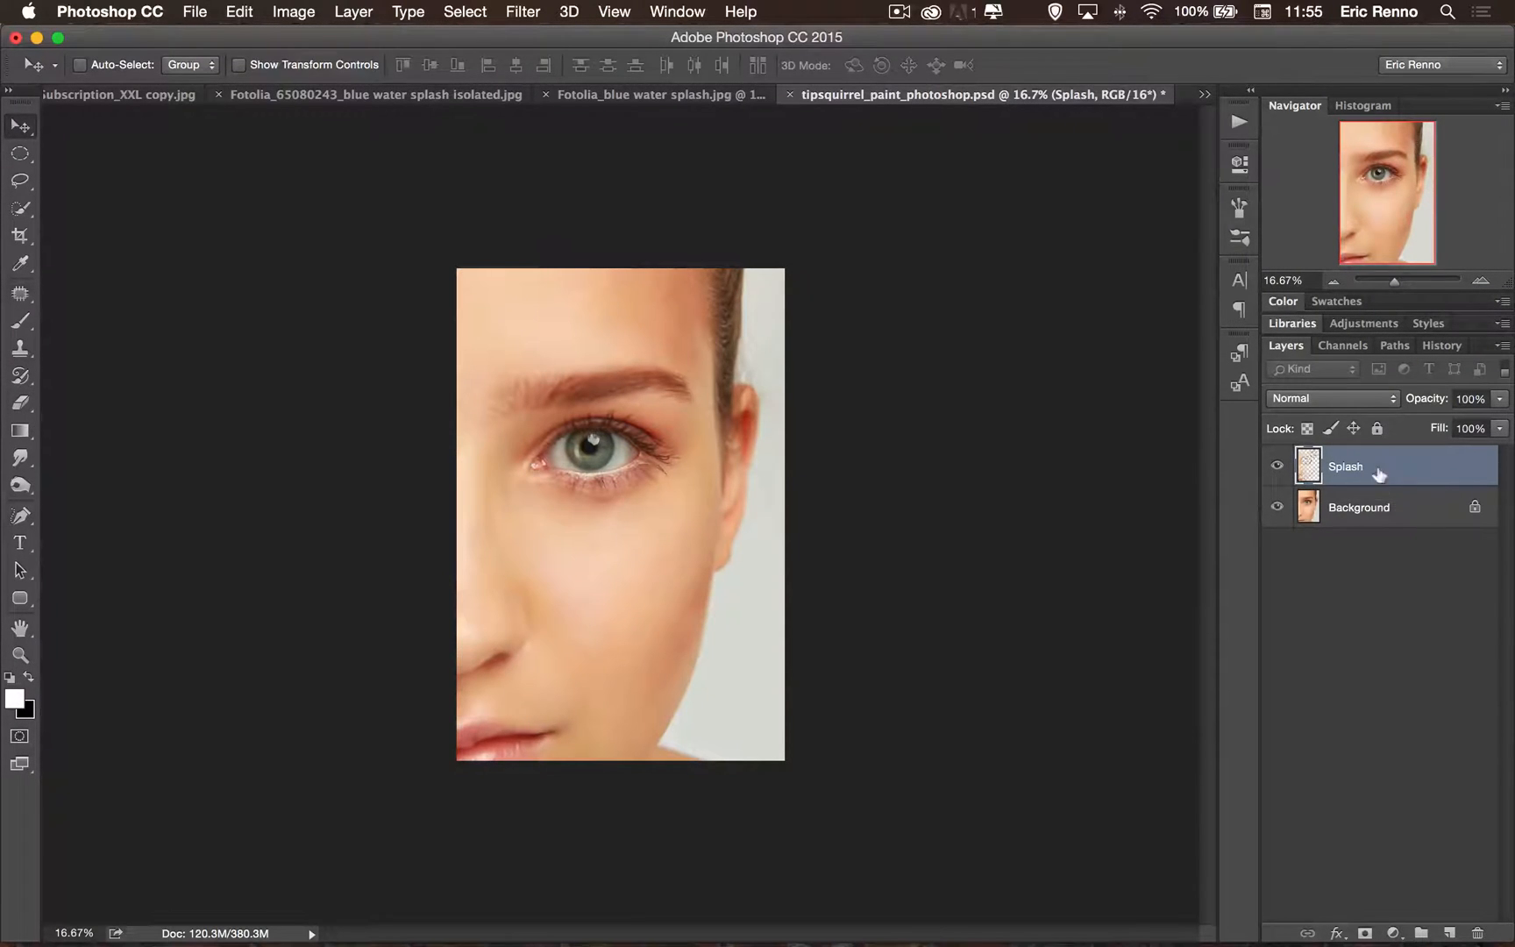
Add a Black & White adjustment above the Background, then return to the Splash layer's style settings.
{"action": "left_click", "coordinate": [1359, 507]}
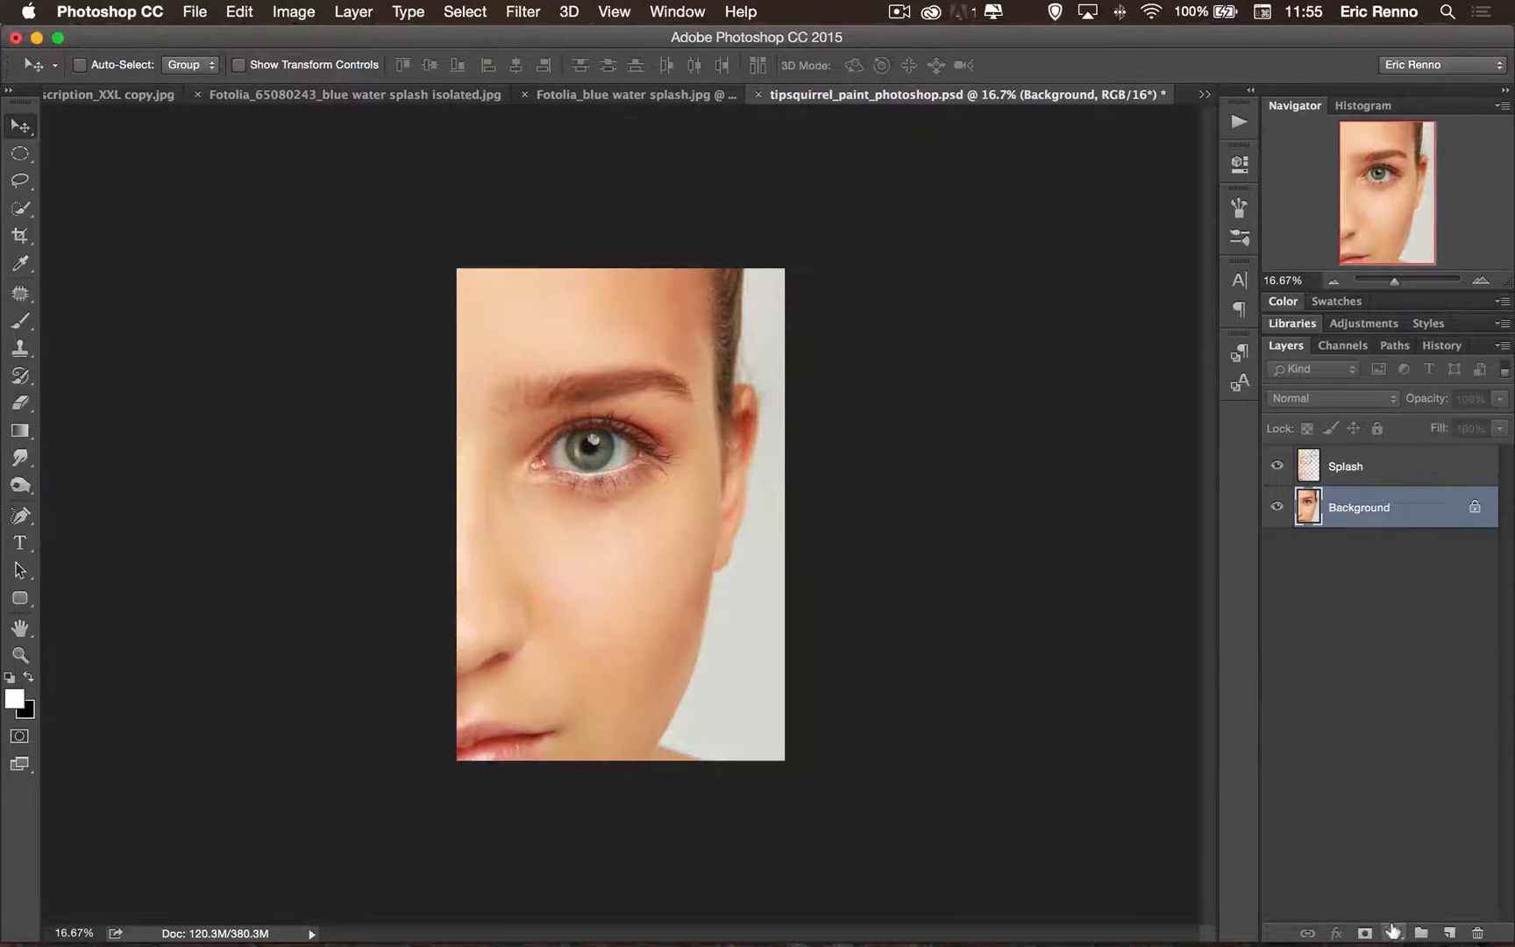
{"action": "left_click", "coordinate": [1363, 931]}
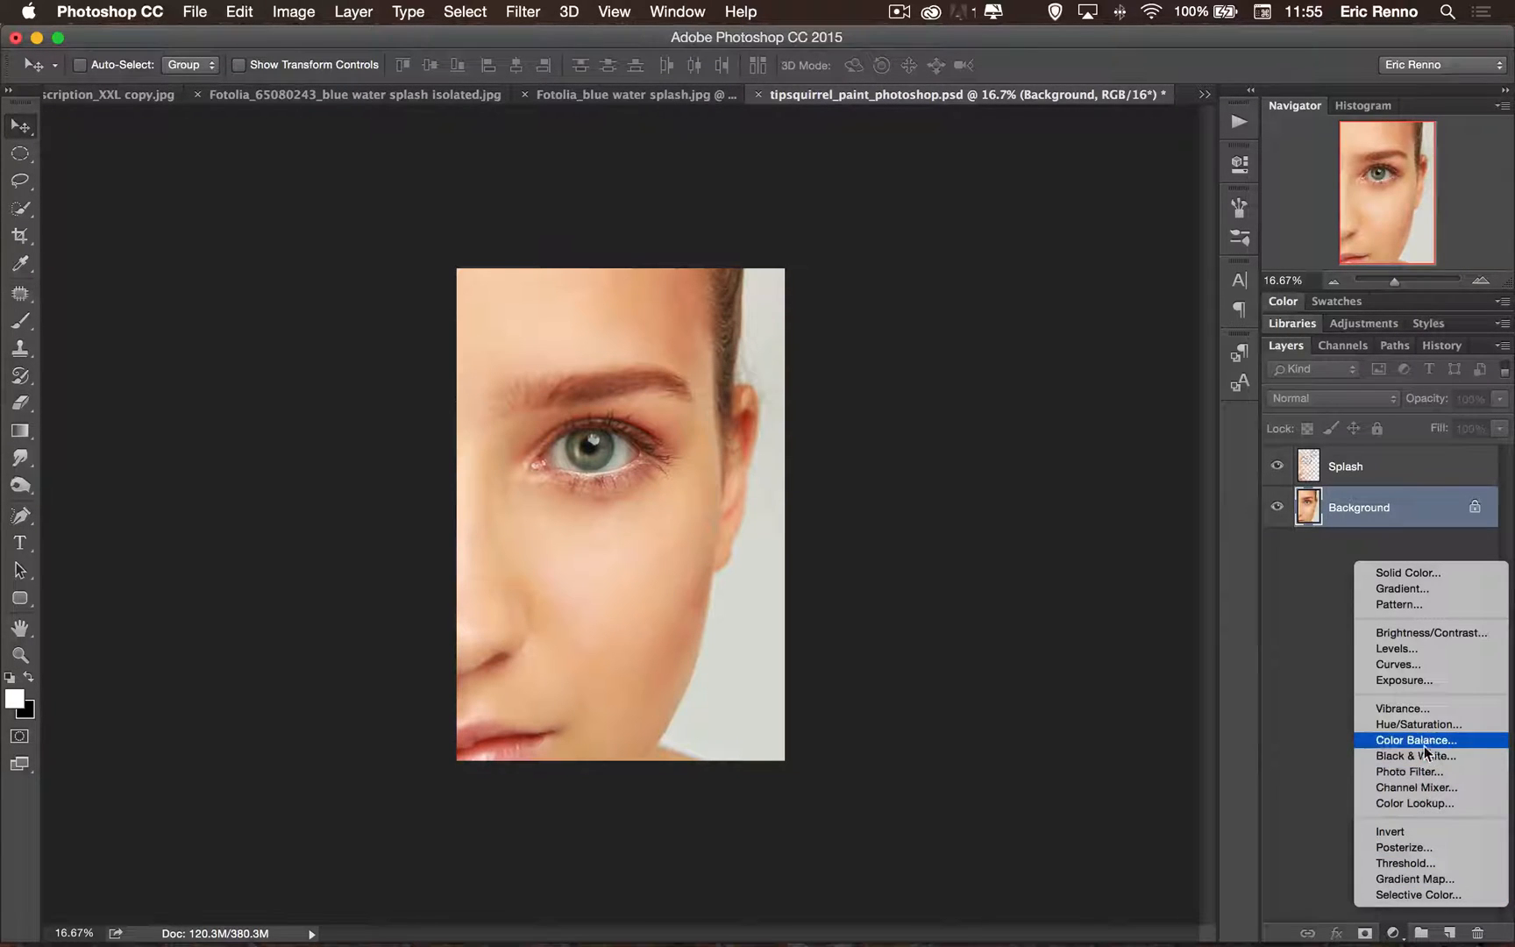
{"action": "left_click", "coordinate": [1417, 756]}
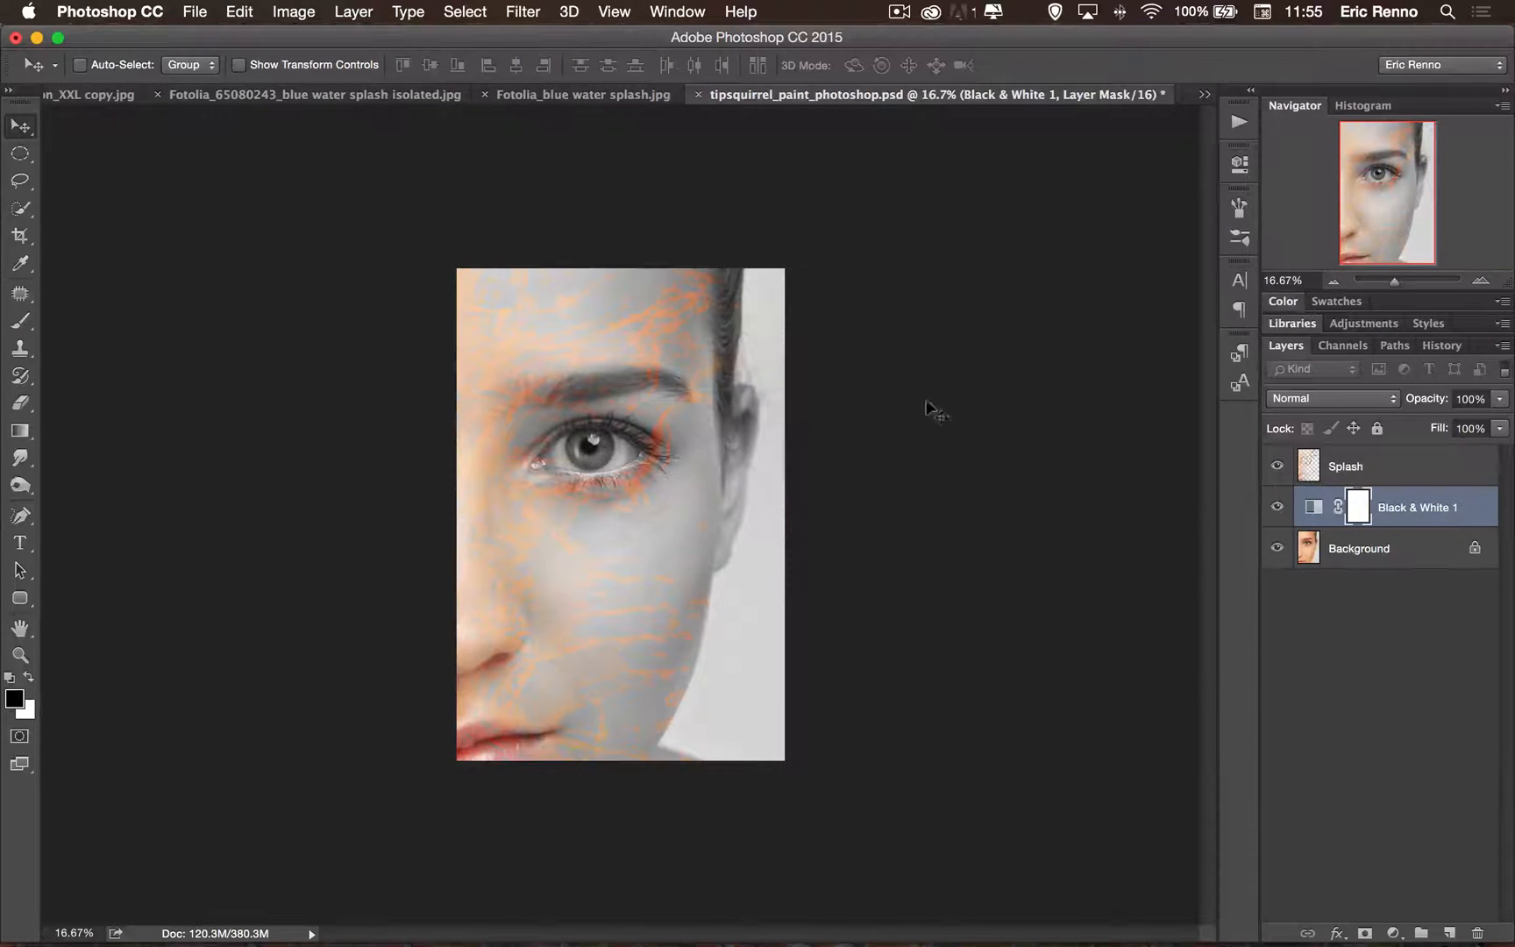
{"action": "left_click", "coordinate": [1345, 466]}
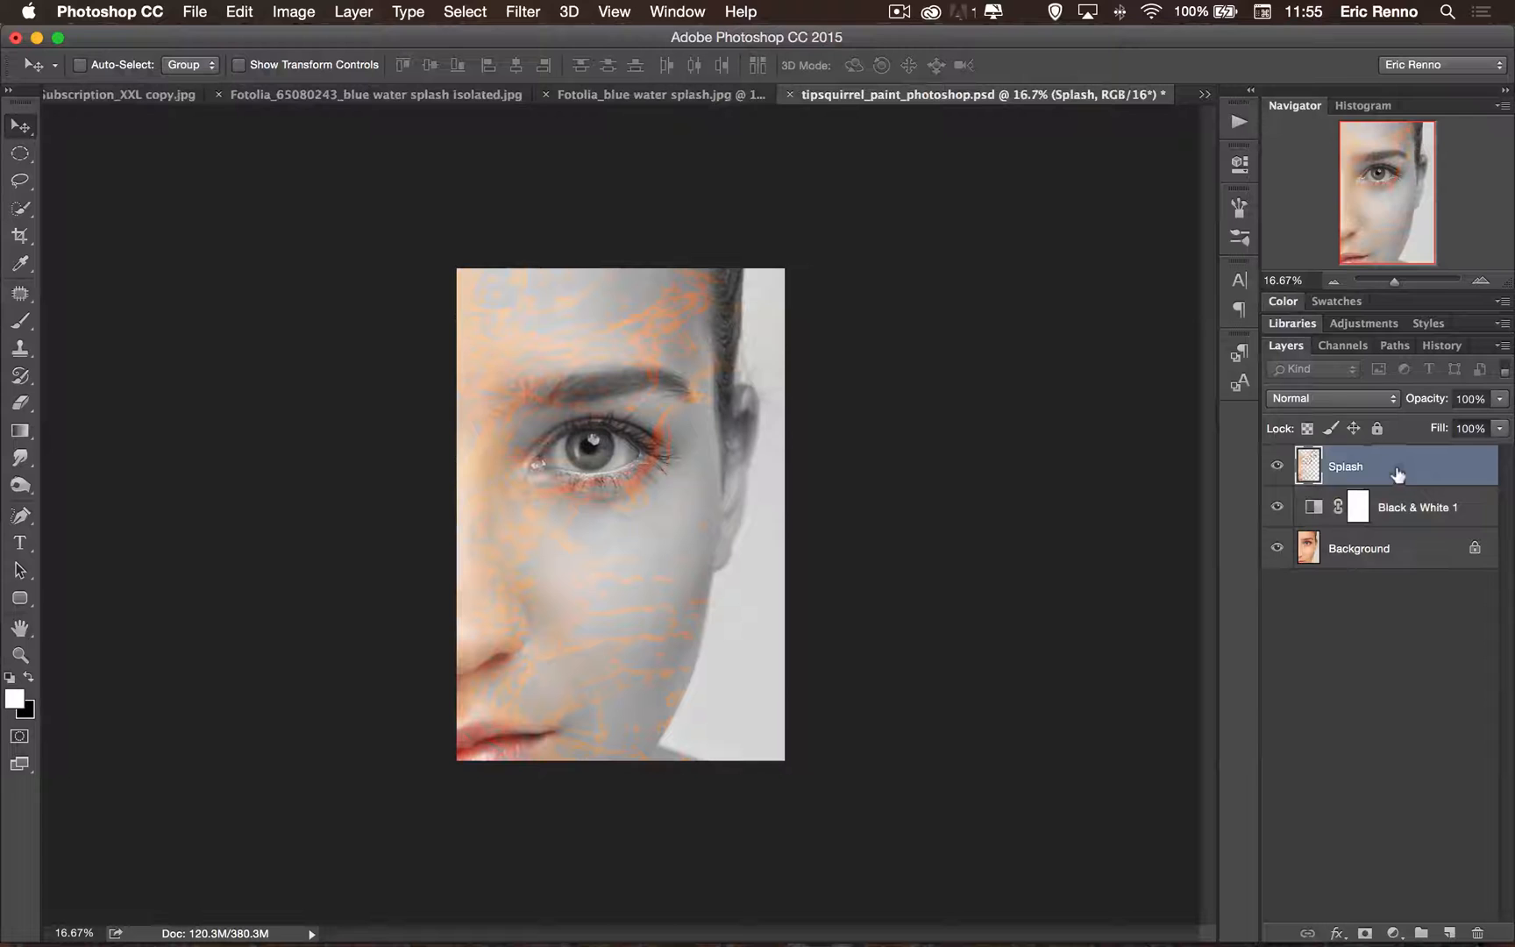
{"action": "double_click", "coordinate": [1345, 466]}
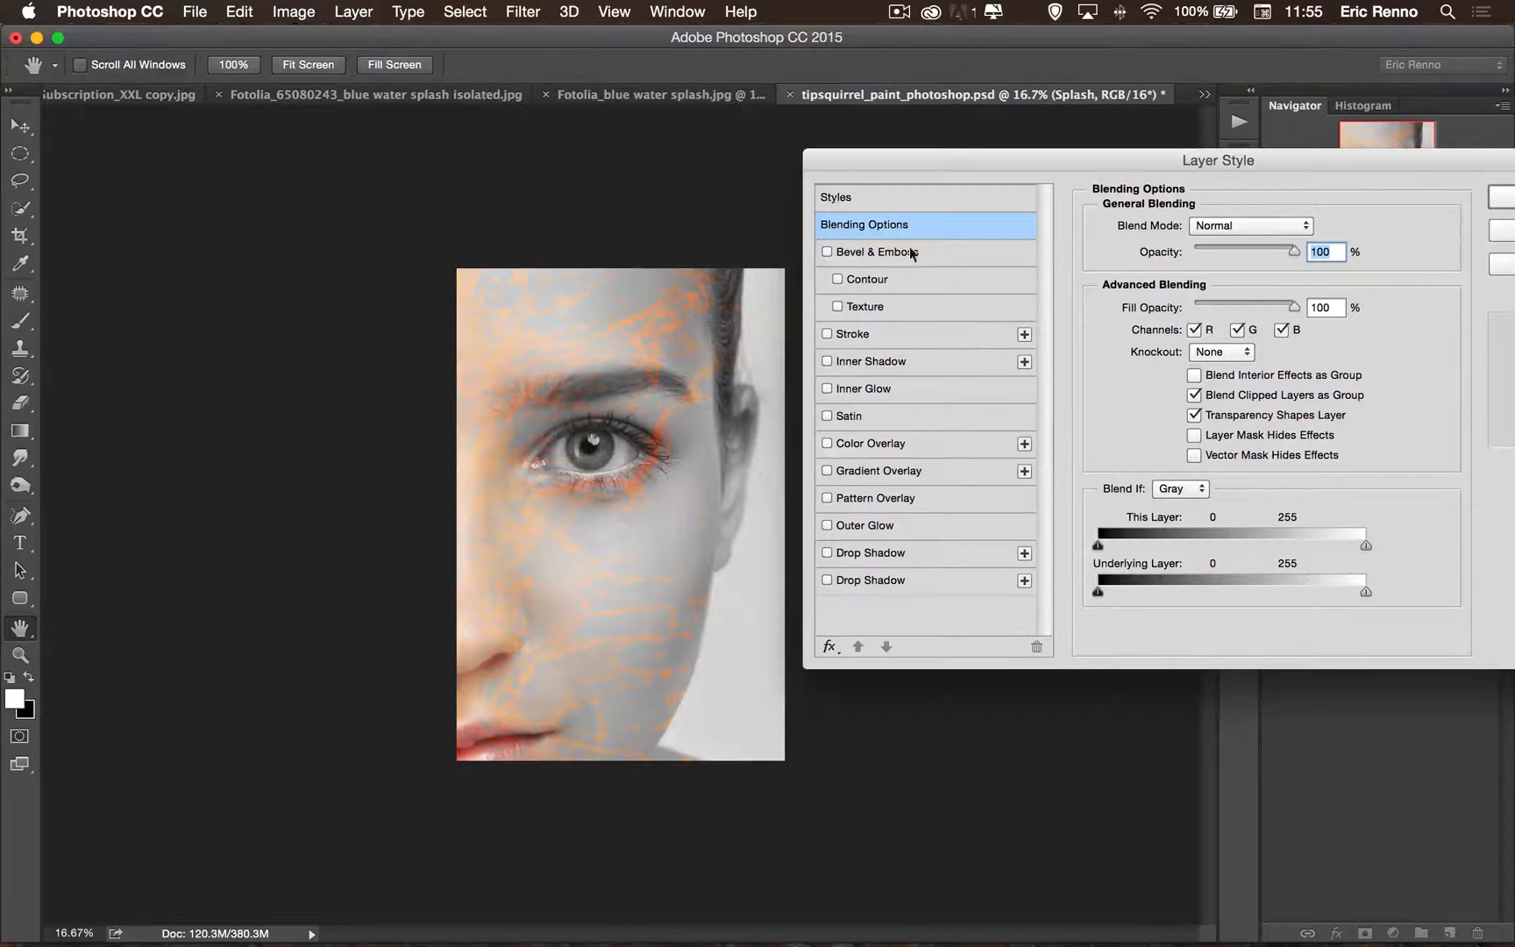
Apply a subtle Inner Bevel emboss (depth 84%, size 1 px, soften 1 px) to Splash.
{"action": "left_click", "coordinate": [827, 251]}
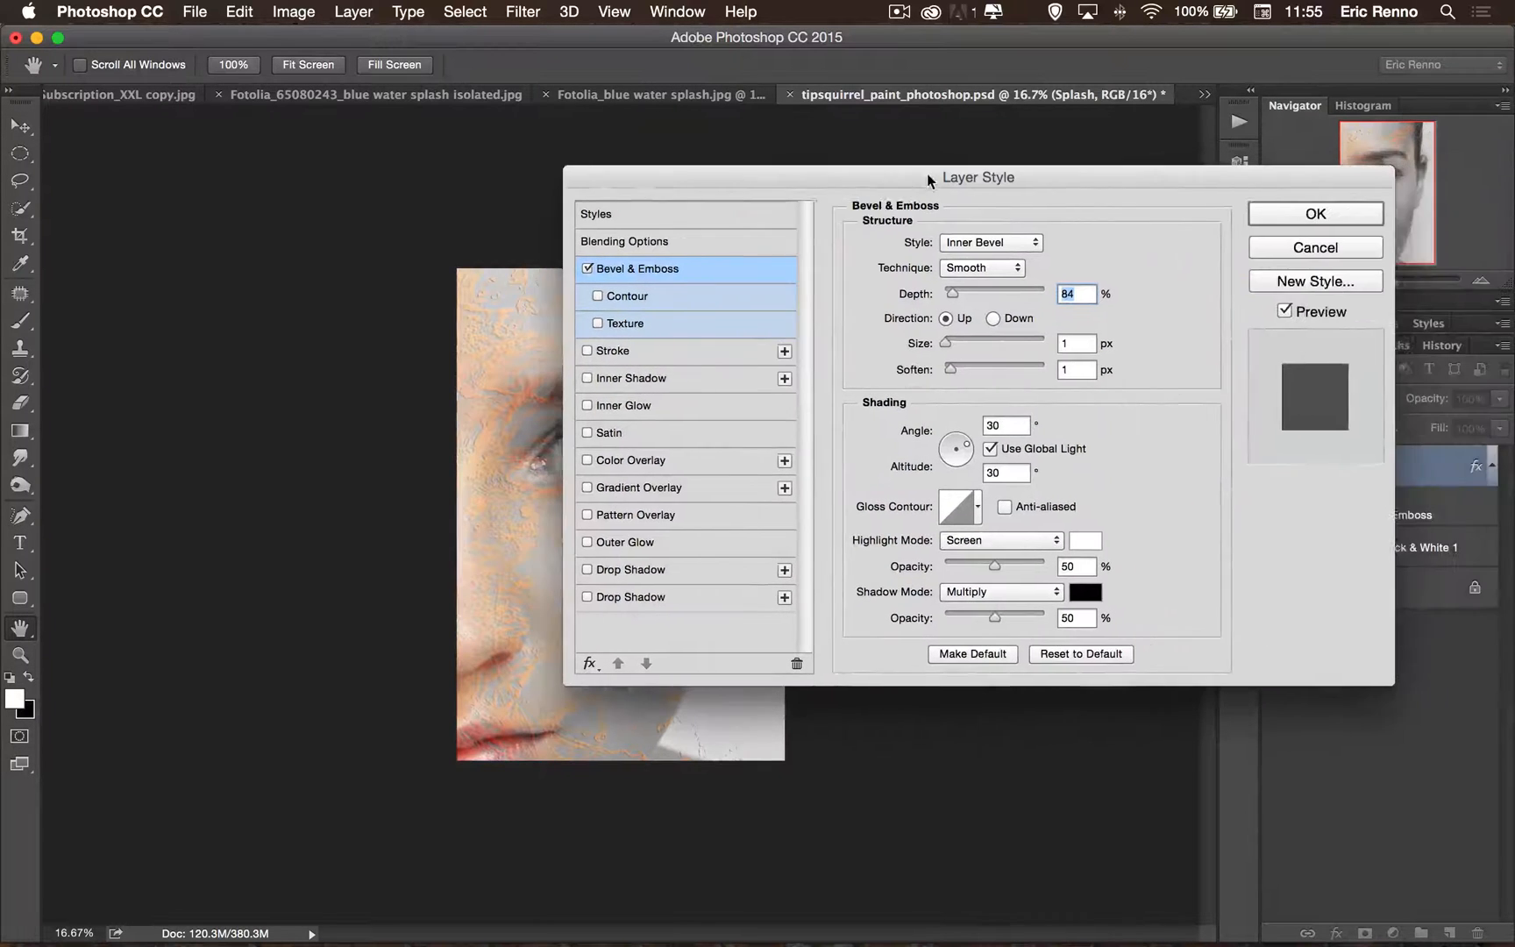
{"action": "left_click", "coordinate": [1314, 214]}
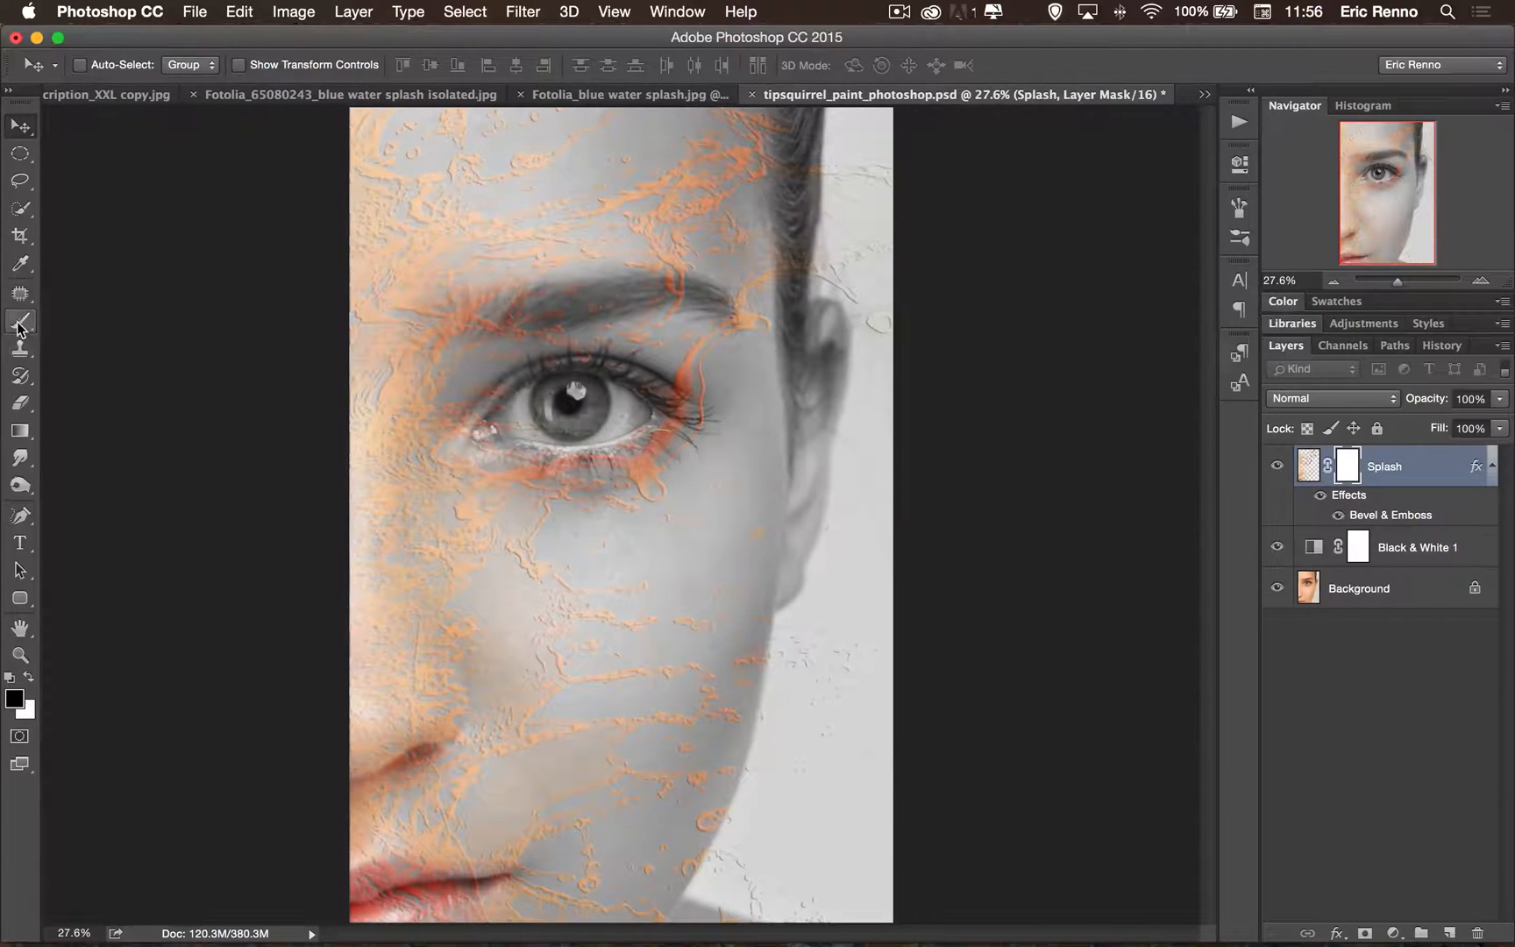
Paint black with the Brush on the Splash mask to hide parts of the splash.
{"action": "left_click", "coordinate": [19, 319]}
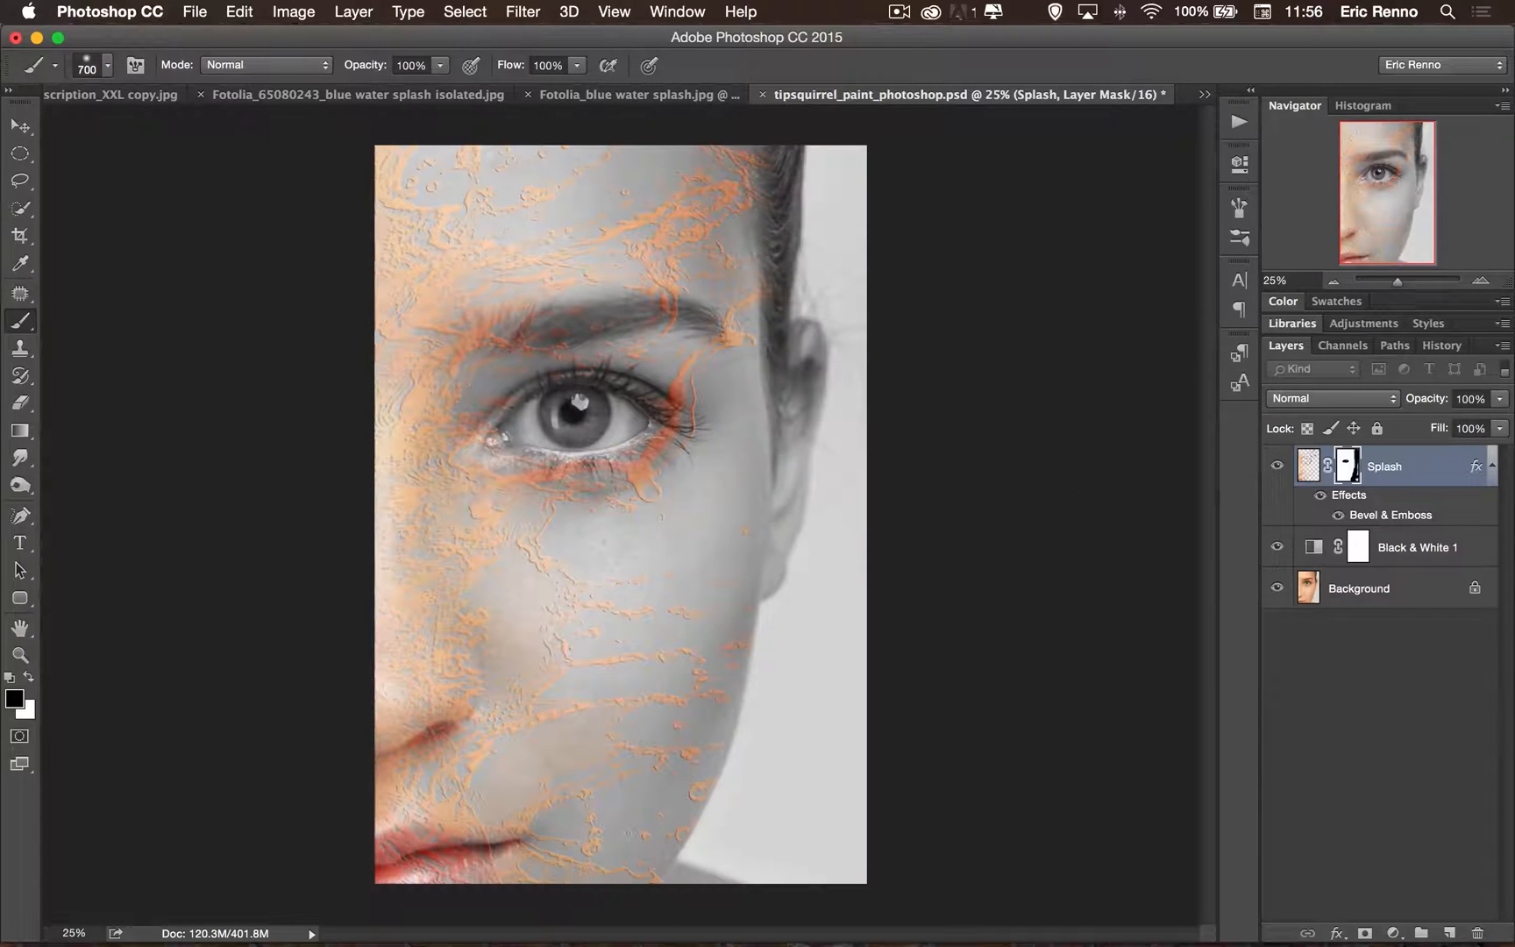
Zoom in on the eye and draw an elliptical selection around the iris.
{"action": "left_click", "coordinate": [1481, 281]}
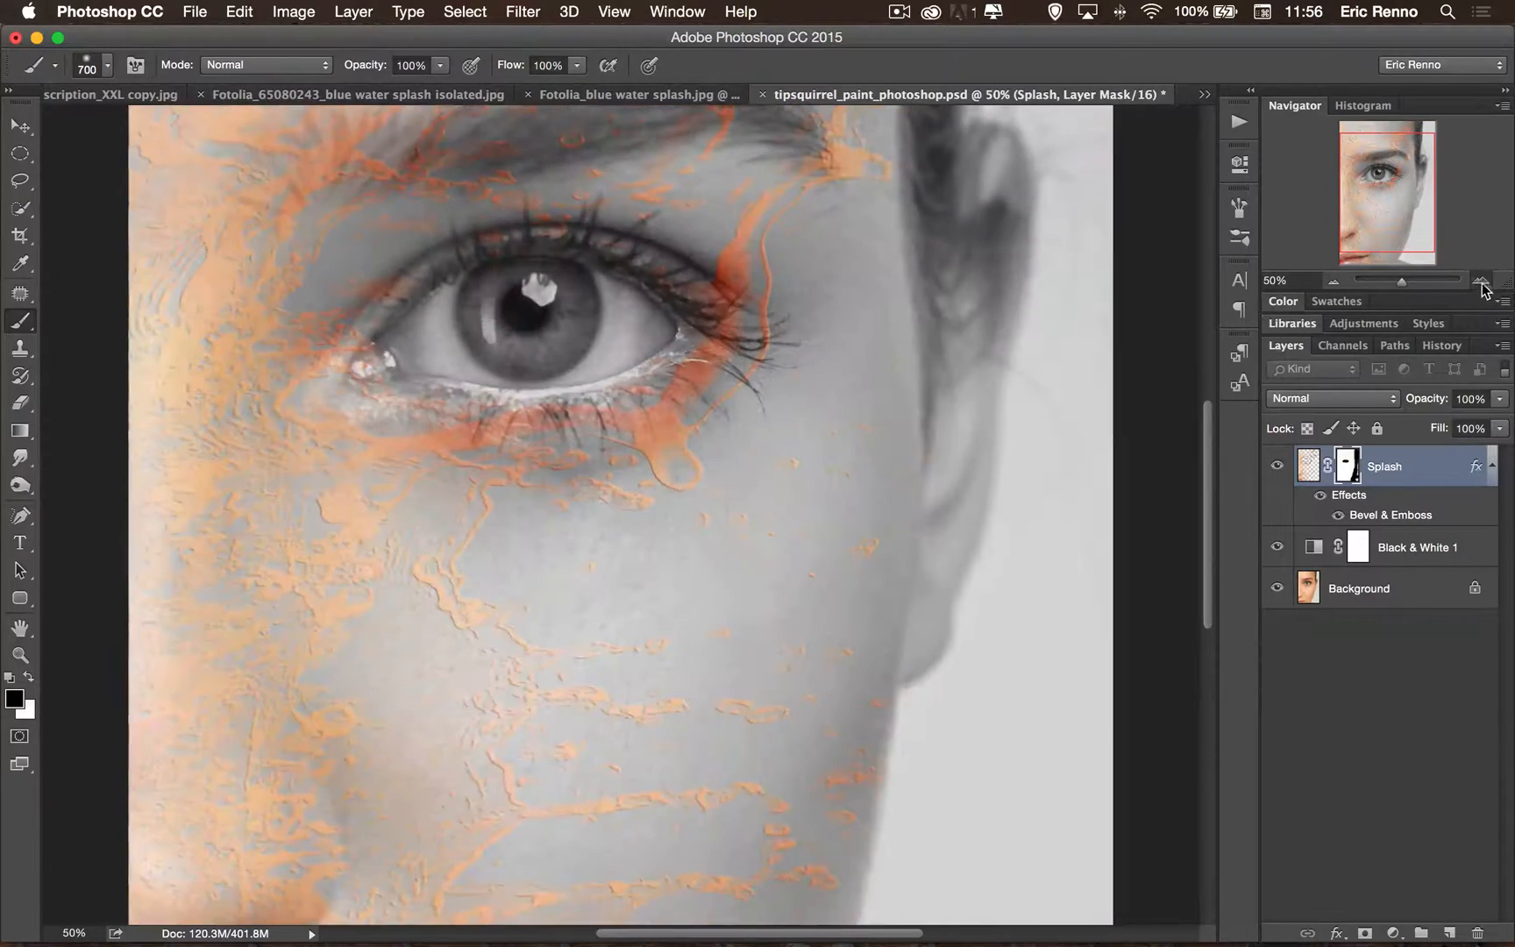
{"action": "left_click", "coordinate": [1481, 280]}
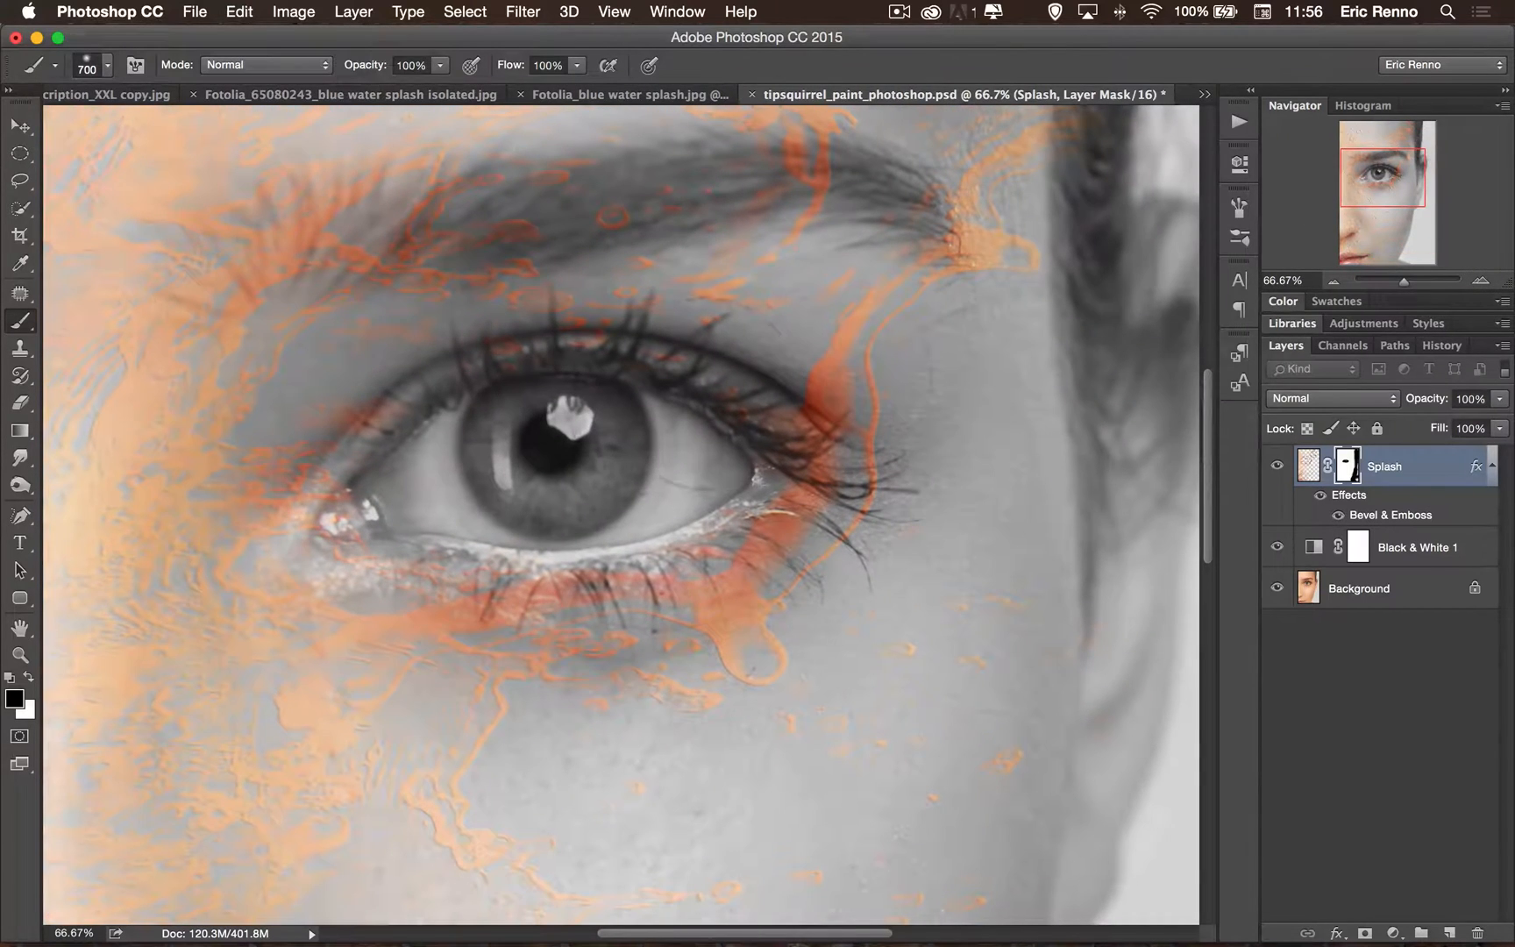
{"action": "left_click", "coordinate": [20, 154]}
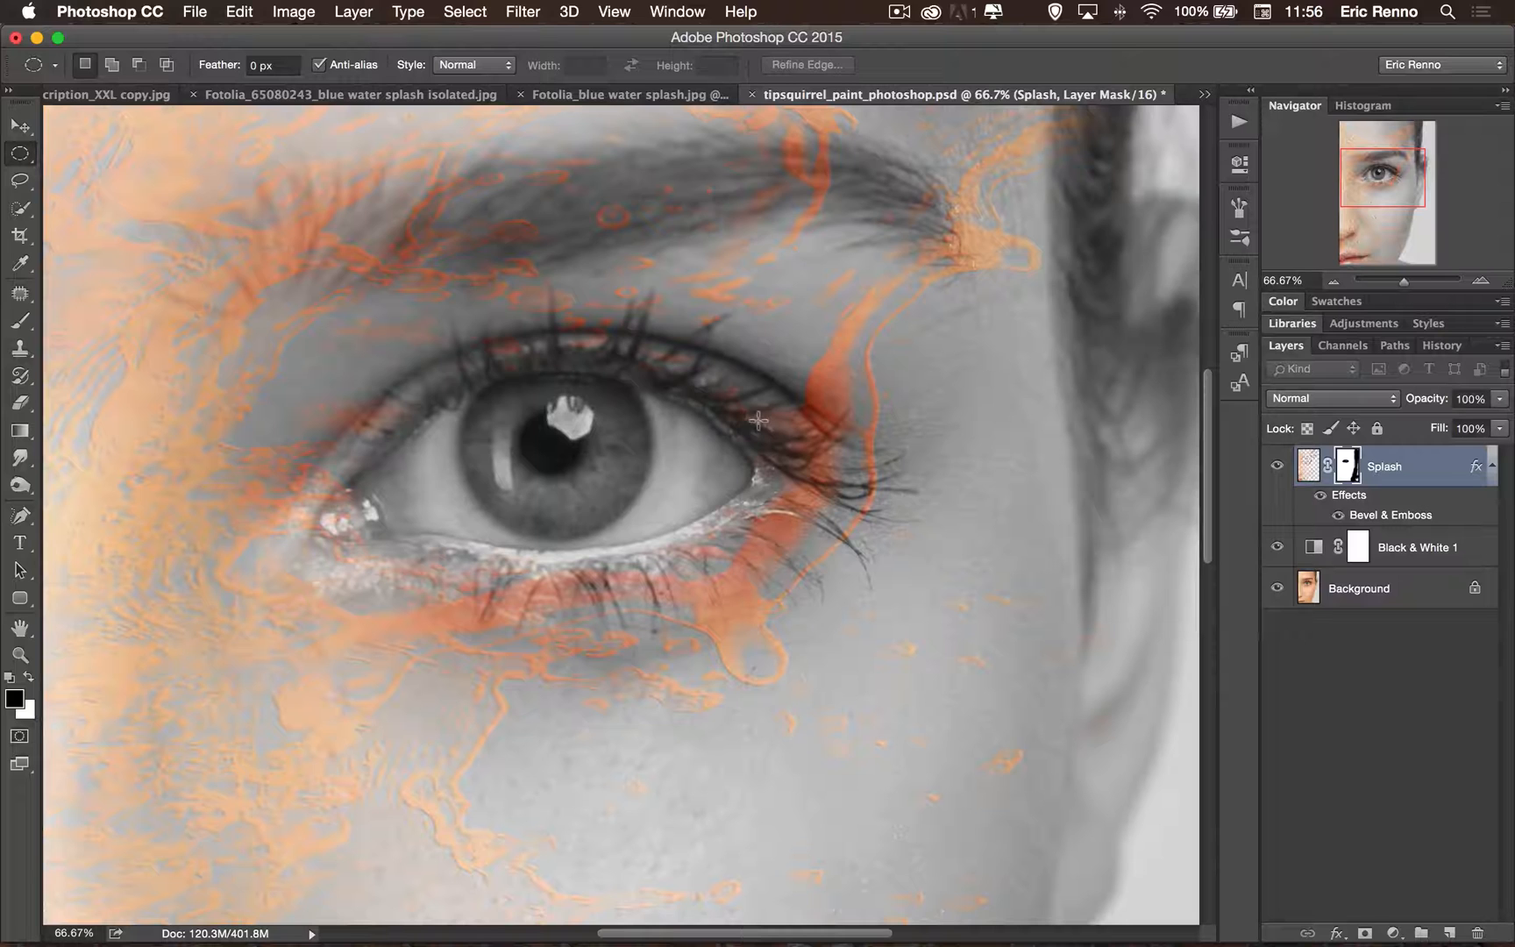
{"action": "left_click_drag", "start_coordinate": [759, 420], "coordinate": [672, 563]}
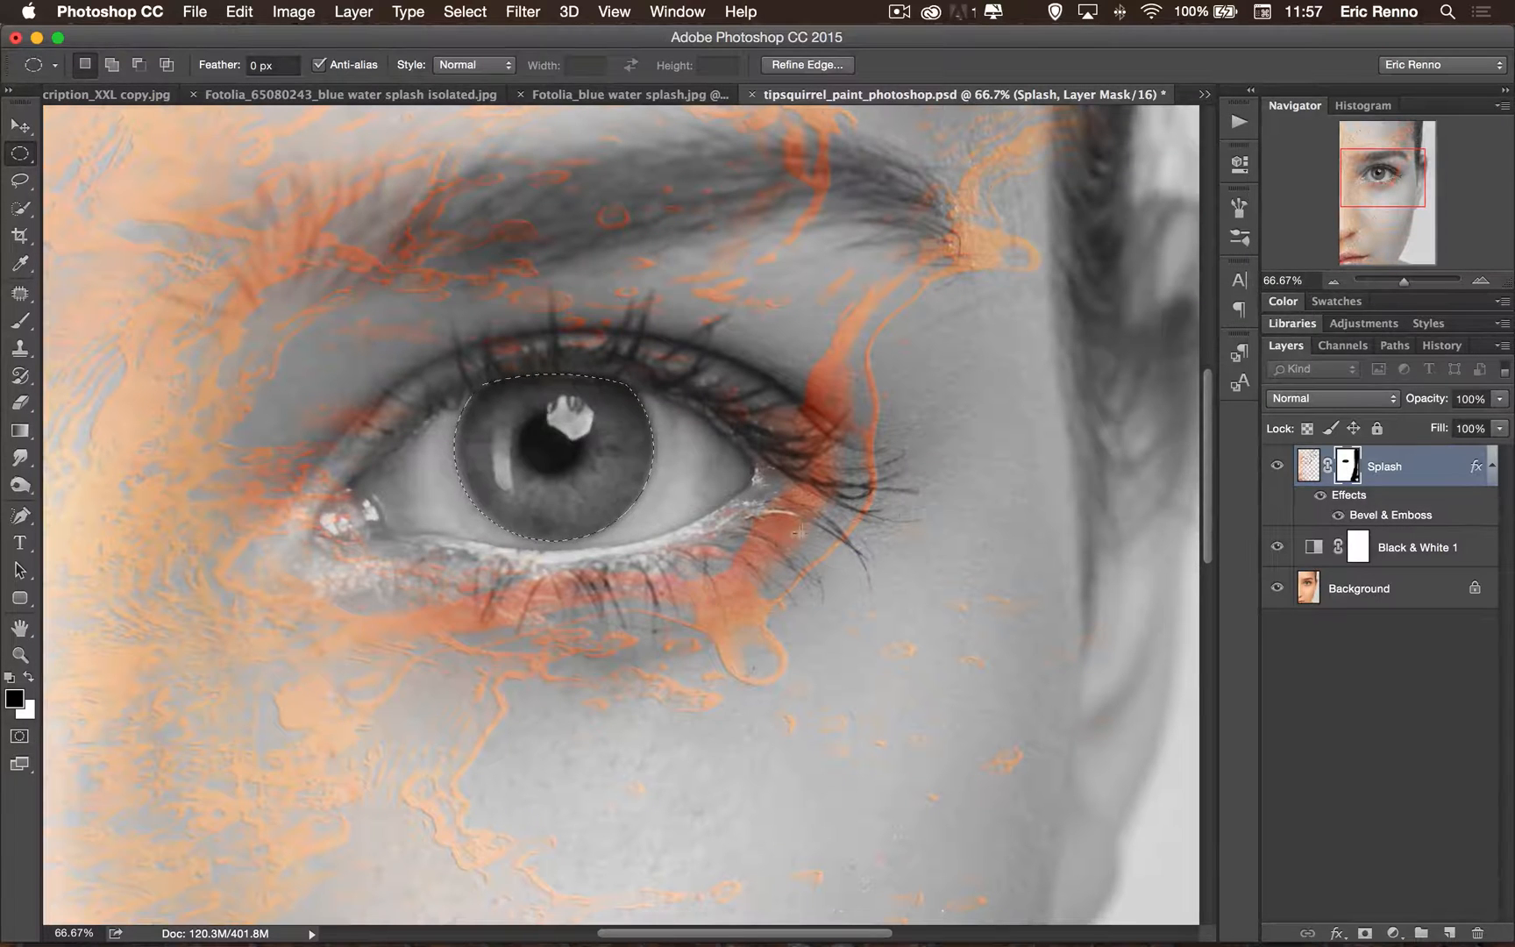
Add a magenta Solid Color fill over the iris in Color mode and lower its opacity.
{"action": "left_click", "coordinate": [1395, 931]}
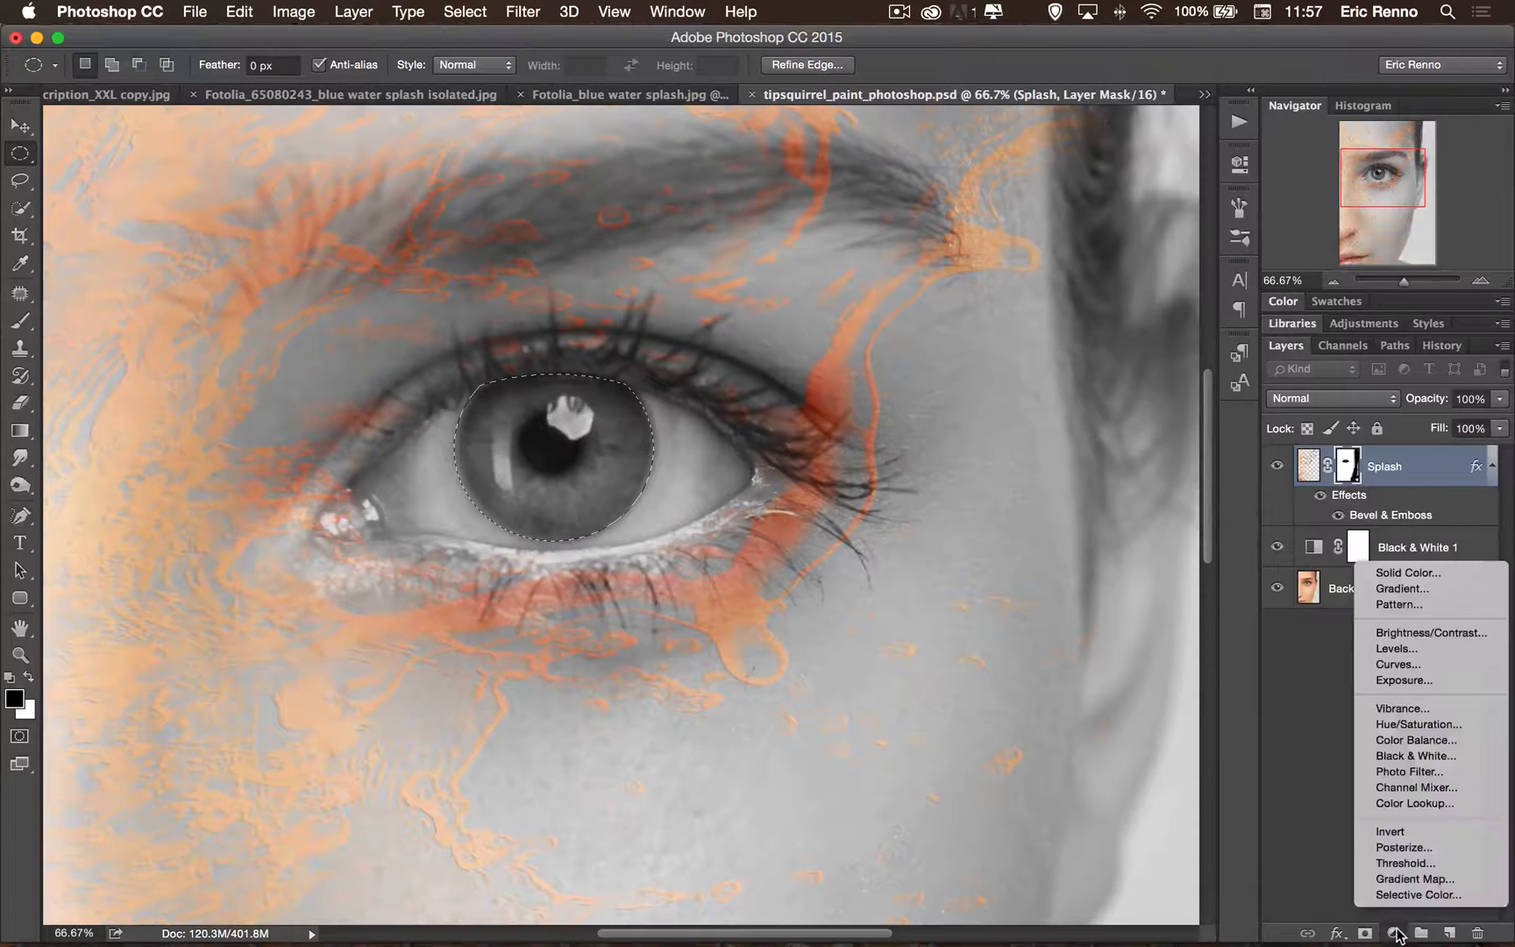
{"action": "left_click", "coordinate": [1406, 572]}
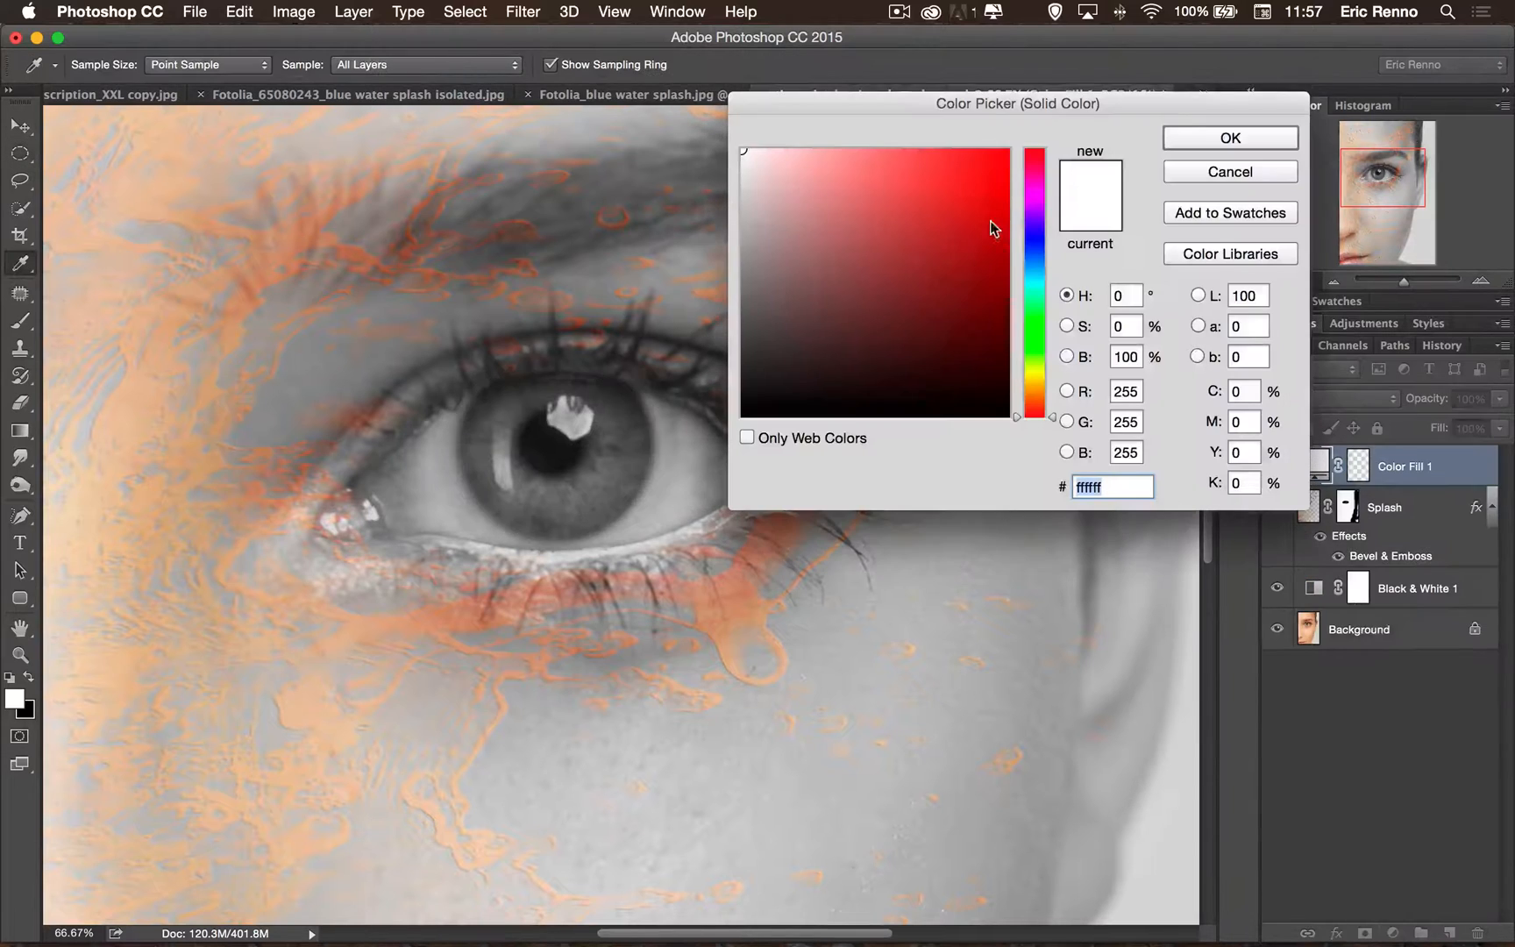
{"action": "left_click", "coordinate": [977, 186]}
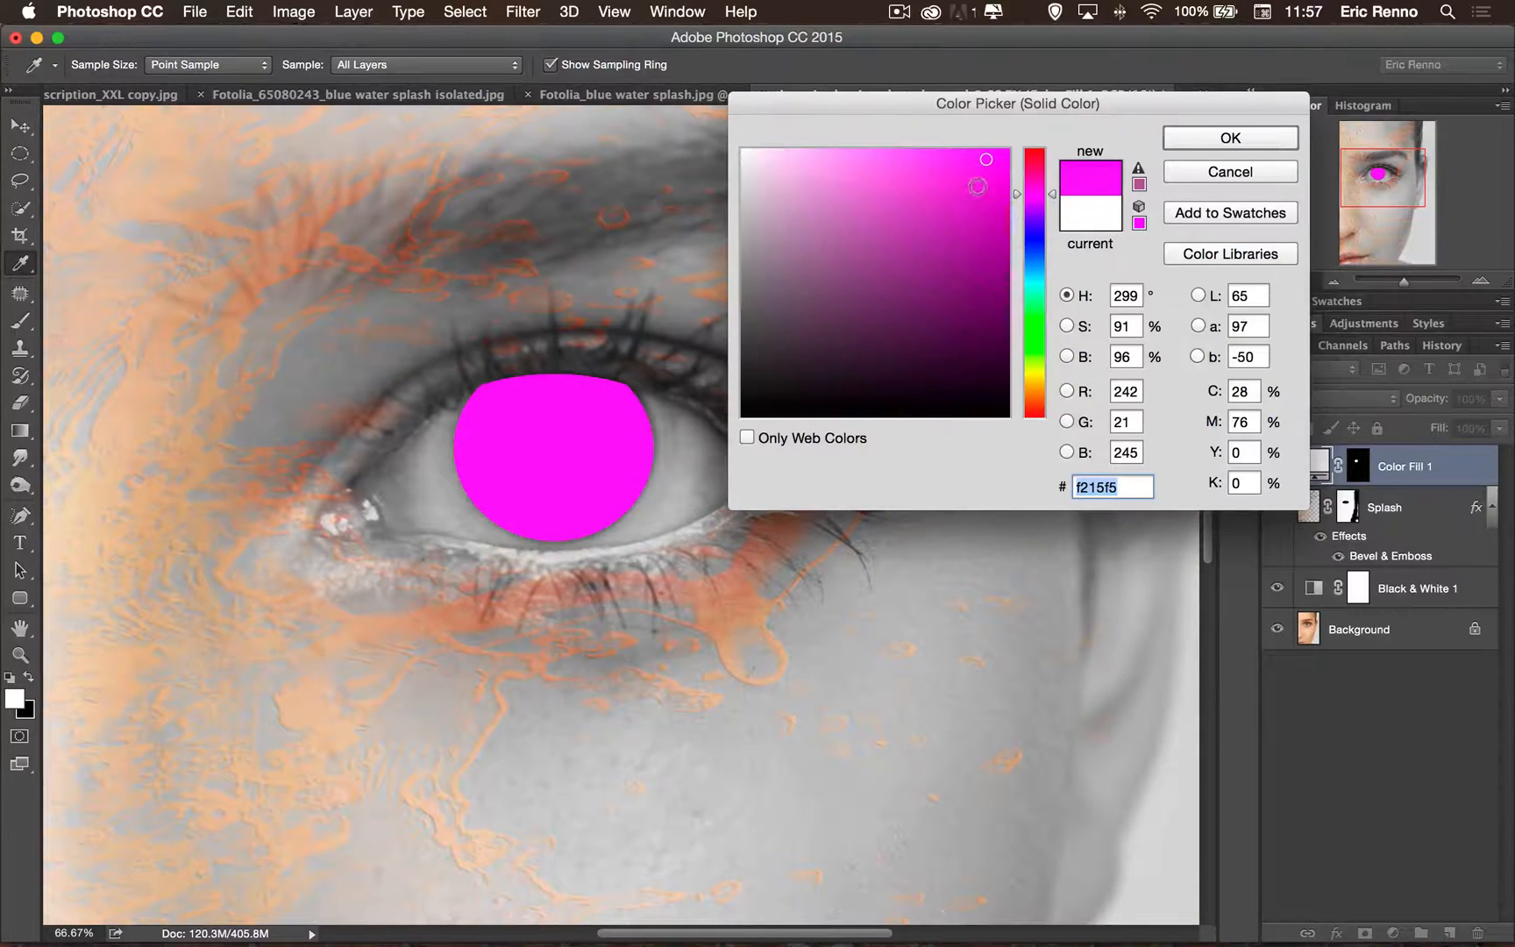
{"action": "left_click", "coordinate": [1318, 396]}
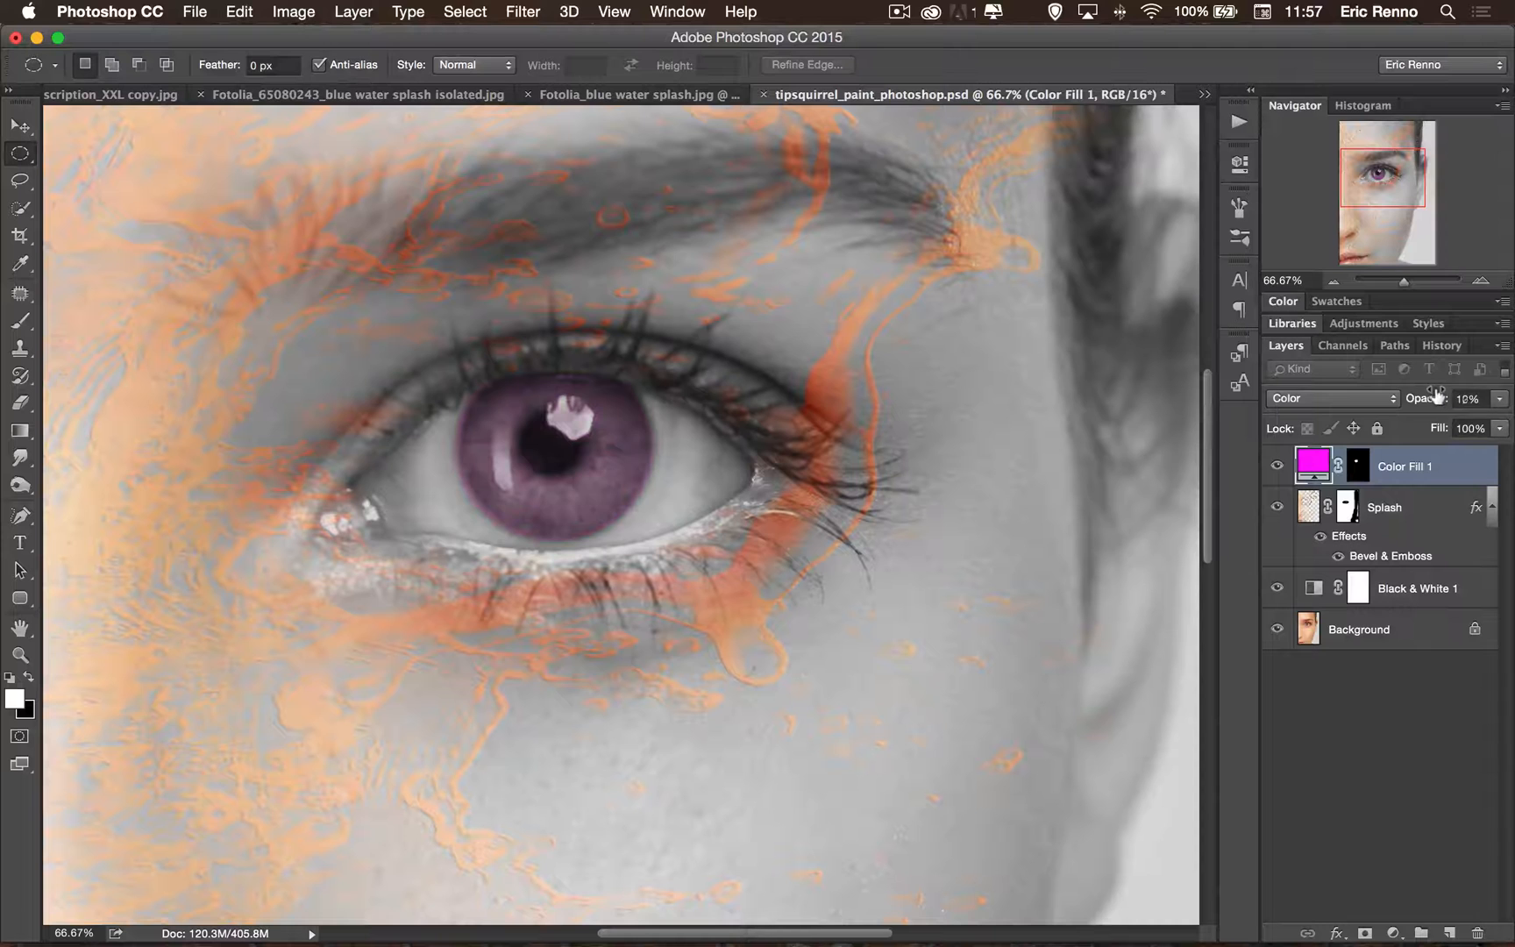
{"action": "left_click", "coordinate": [1467, 396]}
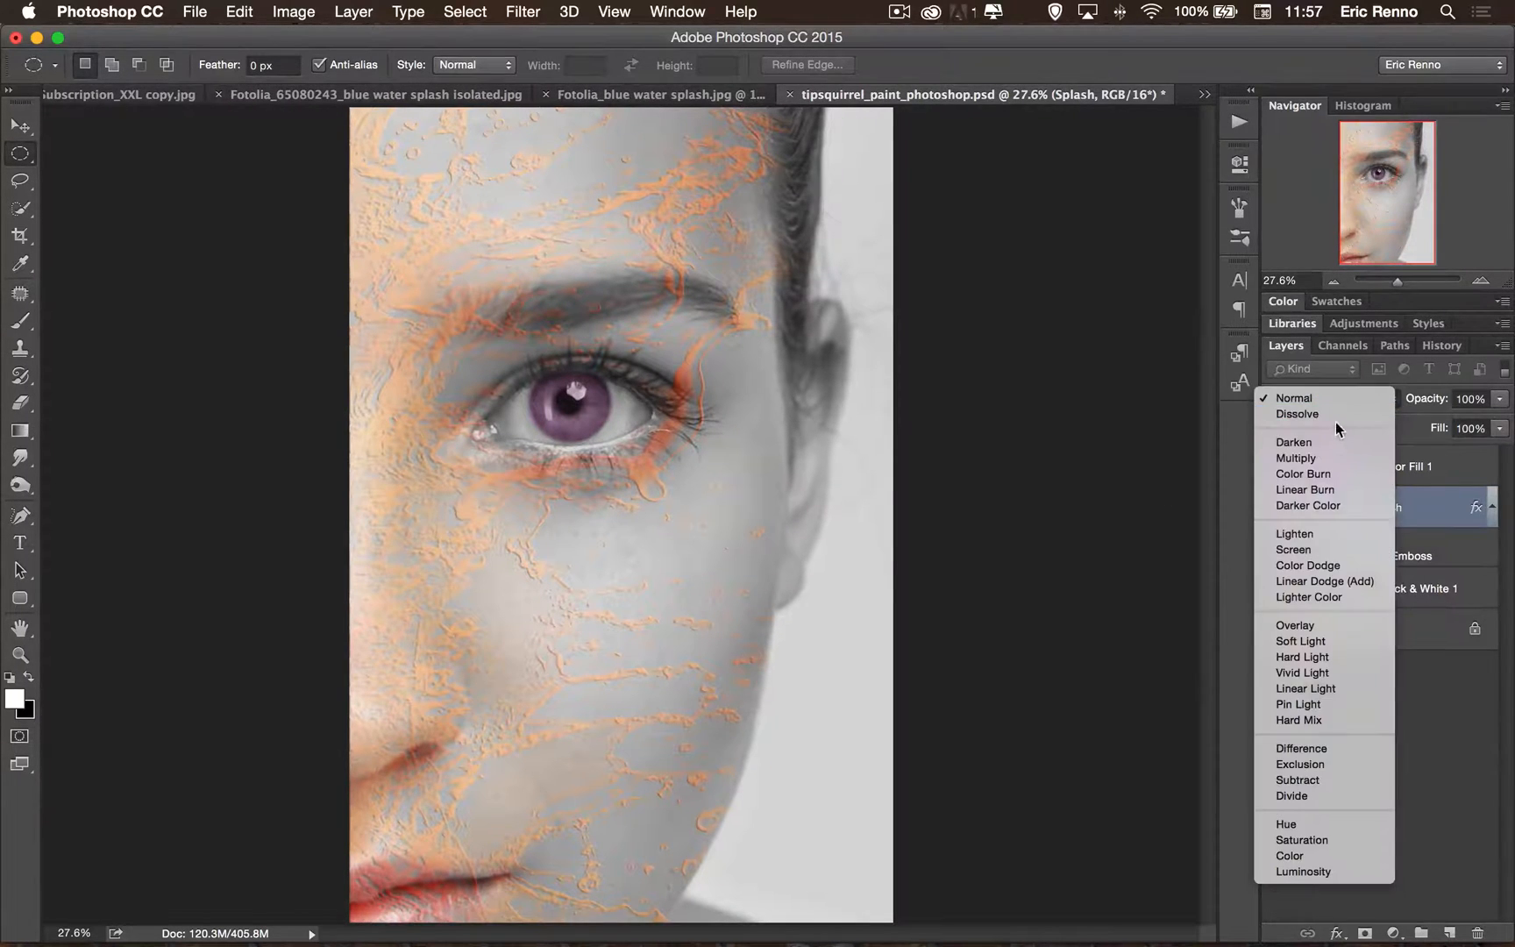
Try Lighten, Screen, Soft Light and Hard Light on Splash, then settle on Multiply.
{"action": "left_click", "coordinate": [1295, 457]}
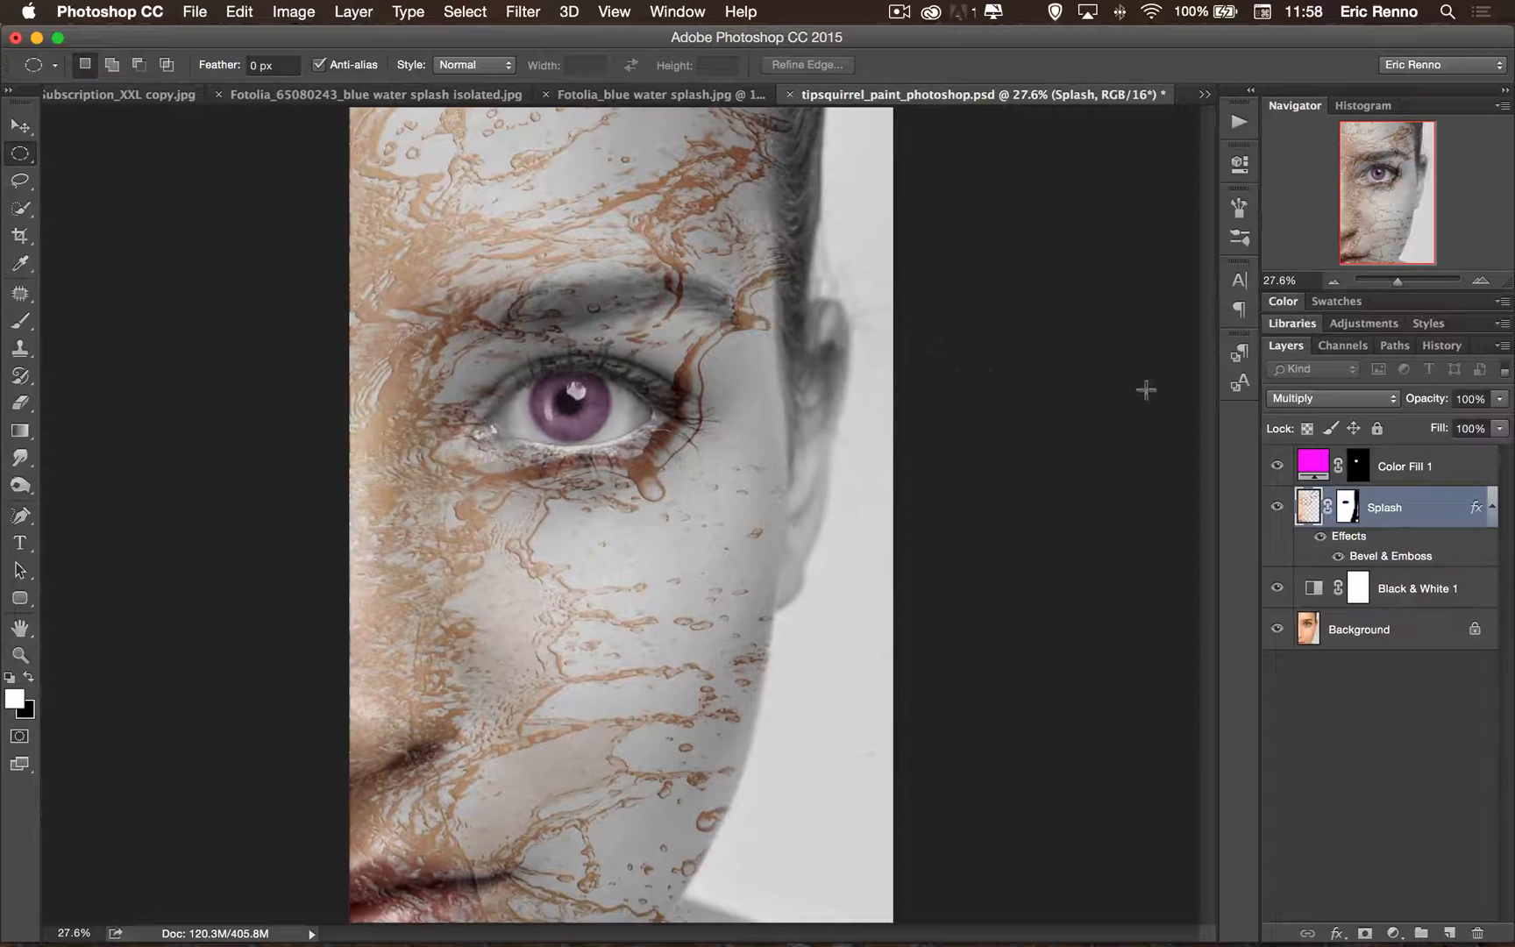
{"action": "left_click", "coordinate": [1331, 398]}
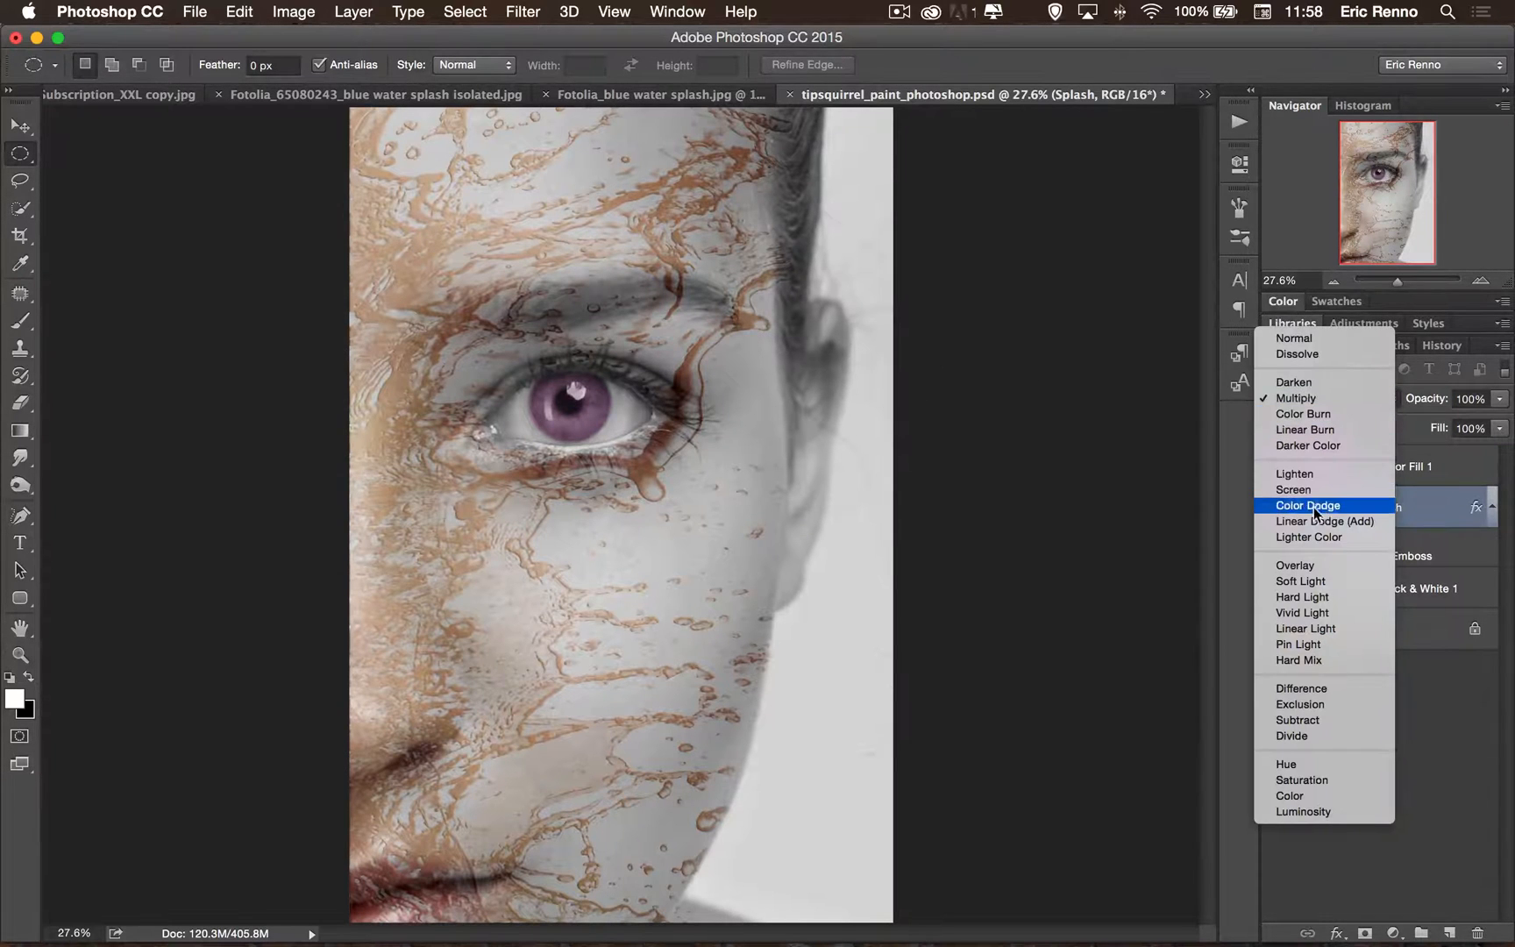
{"action": "left_click", "coordinate": [1294, 473]}
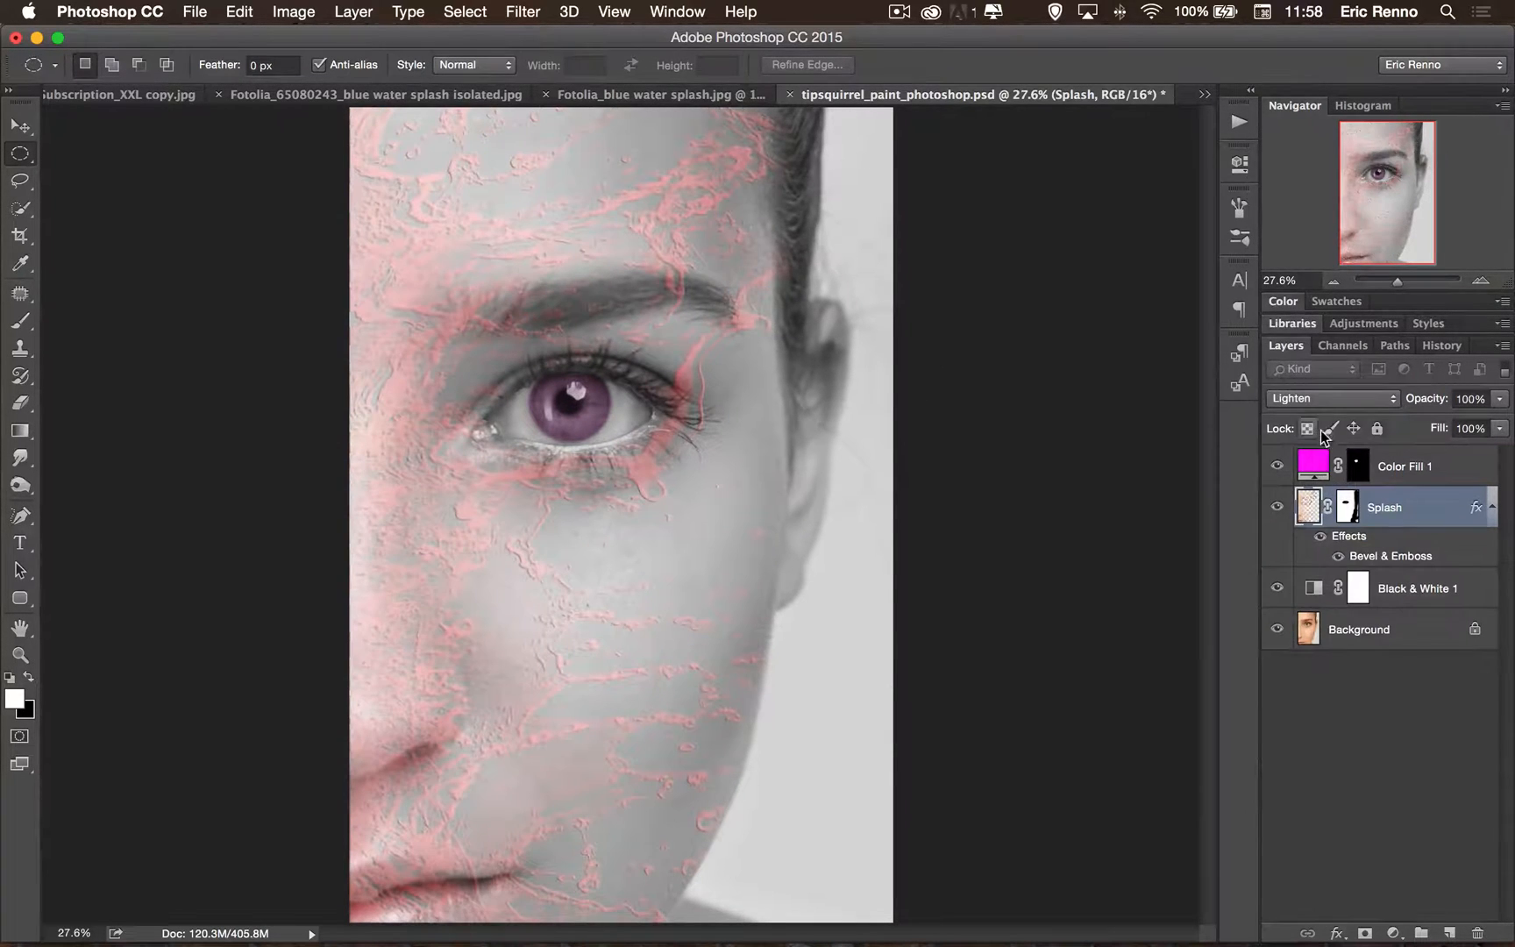
{"action": "left_click", "coordinate": [1331, 398]}
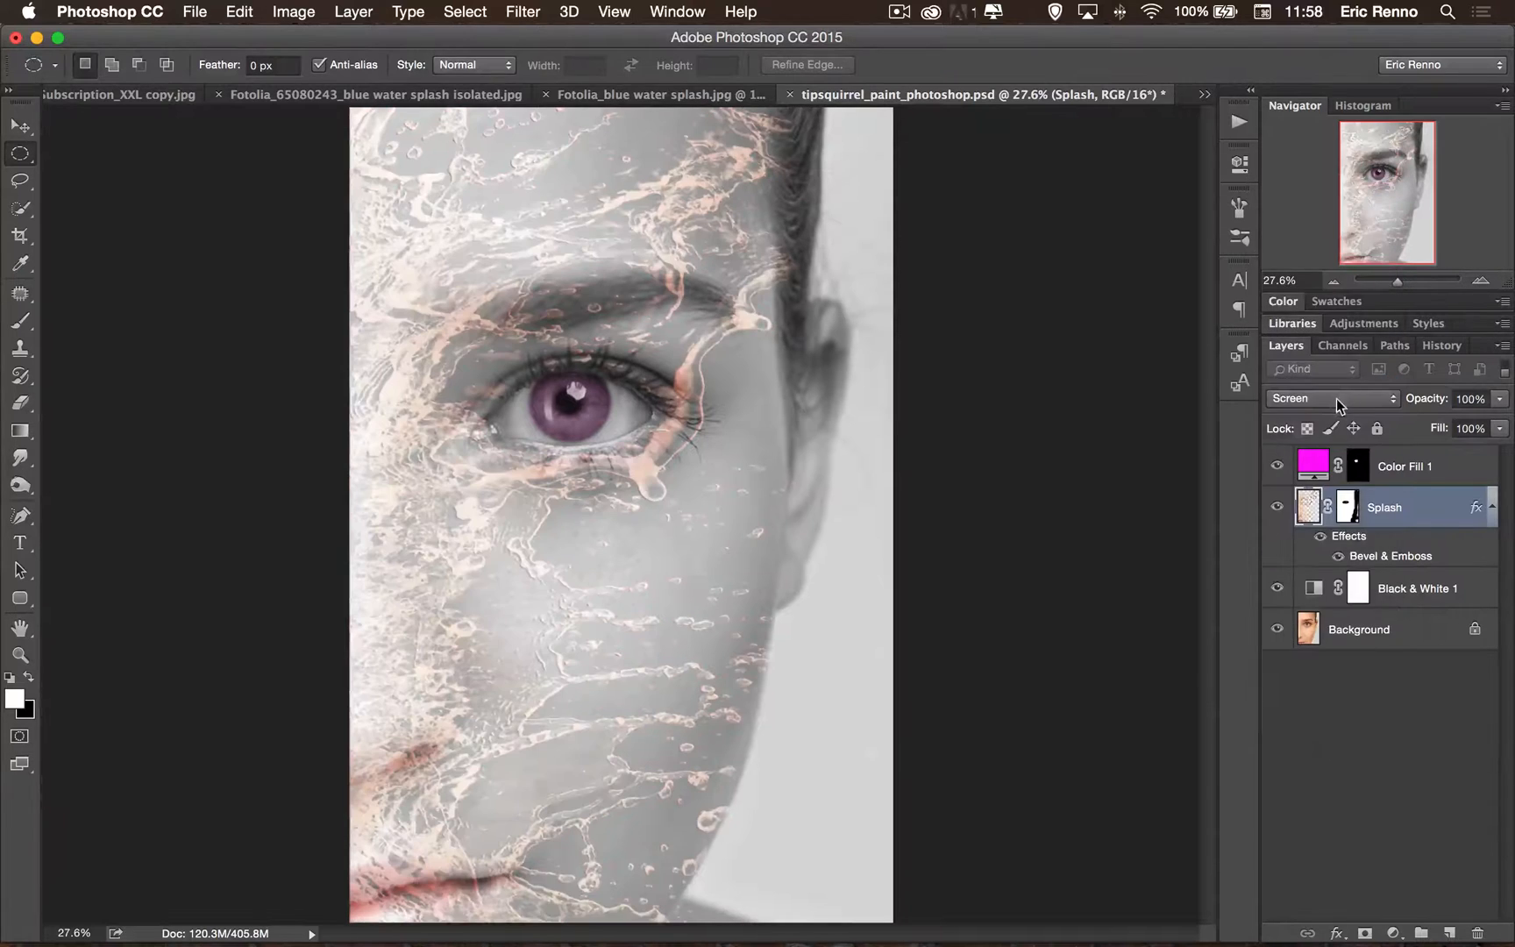
{"action": "left_click", "coordinate": [1331, 398]}
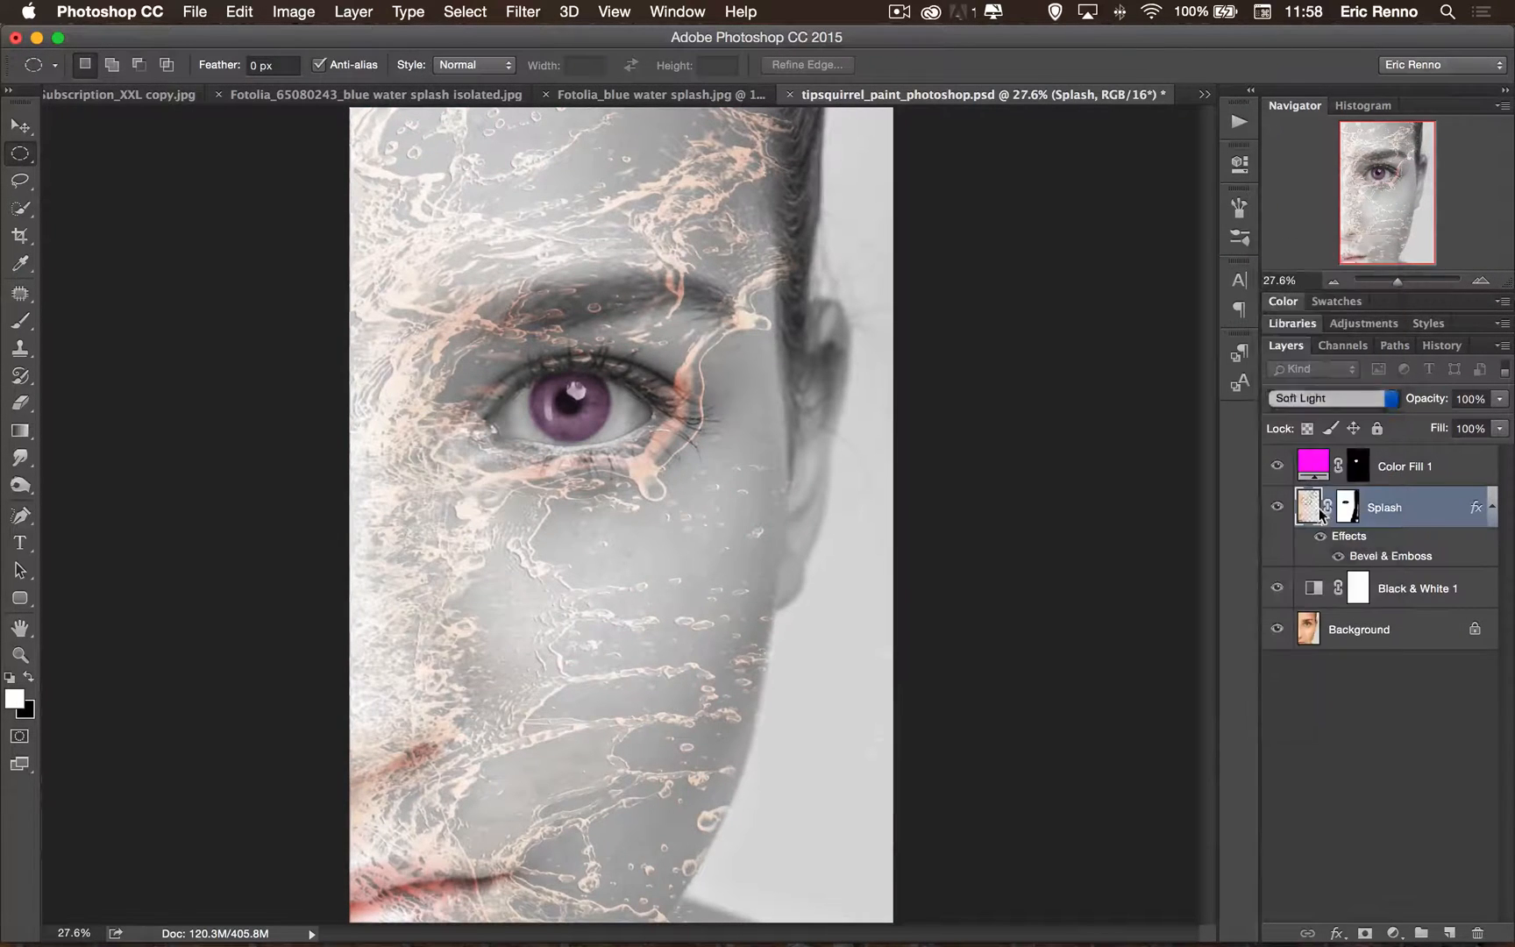
{"action": "left_click", "coordinate": [1323, 396]}
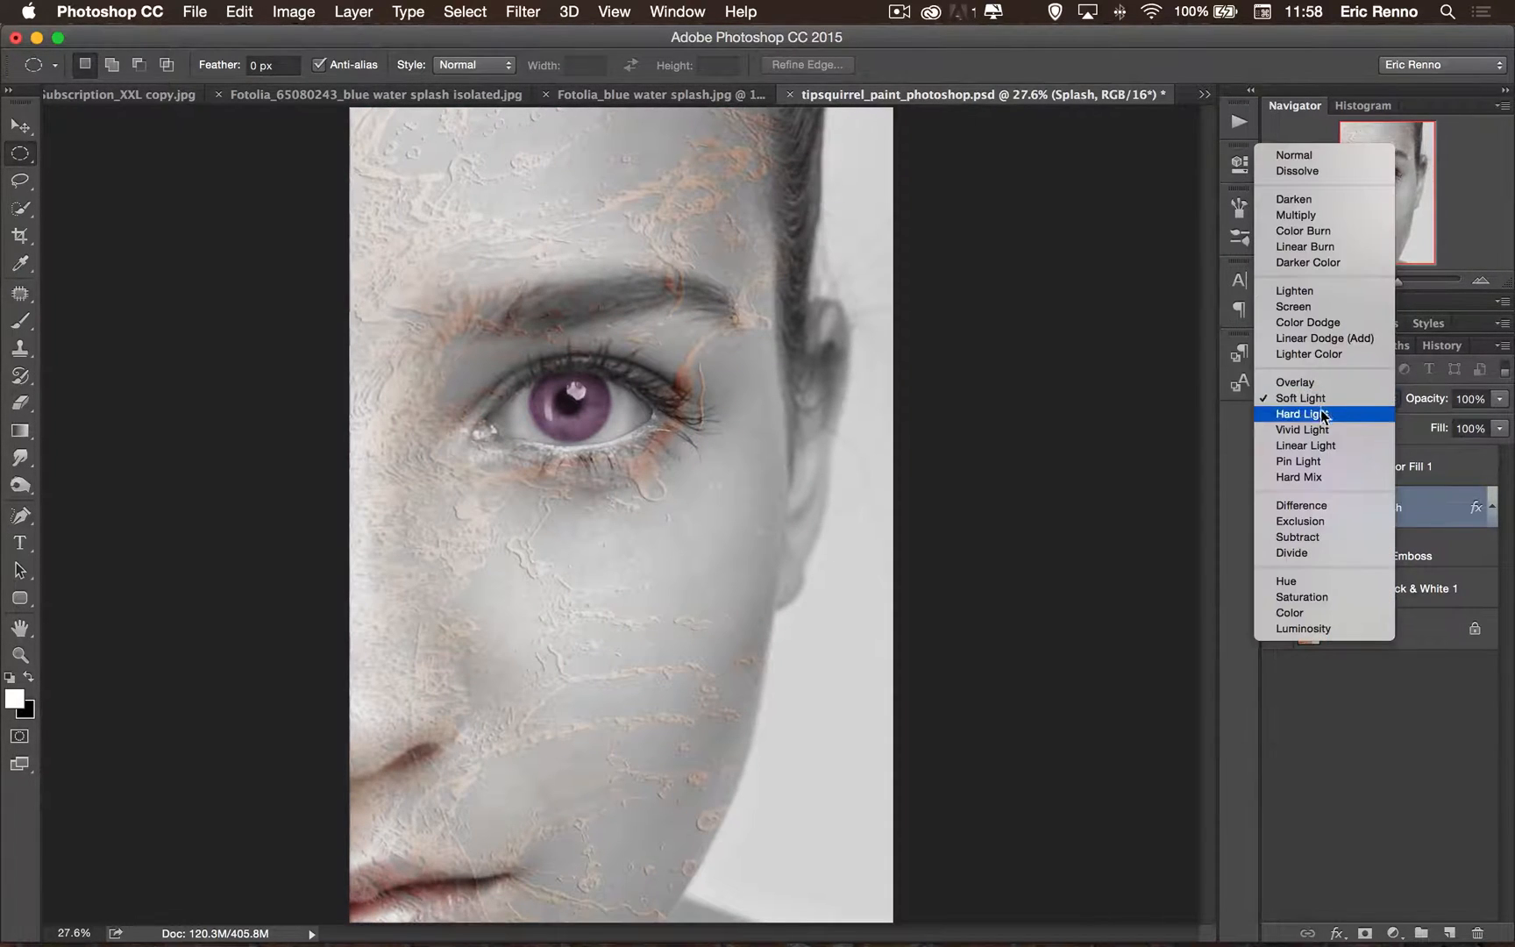
{"action": "left_click", "coordinate": [1303, 429]}
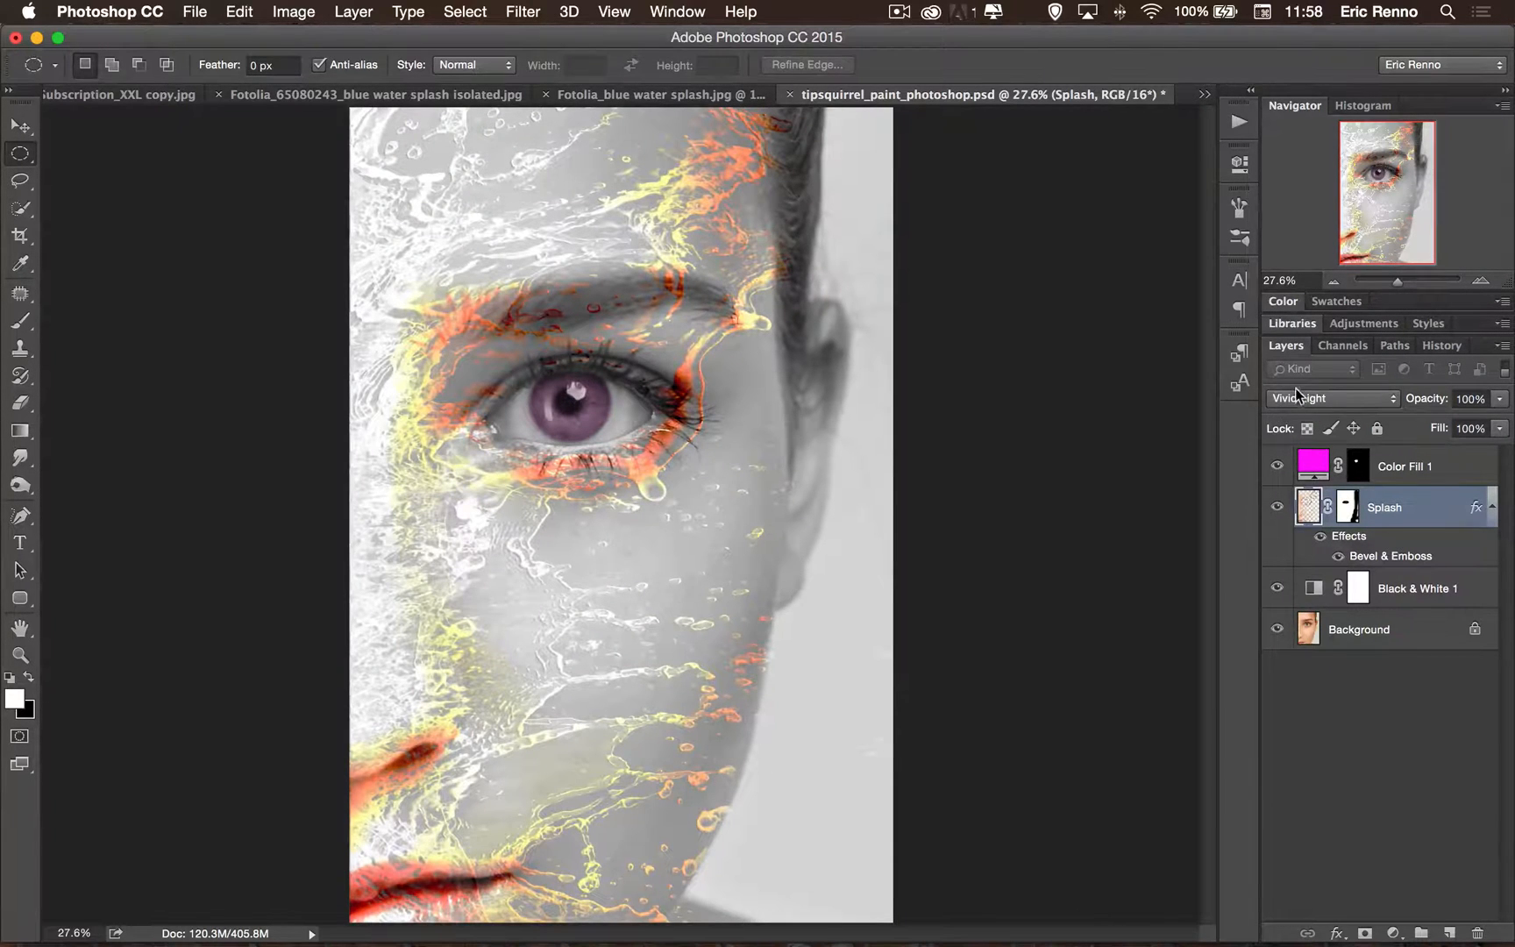
{"action": "left_click", "coordinate": [1331, 396]}
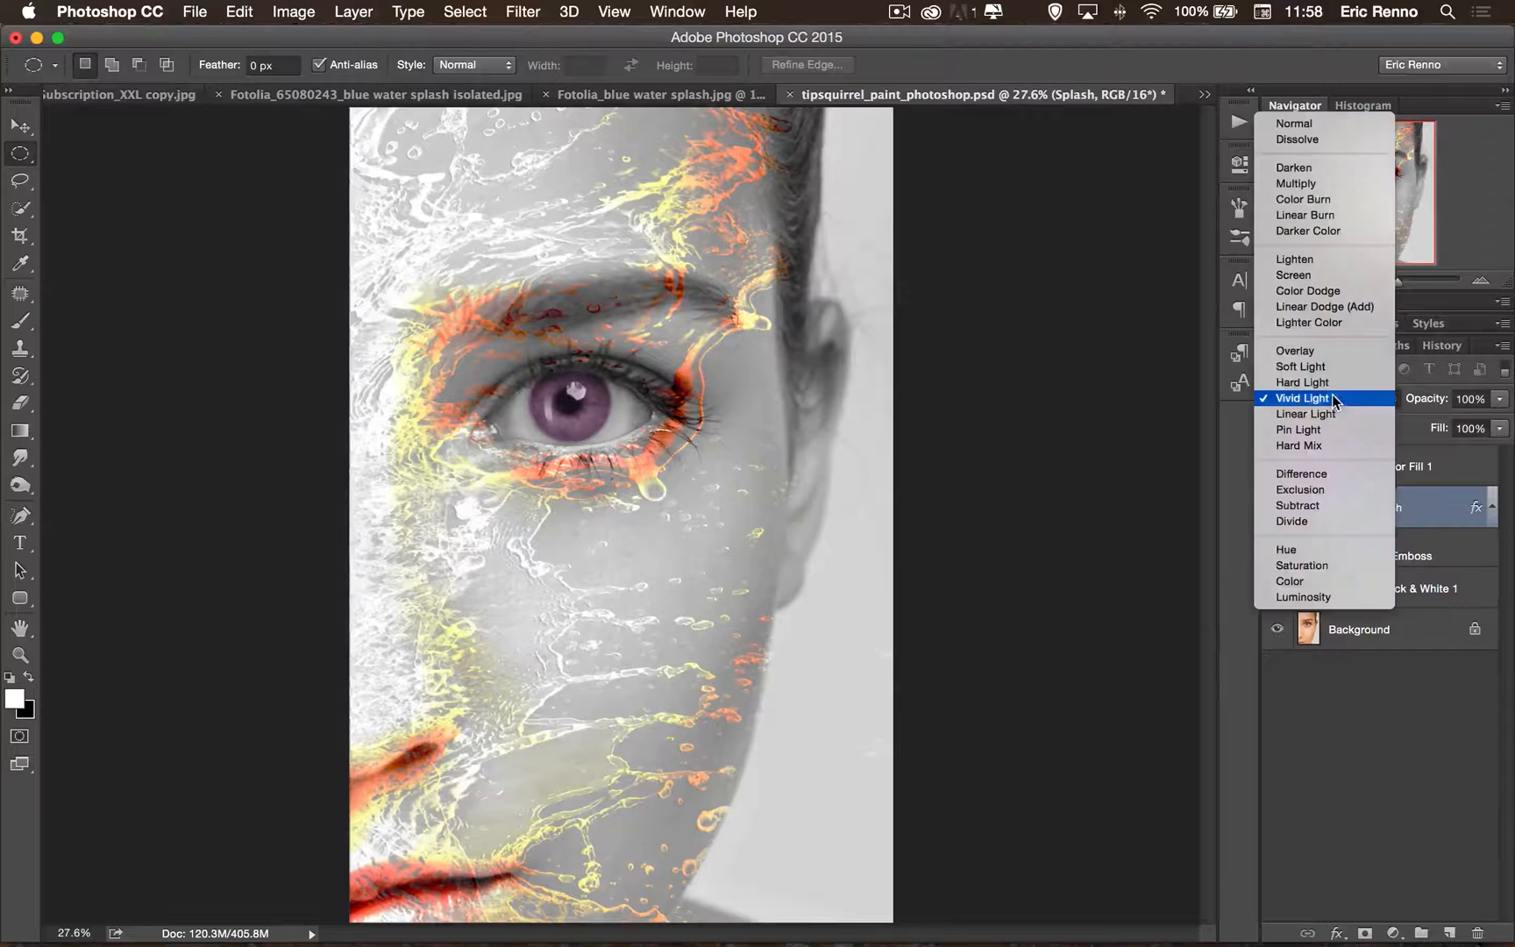
{"action": "left_click", "coordinate": [1295, 185]}
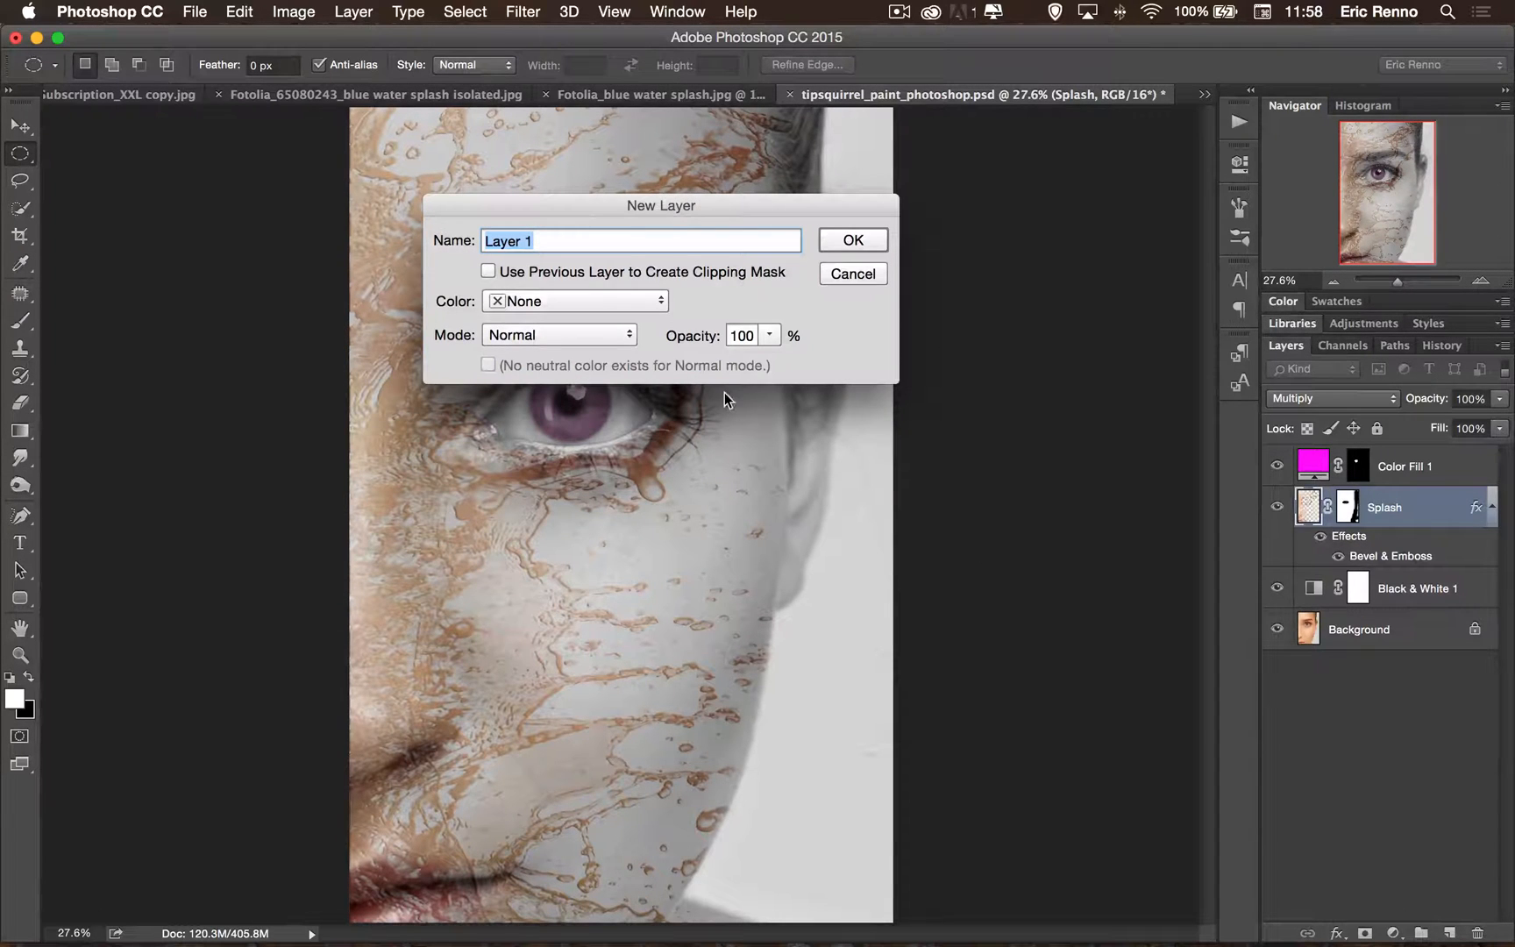
Create a 50% gray Overlay layer named 'D and B' with a blue label above Splash.
{"action": "type", "text": "D and B"}
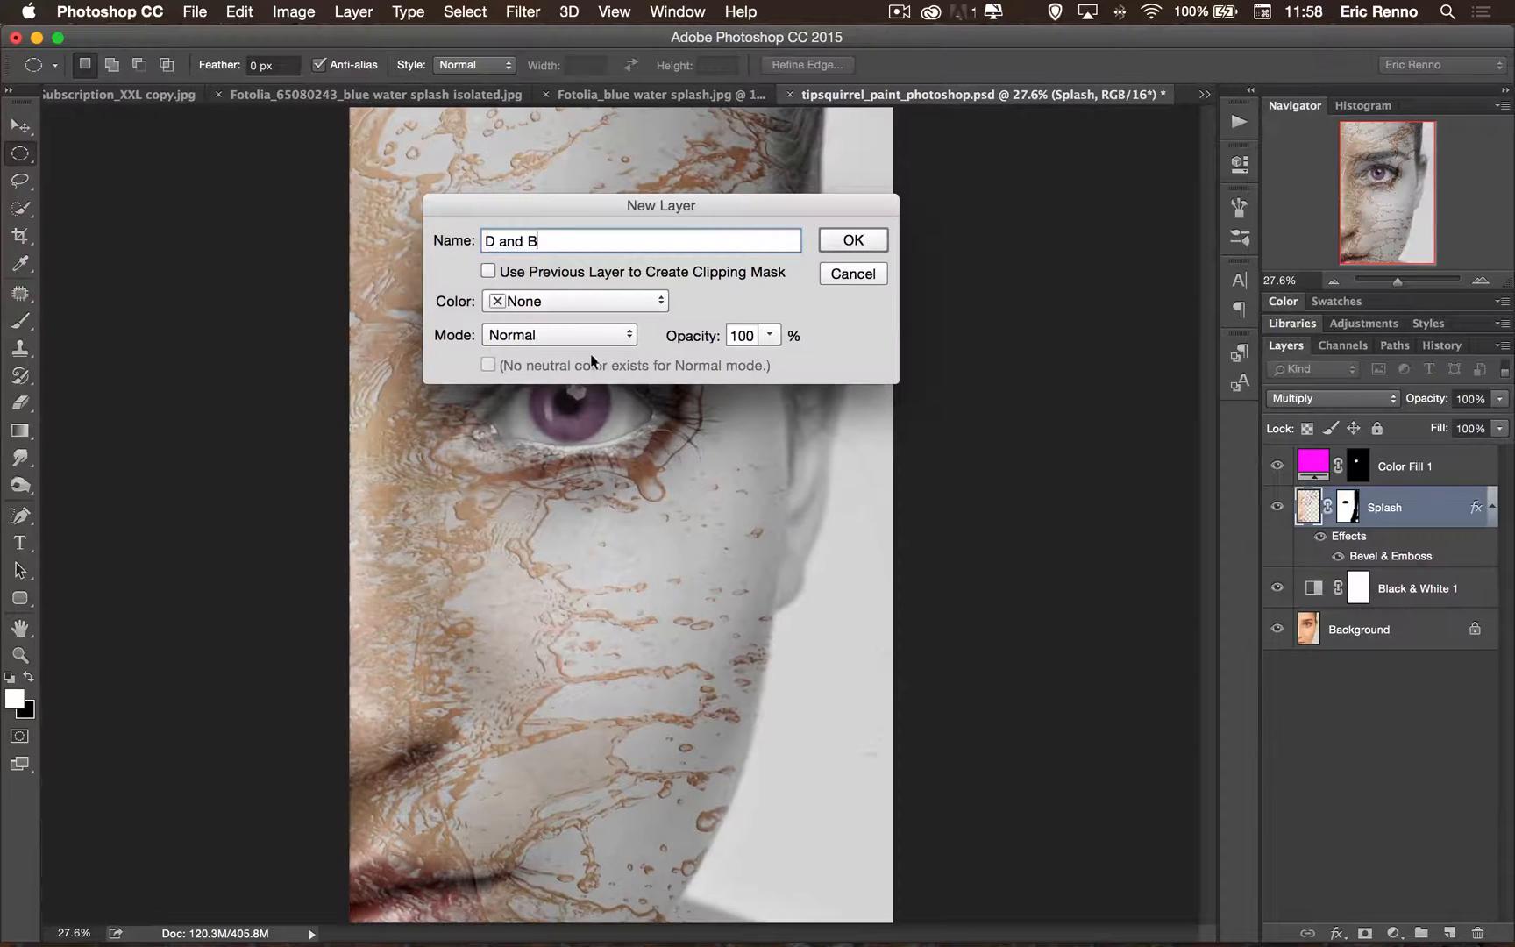
{"action": "left_click", "coordinate": [575, 299]}
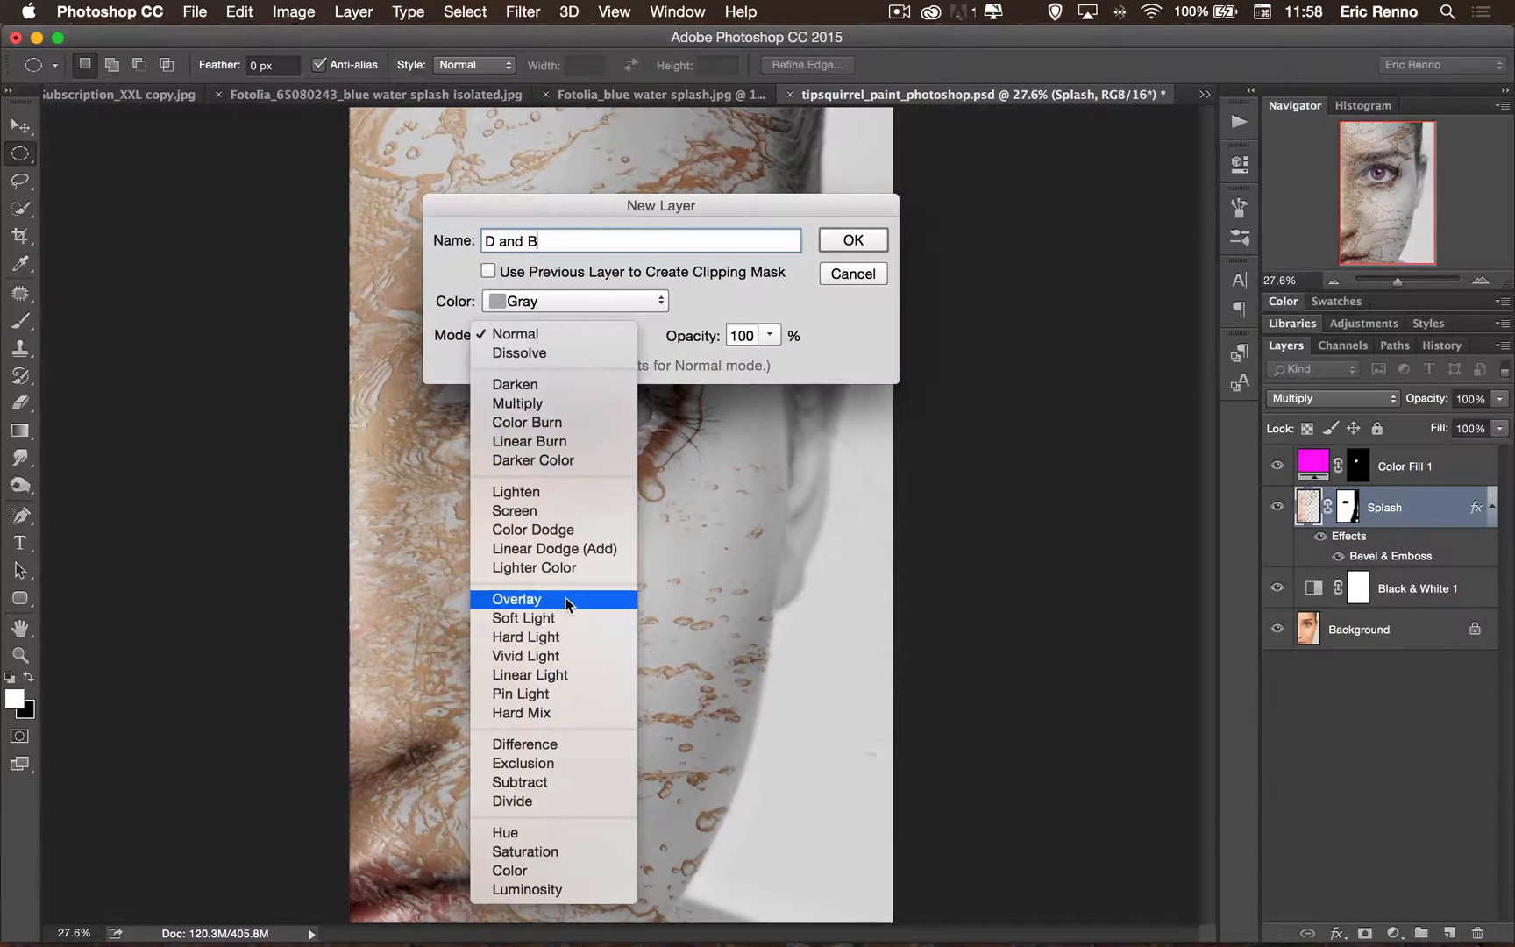
{"action": "left_click", "coordinate": [516, 598]}
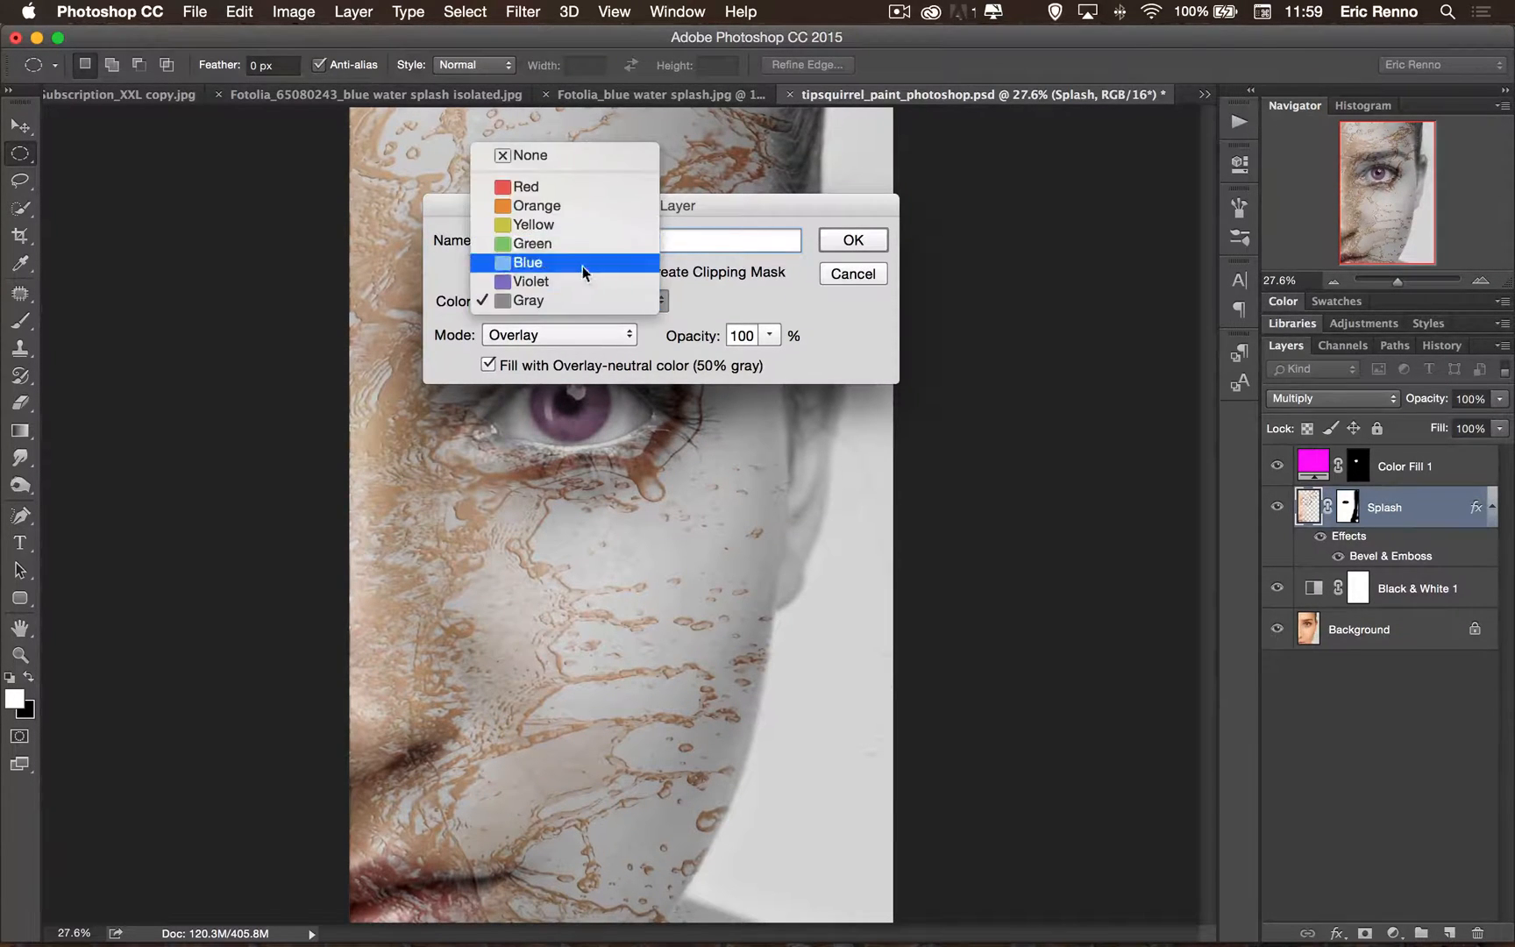
{"action": "left_click", "coordinate": [528, 261]}
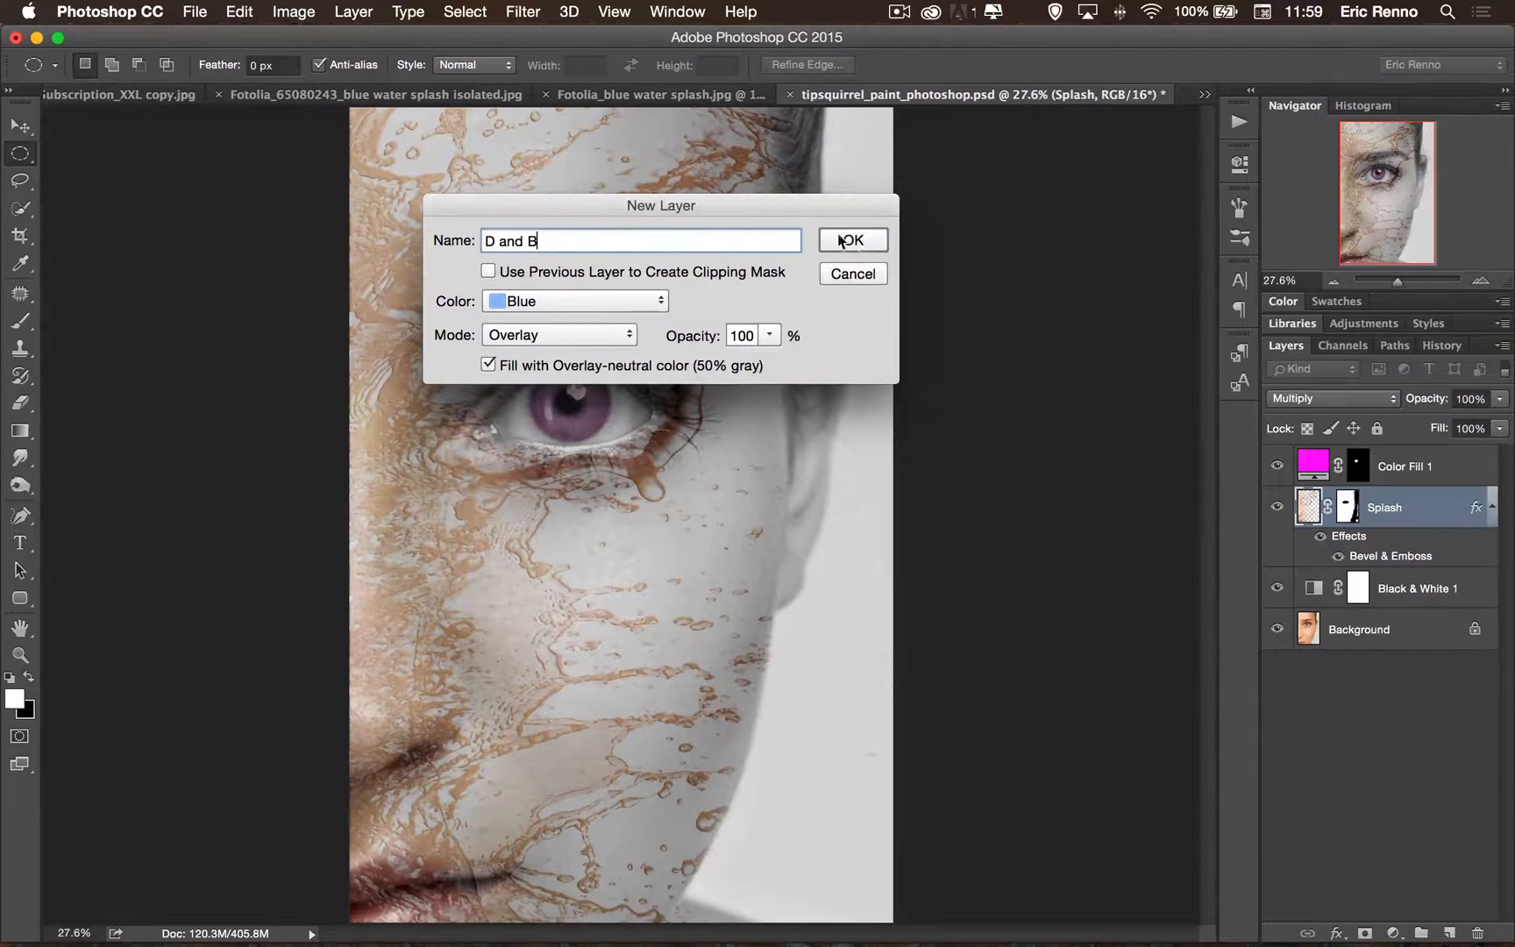
{"action": "left_click", "coordinate": [850, 239]}
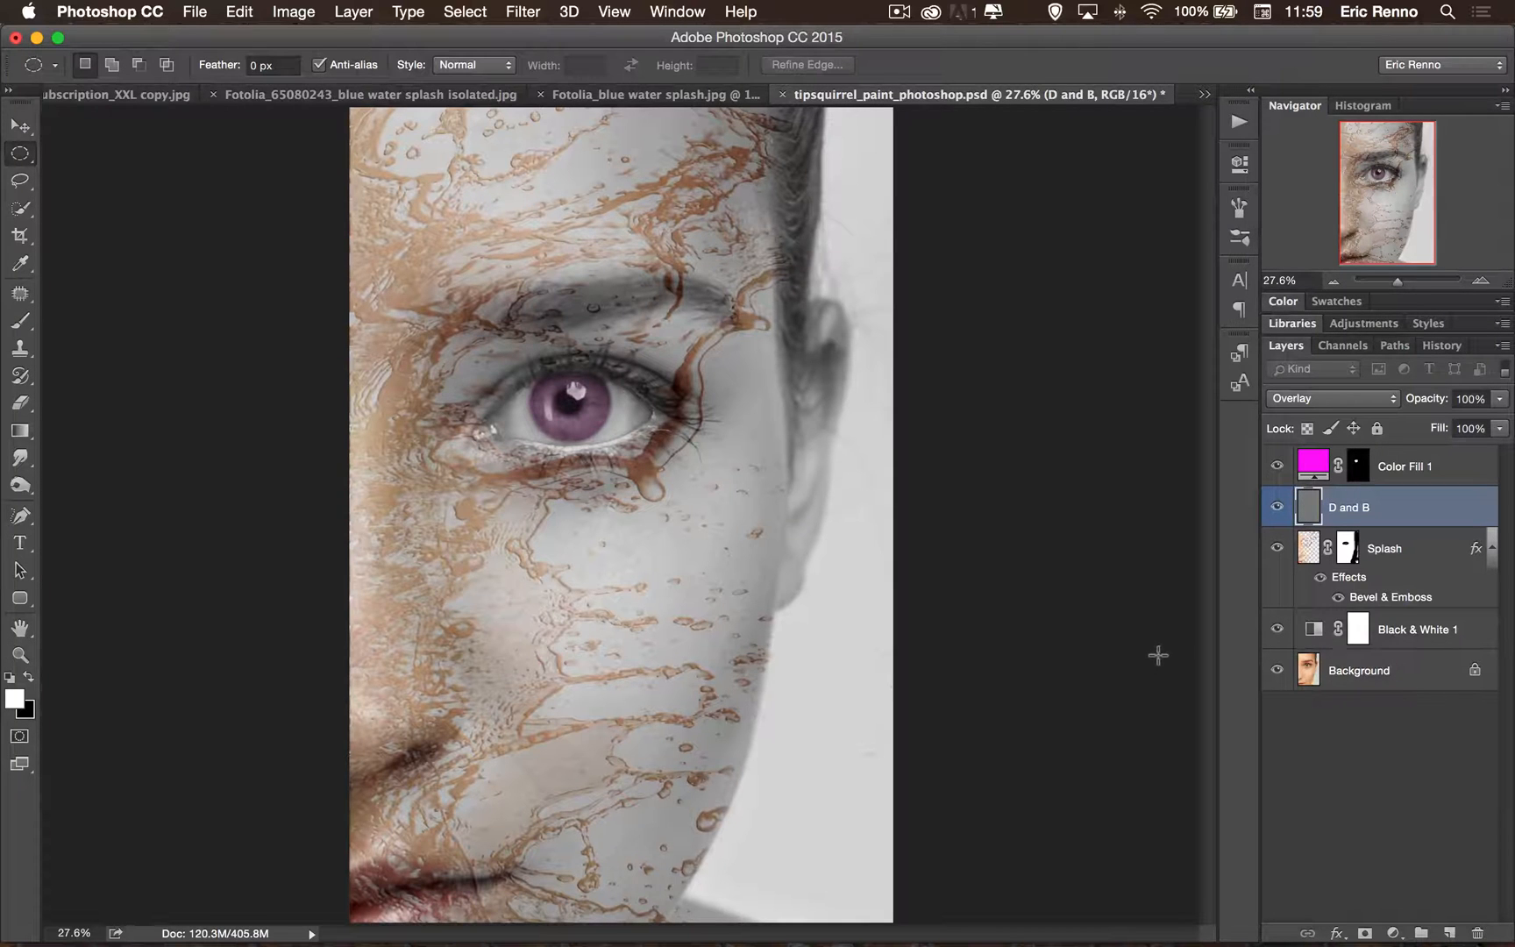
{"action": "mouse_move", "coordinate": [160, 490]}
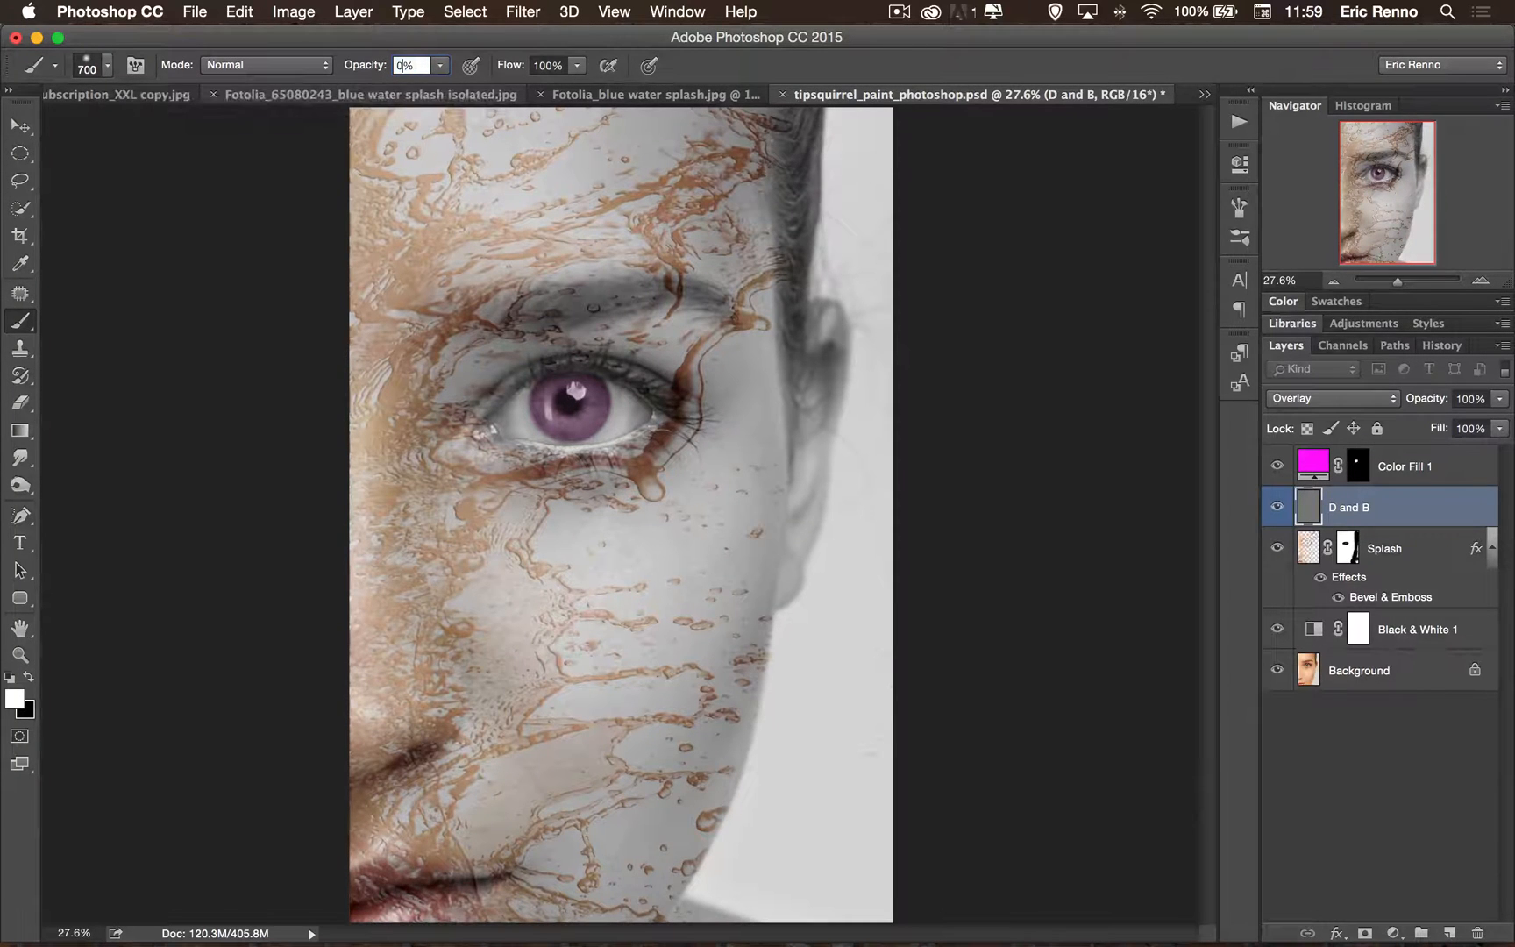
Paint soft dodge-and-burn strokes on the D and B layer with a huge low-opacity brush.
{"action": "type", "text": "10"}
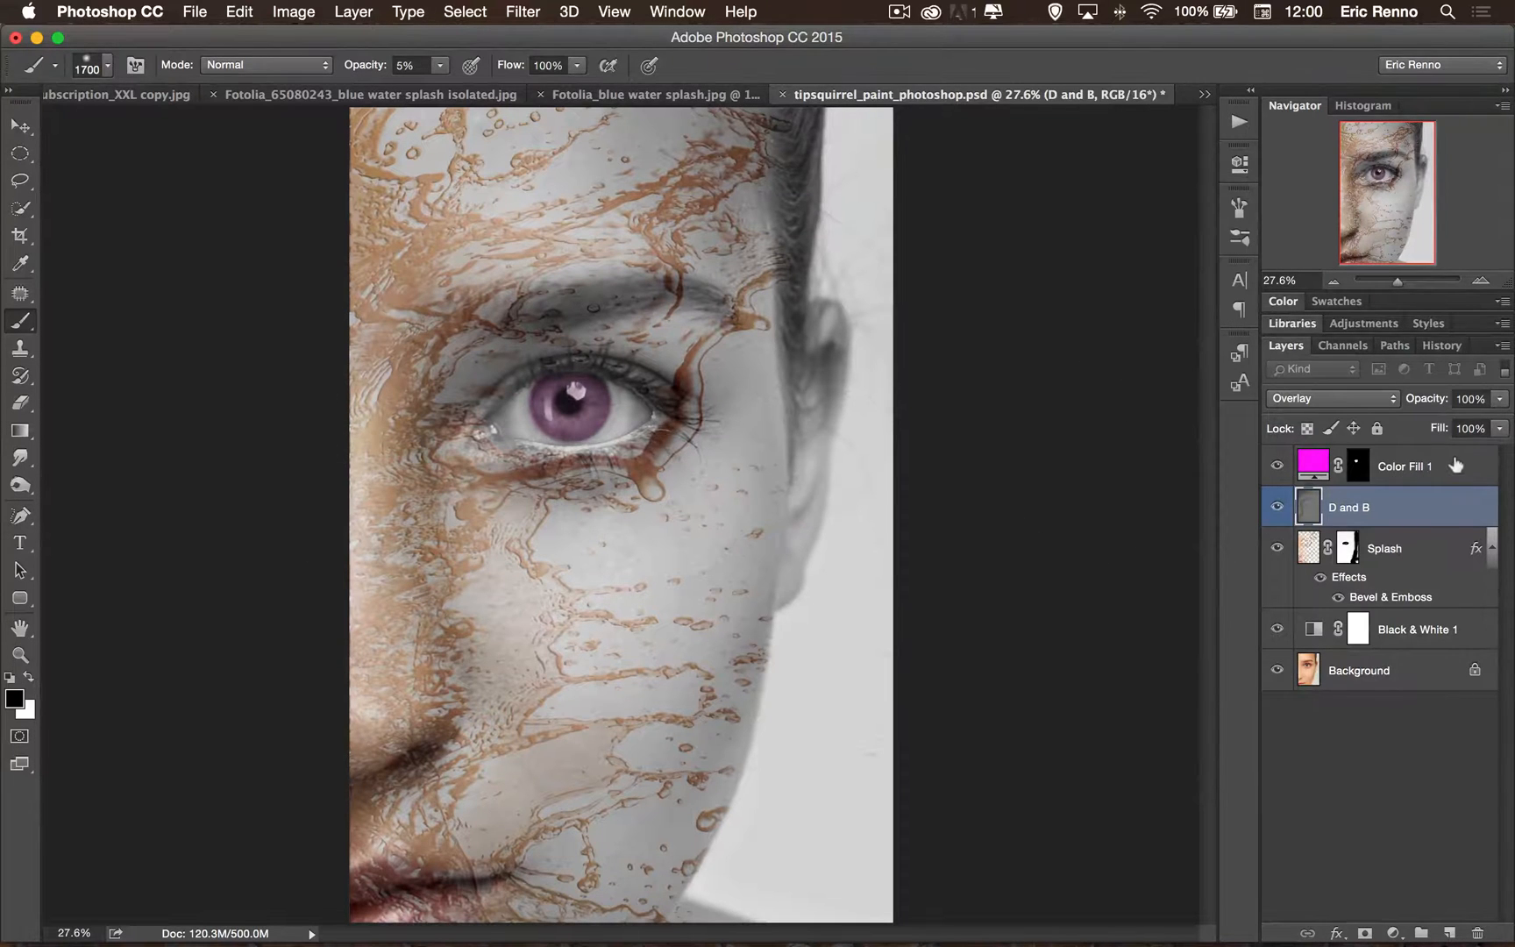
Place the grunge texture above Color Fill 1 as Layer 1, rotated -90° and masked to the splash.
{"action": "left_click", "coordinate": [1402, 466]}
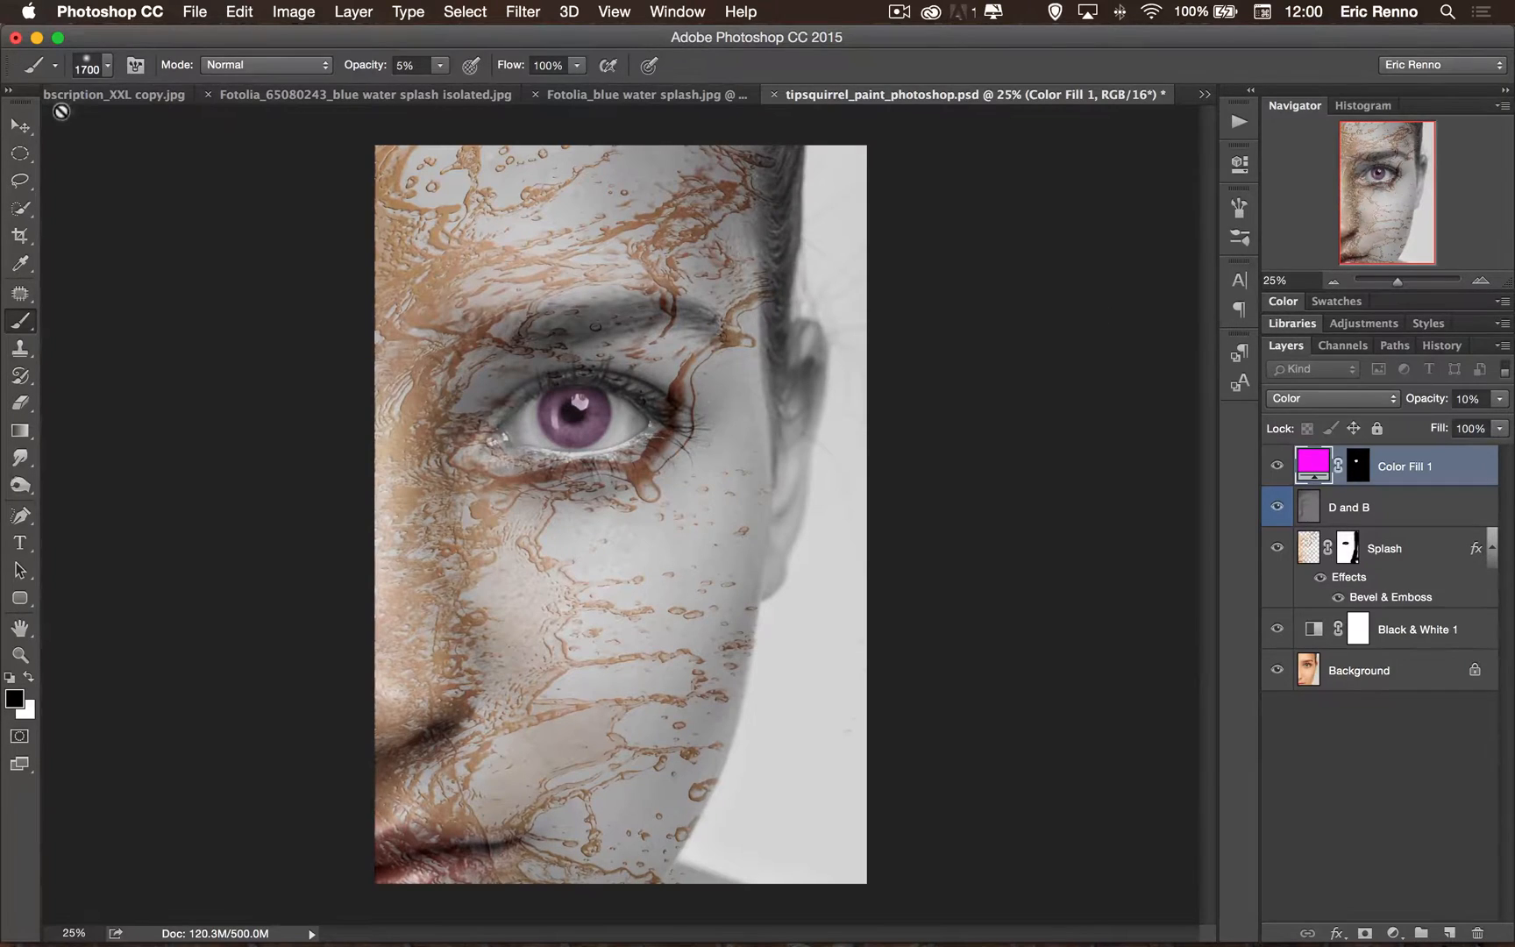
{"action": "left_click", "coordinate": [115, 93]}
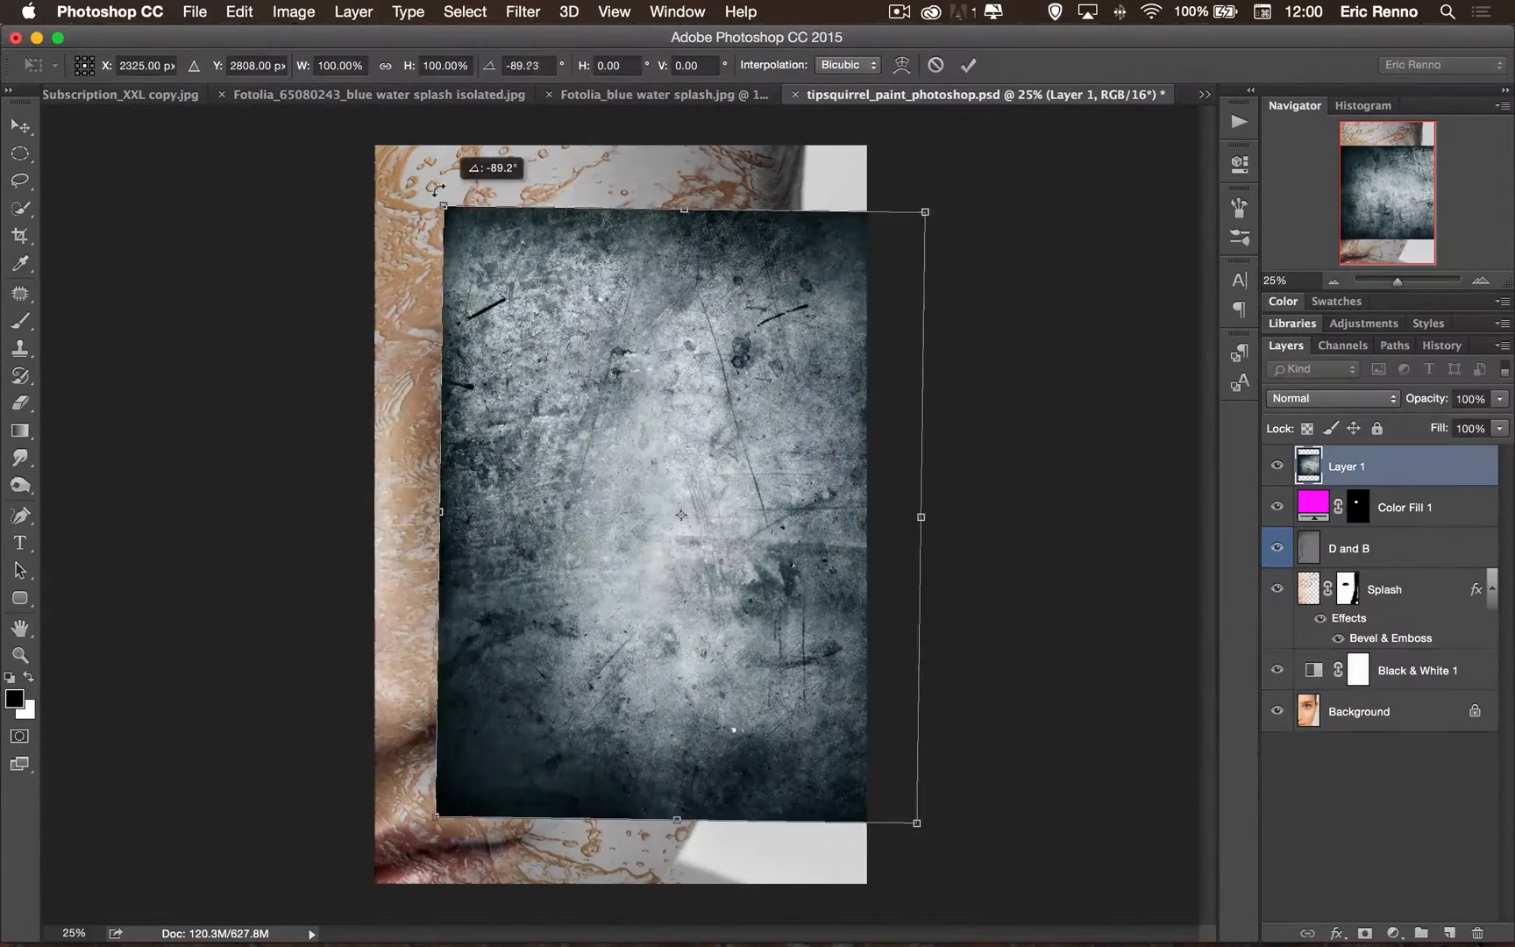
{"action": "left_click_drag", "start_coordinate": [680, 515], "coordinate": [547, 448]}
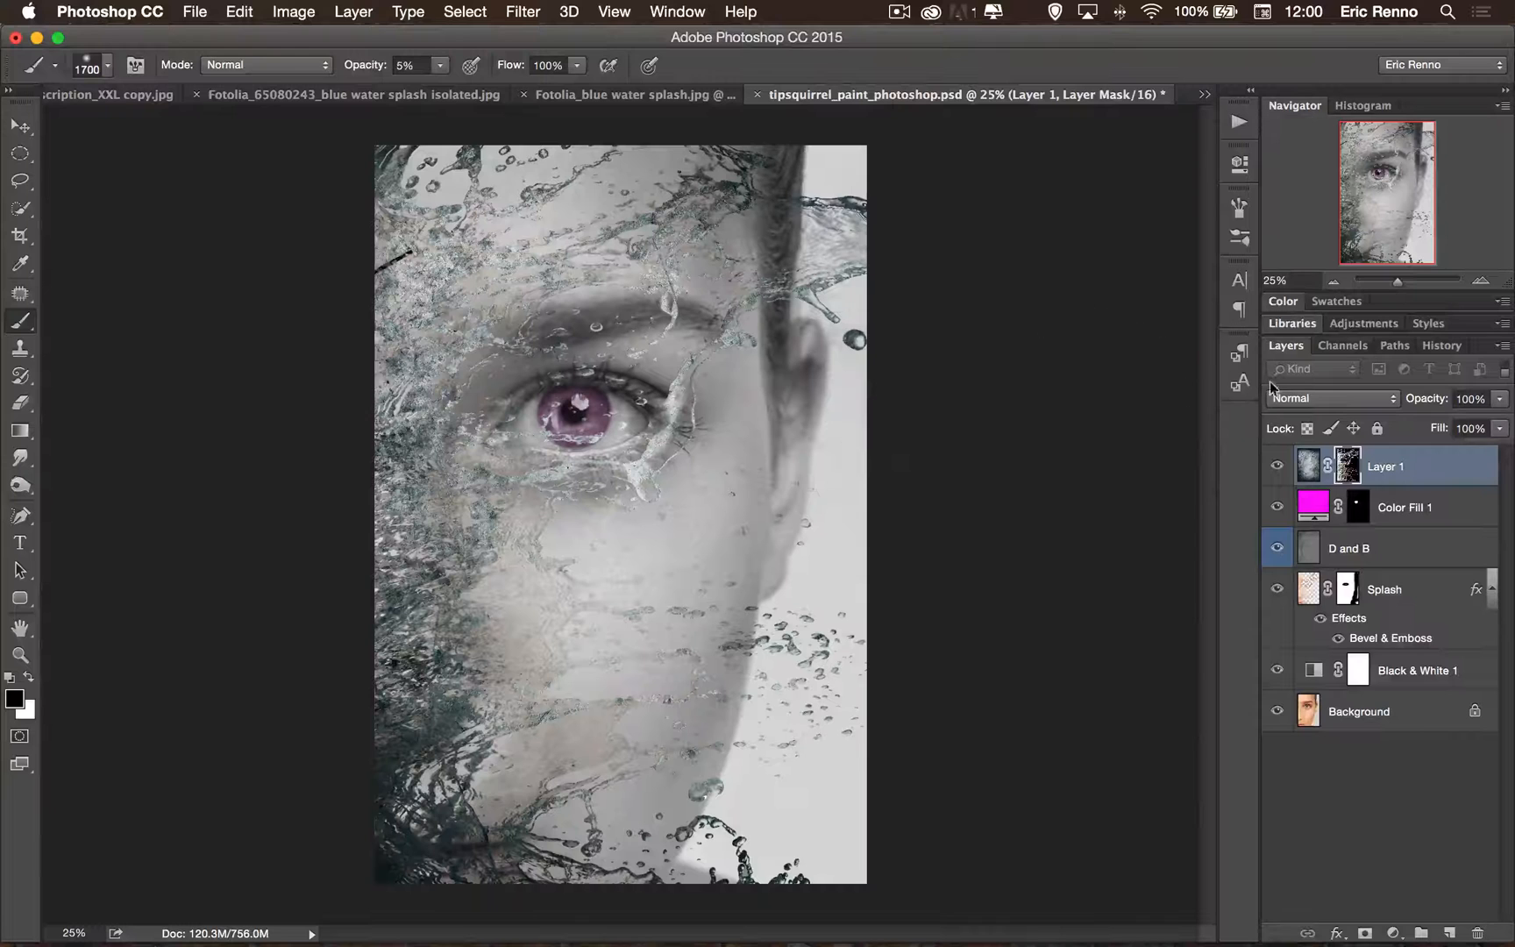
Blend grunge Layer 1 in Overlay mode at 26% opacity after trying Soft Light and Multiply.
{"action": "left_click", "coordinate": [1330, 398]}
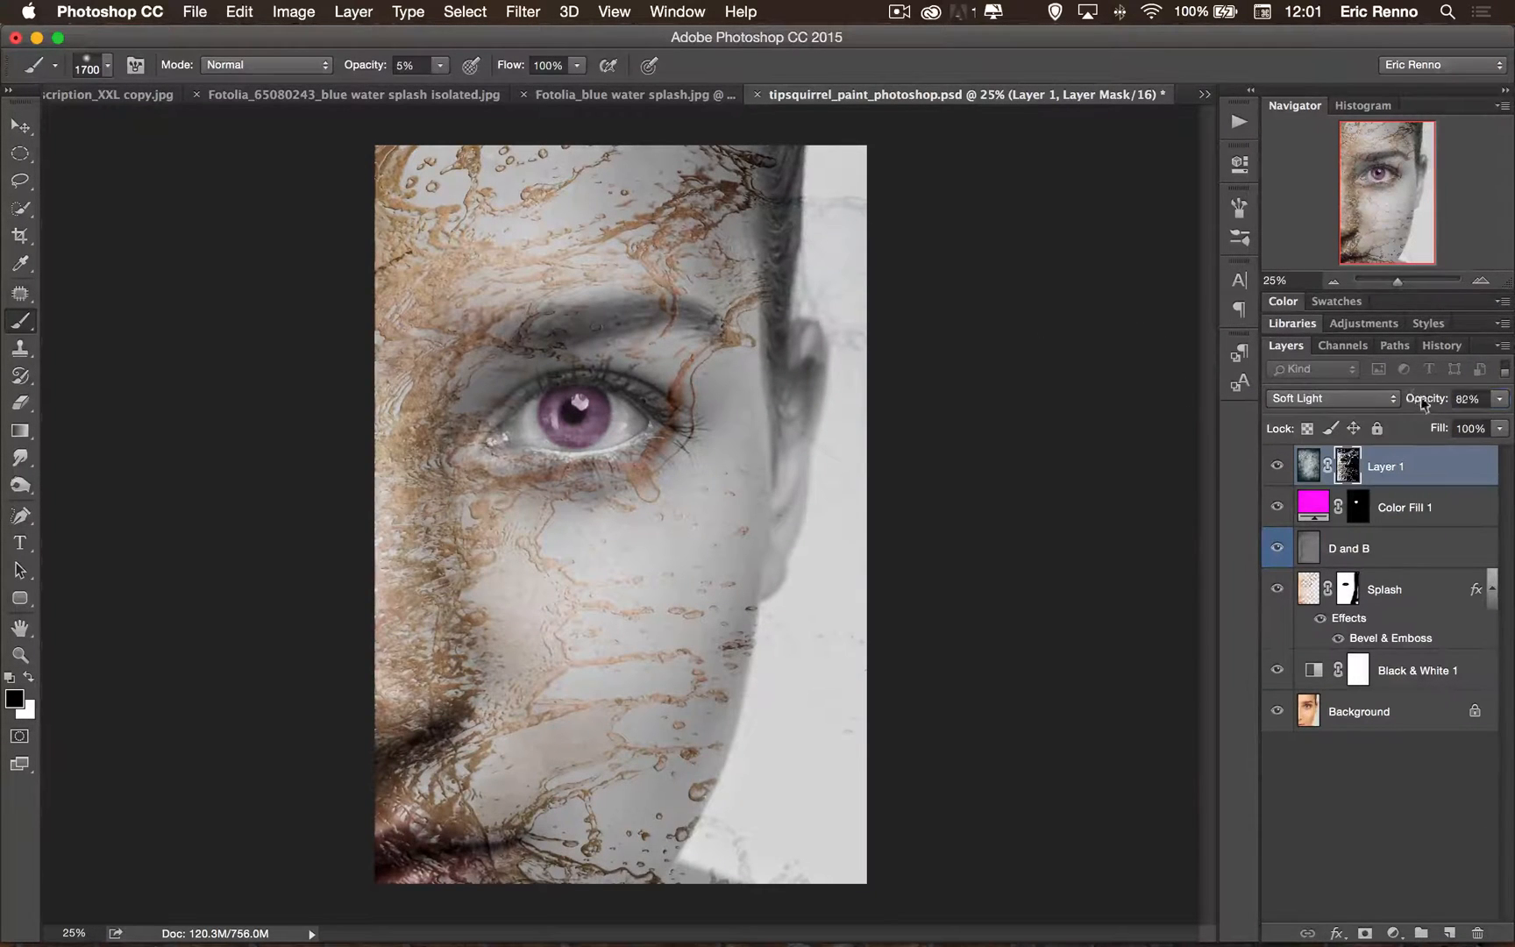
{"action": "left_click", "coordinate": [1329, 396]}
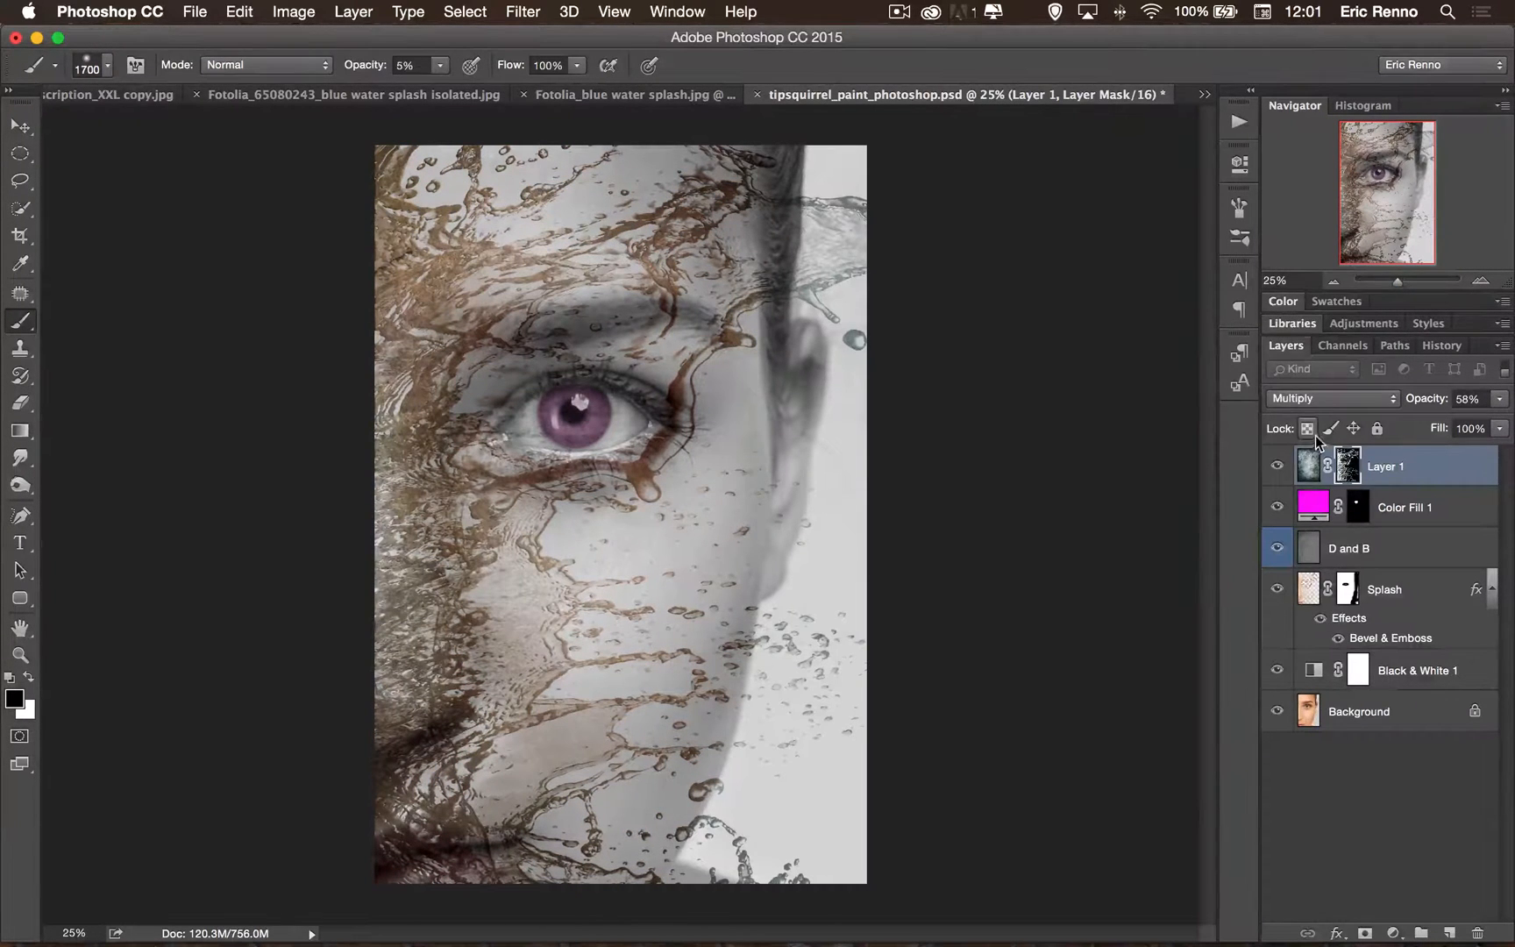
{"action": "left_click", "coordinate": [1330, 398]}
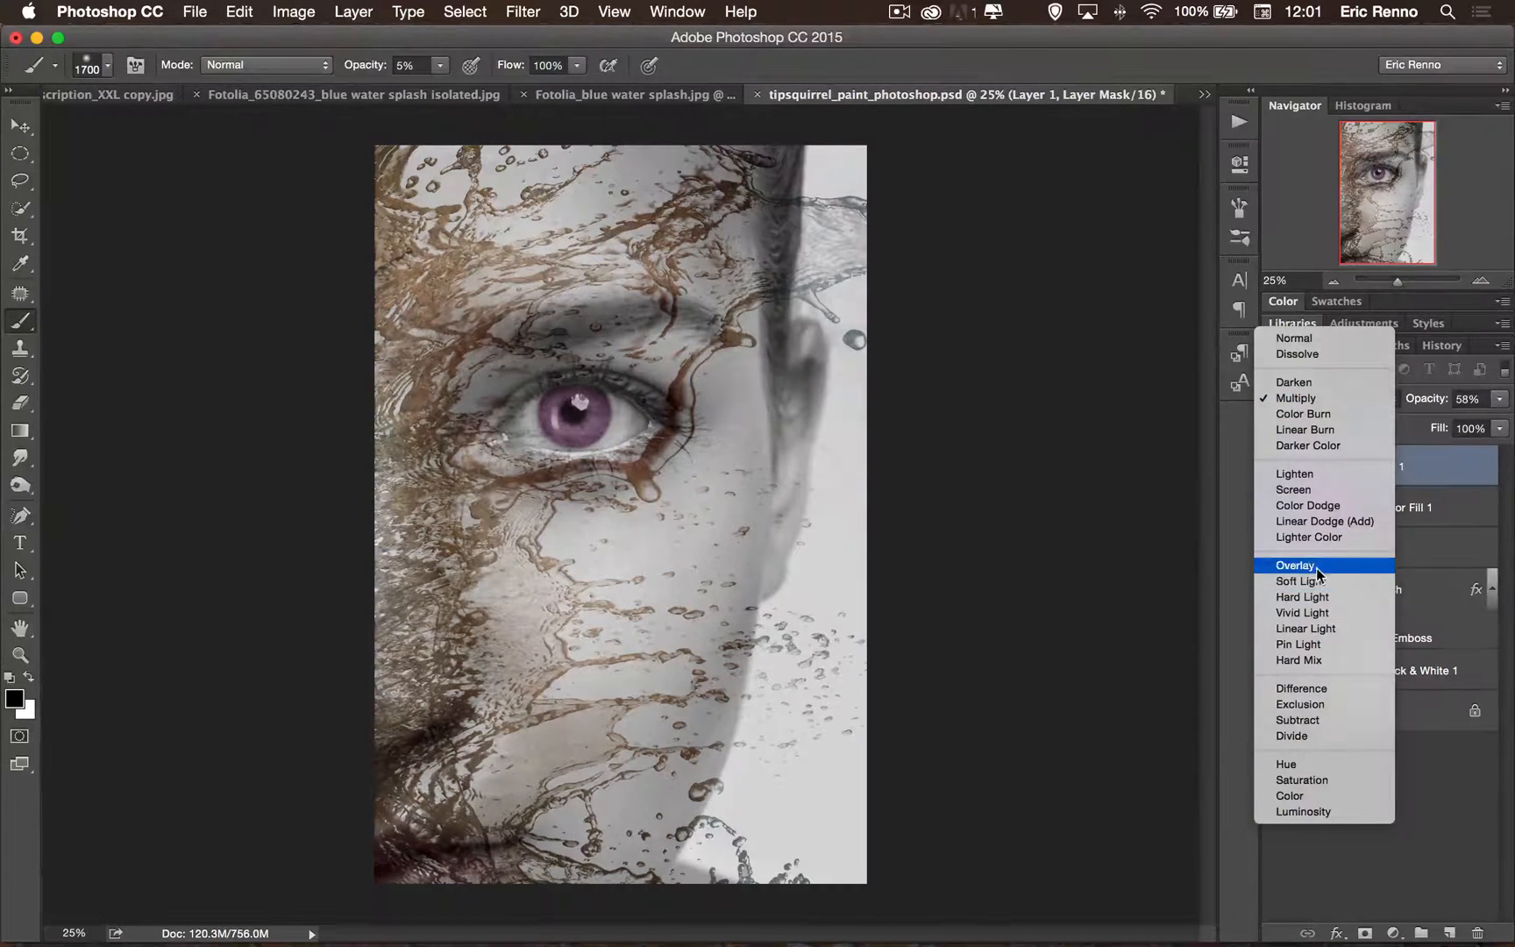
{"action": "left_click", "coordinate": [1294, 565]}
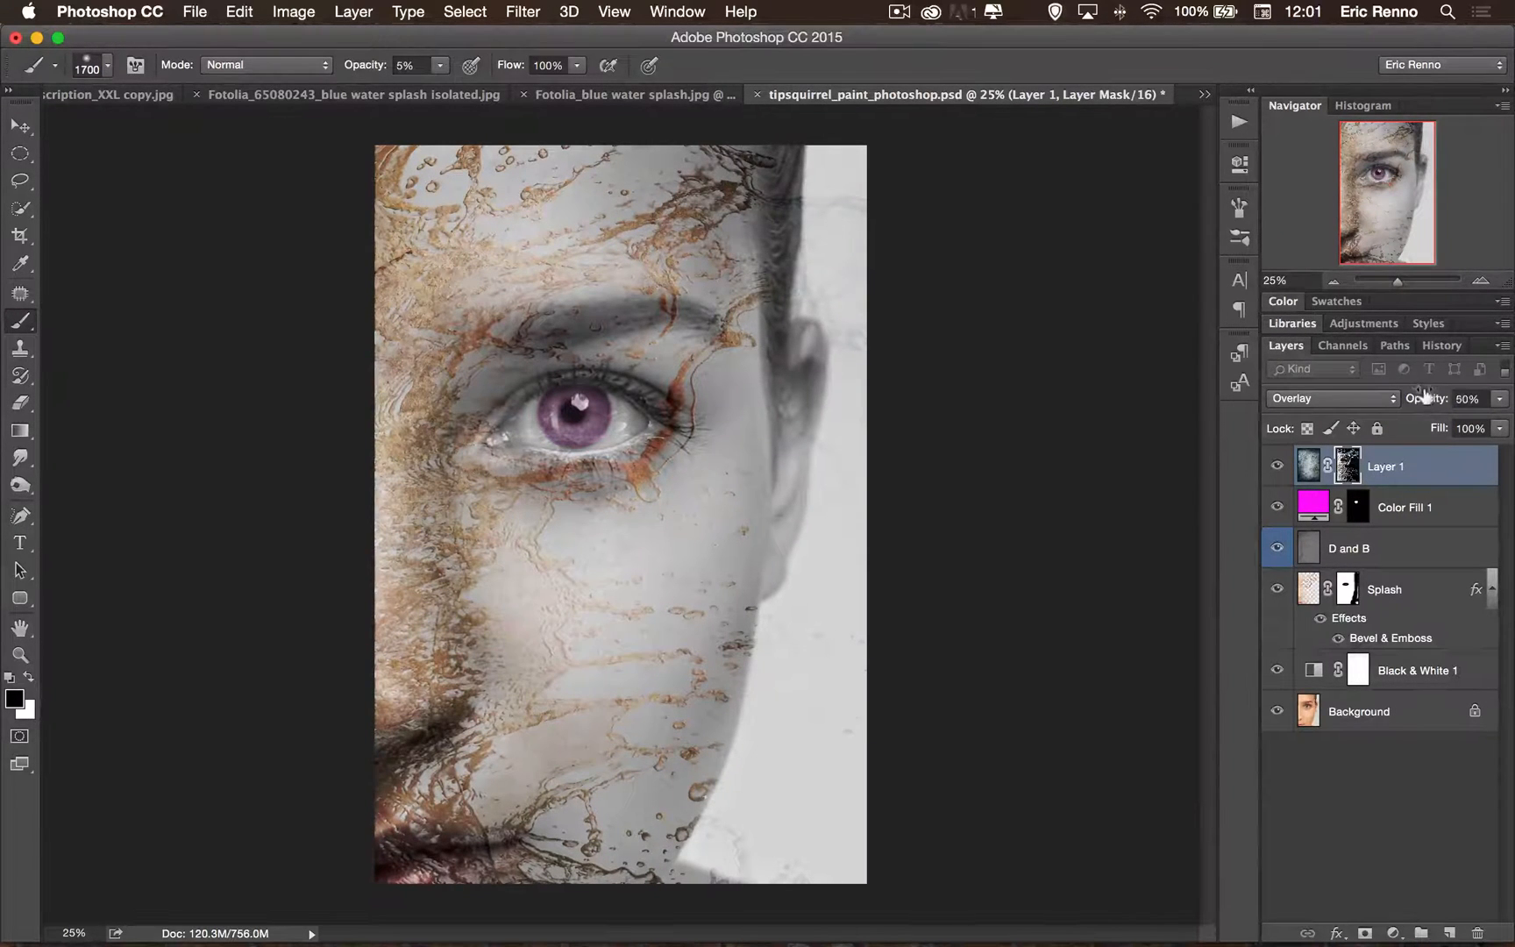
{"action": "type", "text": "22"}
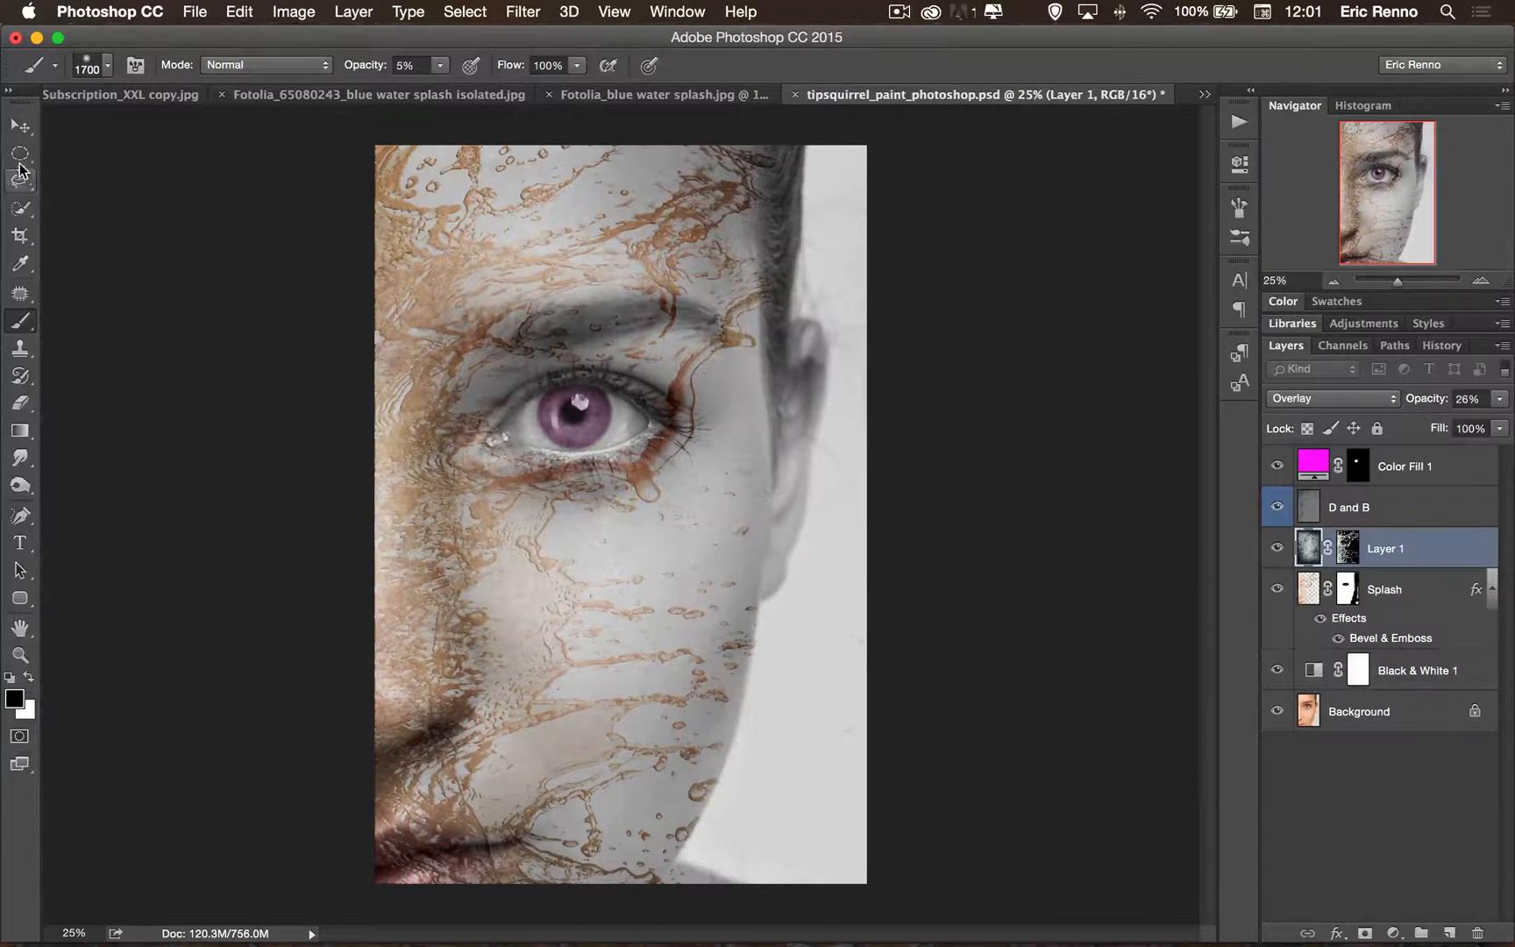
Move Layer 1 below D and B and select the Color Fill 1 layer.
{"action": "left_click", "coordinate": [19, 125]}
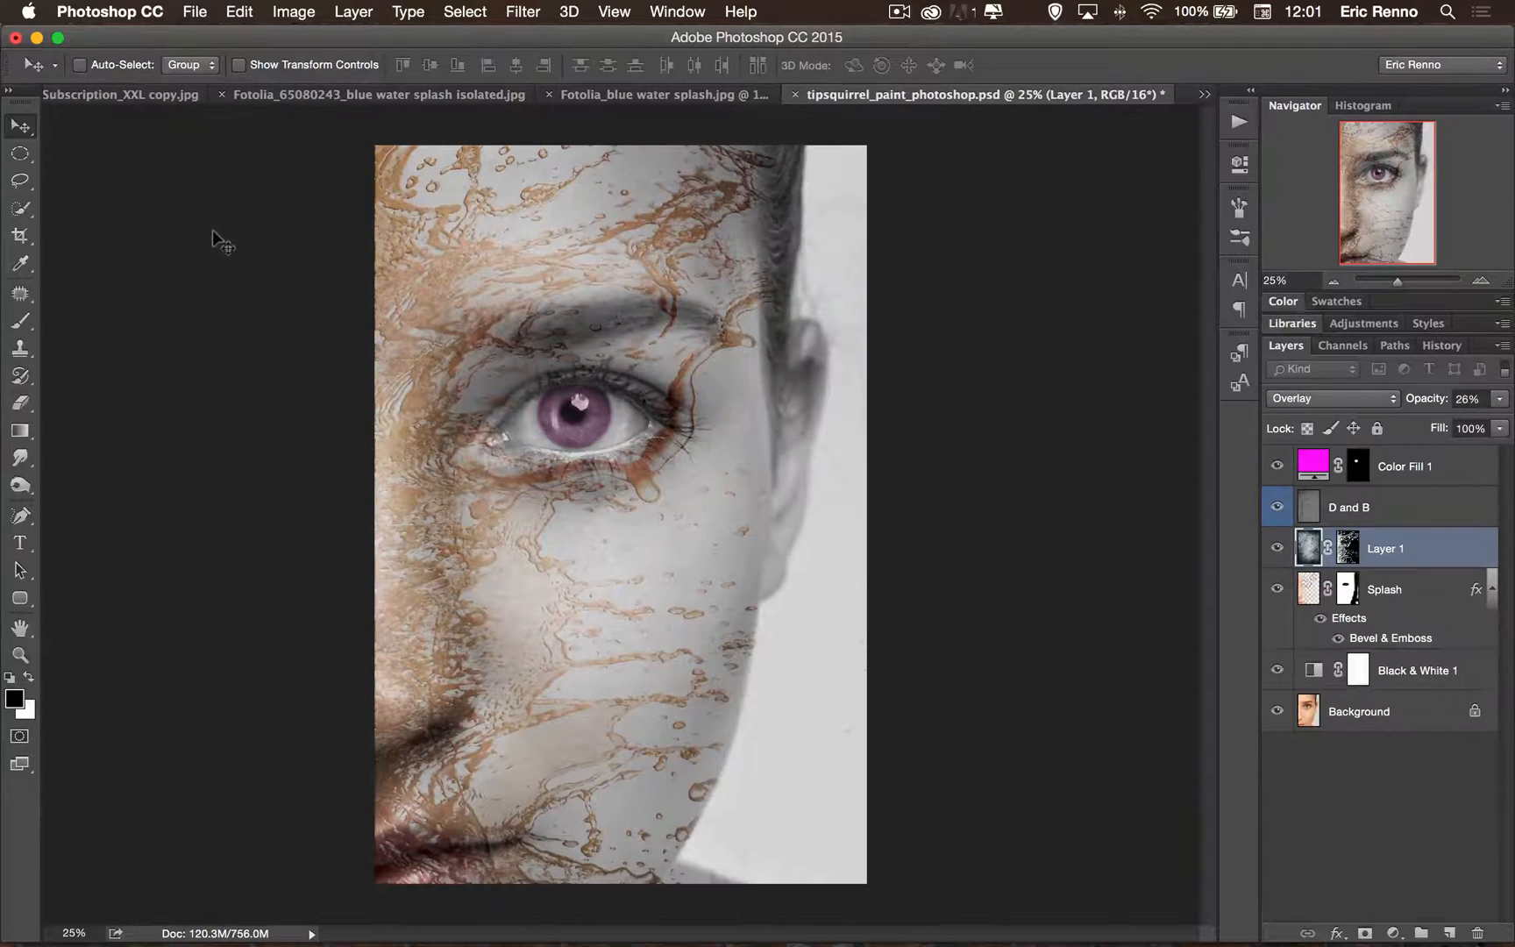
{"action": "left_click", "coordinate": [1404, 466]}
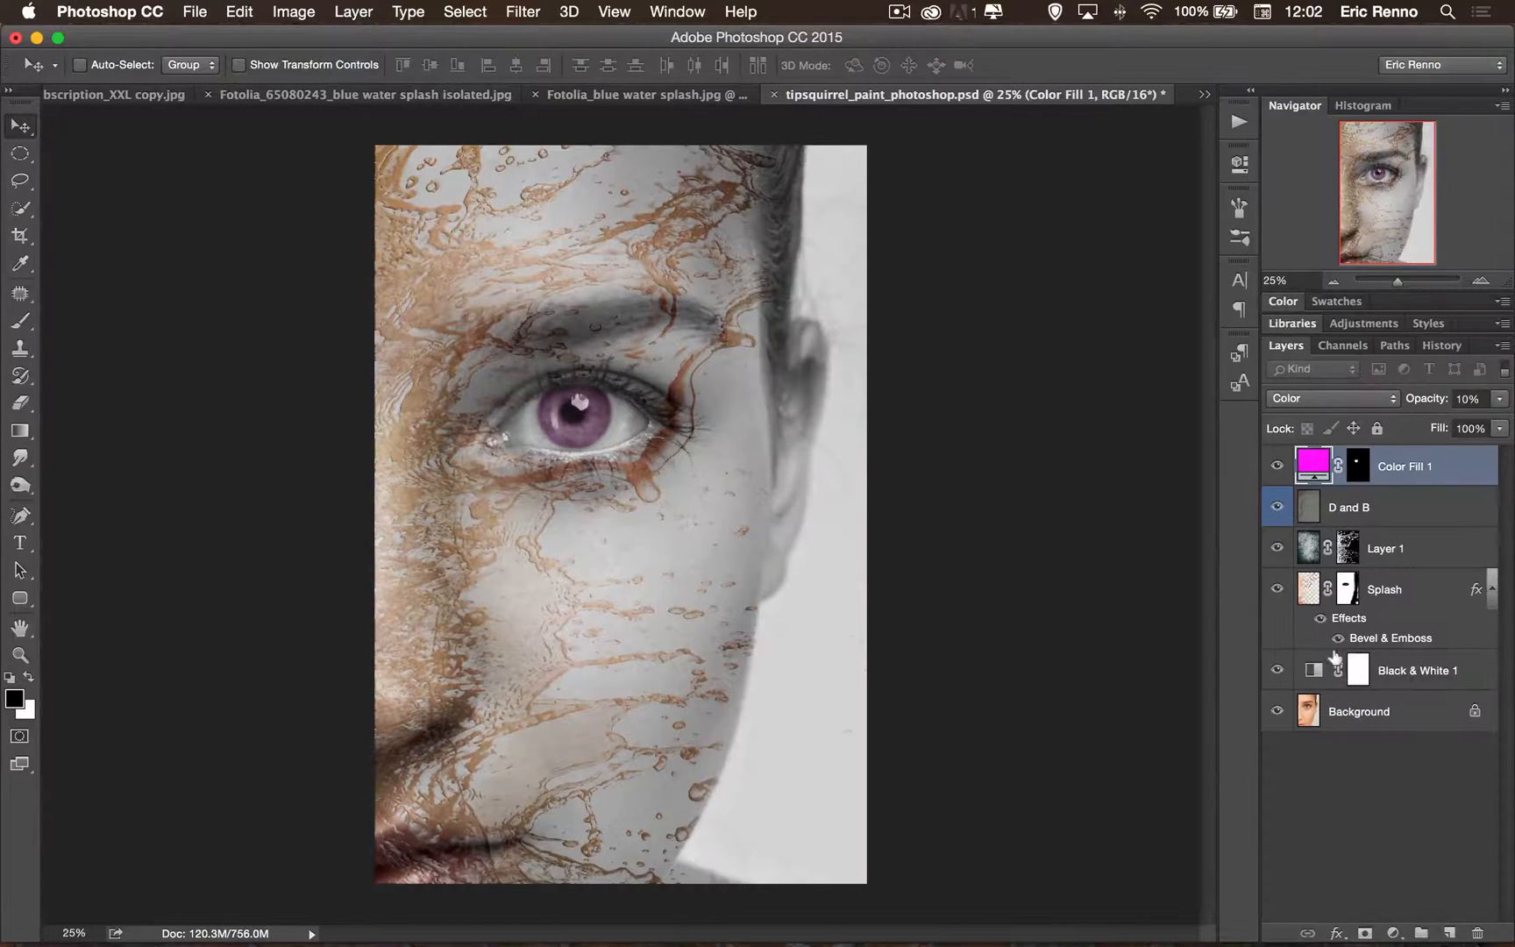
Lower the Black & White 1 adjustment to 78% opacity so some colour returns.
{"action": "left_click", "coordinate": [1417, 670]}
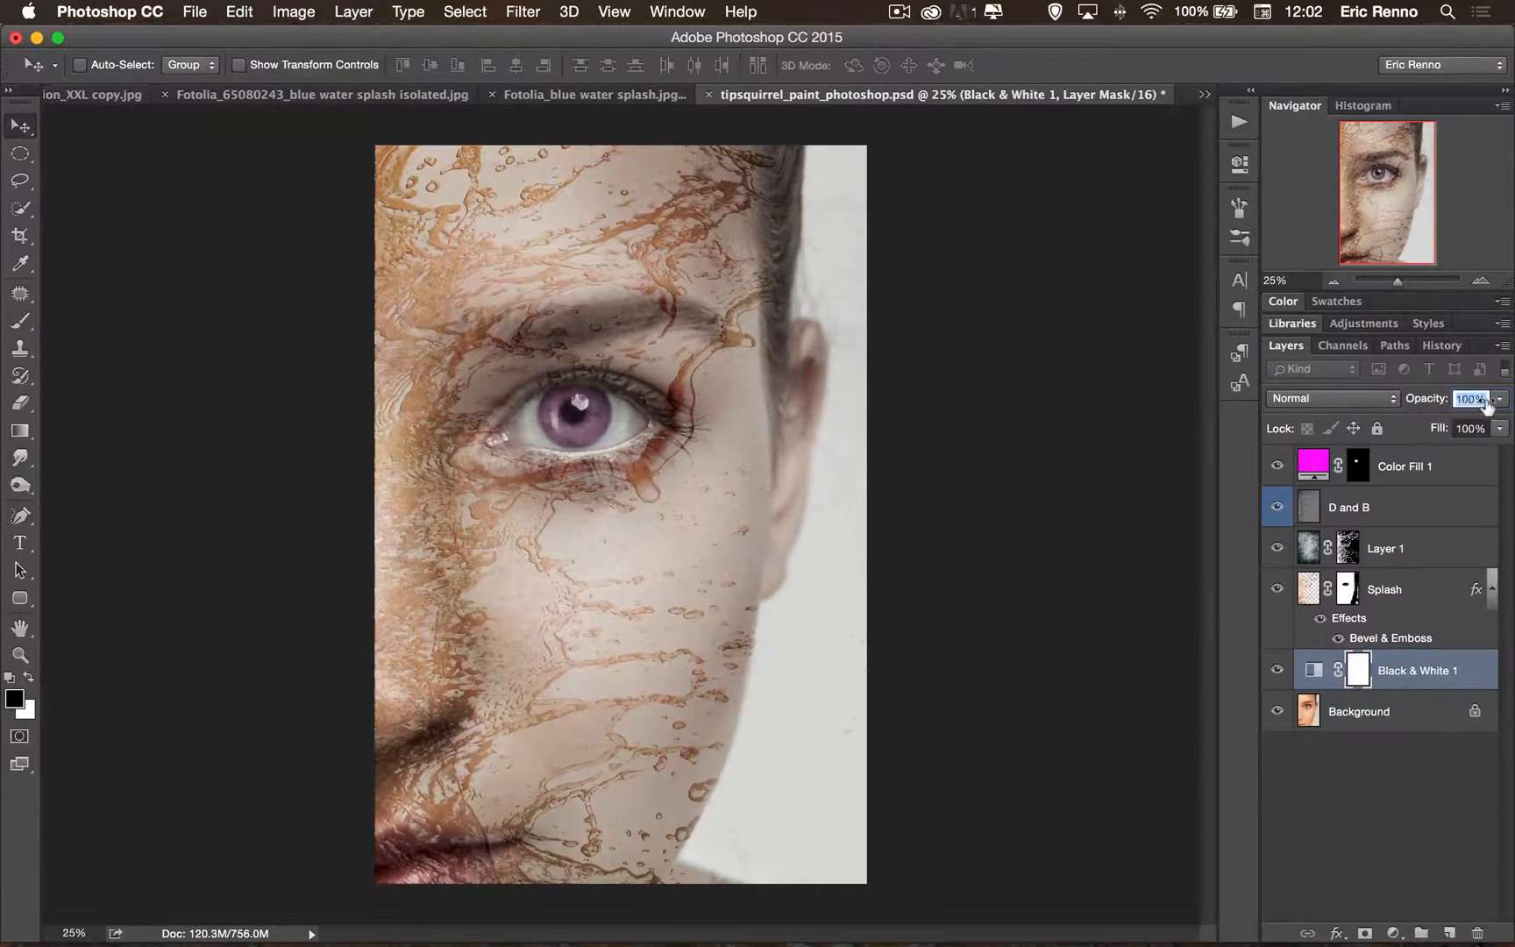
{"action": "left_click_drag", "start_coordinate": [1469, 398], "coordinate": [1431, 399]}
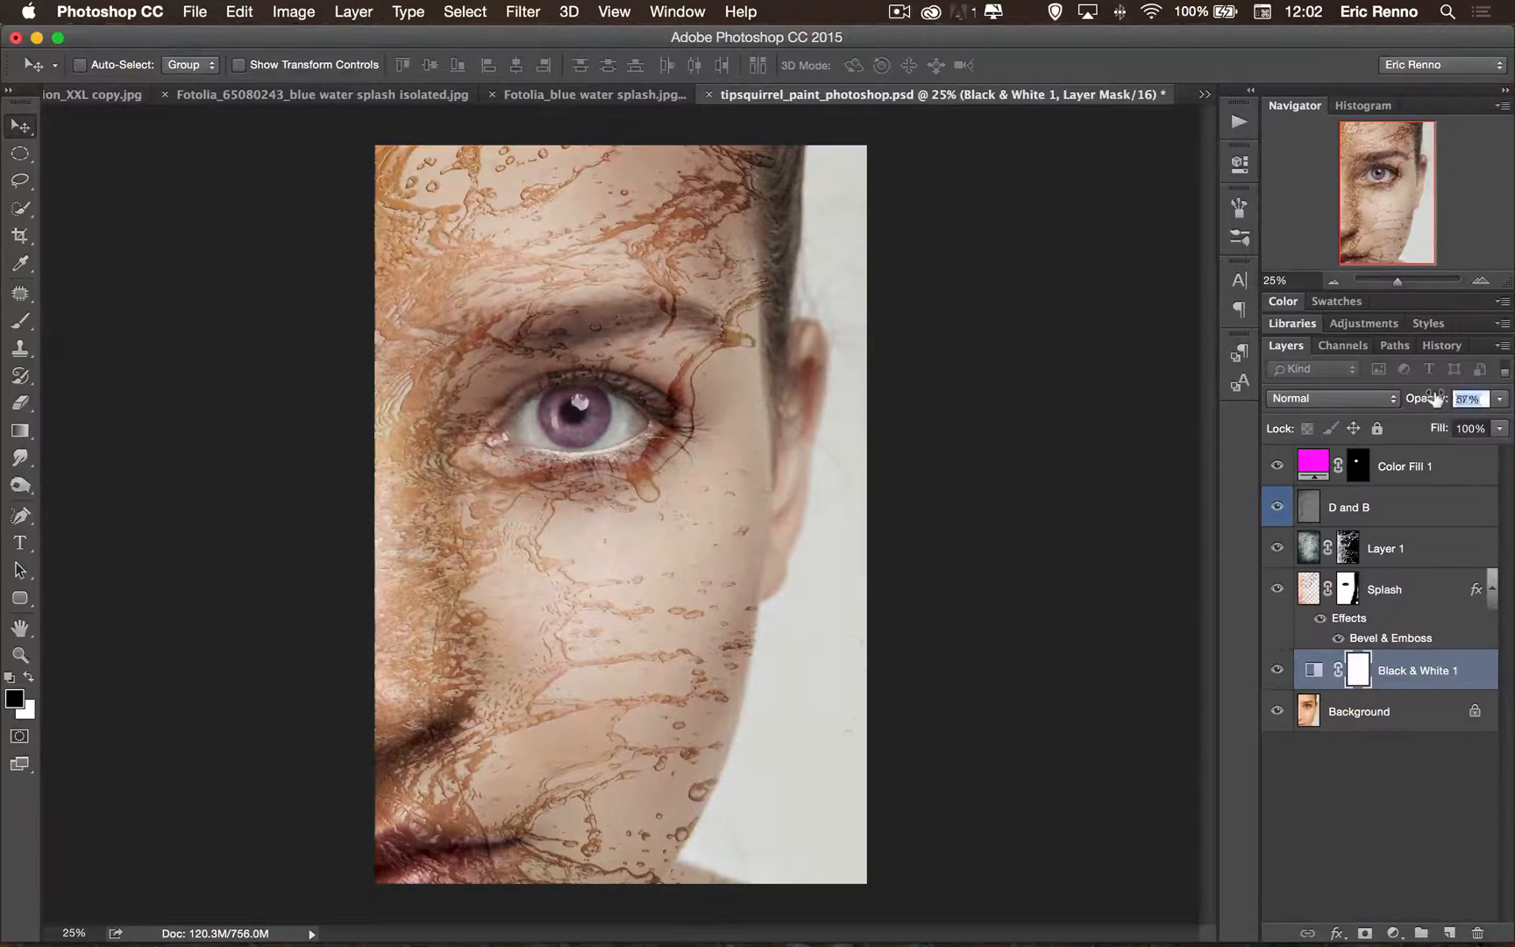
{"action": "left_click_drag", "start_coordinate": [1470, 398], "coordinate": [1491, 398]}
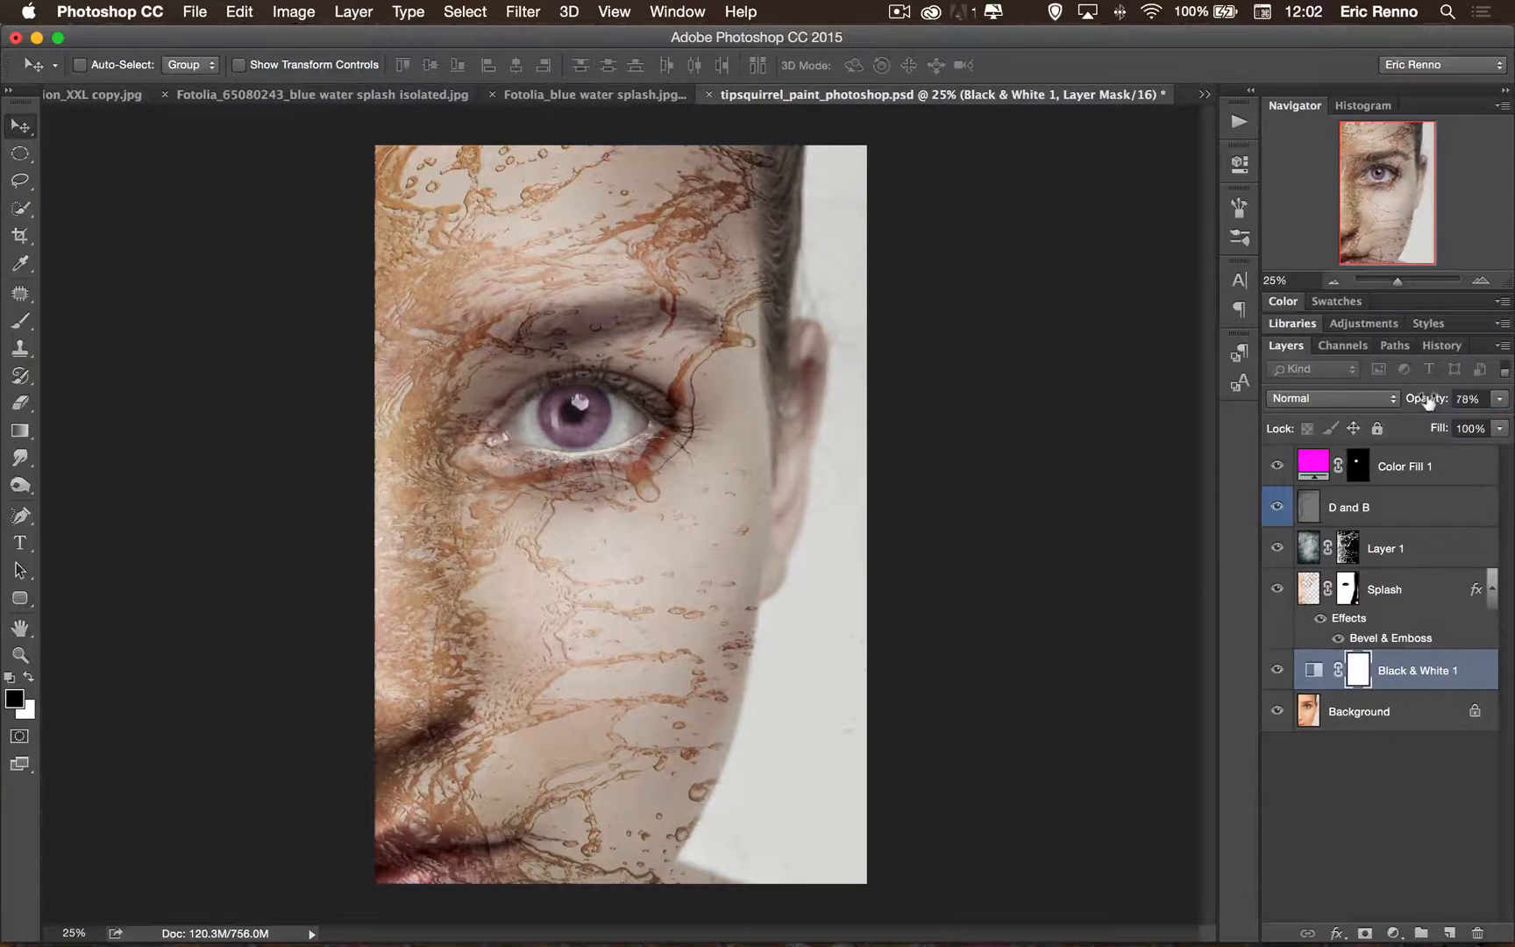